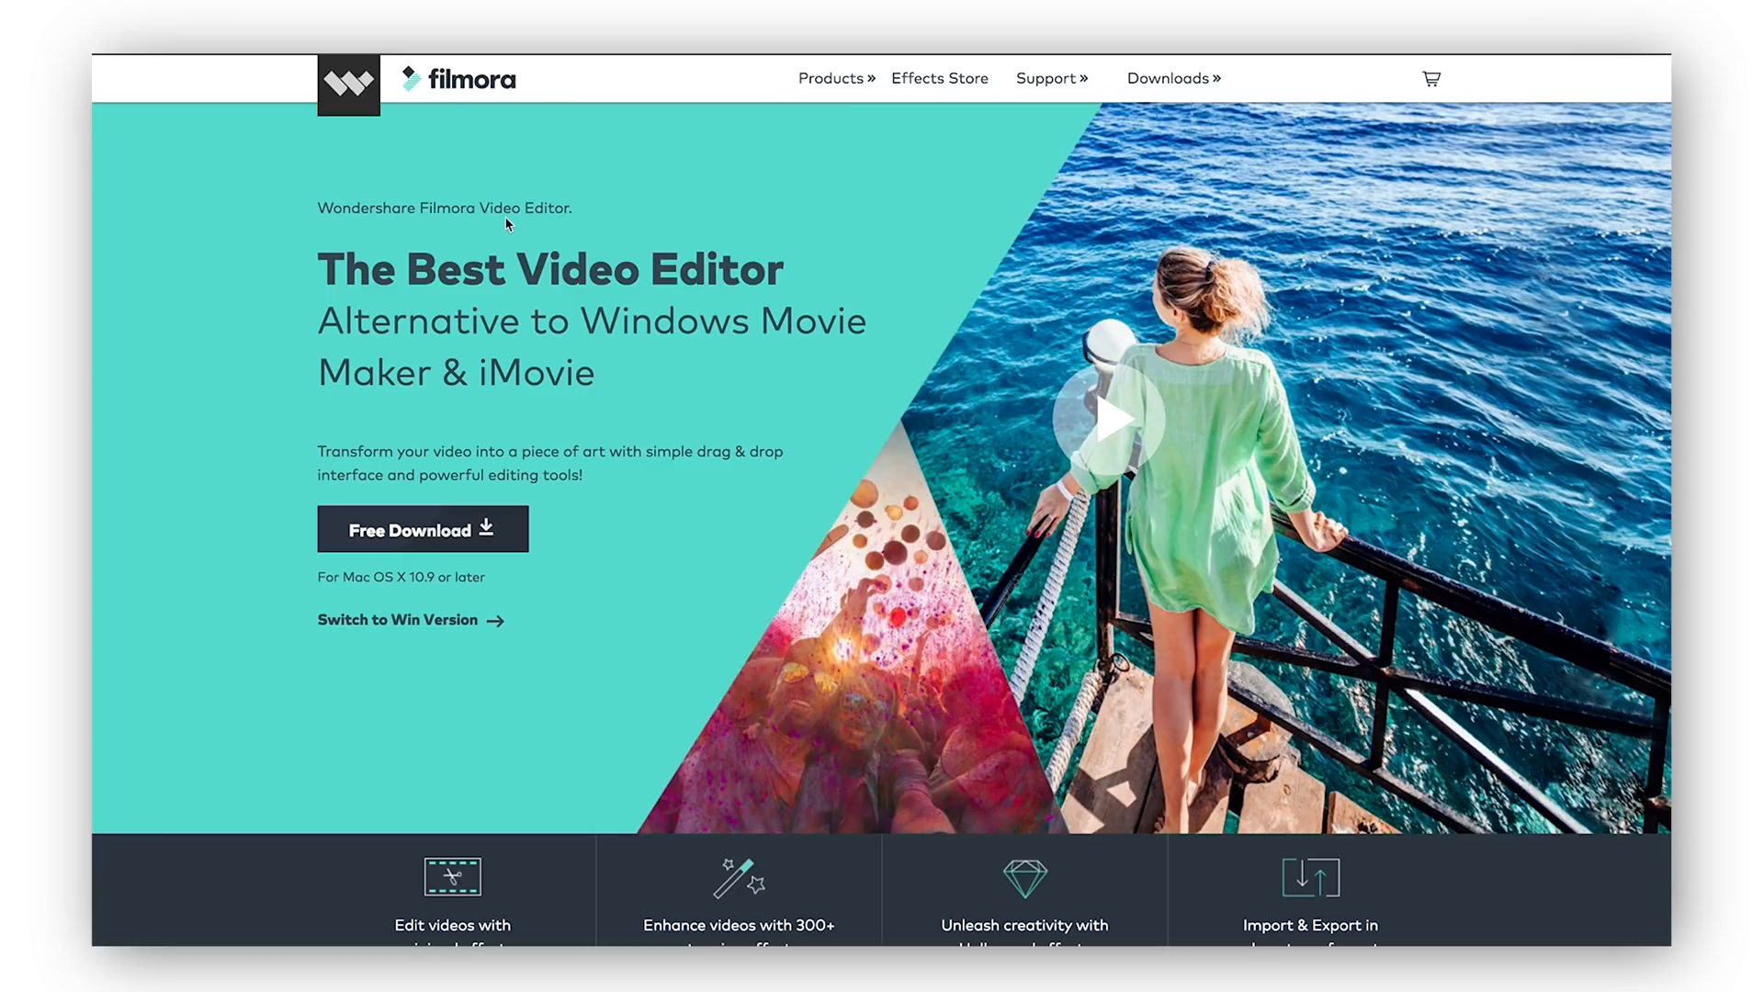
{"action": "mouse_move", "coordinate": [579, 312]}
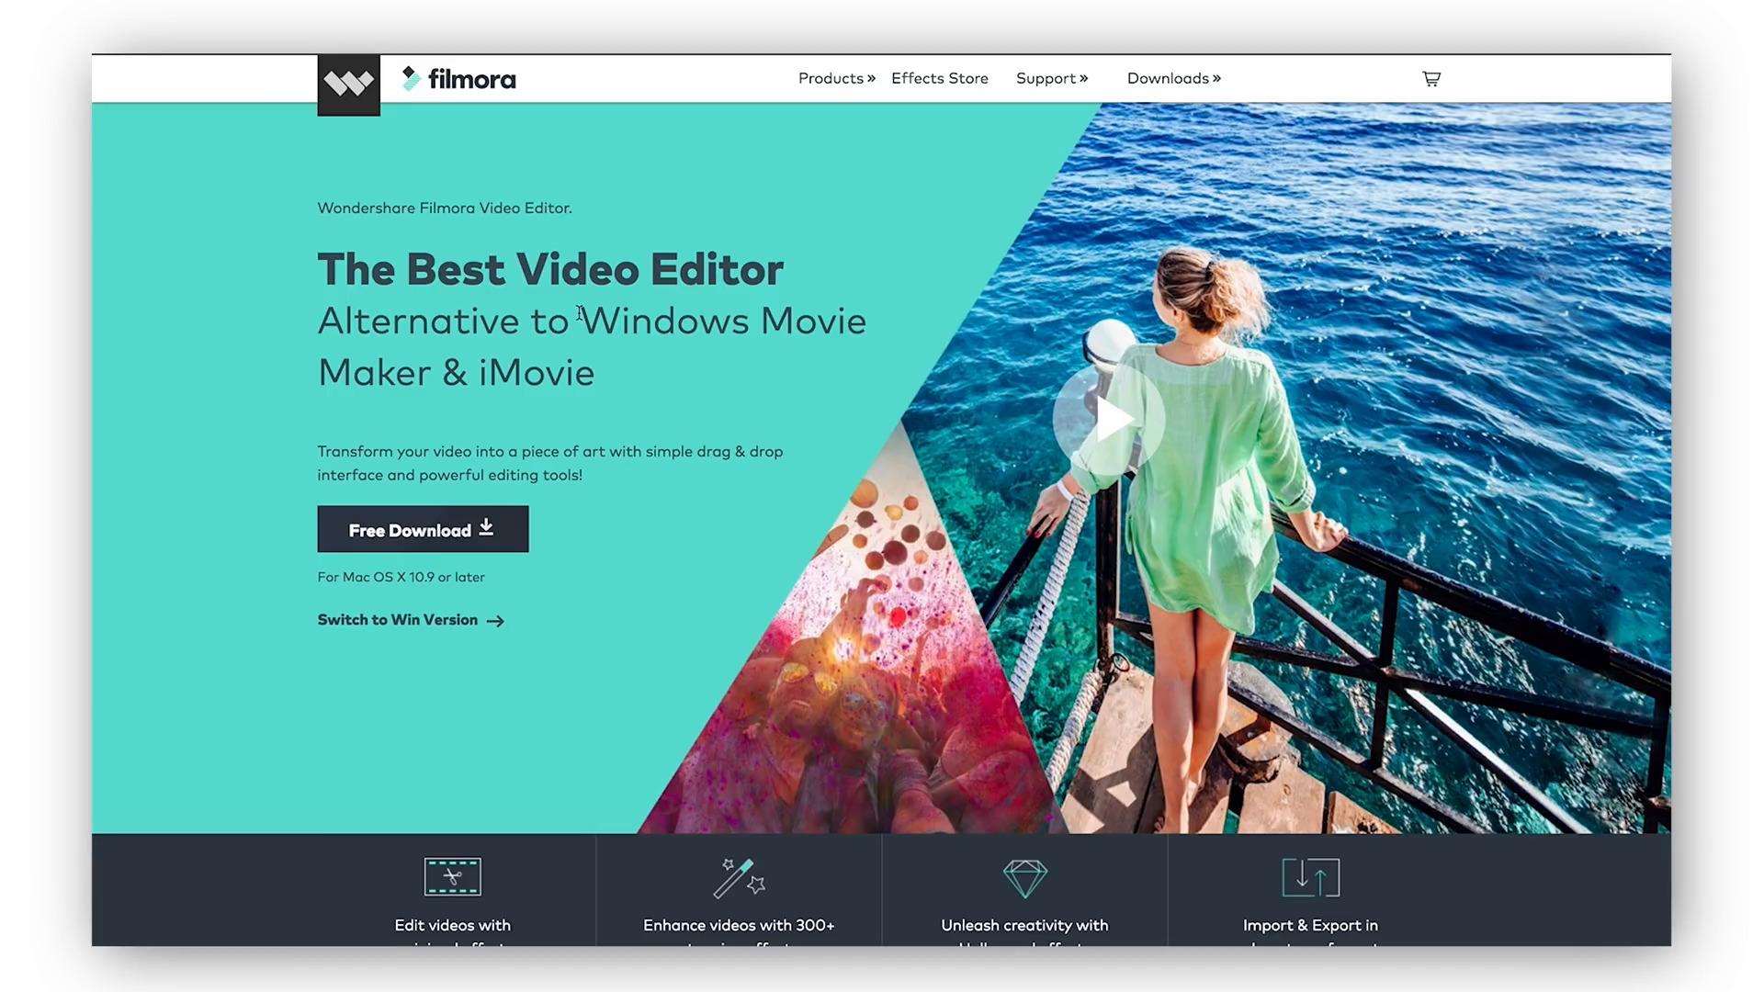
Step: Scroll through the Filmora product page to locate the Mac download section
{"action": "scroll", "scroll_direction": "down", "scroll_amount": 3}
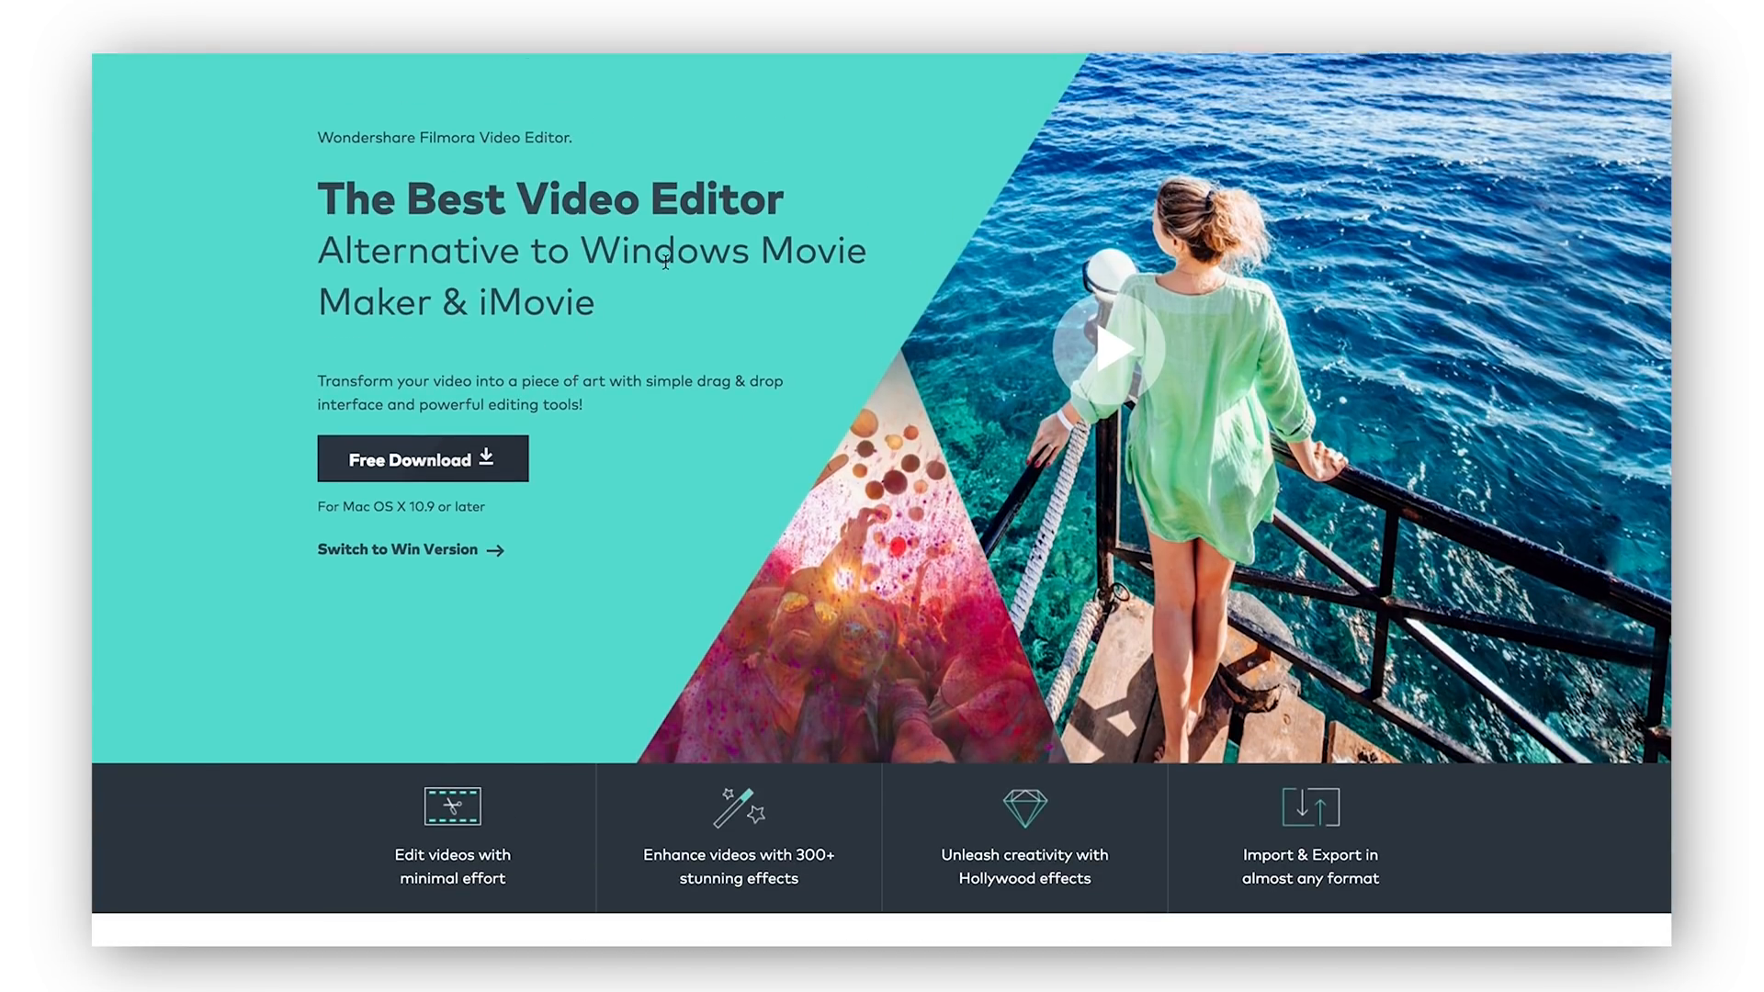
{"action": "scroll", "scroll_direction": "down", "scroll_amount": 3}
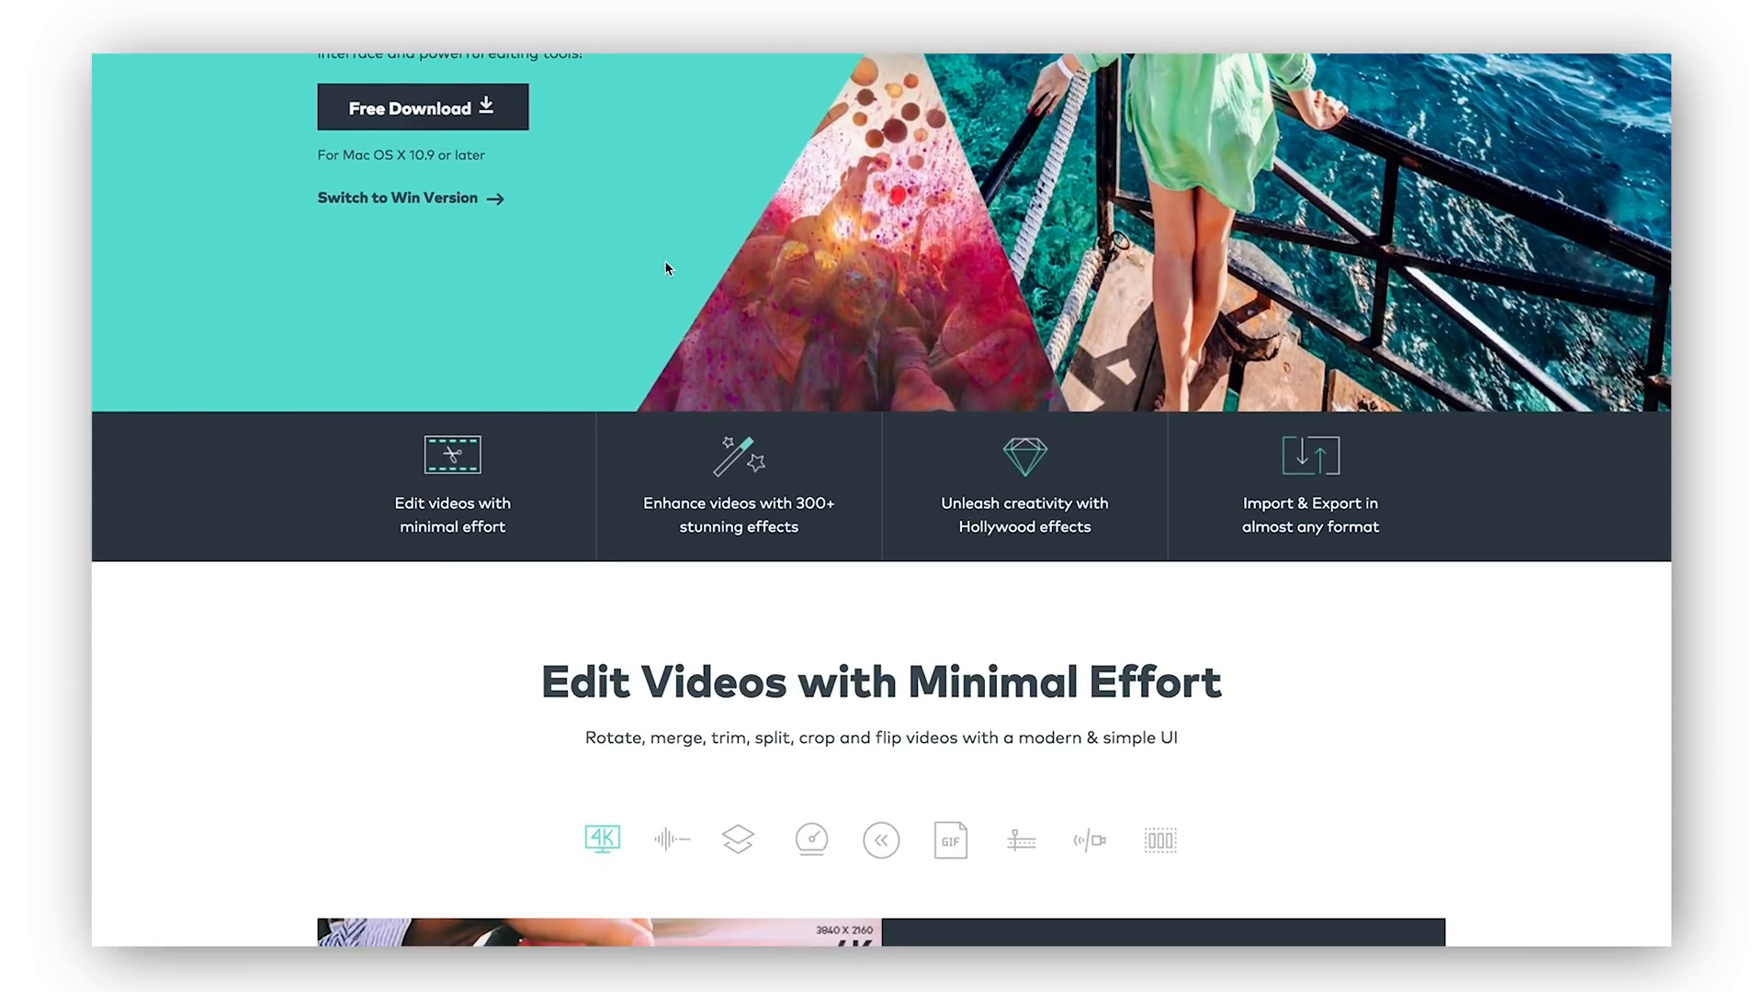
{"action": "mouse_move", "coordinate": [434, 217]}
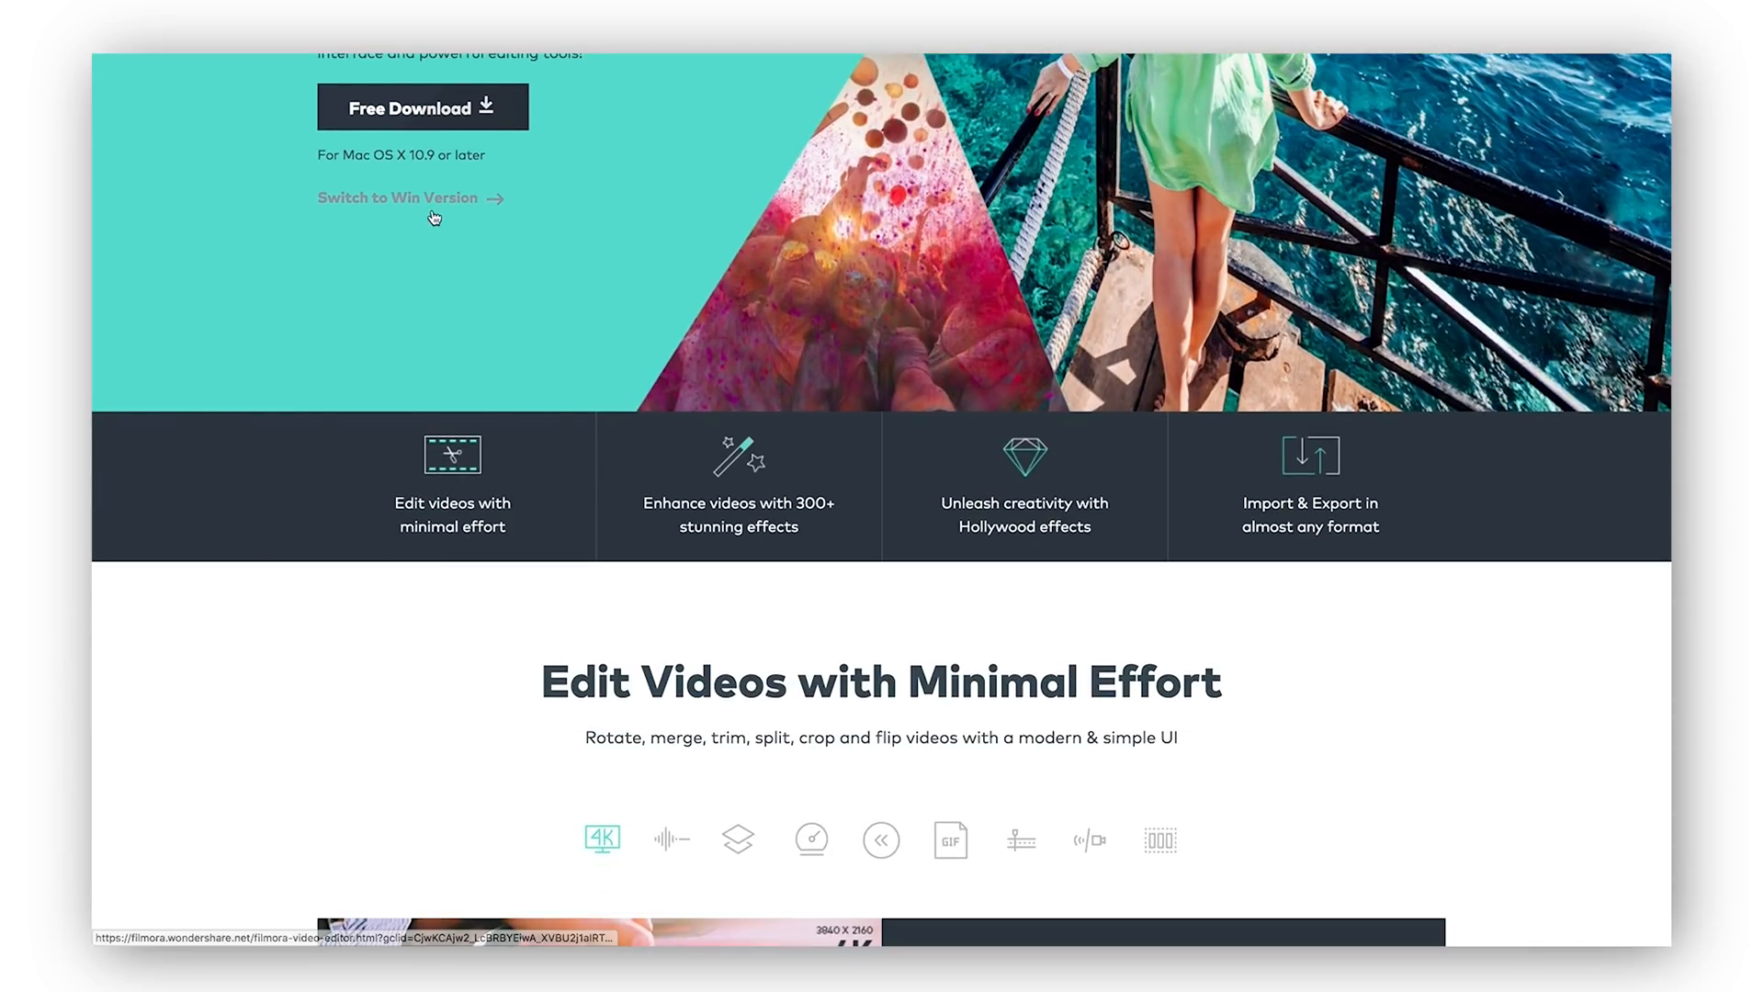
{"action": "scroll", "scroll_direction": "down", "scroll_amount": 3}
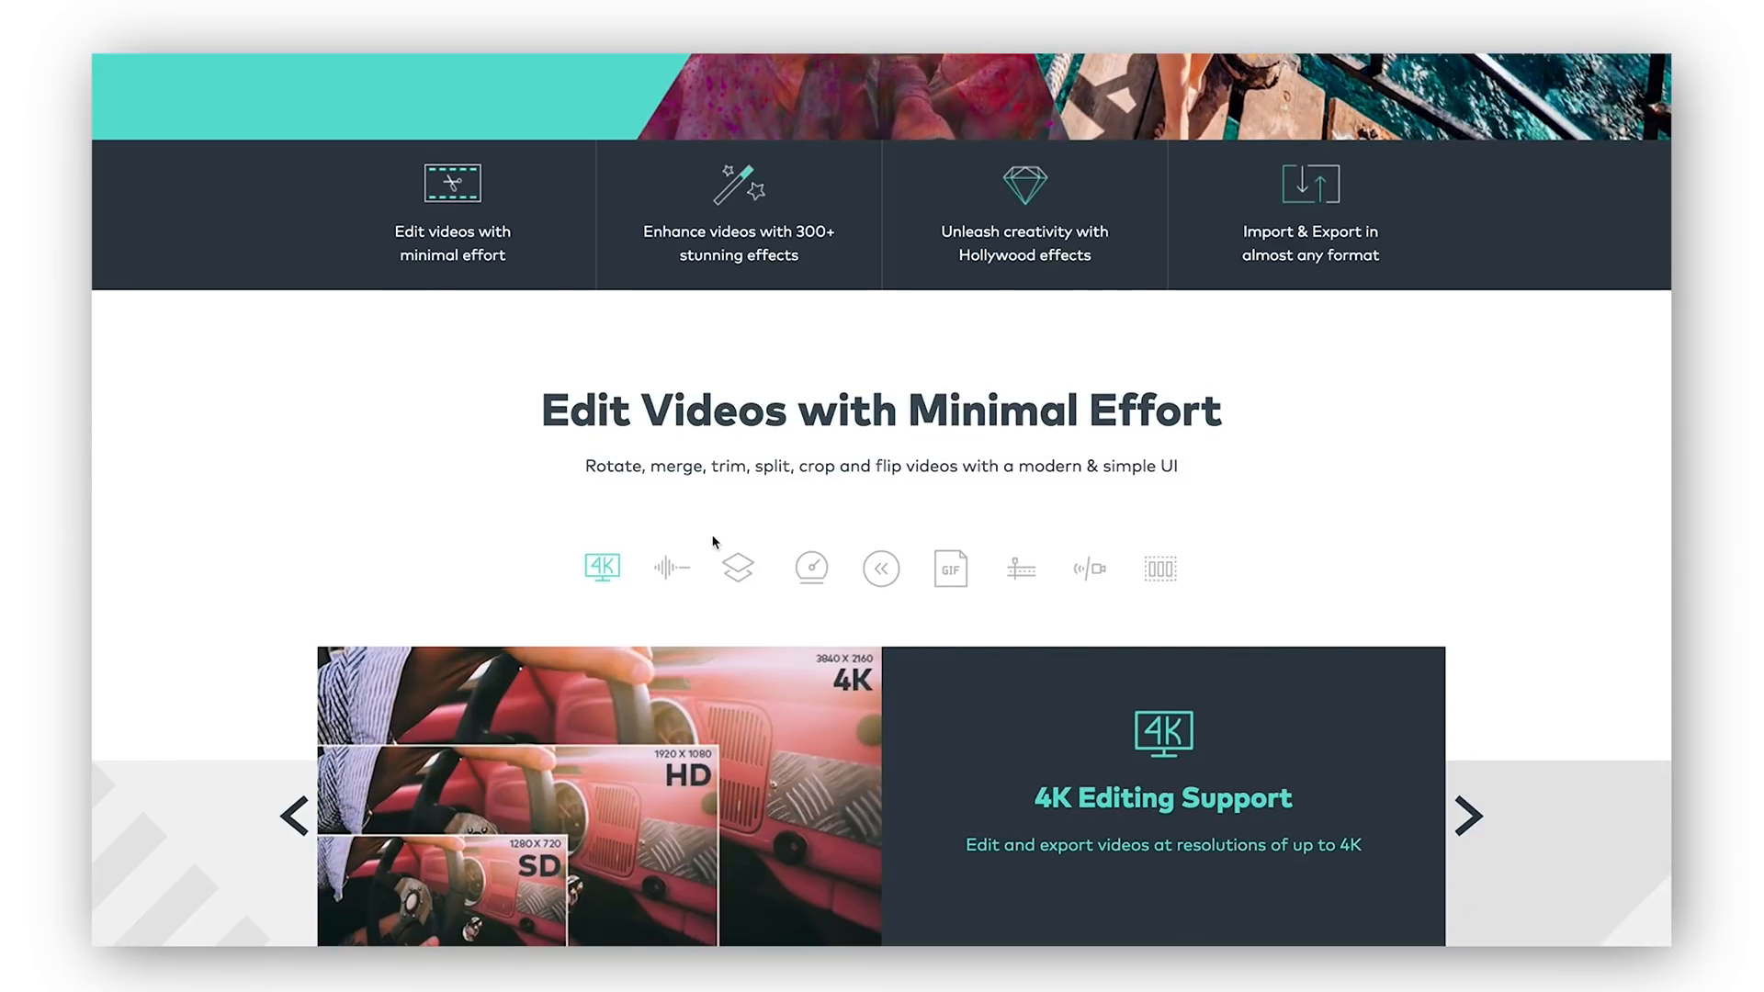
{"action": "scroll", "scroll_direction": "down", "scroll_amount": 3}
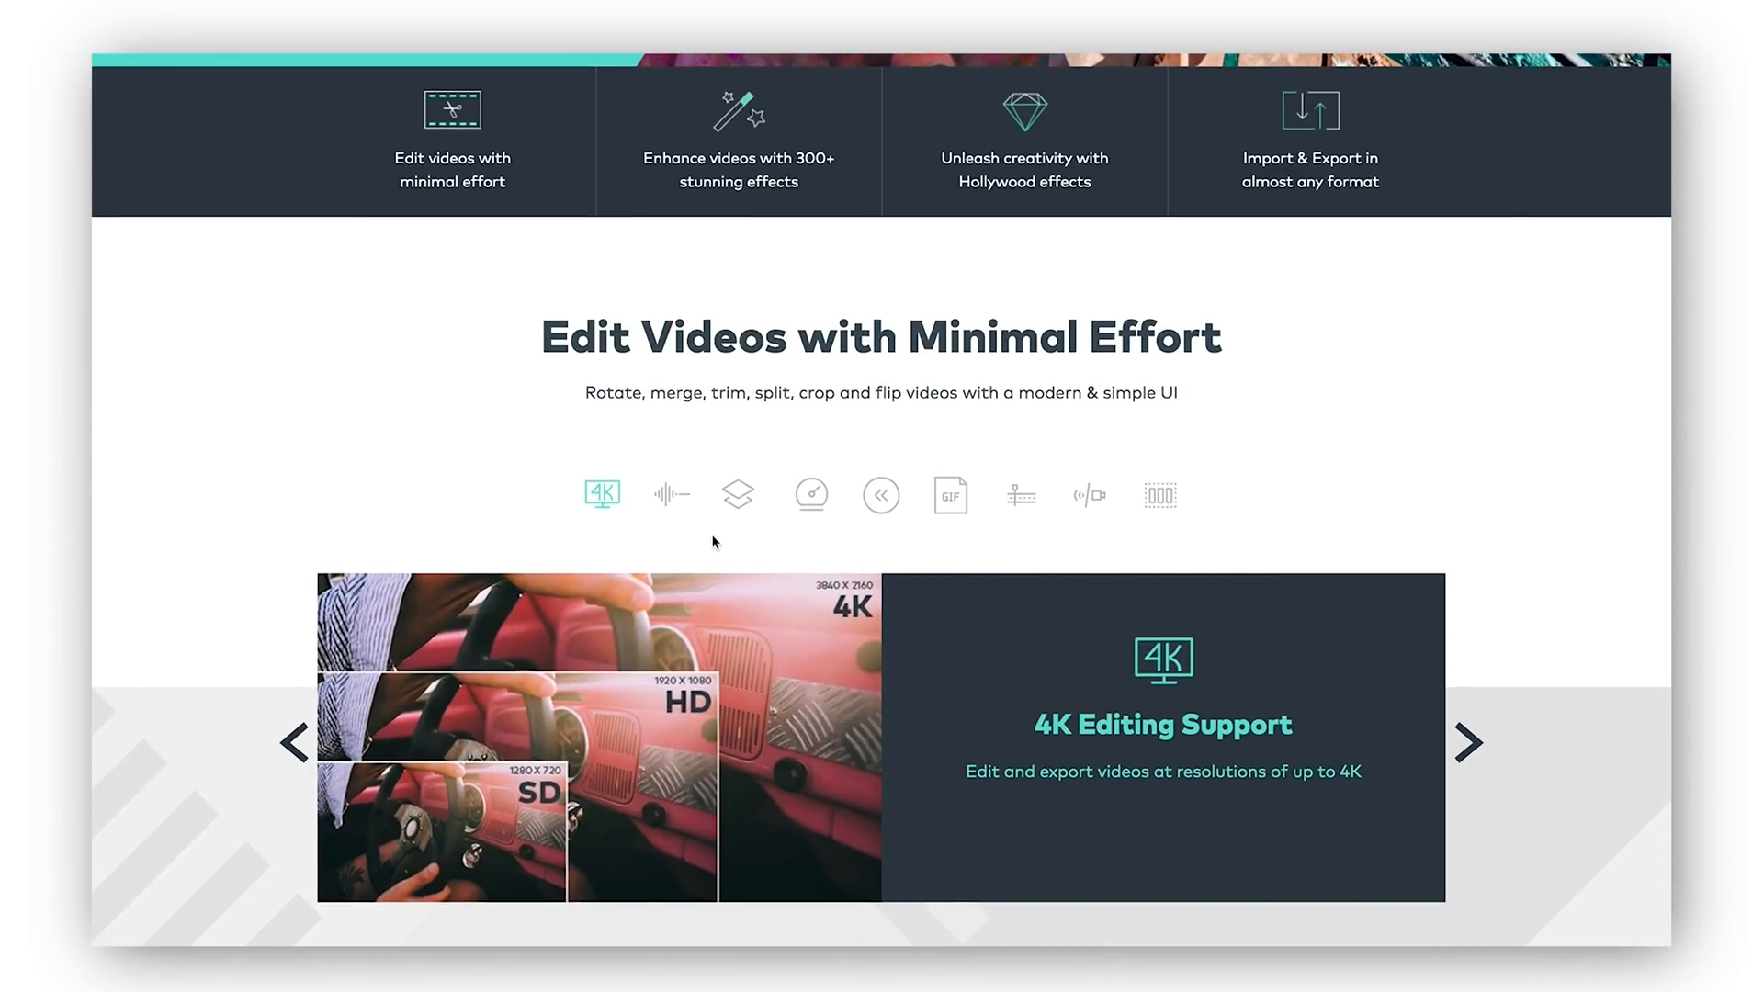
{"action": "mouse_move", "coordinate": [692, 496]}
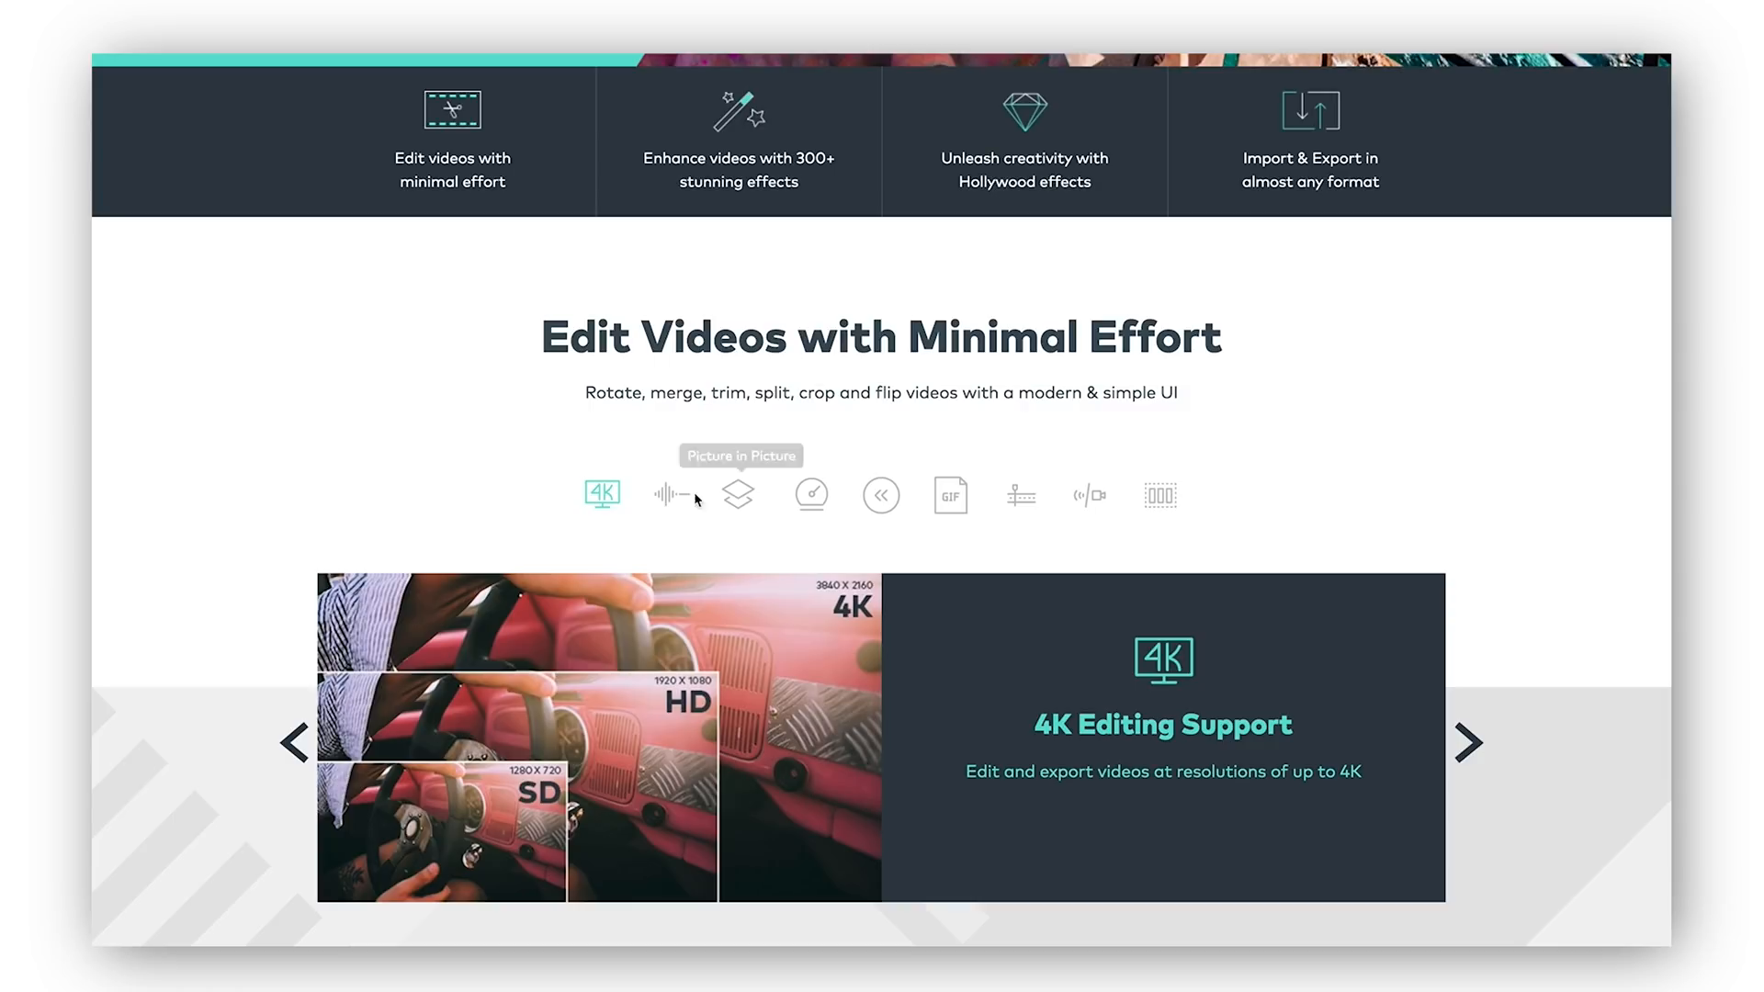
{"action": "mouse_move", "coordinate": [810, 494]}
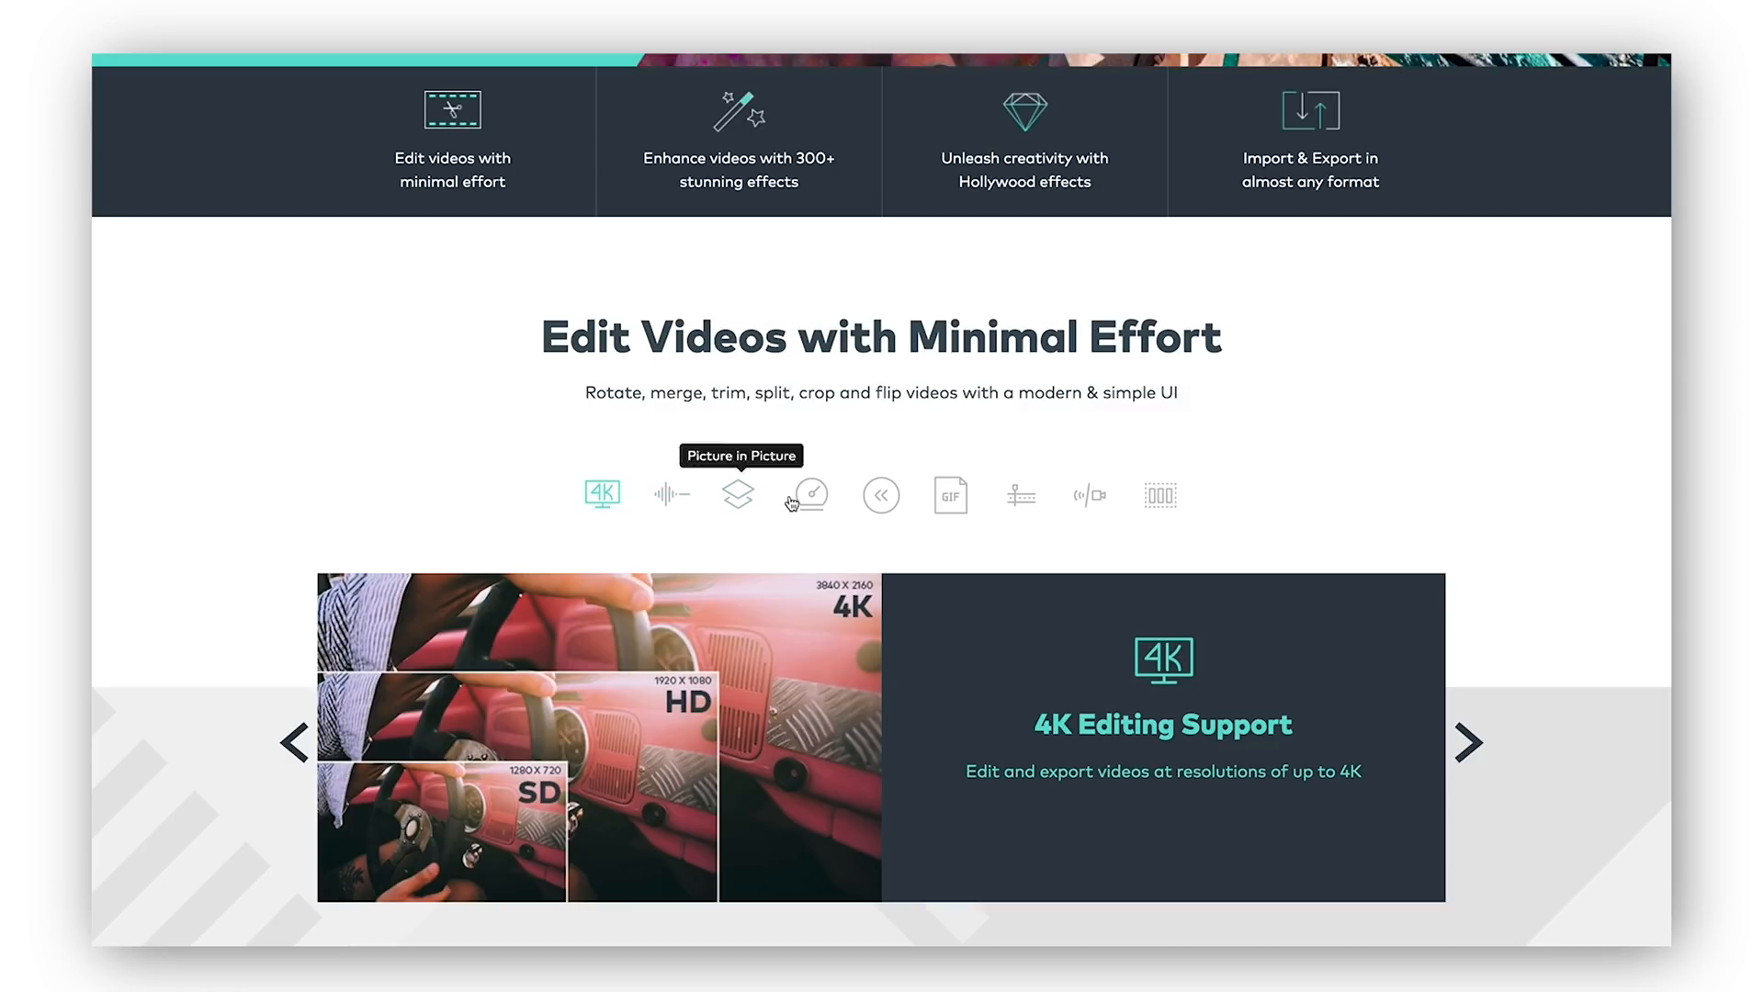
{"action": "mouse_move", "coordinate": [950, 496]}
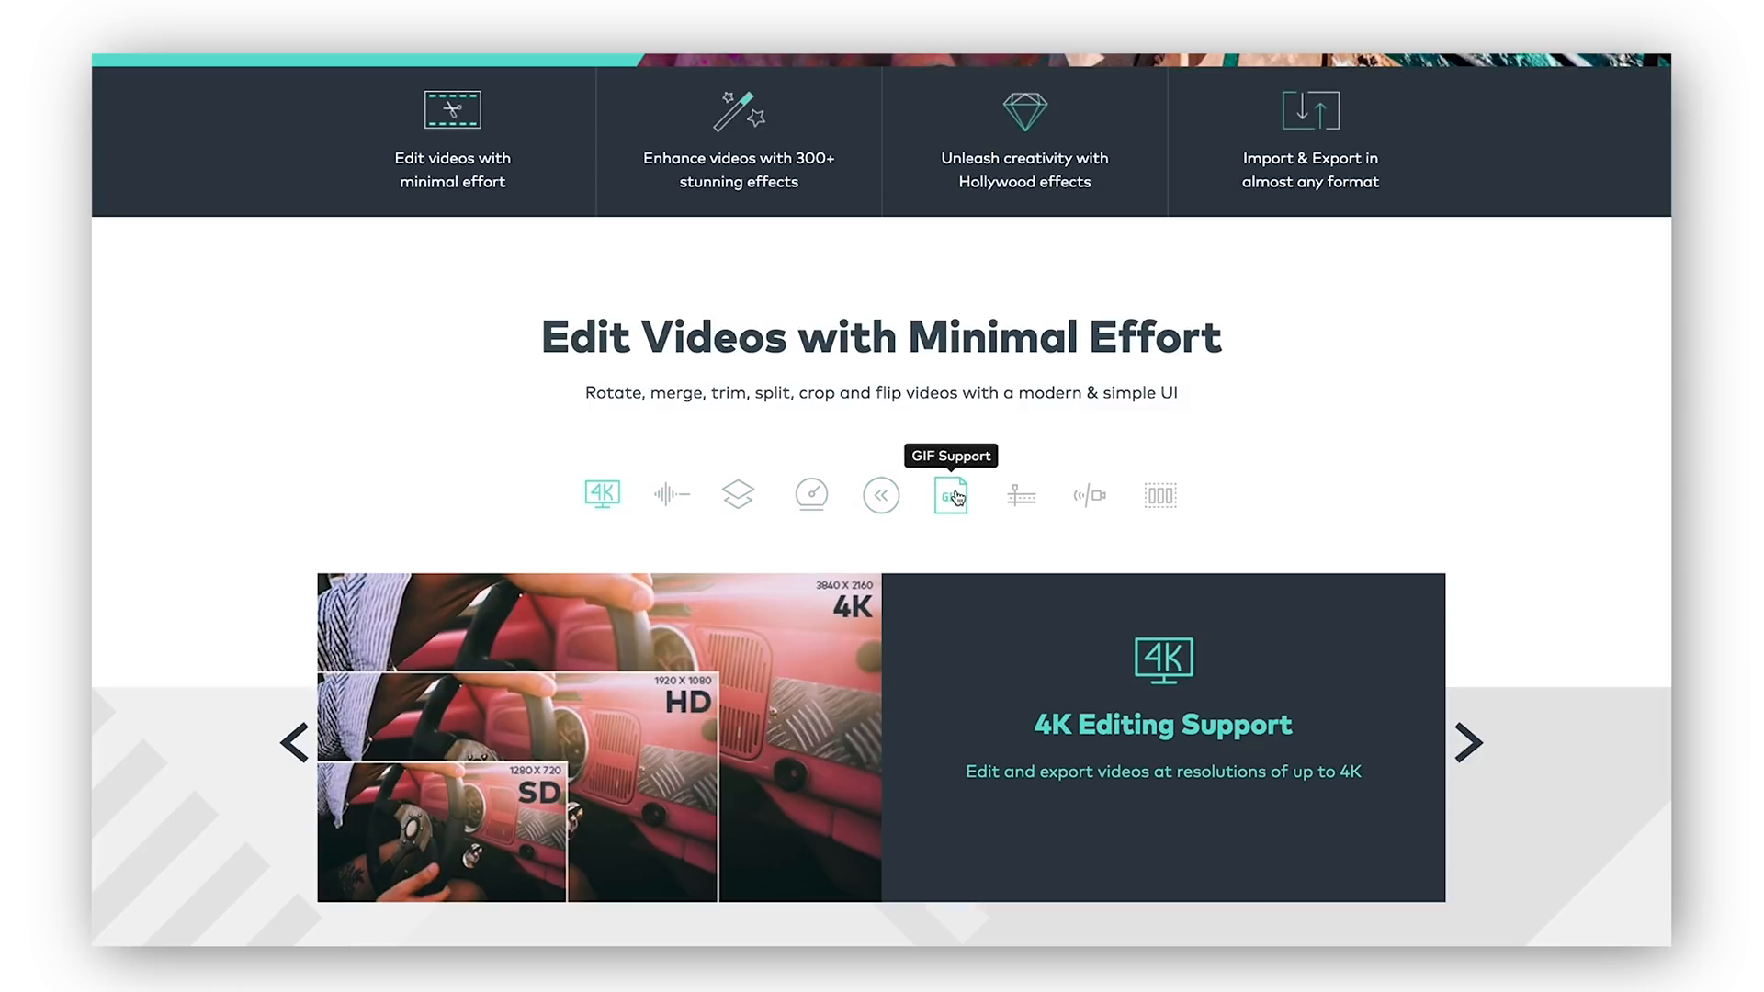
{"action": "mouse_move", "coordinate": [1021, 494]}
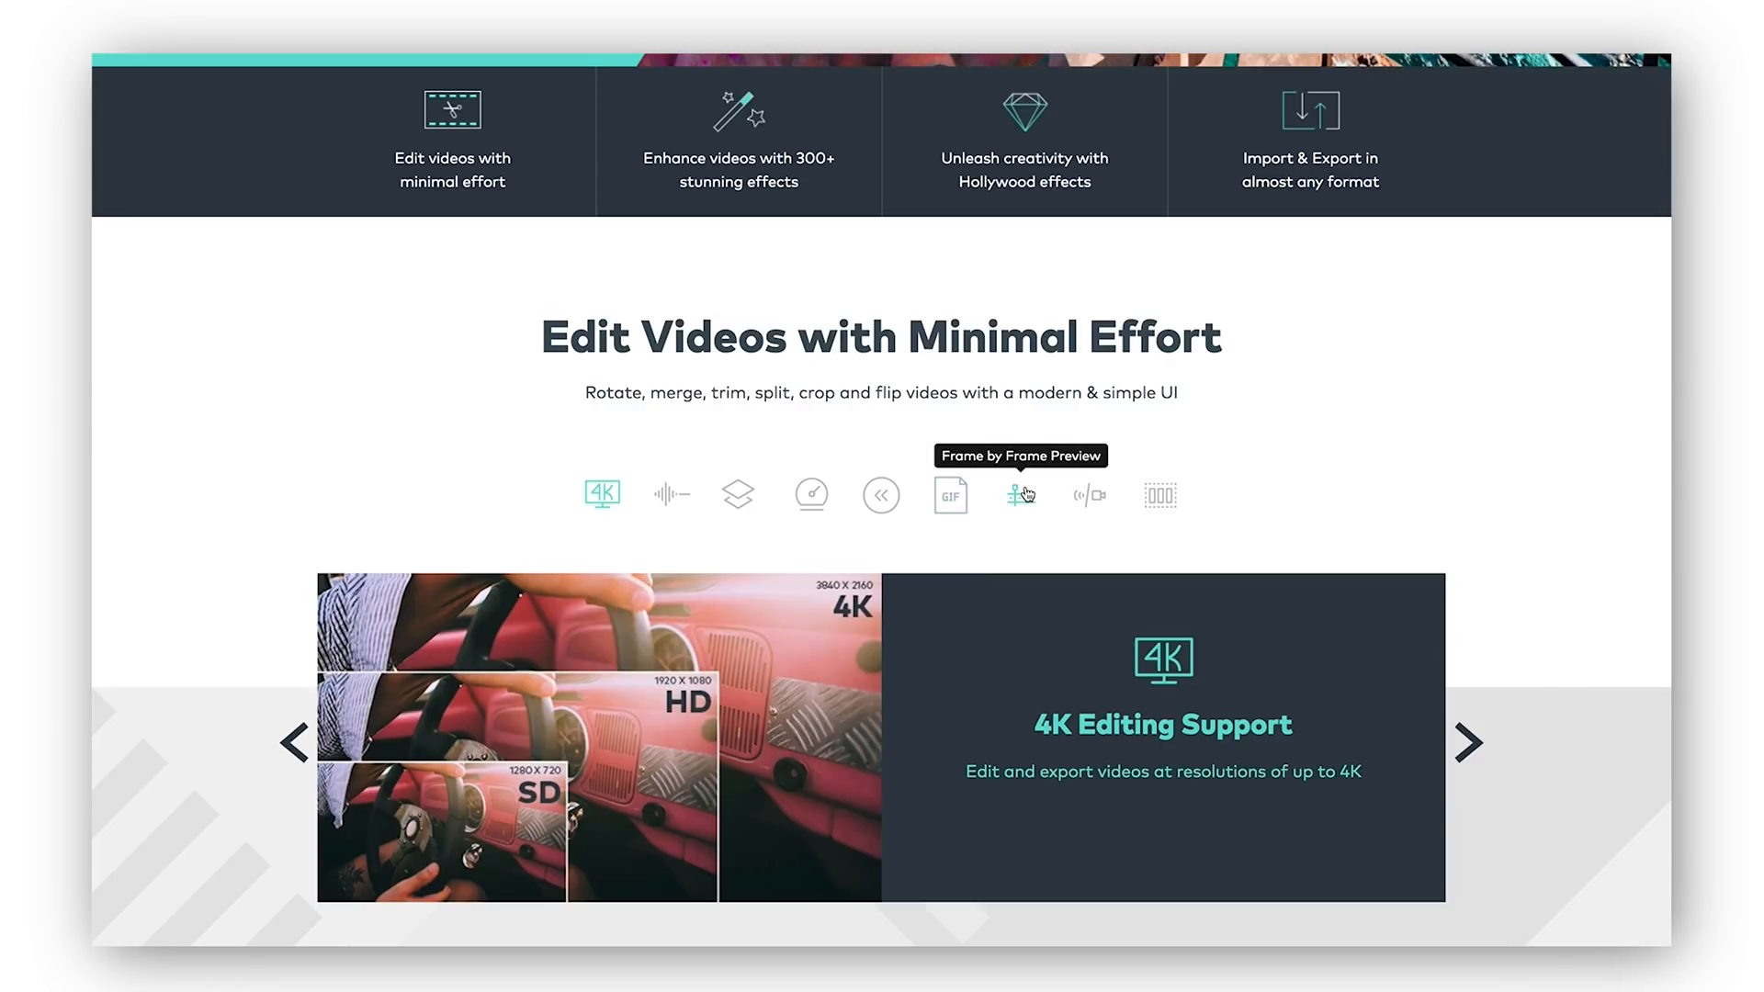
{"action": "mouse_move", "coordinate": [1159, 497]}
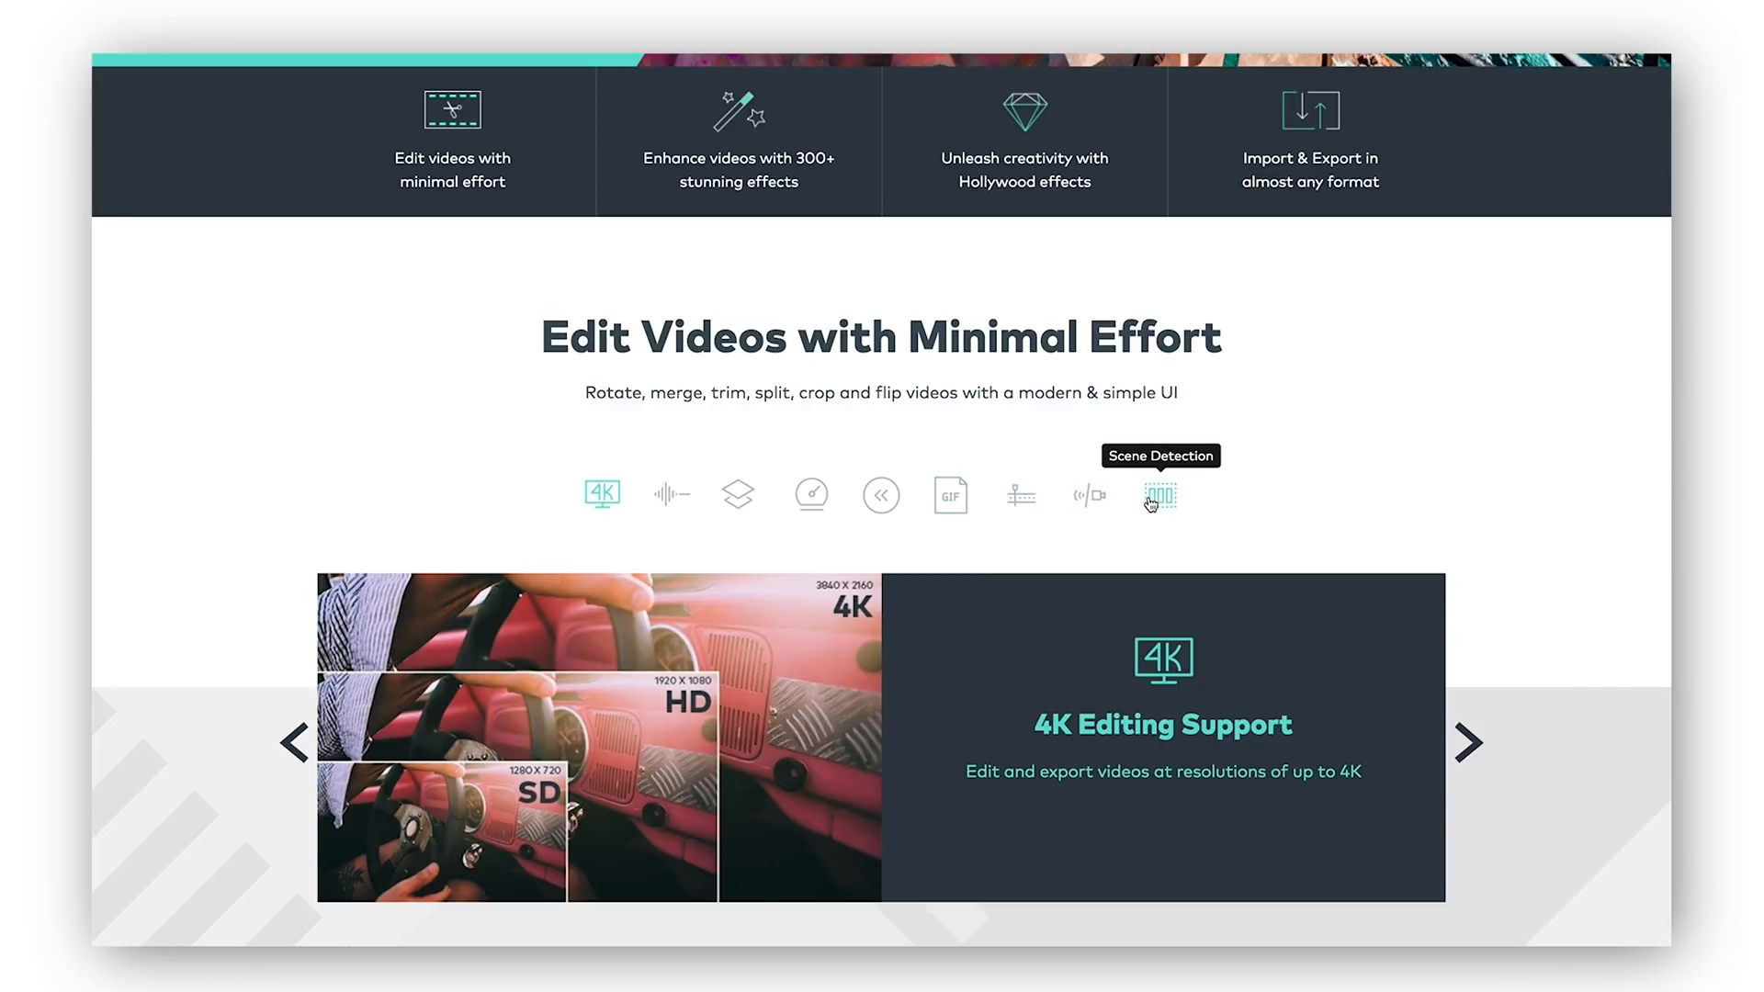
{"action": "scroll", "scroll_direction": "down", "scroll_amount": 3}
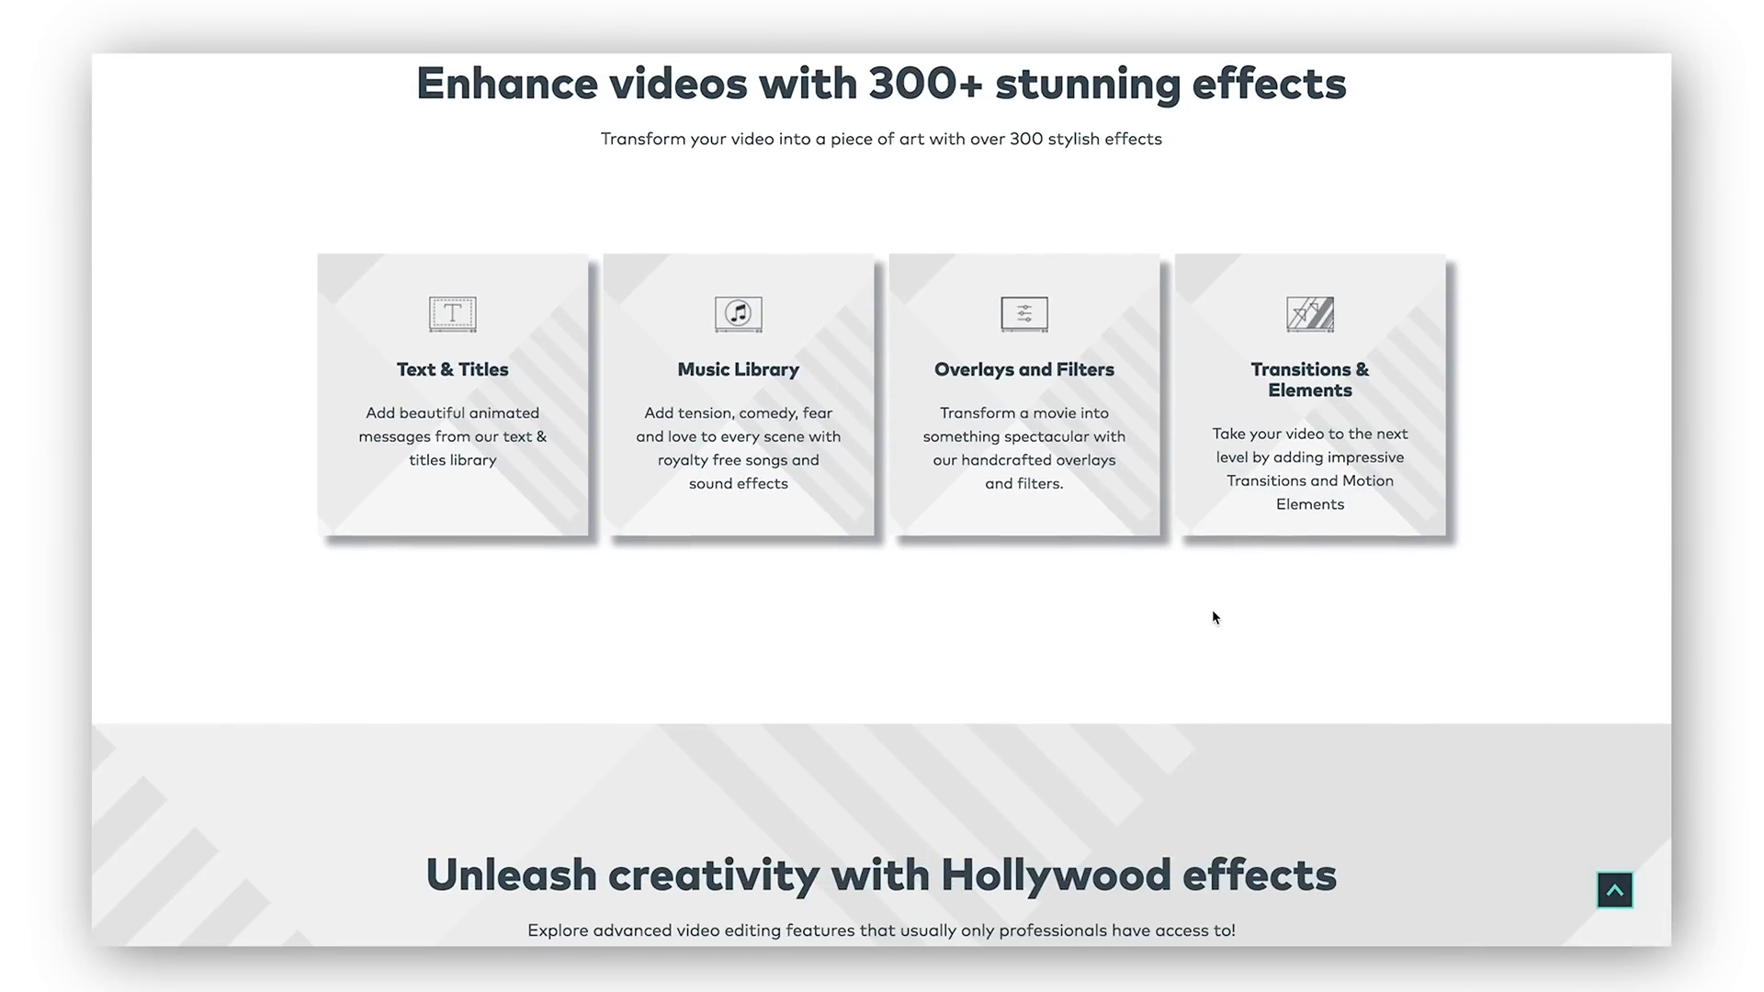
{"action": "scroll", "scroll_direction": "down", "scroll_amount": 3}
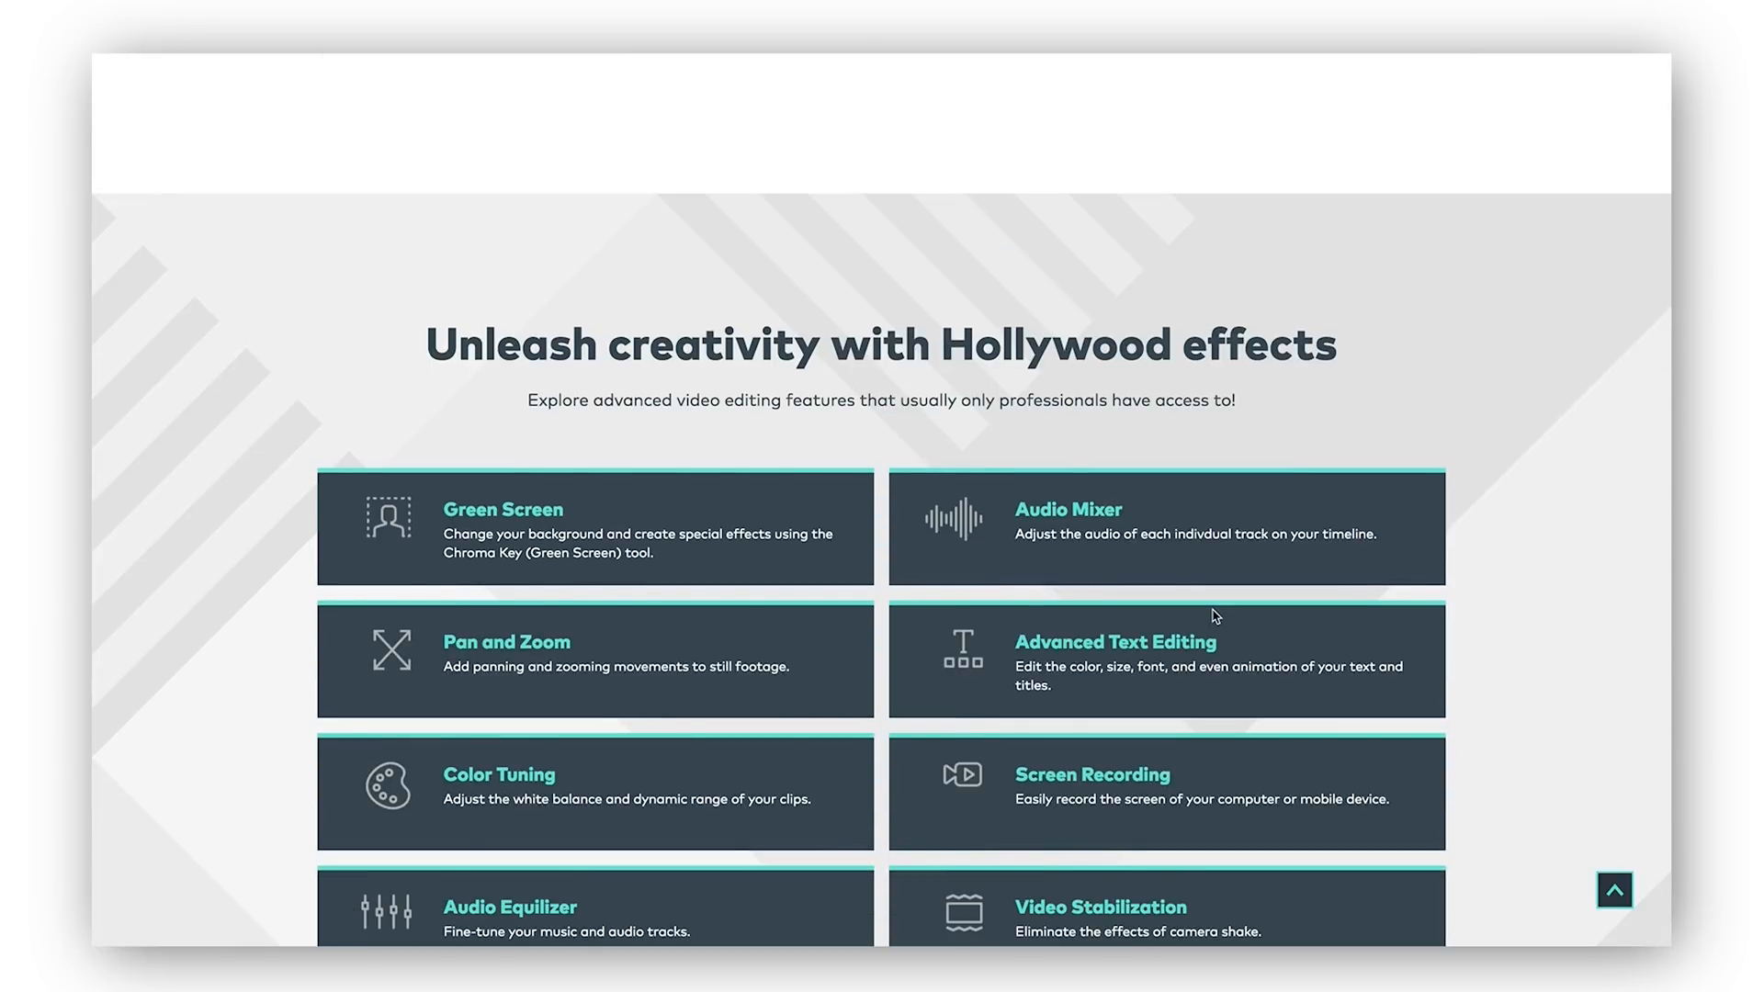
{"action": "scroll", "scroll_direction": "down", "scroll_amount": 3}
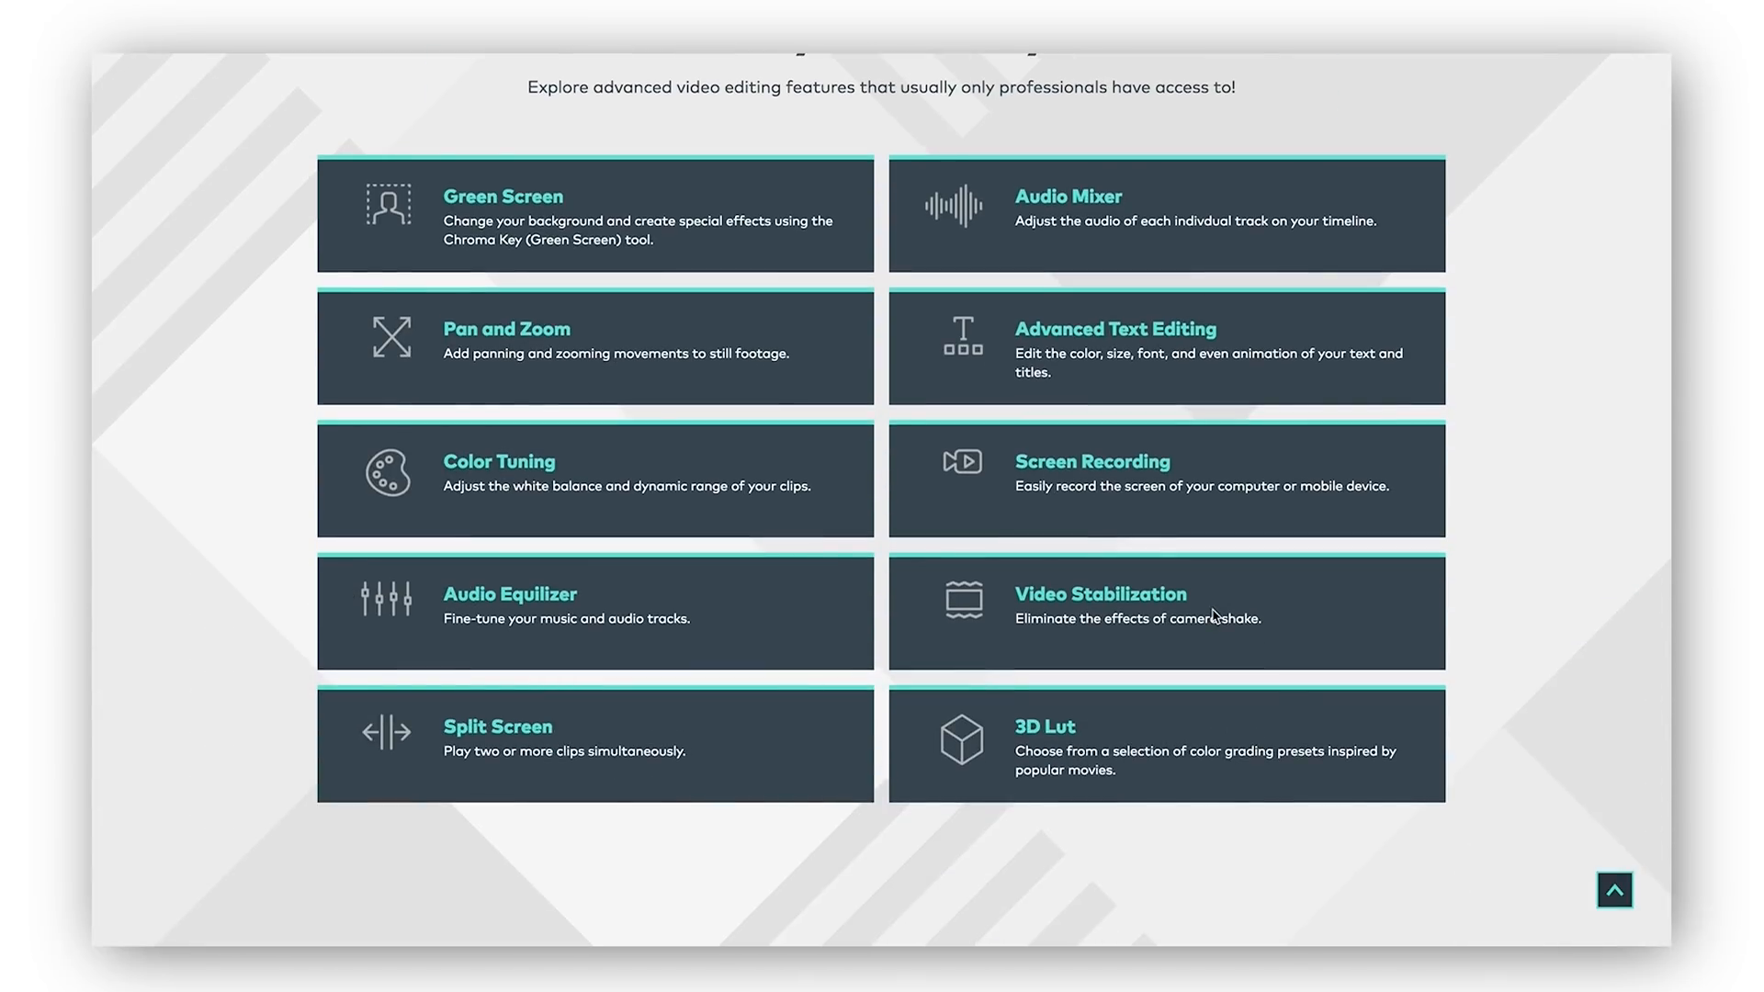
{"action": "scroll", "scroll_direction": "down", "scroll_amount": 3}
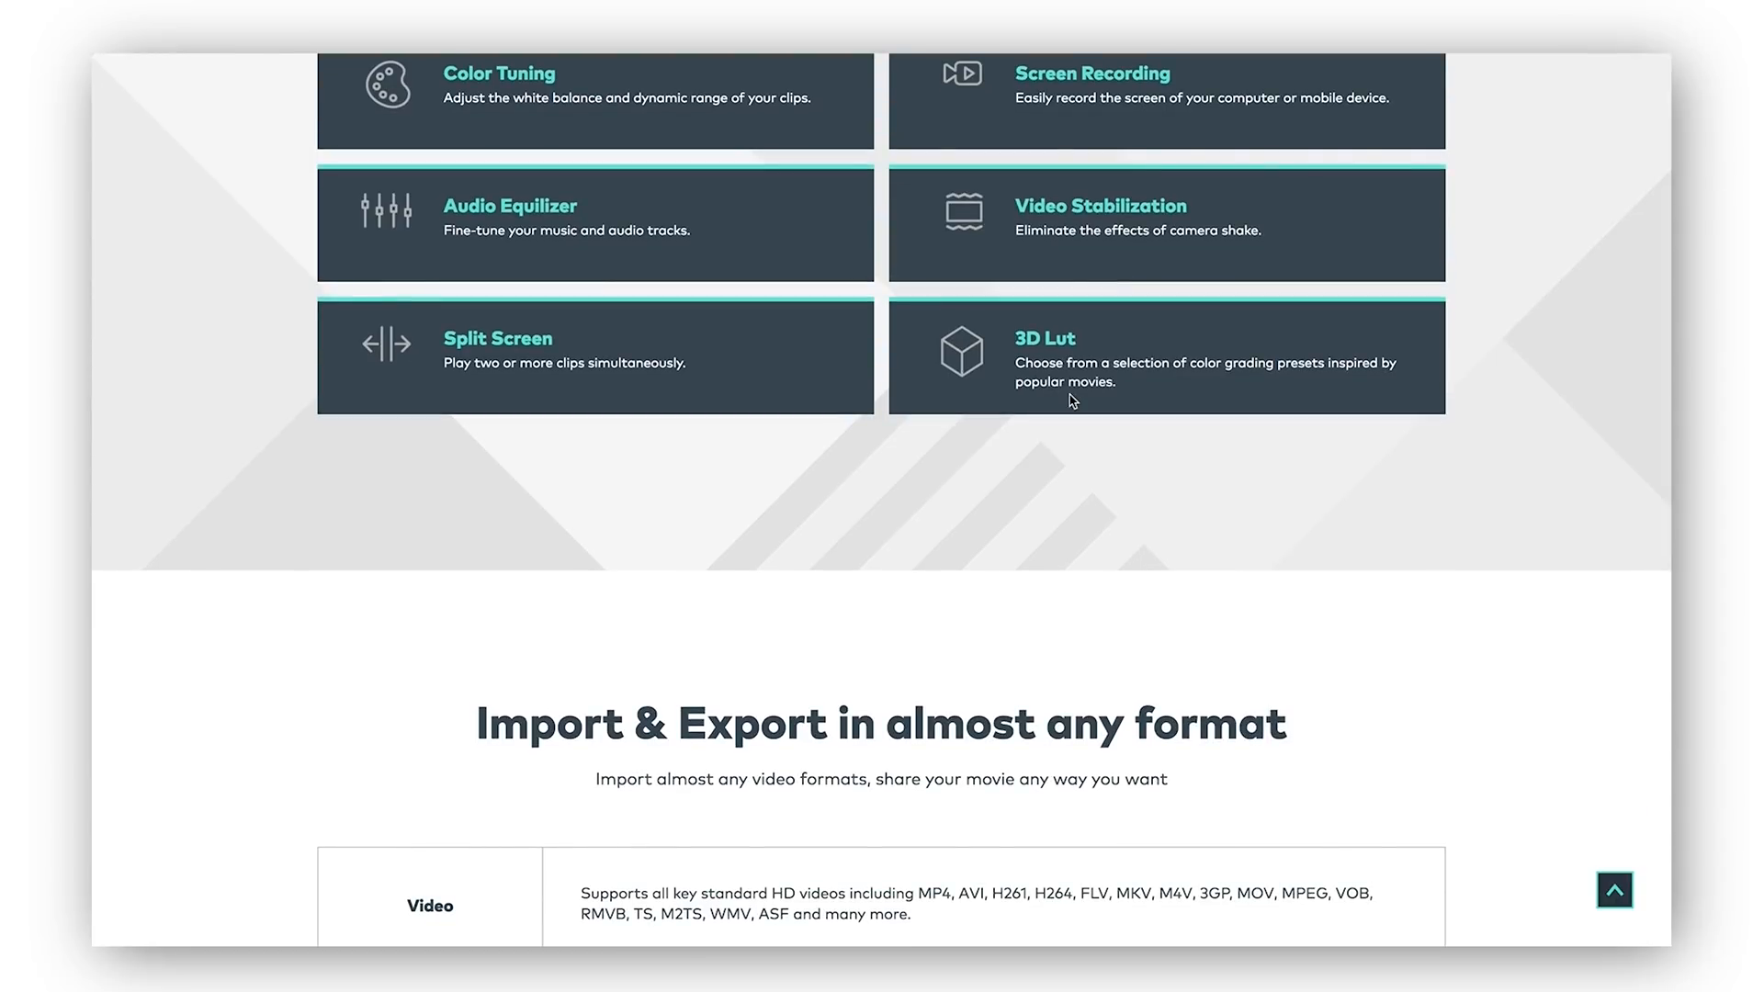
{"action": "scroll", "scroll_direction": "down", "scroll_amount": 3}
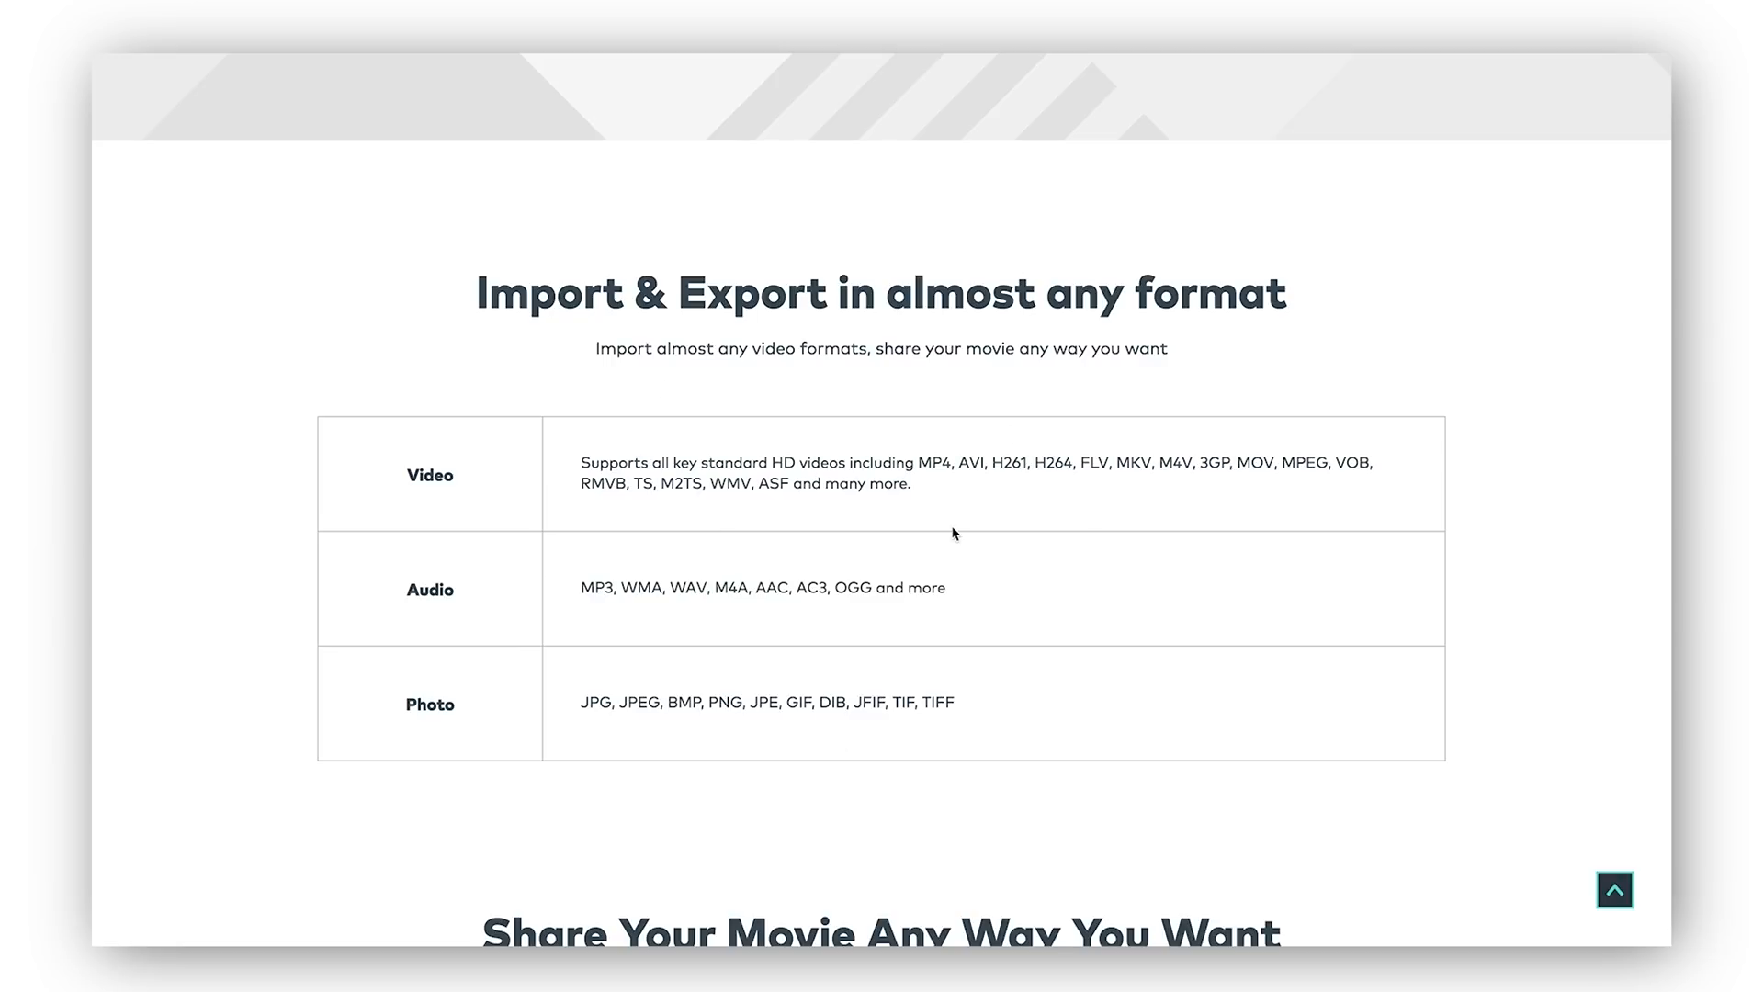
{"action": "scroll", "scroll_direction": "up", "scroll_amount": 3}
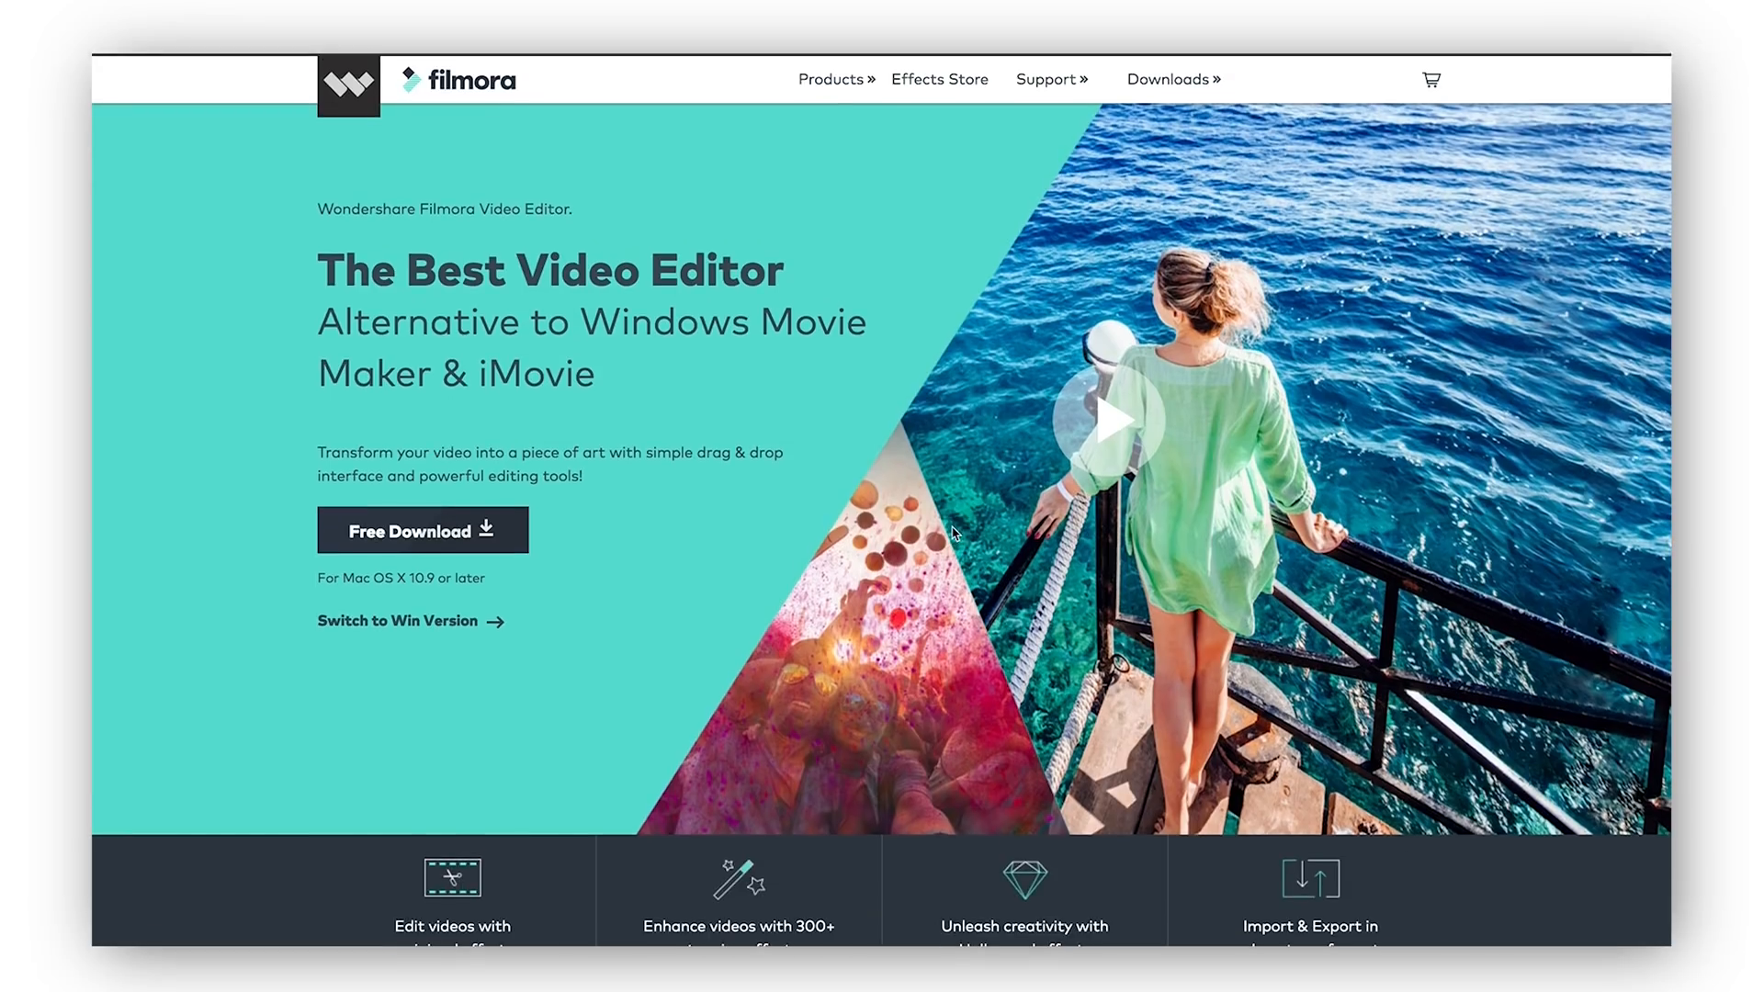
Step: Start the free download of the Filmora Mac installer (.dmg)
{"action": "left_click", "coordinate": [423, 529]}
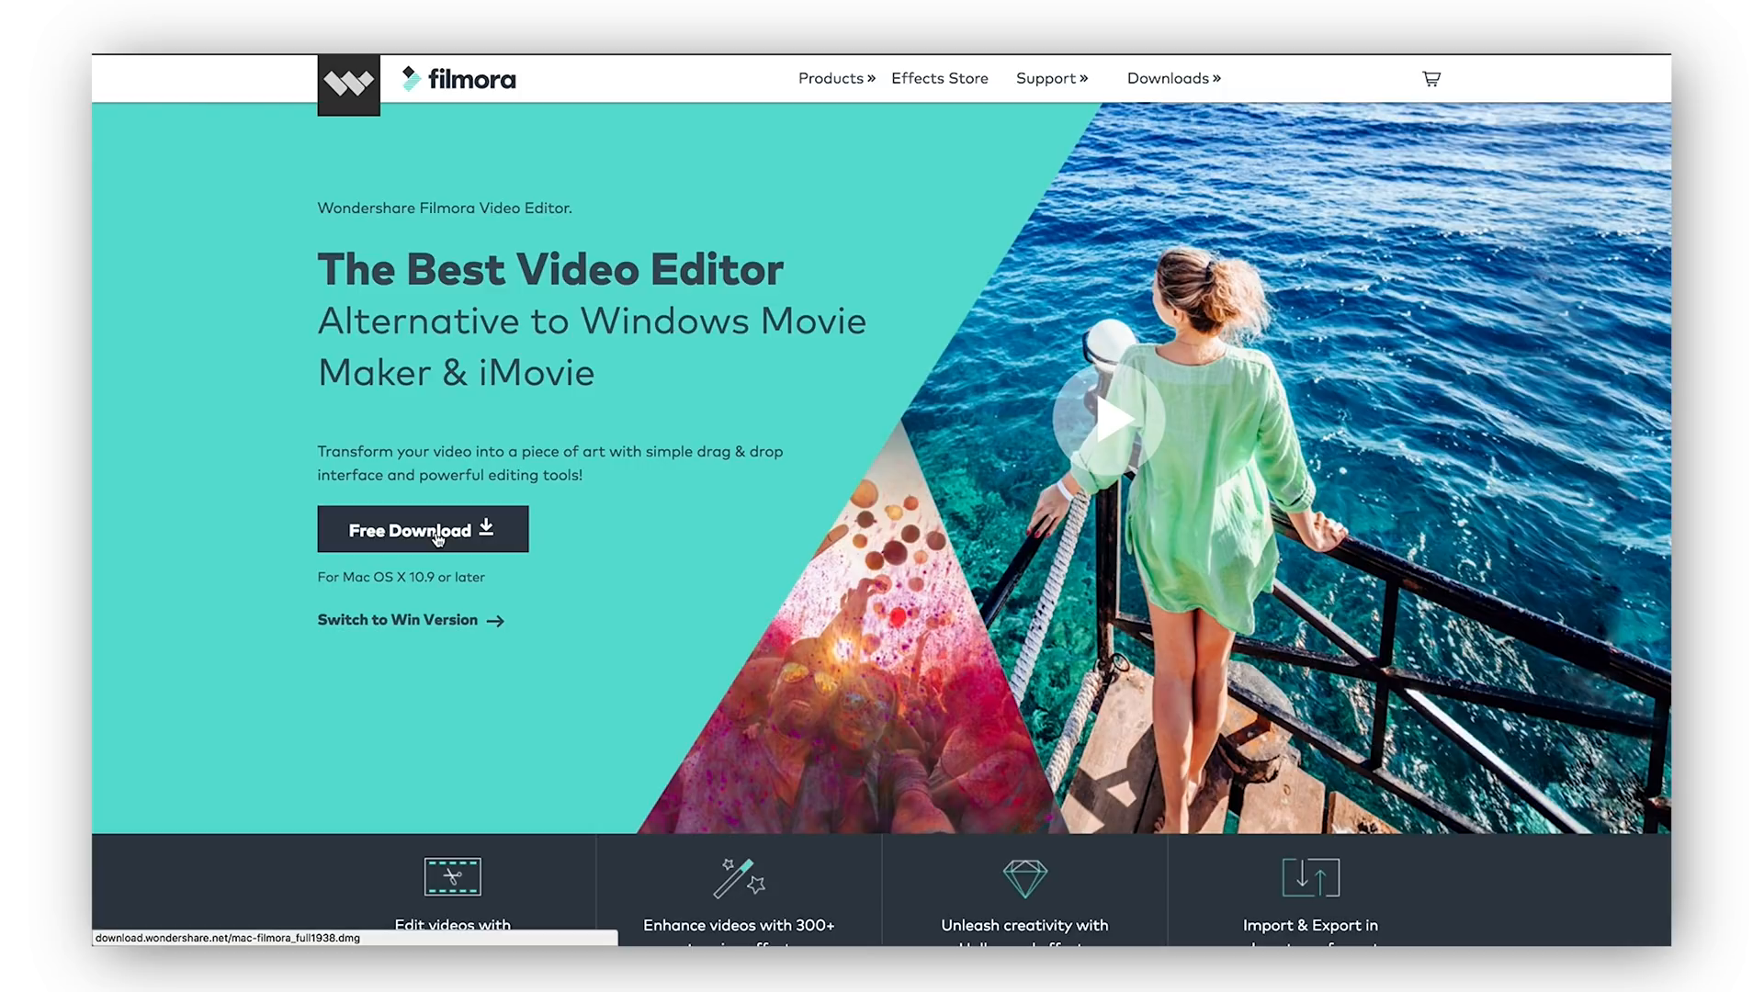
{"action": "left_click", "coordinate": [423, 529]}
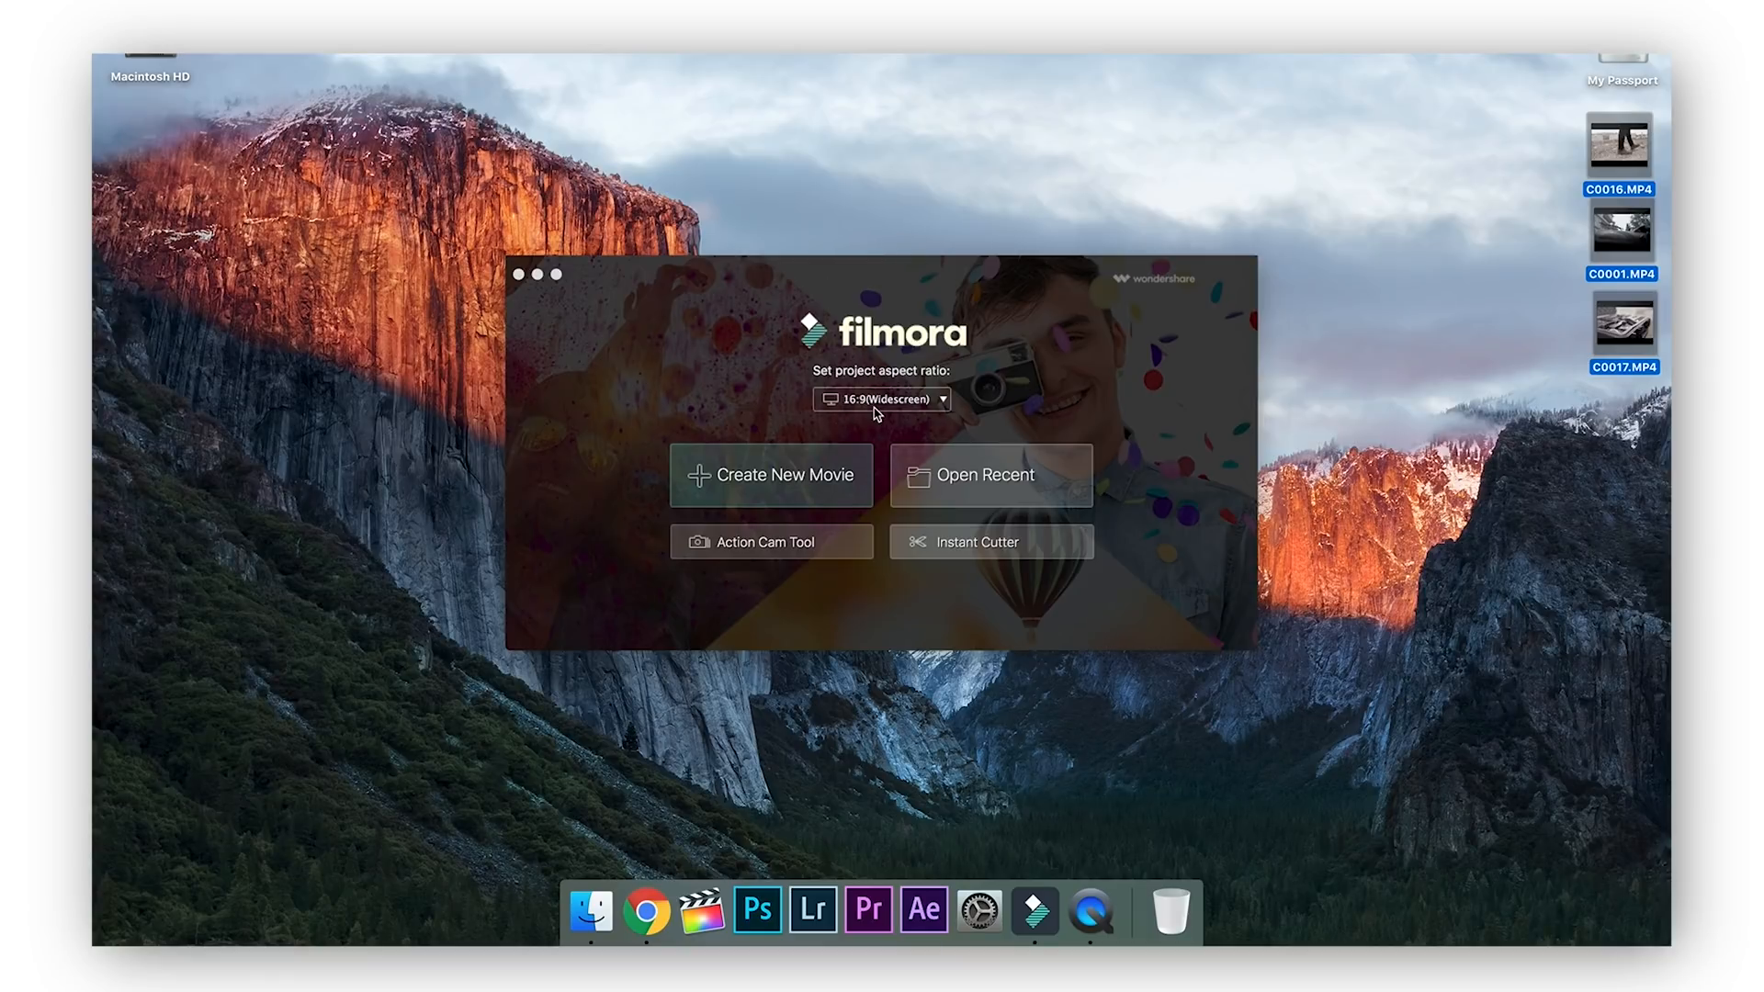
{"action": "left_click", "coordinate": [884, 398]}
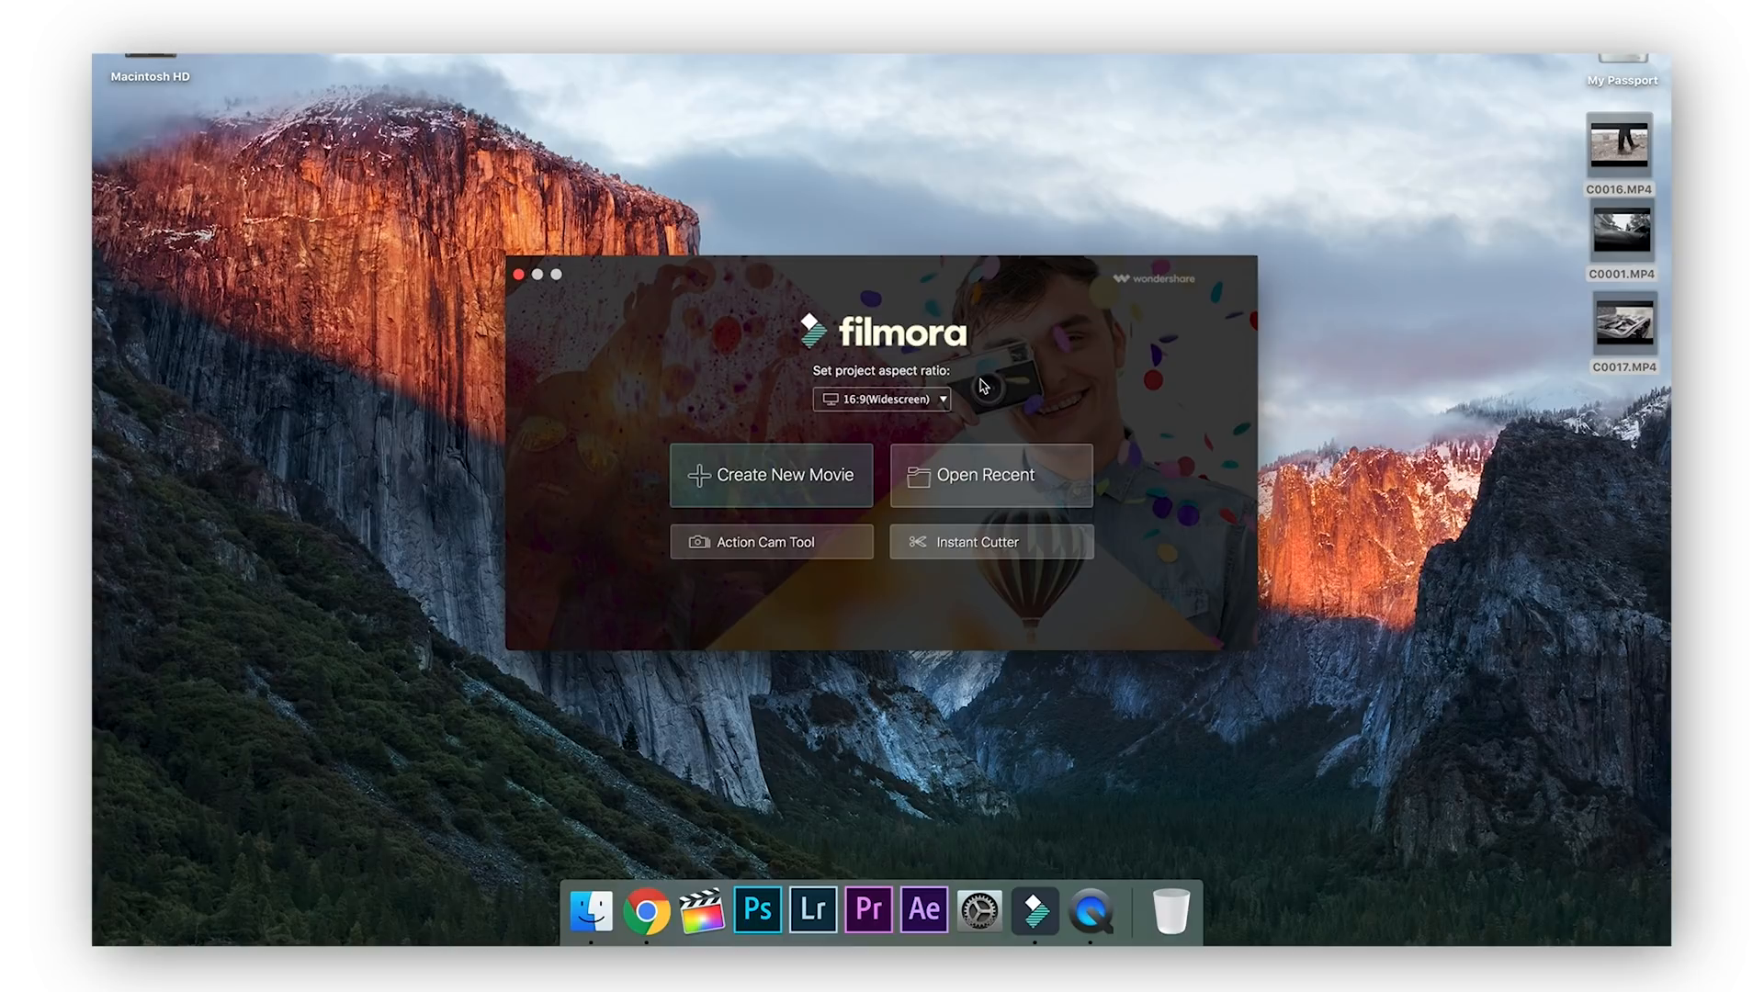
{"action": "left_click", "coordinate": [884, 399]}
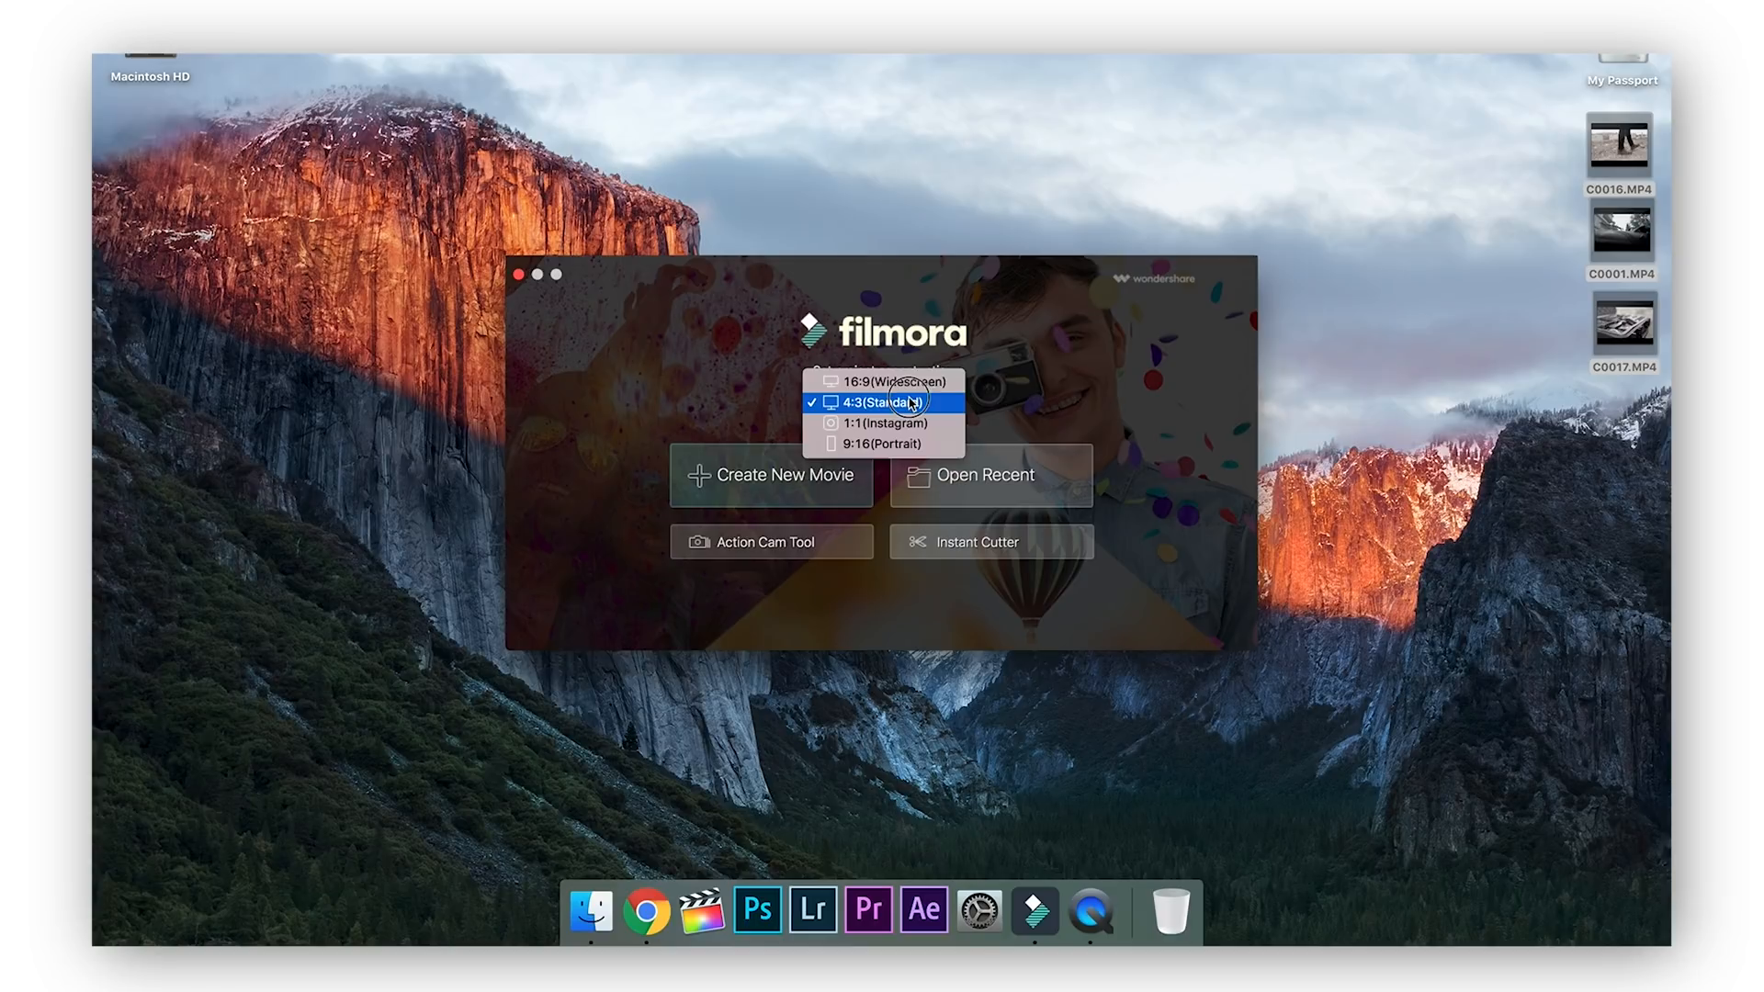
{"action": "left_click", "coordinate": [888, 382]}
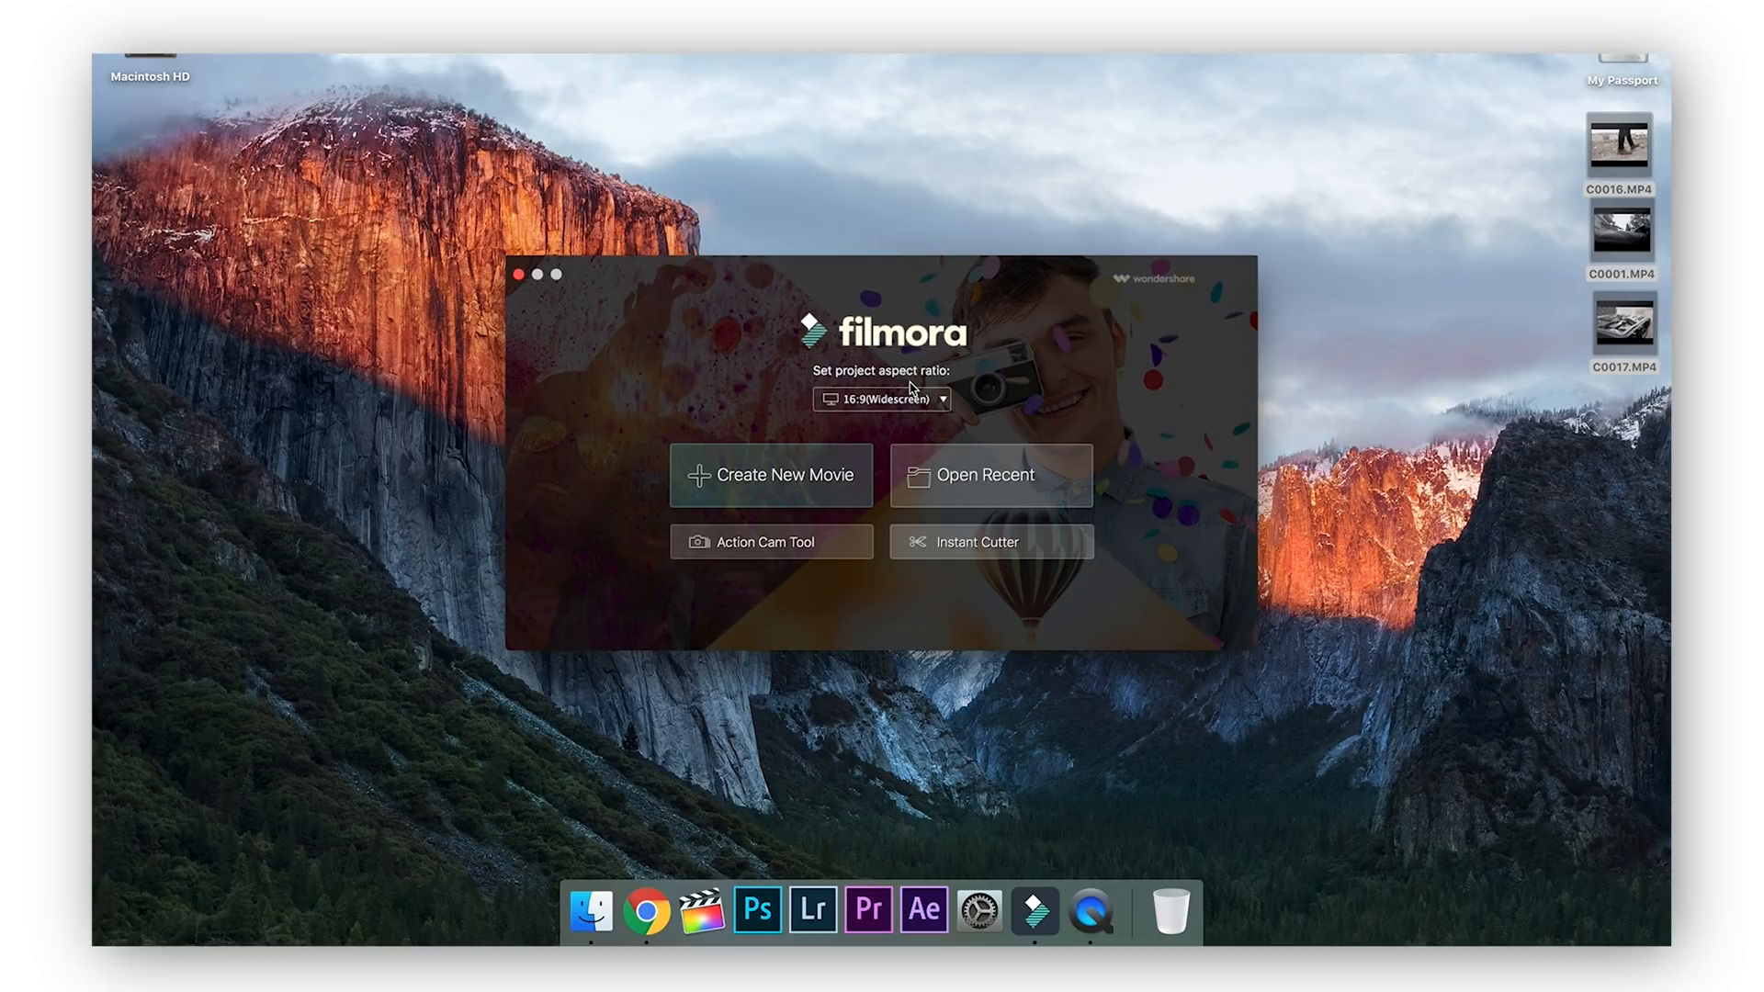
{"action": "mouse_move", "coordinate": [785, 371]}
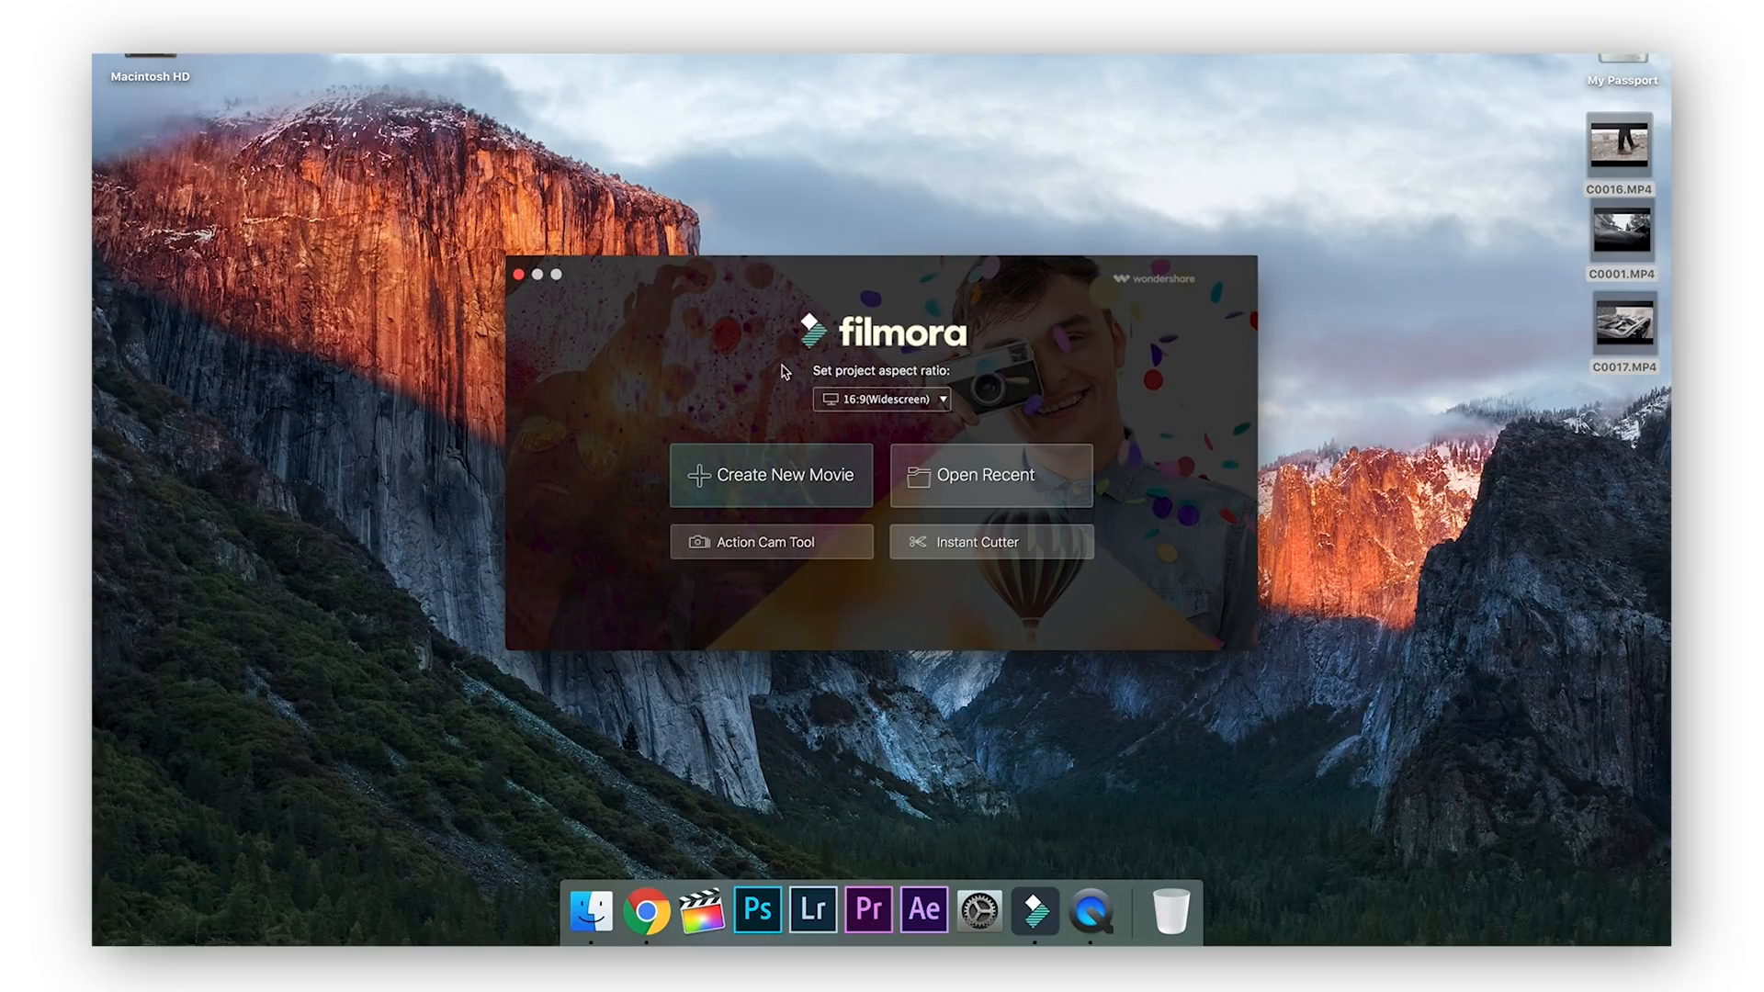
Step: Create a new movie project and maximize the editor window to full screen
{"action": "left_click", "coordinate": [770, 475]}
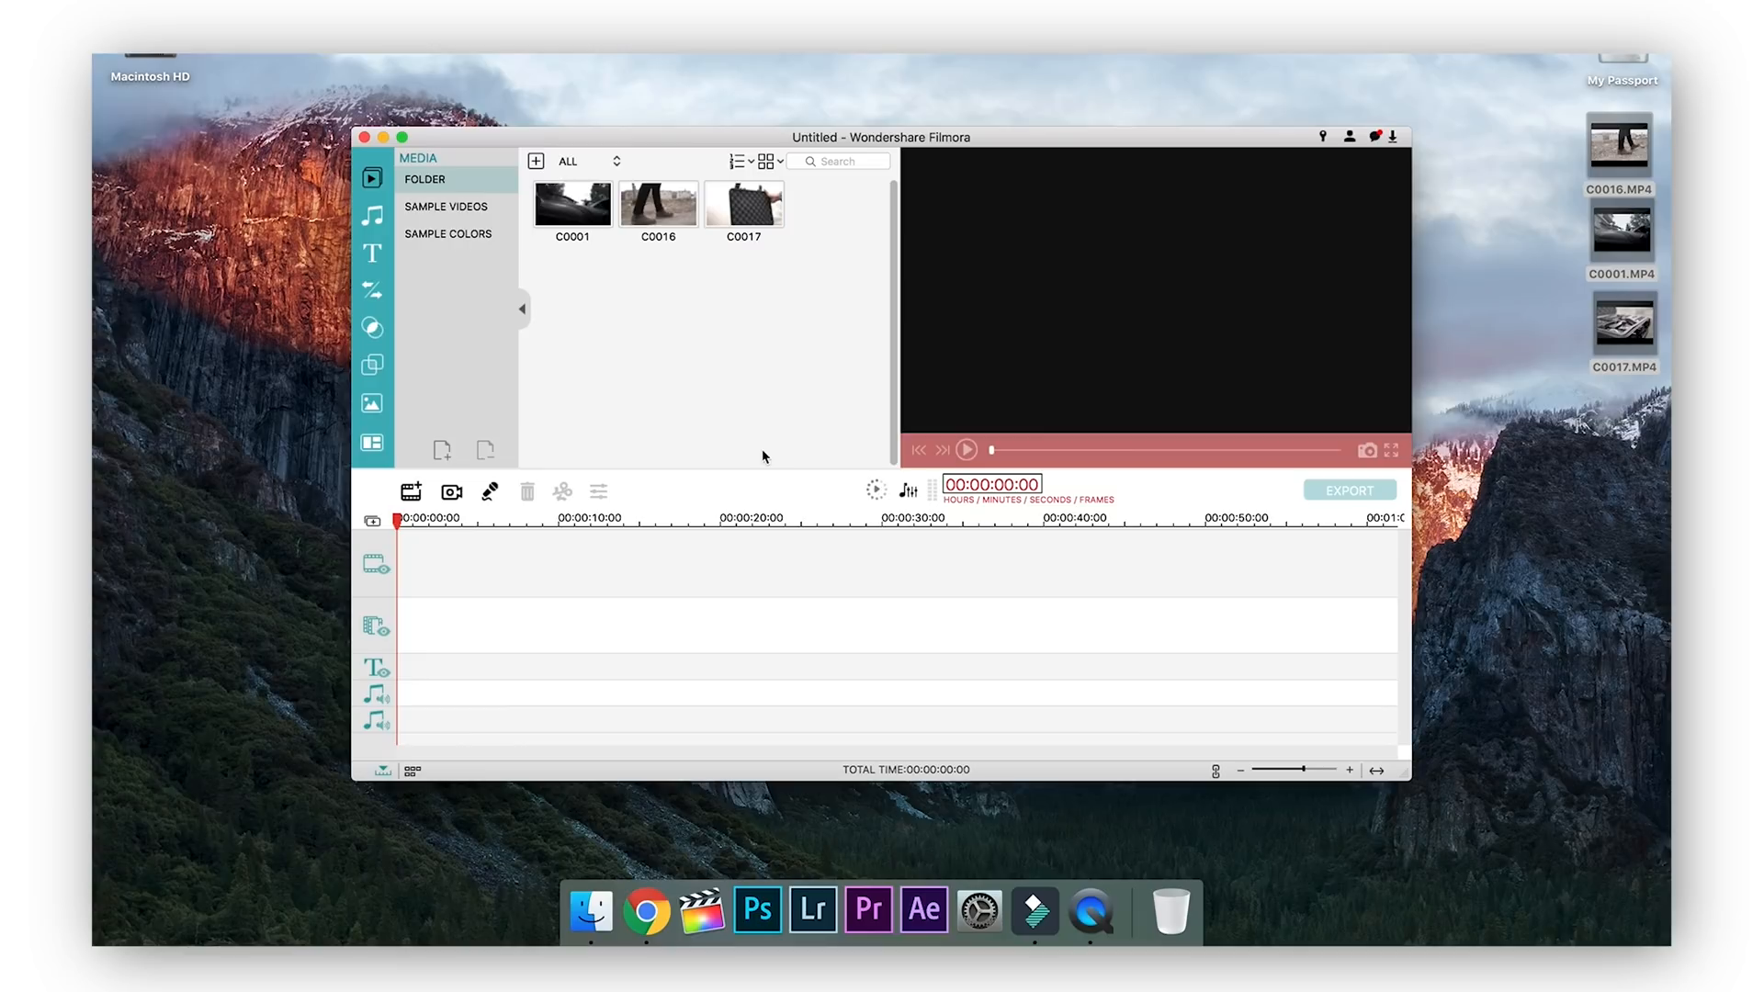
{"action": "mouse_move", "coordinate": [897, 540]}
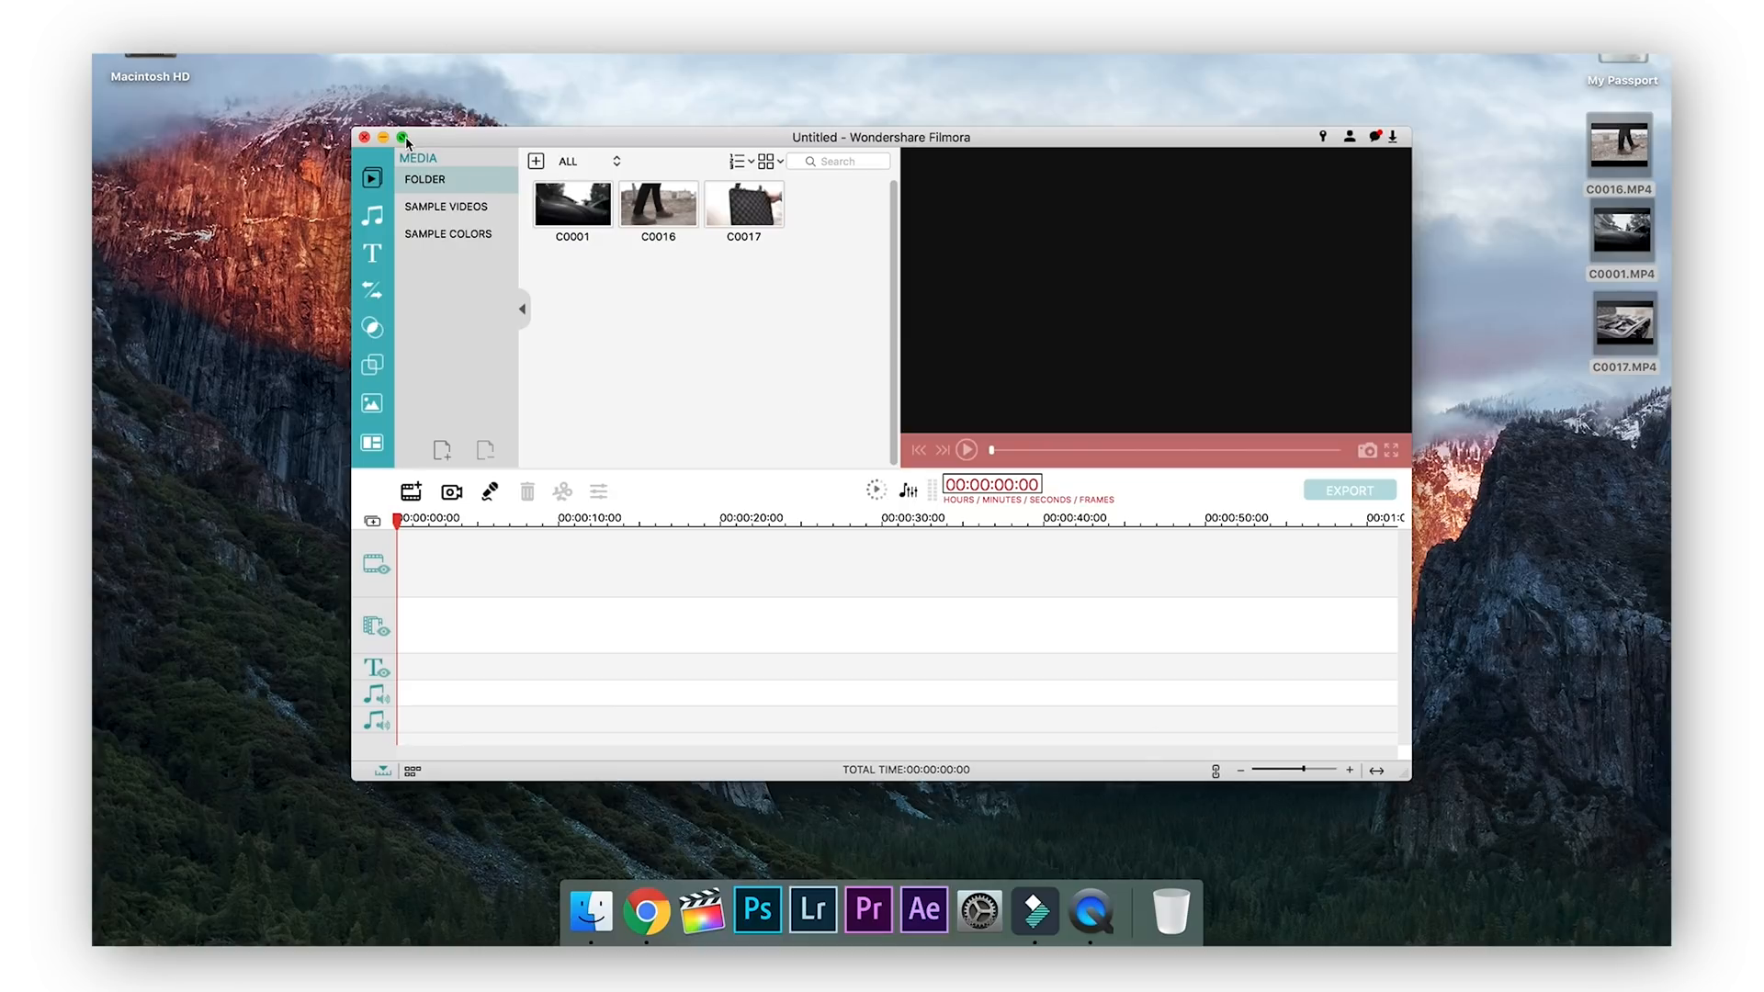
{"action": "left_click", "coordinate": [398, 138]}
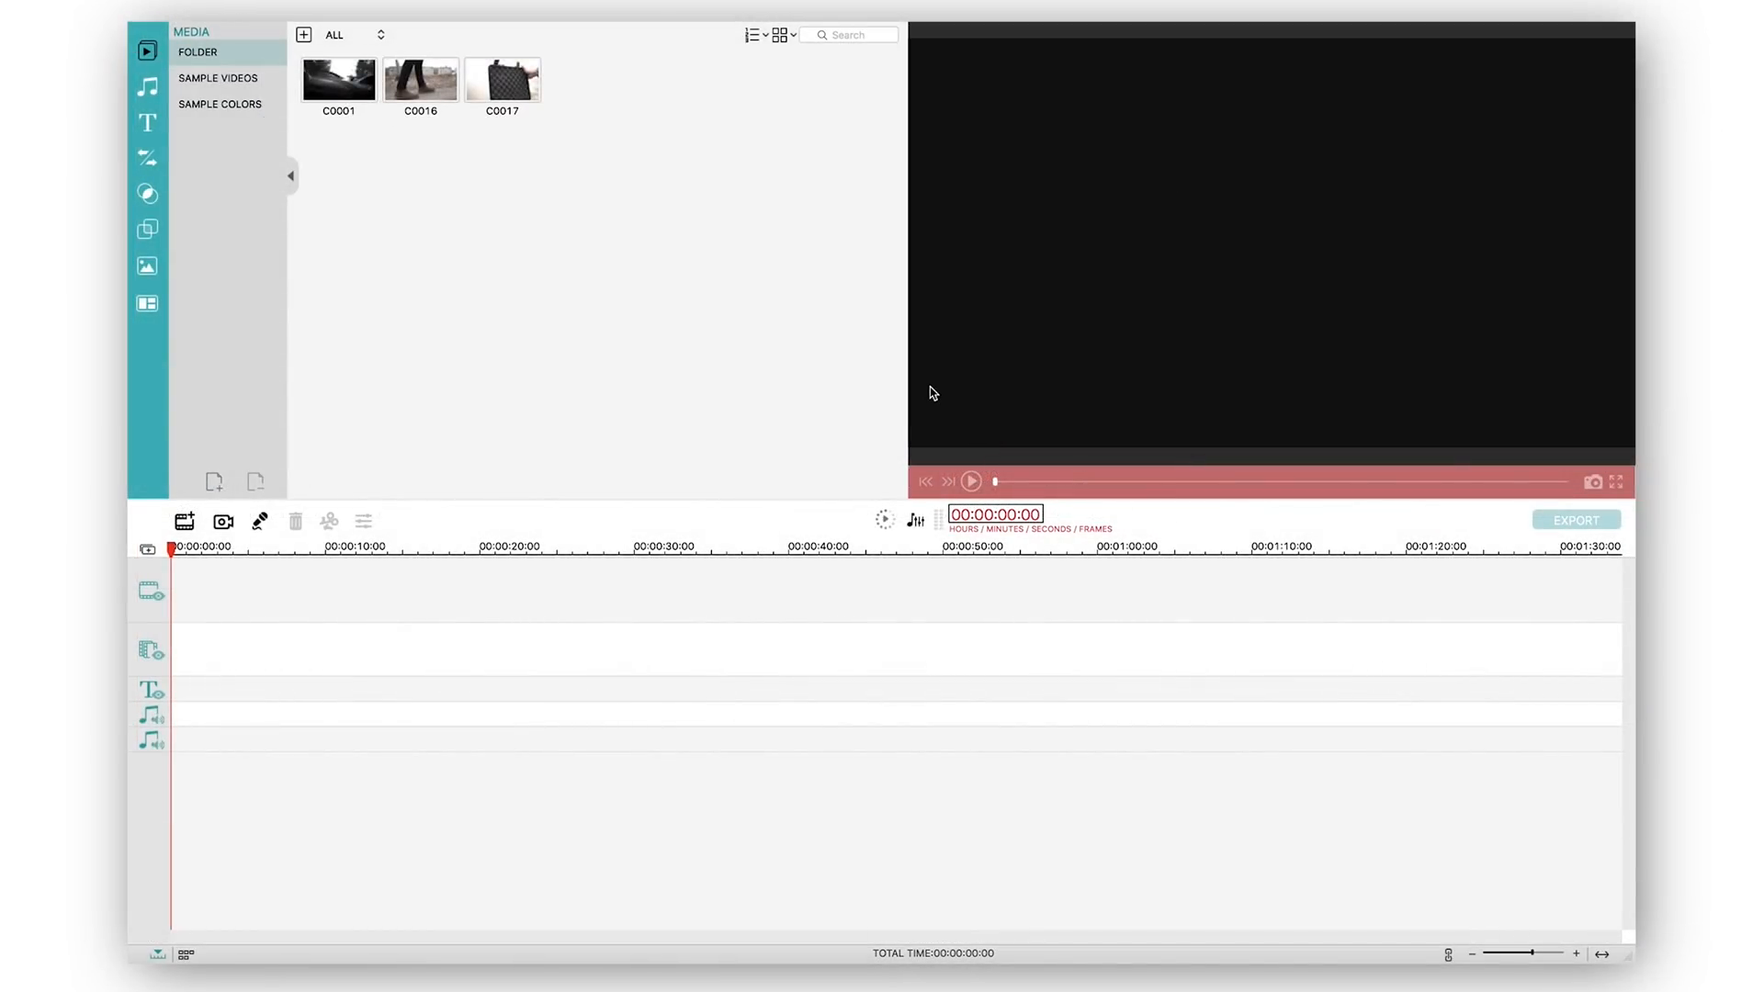
{"action": "mouse_move", "coordinate": [827, 464]}
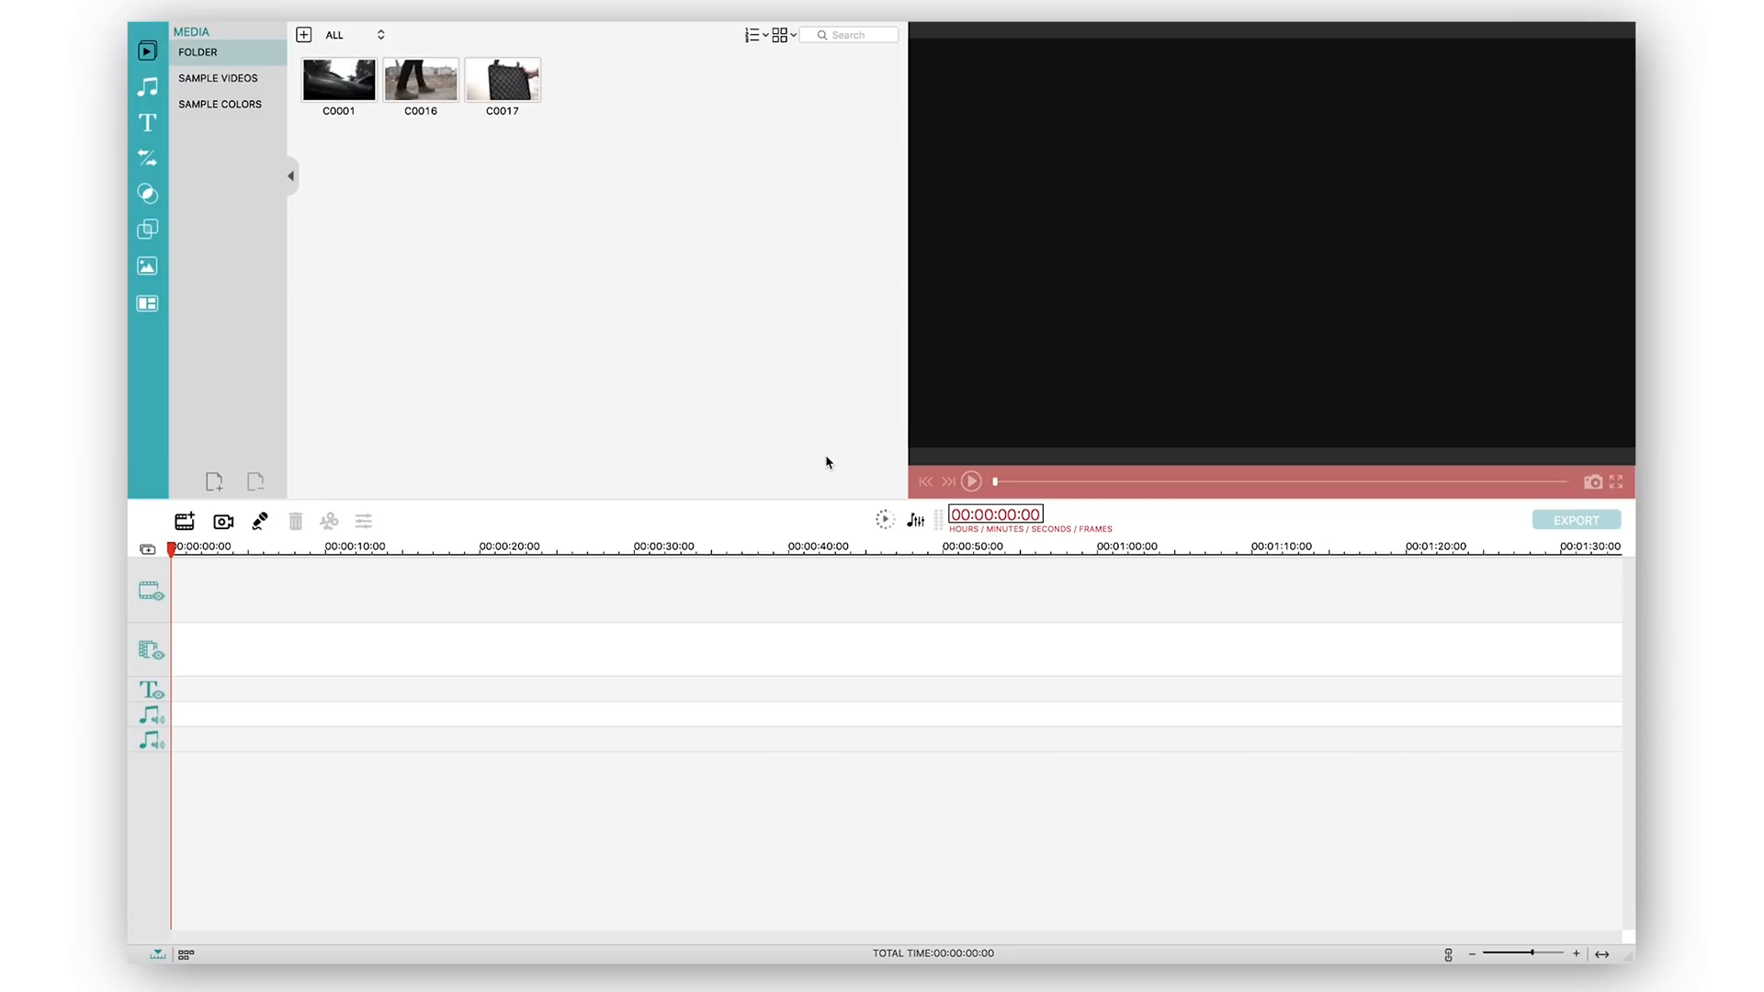
{"action": "mouse_move", "coordinate": [667, 310]}
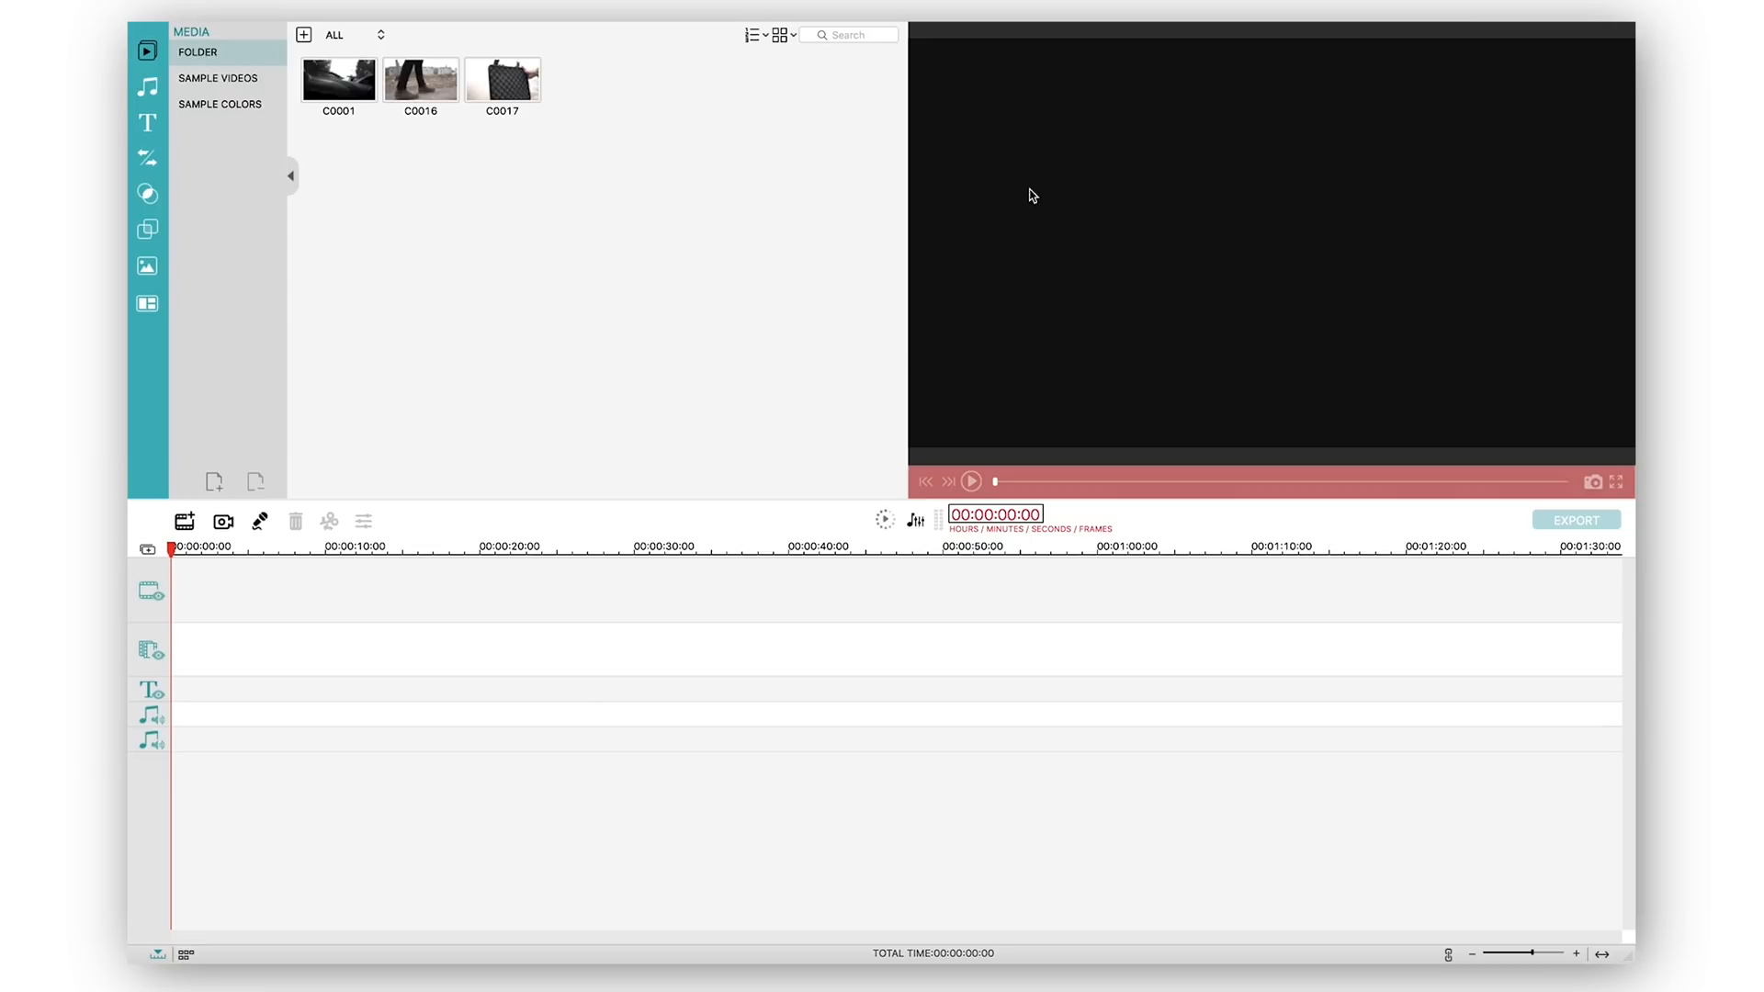
{"action": "mouse_move", "coordinate": [392, 381]}
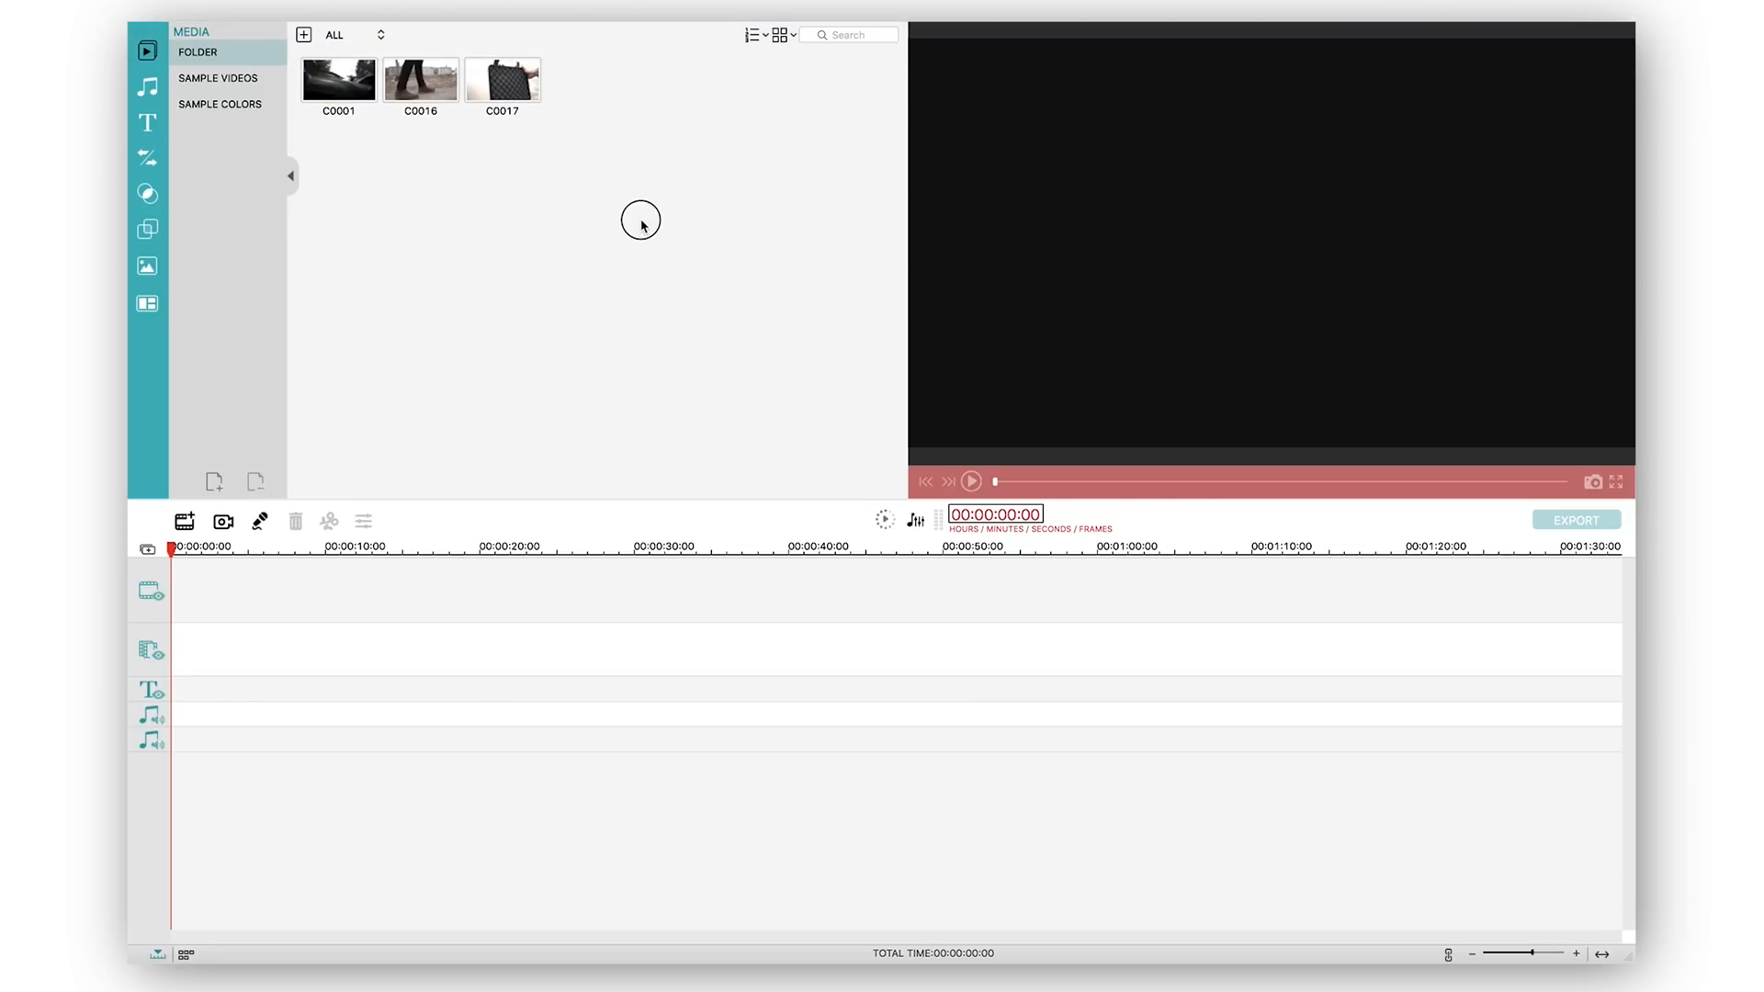
{"action": "left_click", "coordinate": [338, 79]}
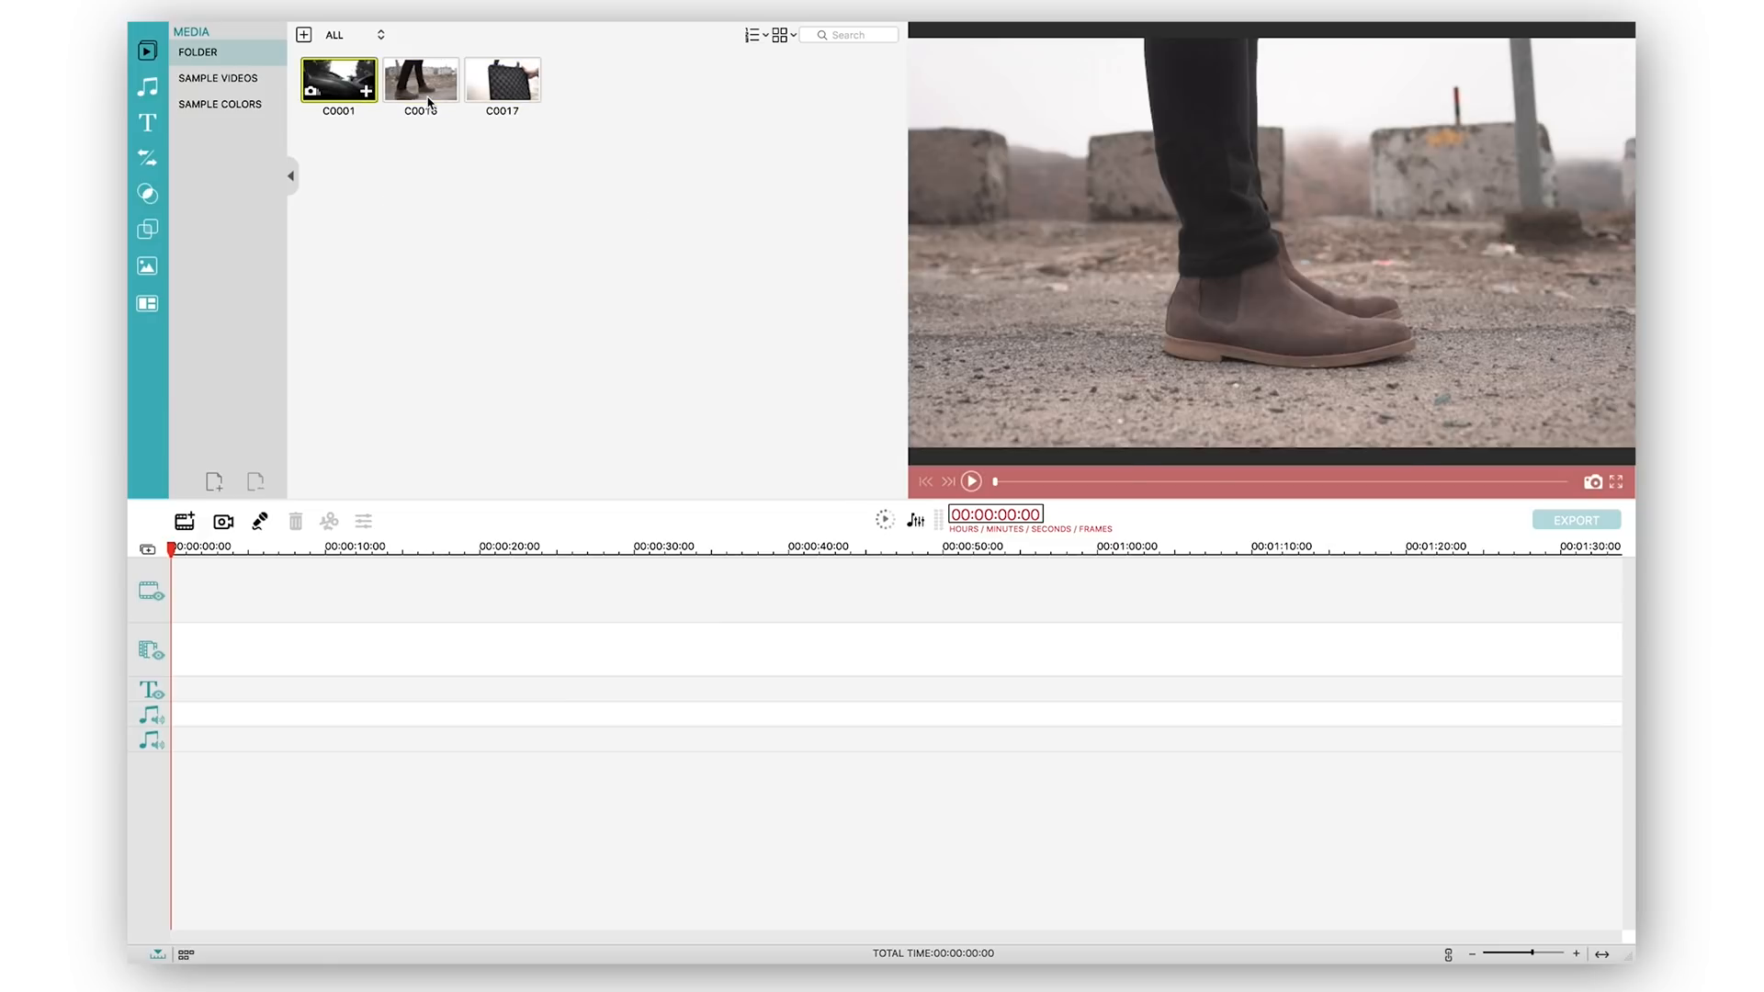
{"action": "left_click", "coordinate": [419, 79]}
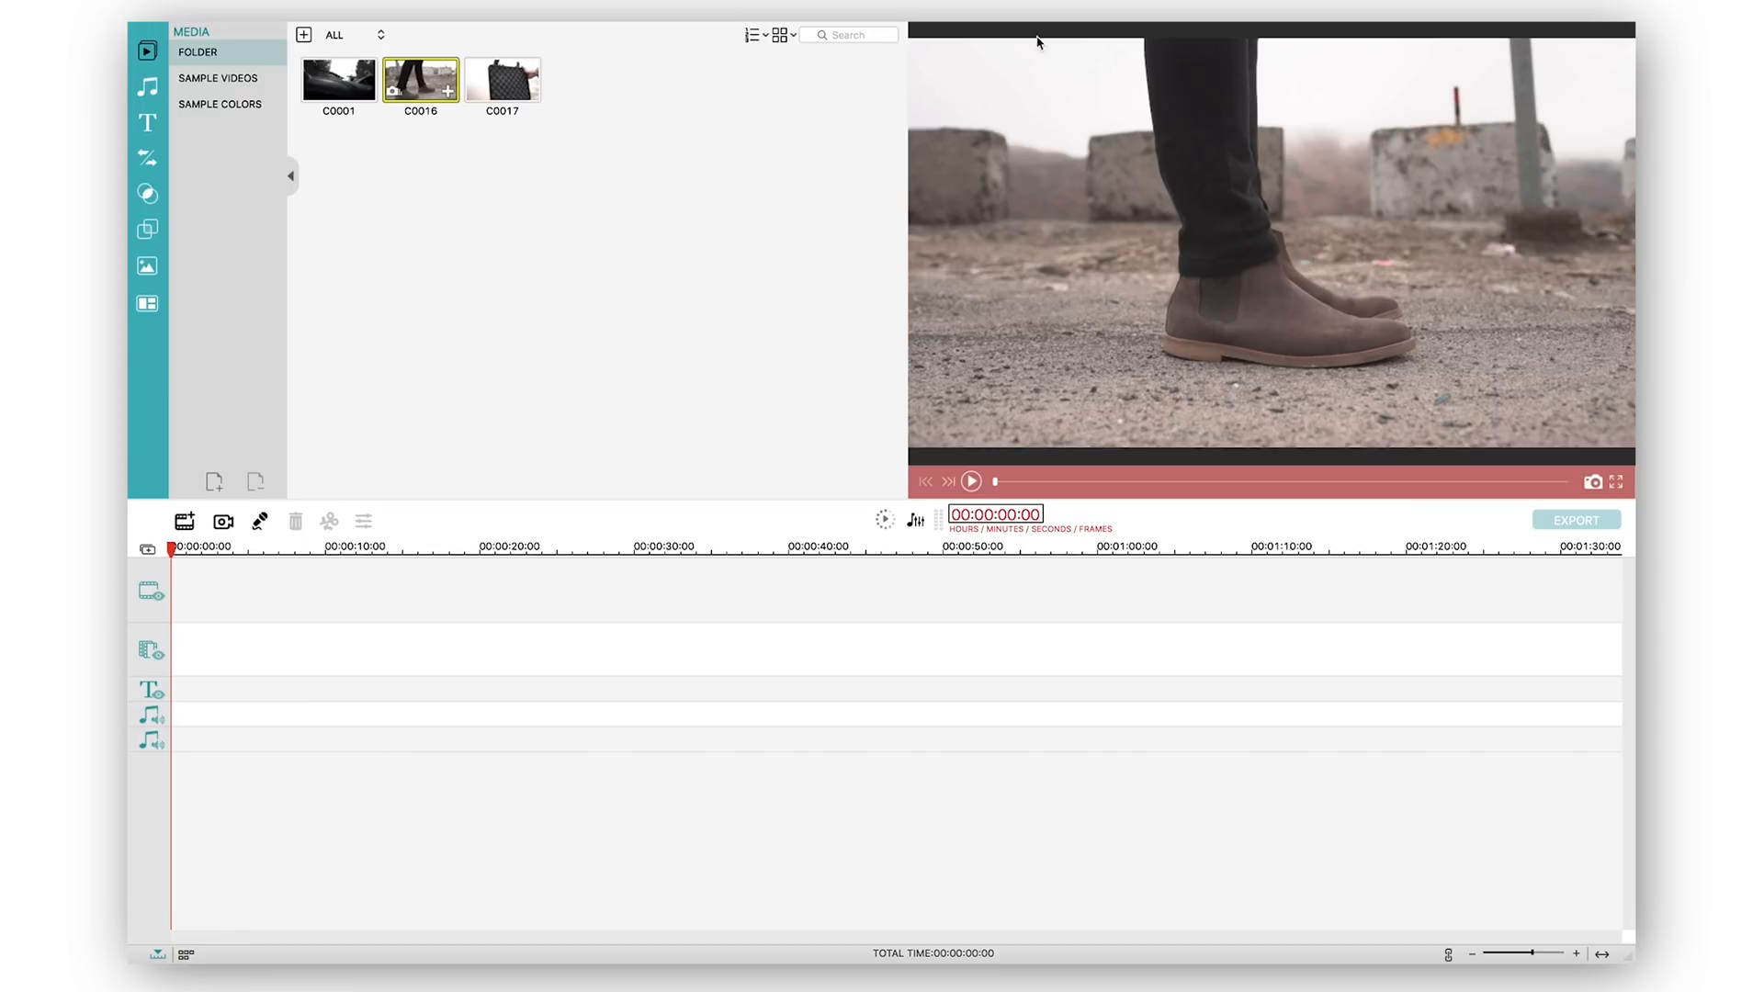
{"action": "mouse_move", "coordinate": [879, 336]}
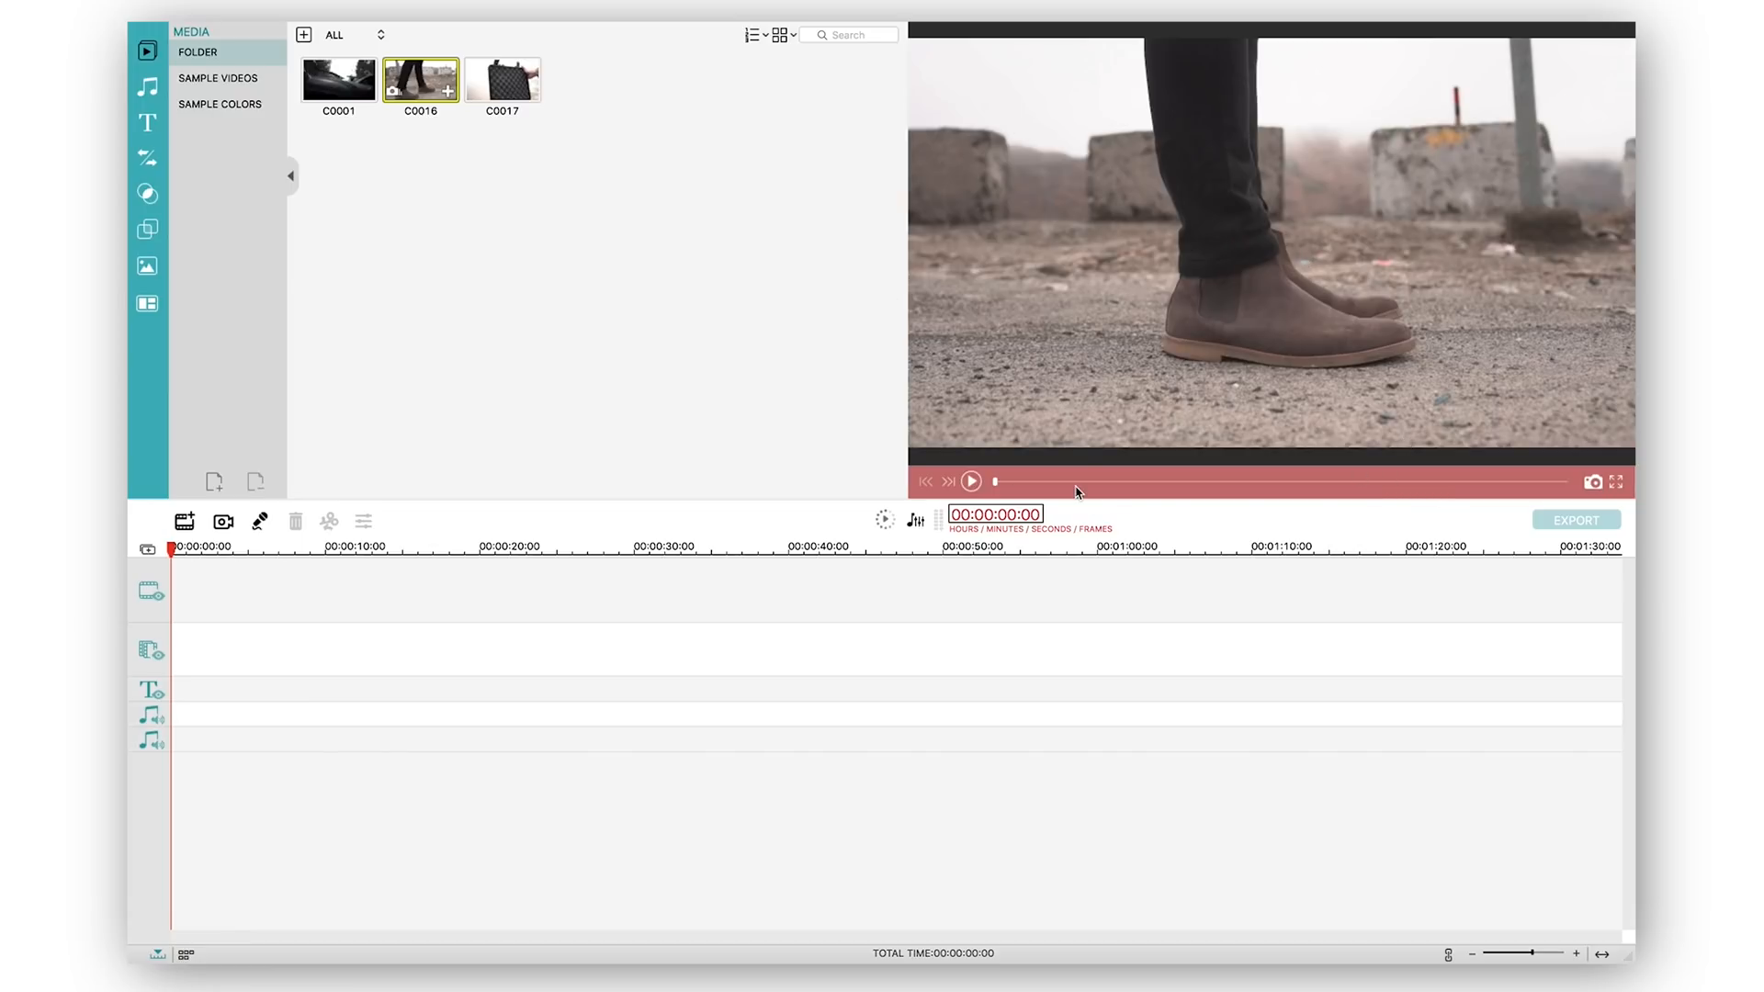
{"action": "mouse_move", "coordinate": [1466, 294]}
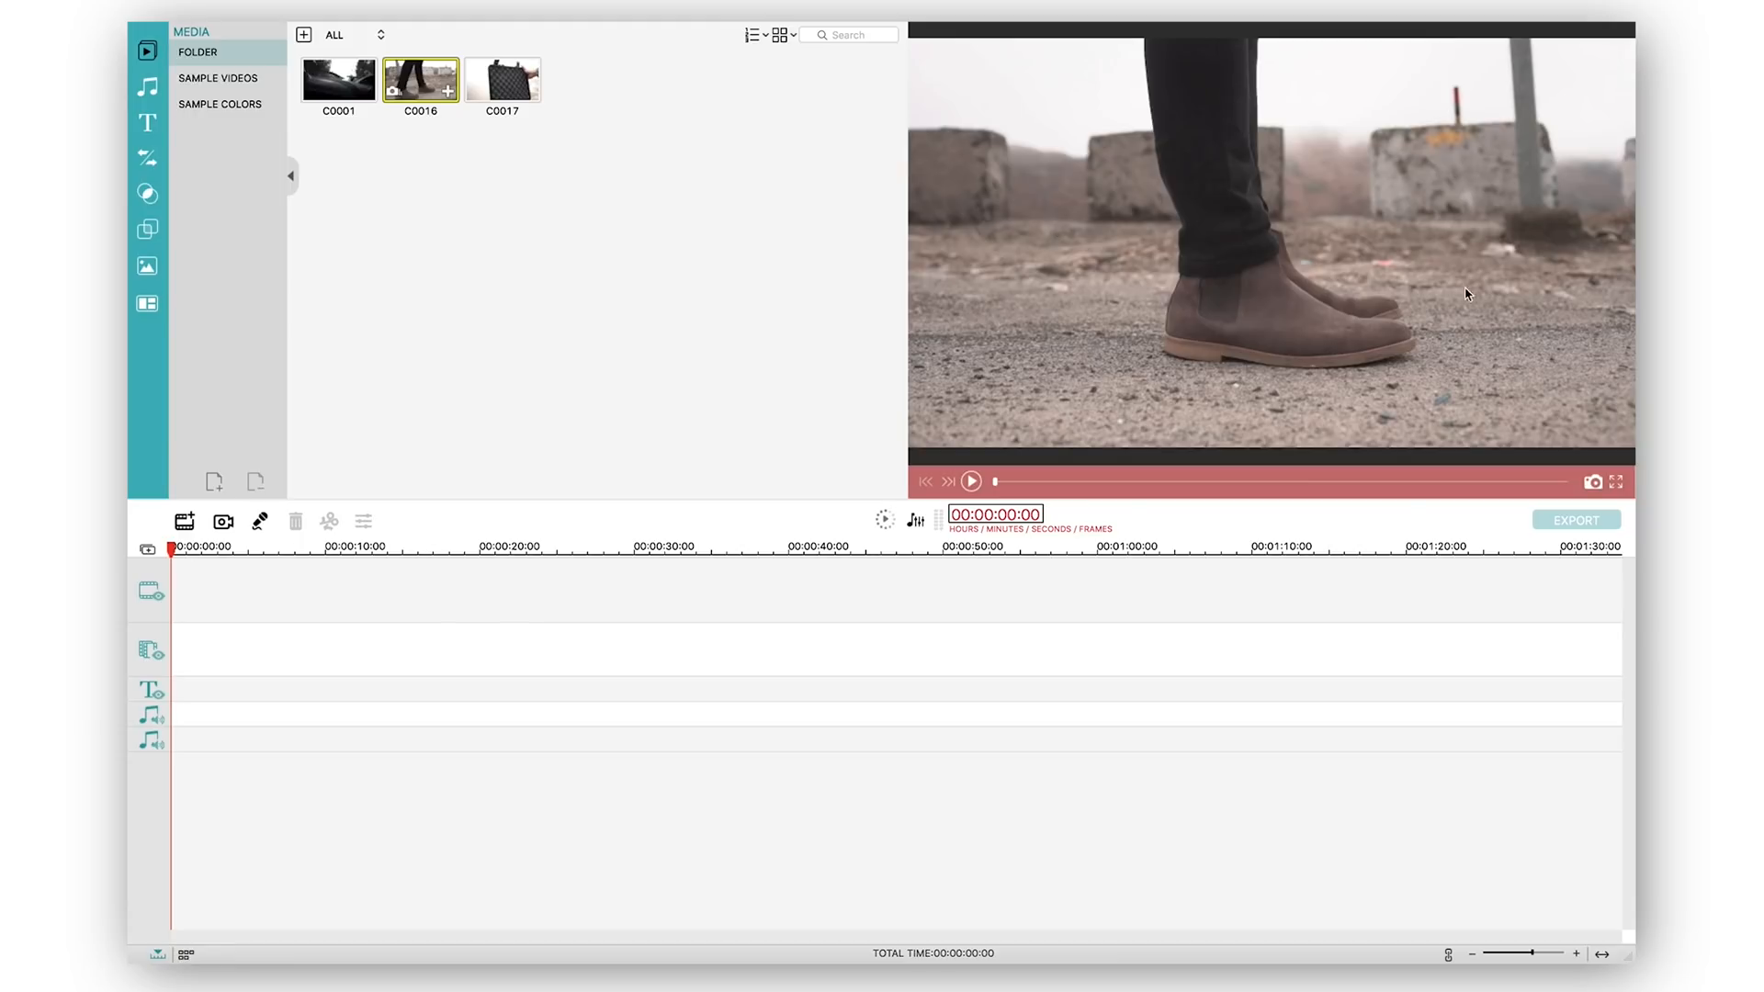
{"action": "mouse_move", "coordinate": [1197, 318]}
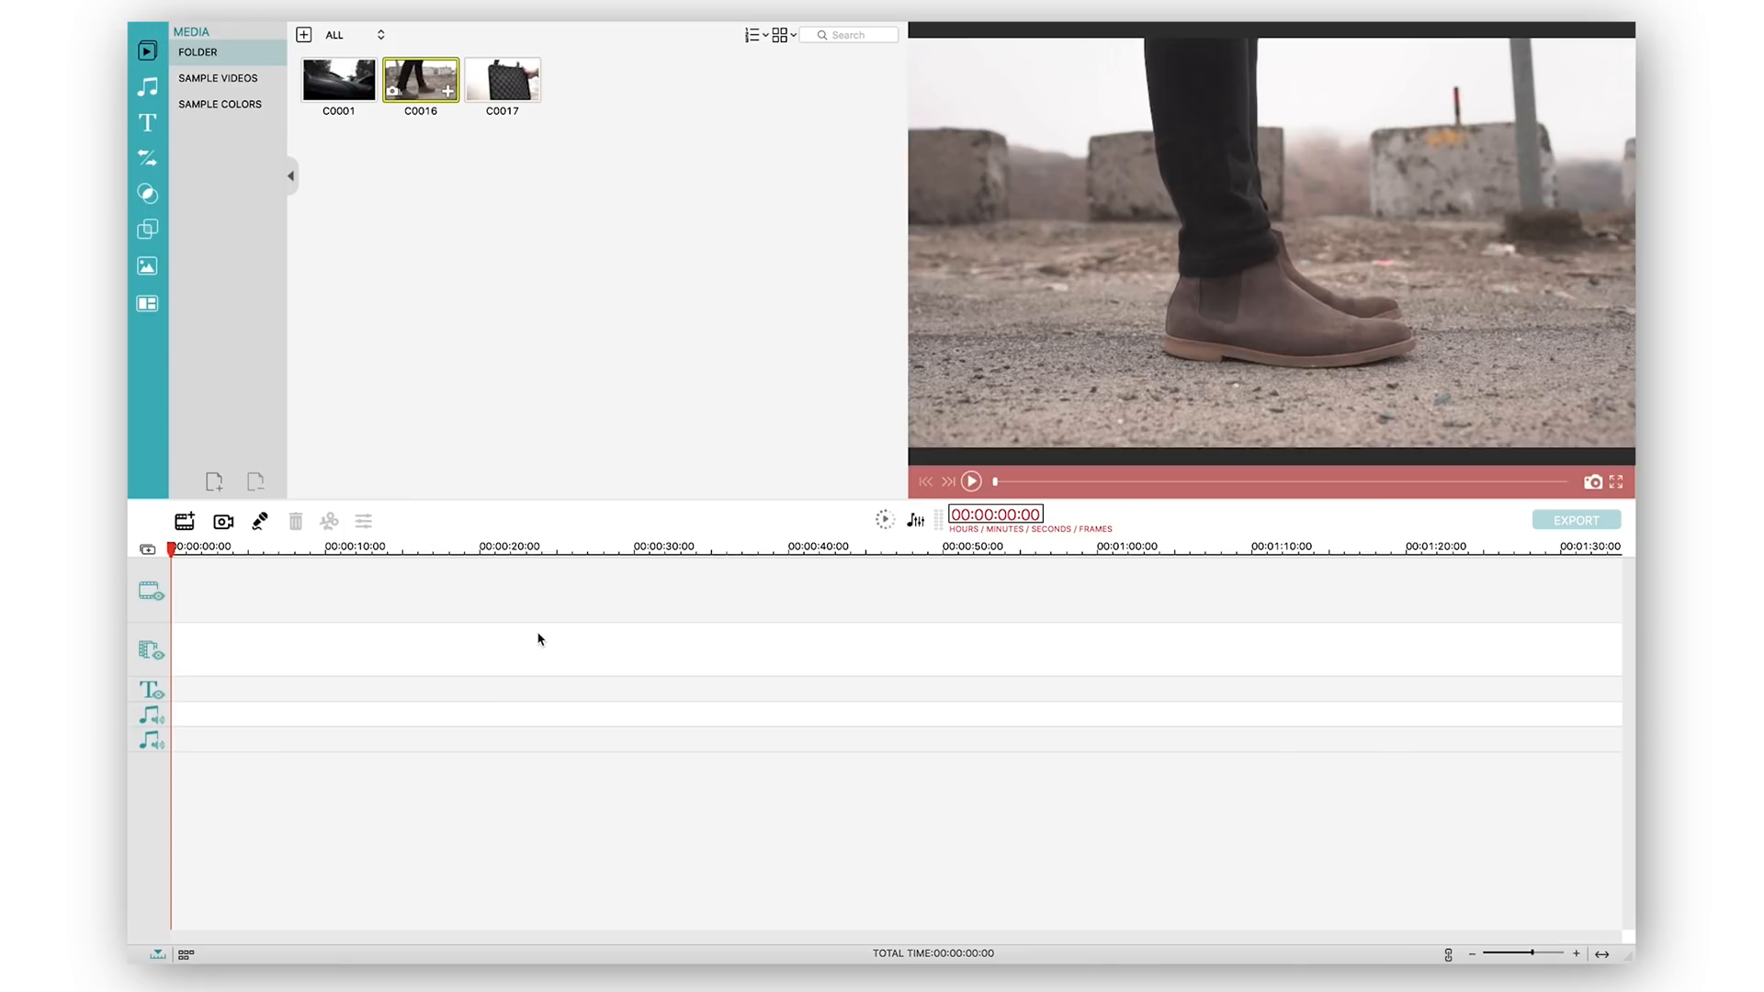
{"action": "mouse_move", "coordinate": [173, 691]}
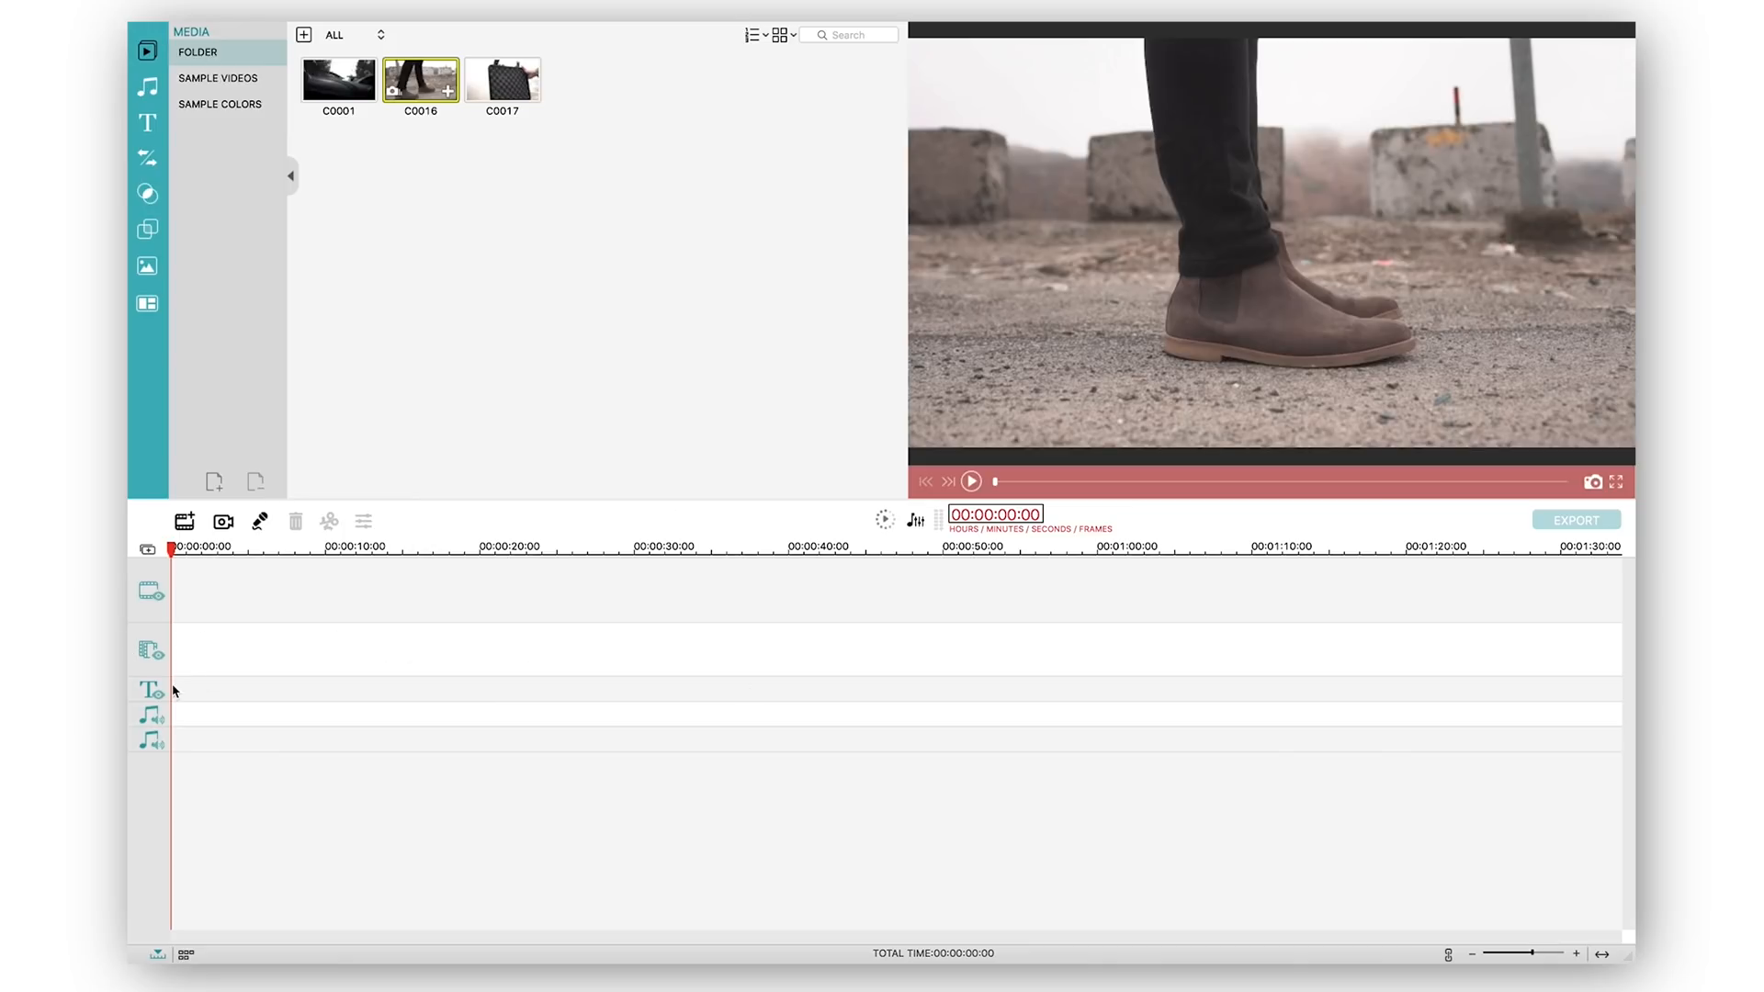
{"action": "mouse_move", "coordinate": [164, 737]}
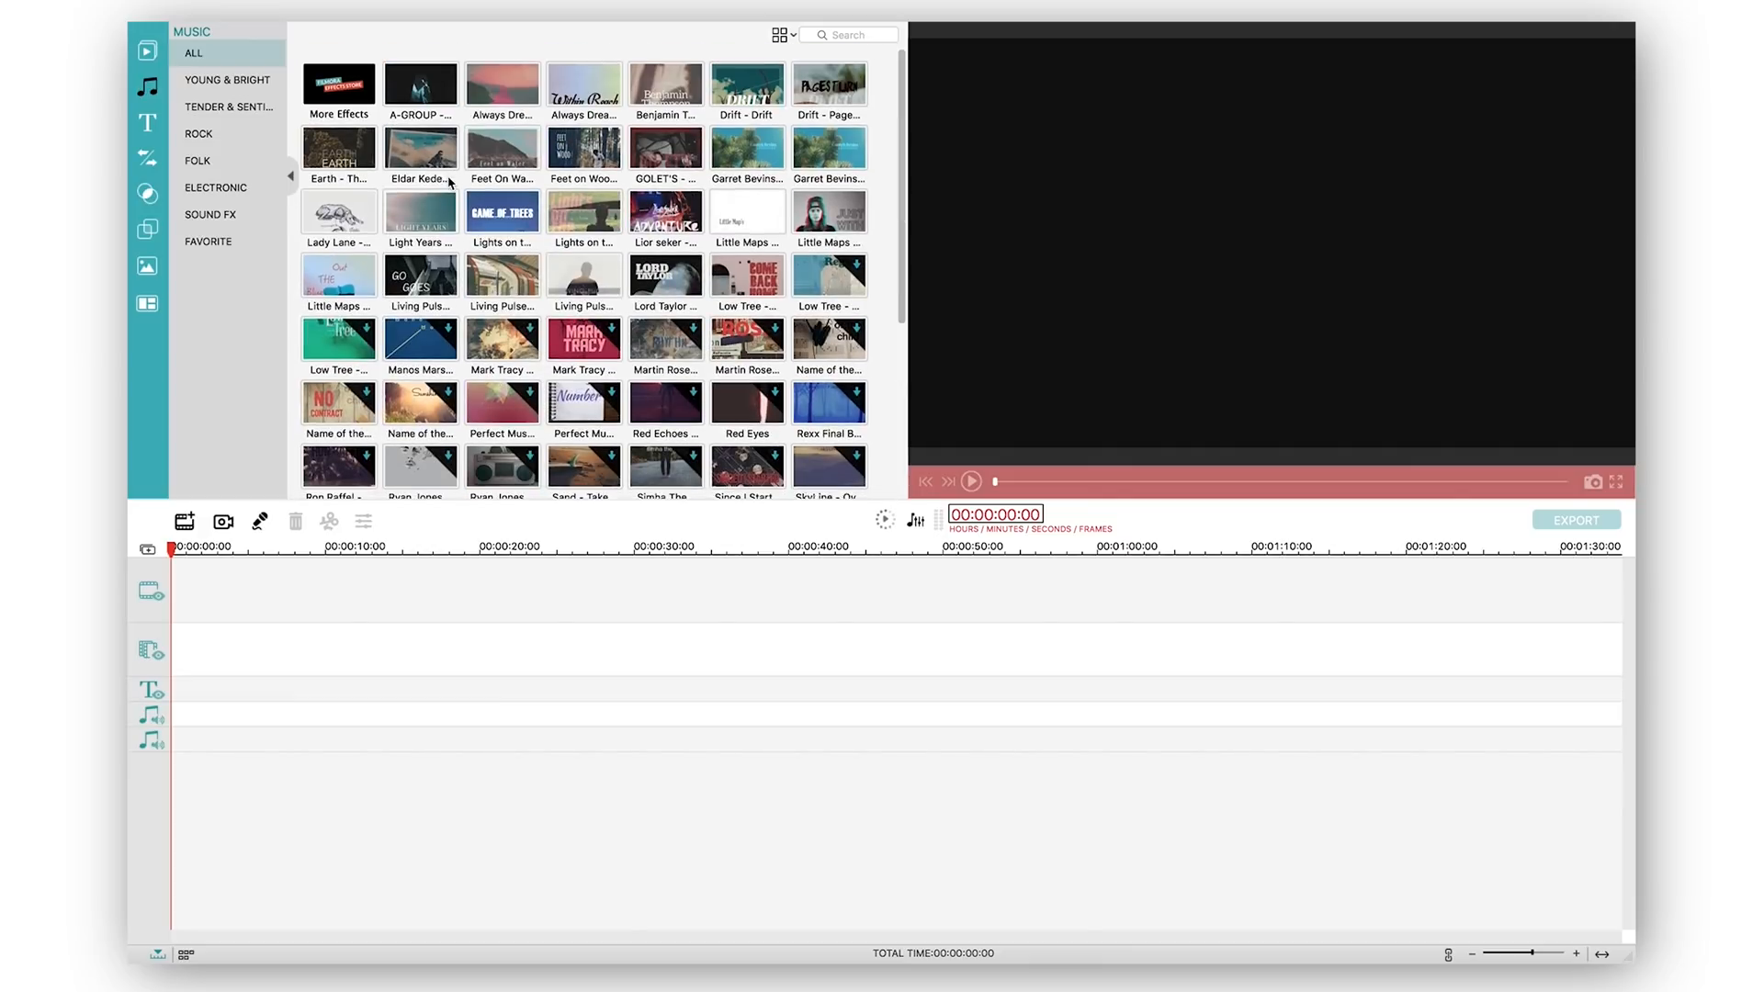
Step: Browse Tender & Sentimental, Favorite and Sound FX music categories, ending on All tracks
{"action": "left_click", "coordinate": [228, 107]}
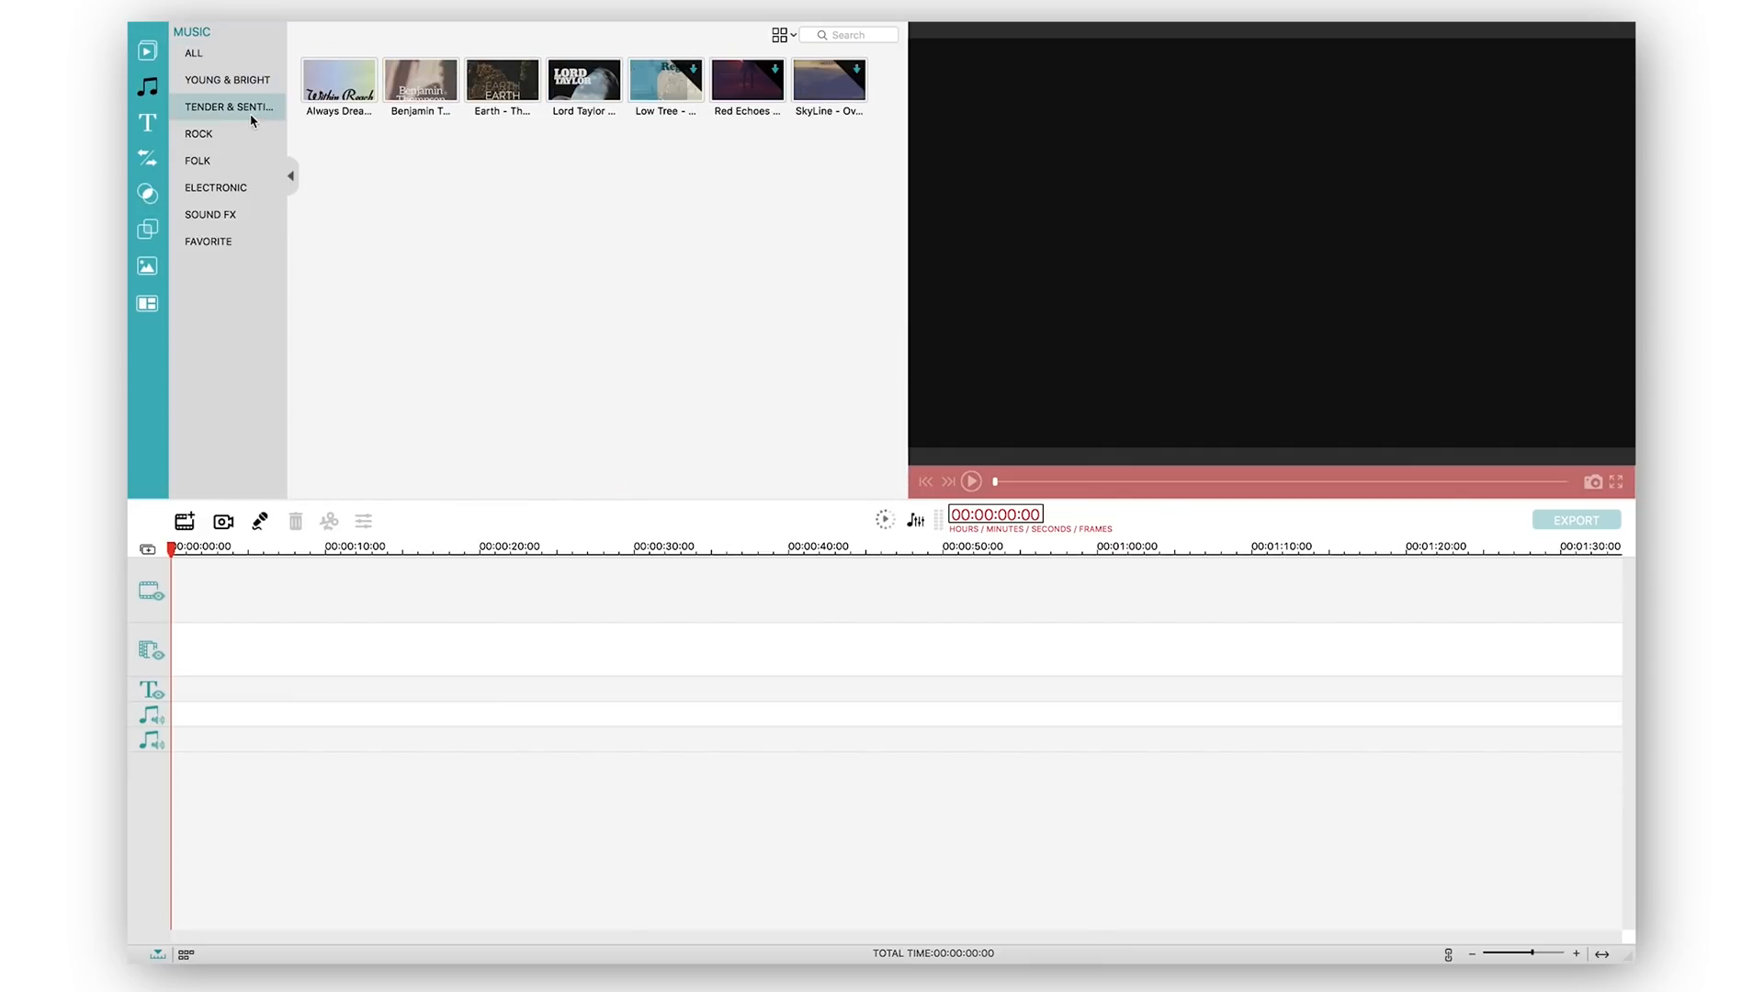
{"action": "left_click", "coordinate": [210, 215]}
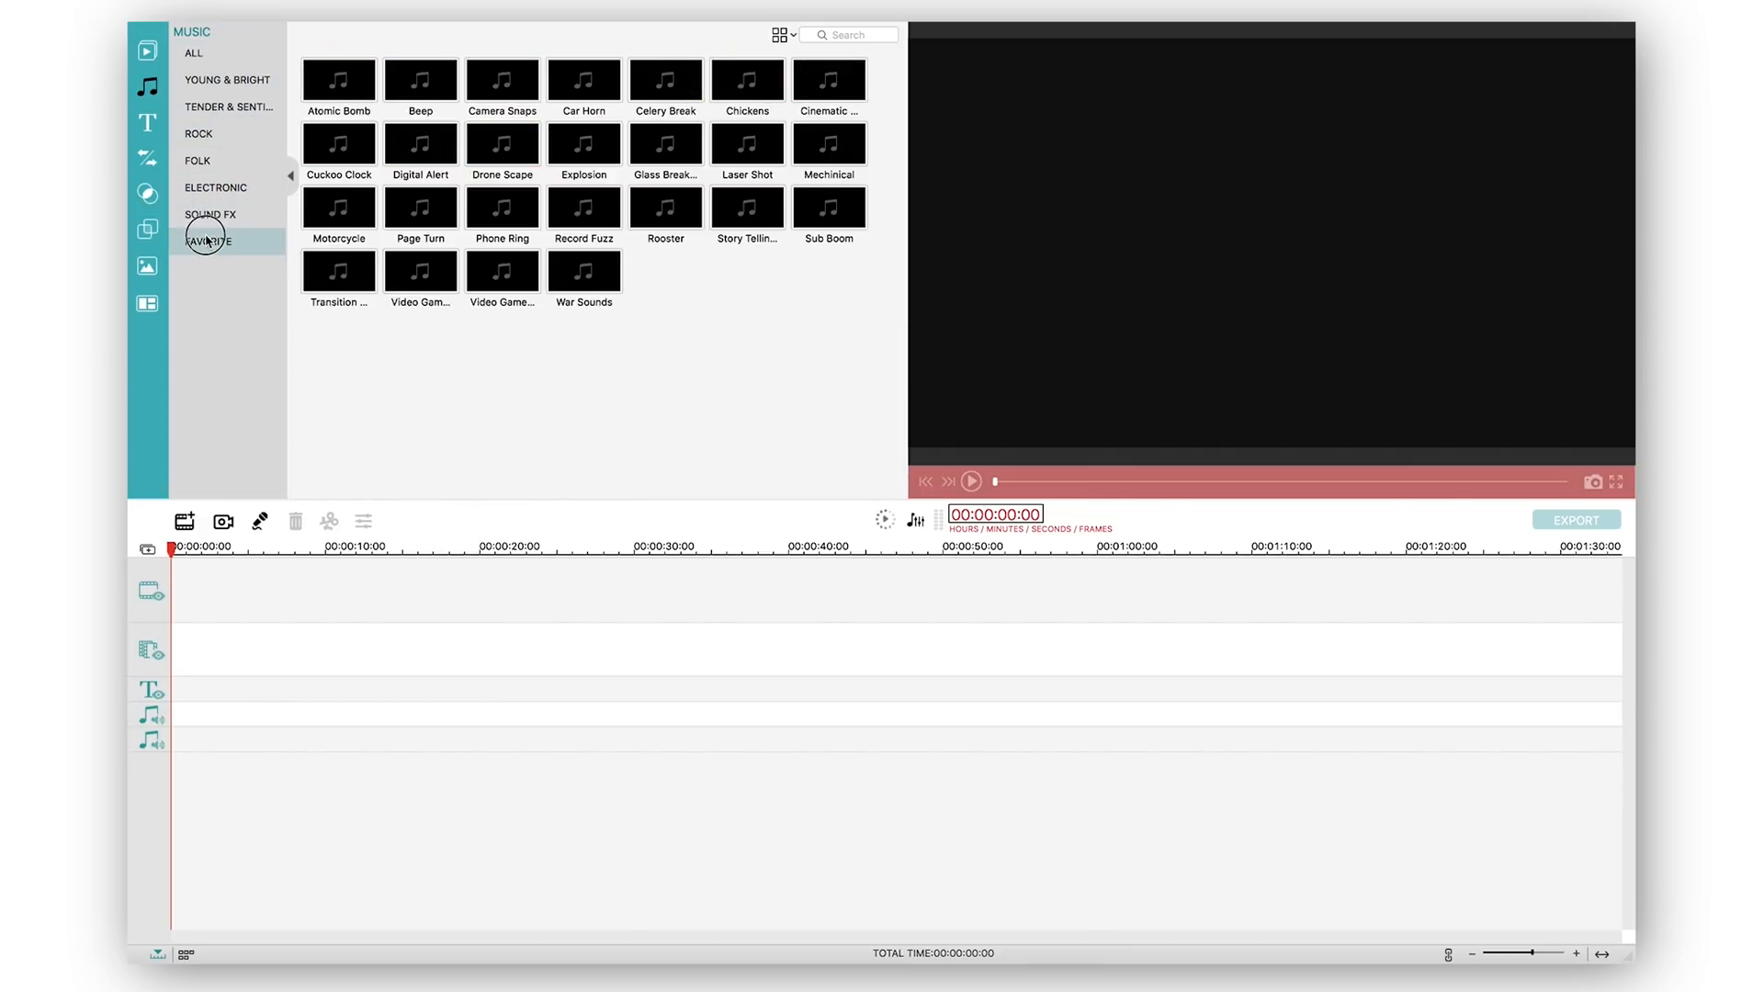
{"action": "left_click", "coordinate": [211, 213]}
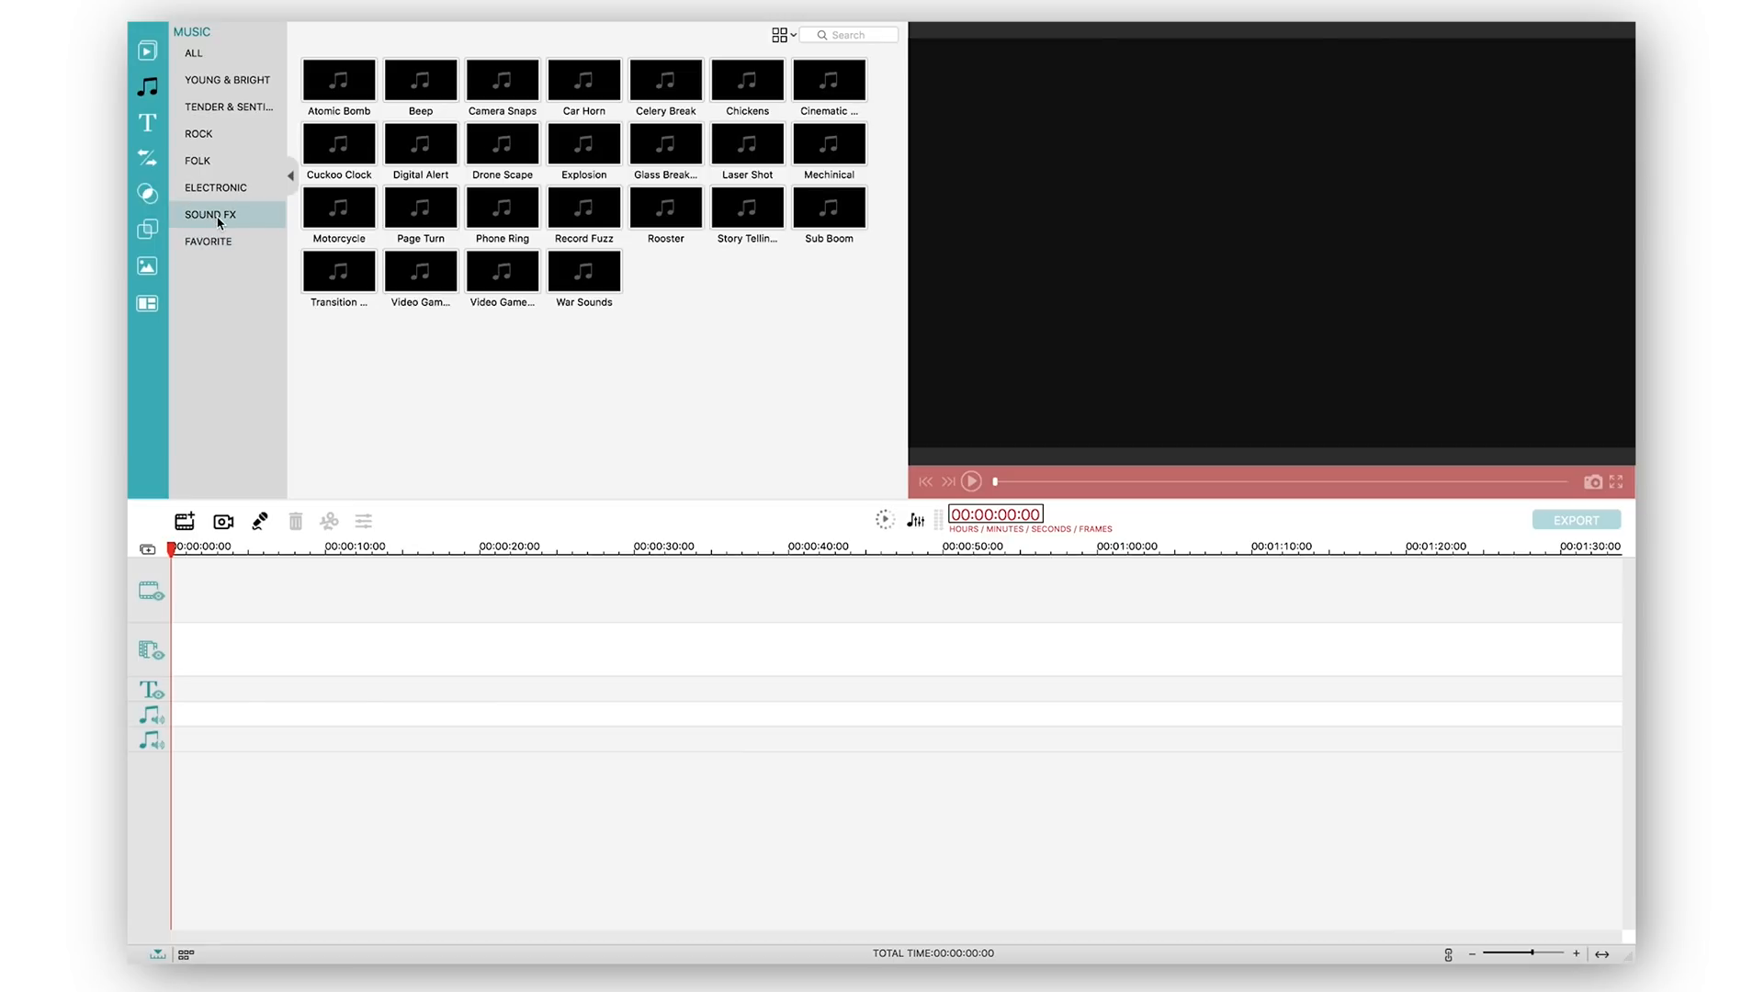
{"action": "left_click", "coordinate": [193, 54]}
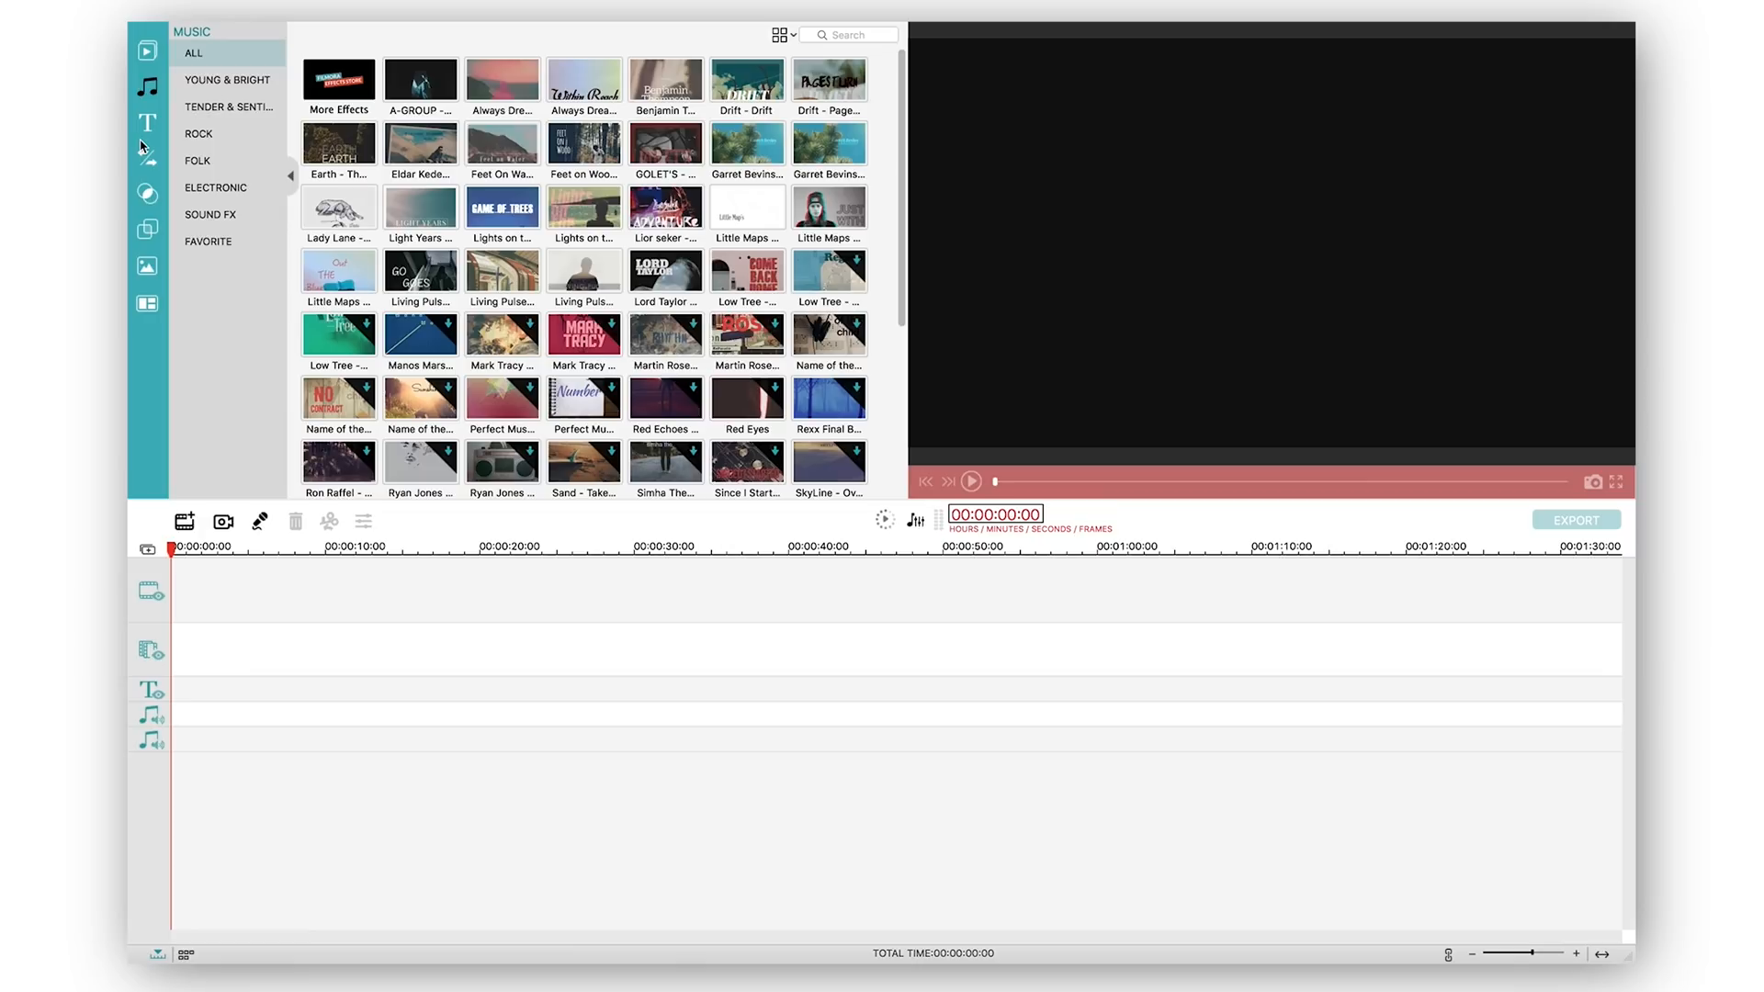
Step: Browse the Text/Credit templates through Lower 3rds and Favorite, returning to All titles
{"action": "left_click", "coordinate": [147, 121]}
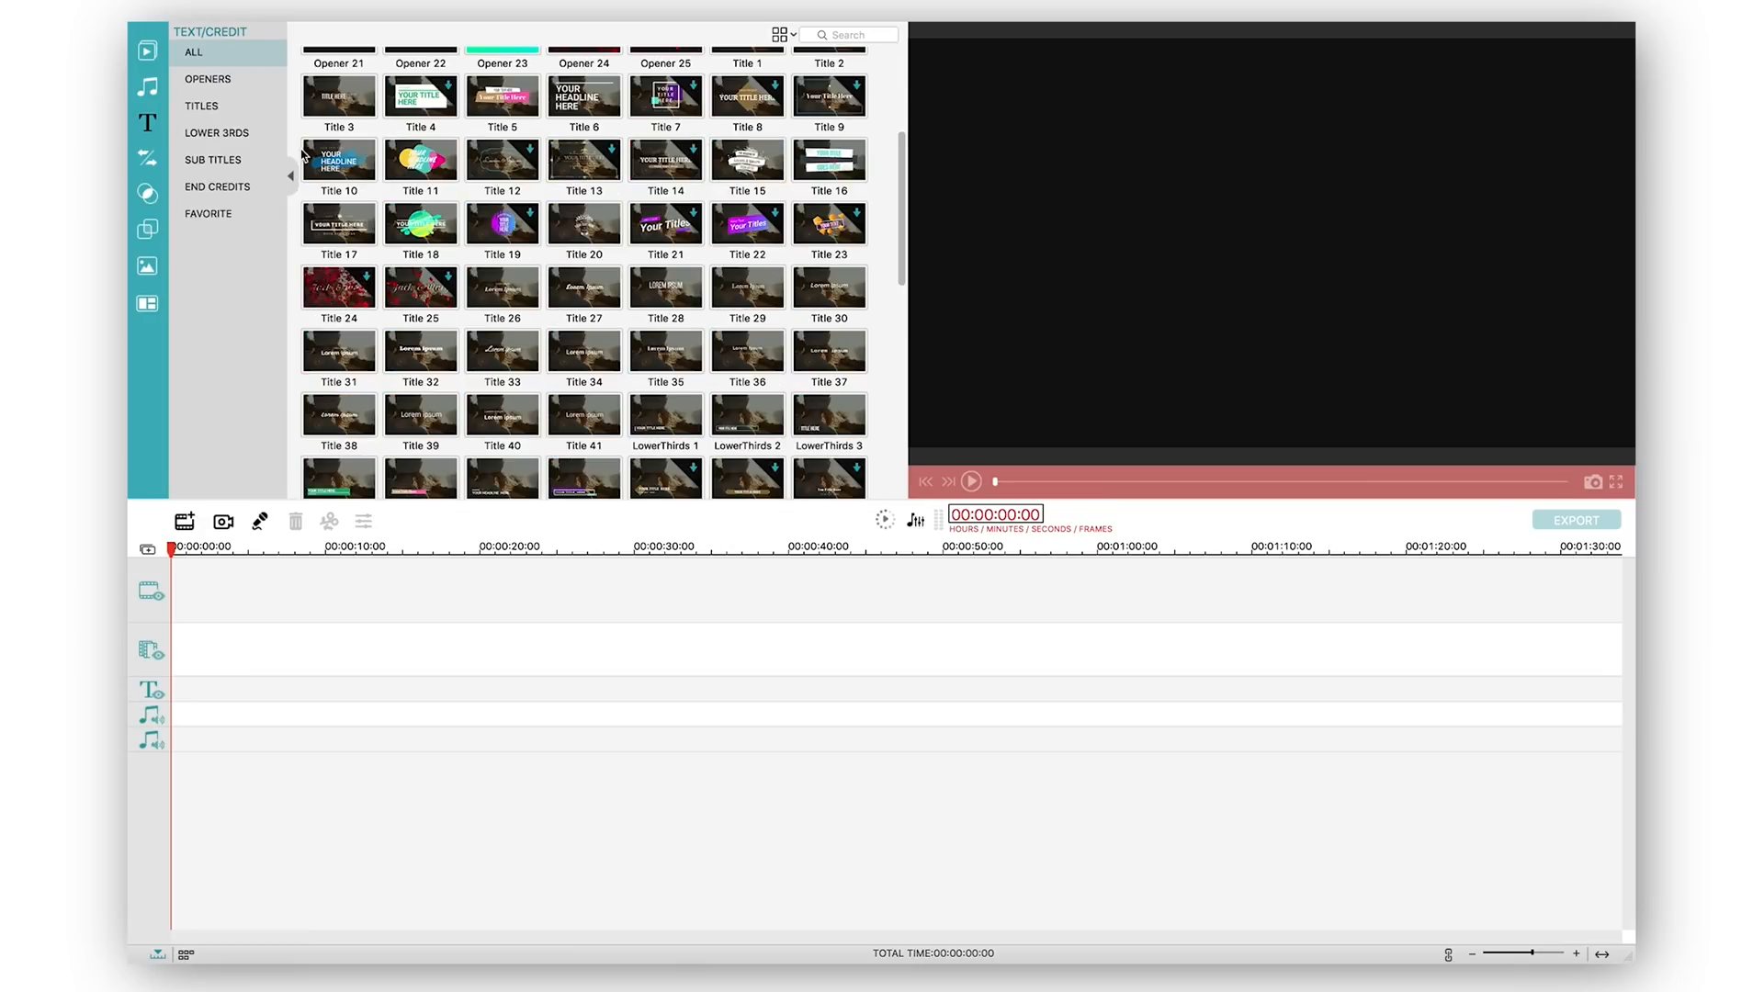
{"action": "left_click", "coordinate": [216, 132]}
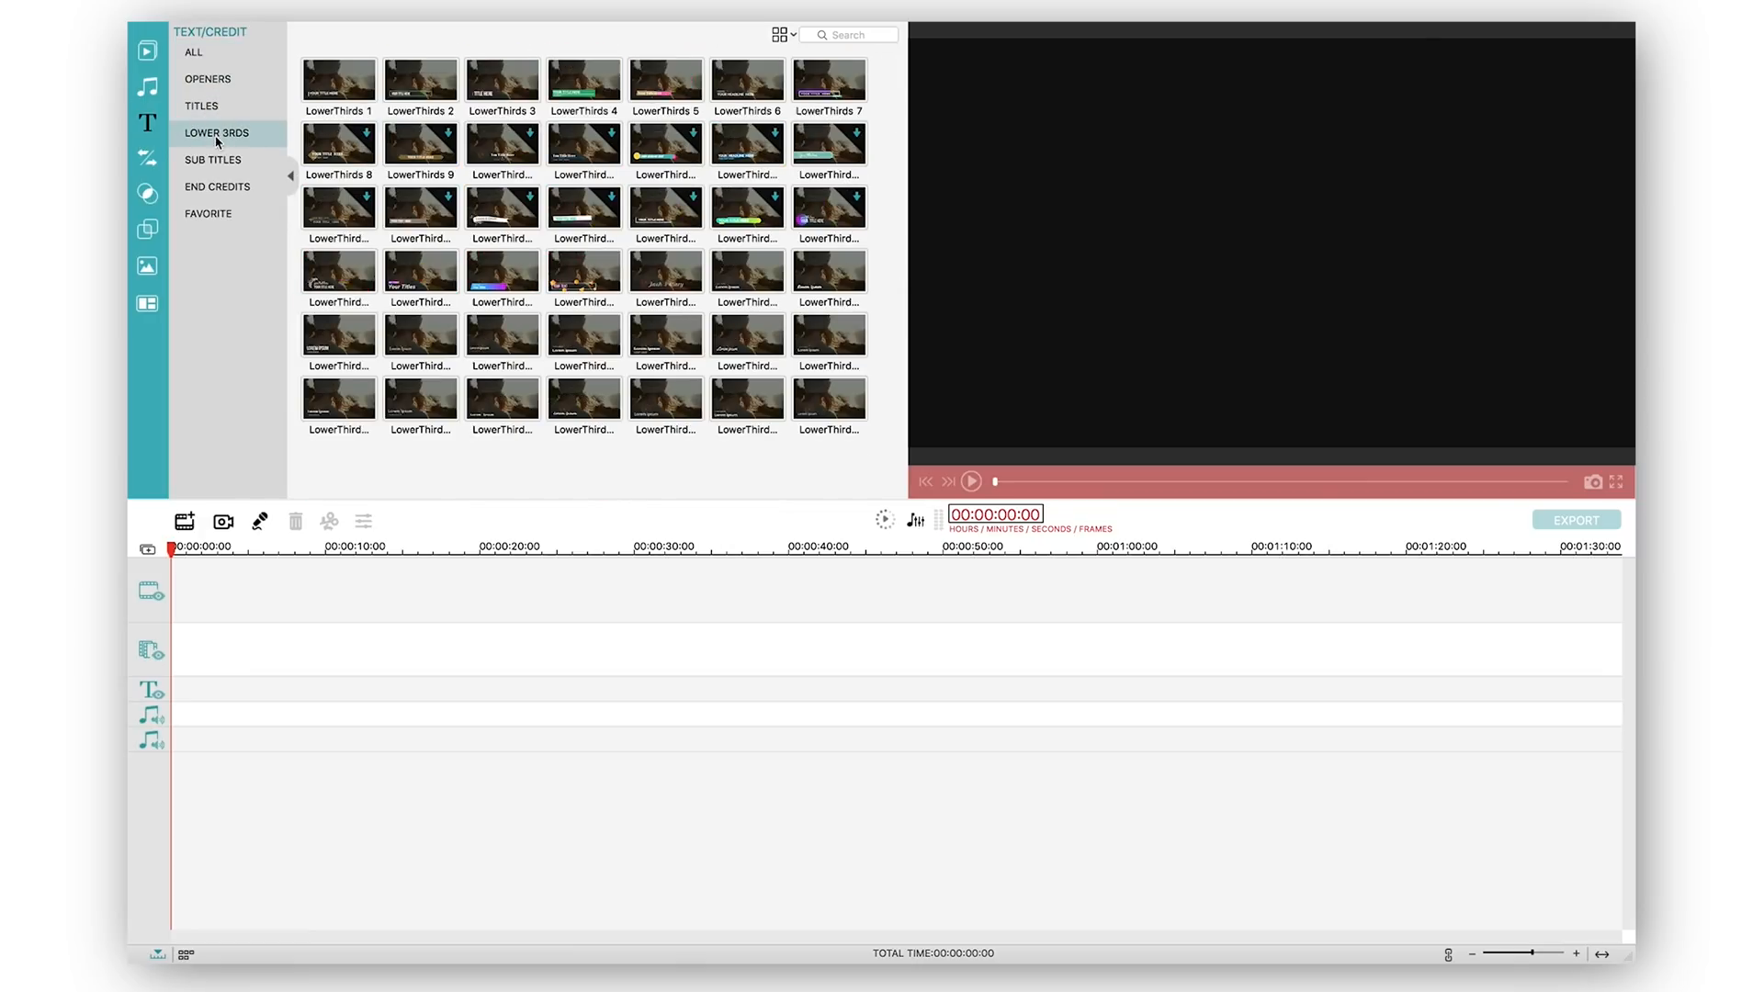
{"action": "left_click", "coordinate": [208, 213]}
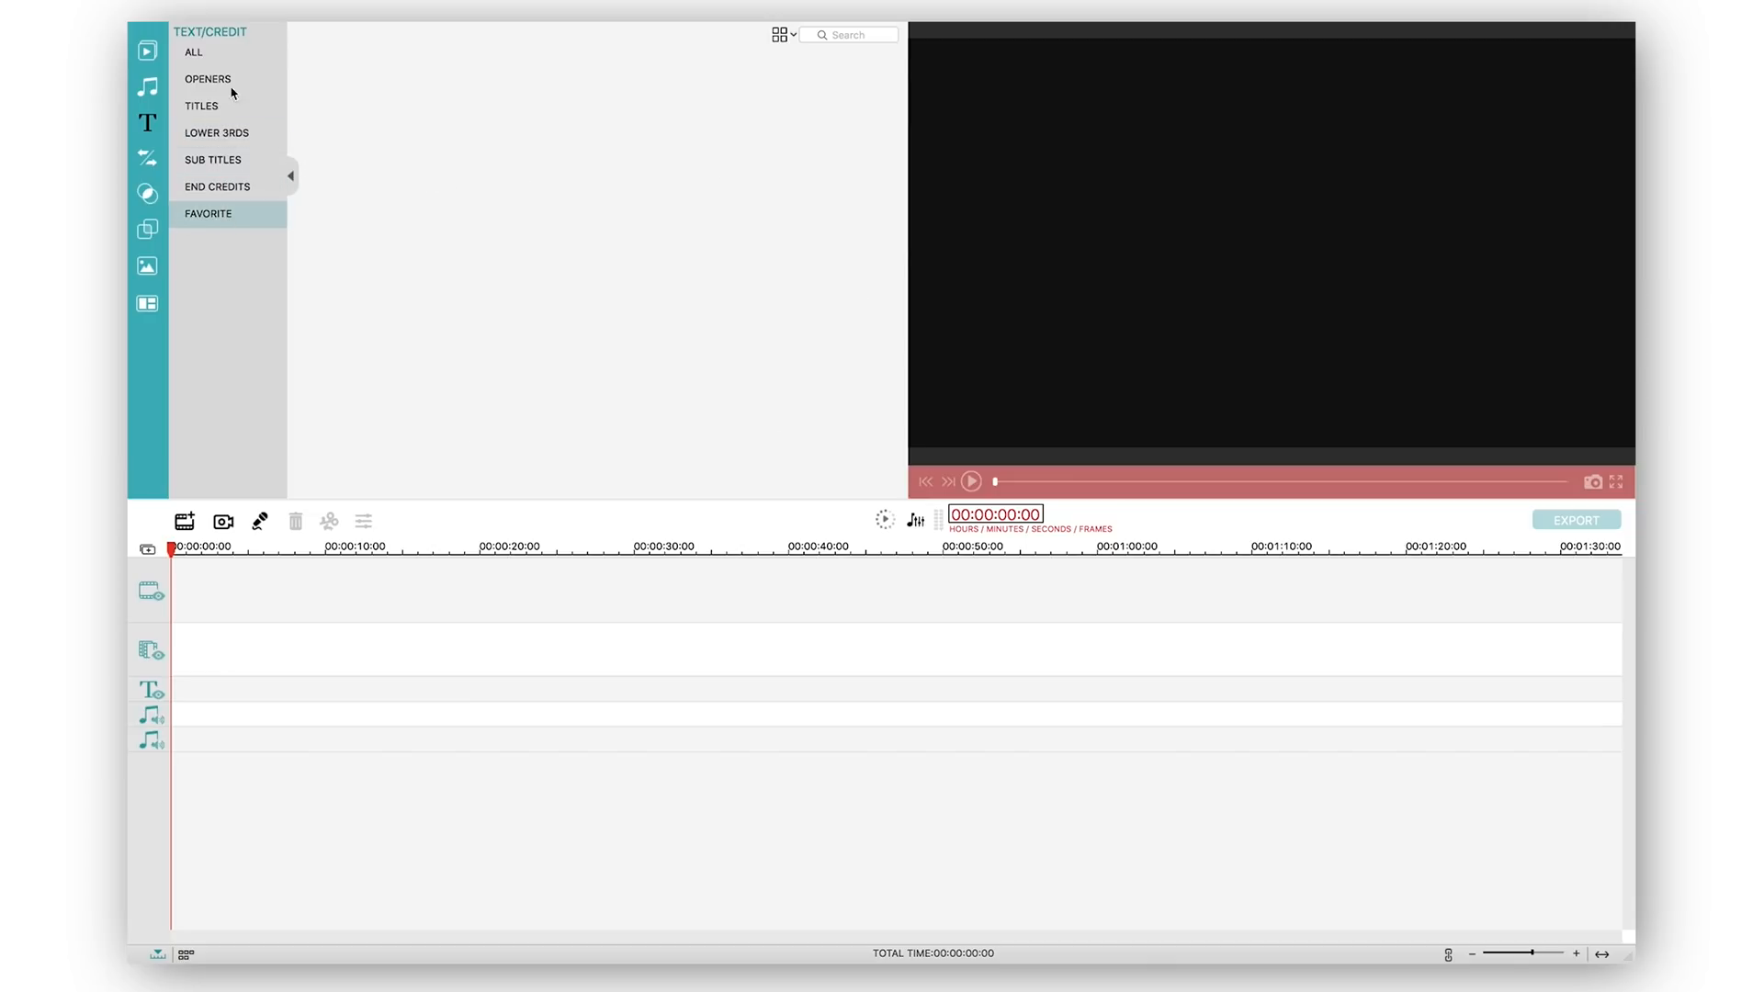
{"action": "left_click", "coordinate": [192, 52]}
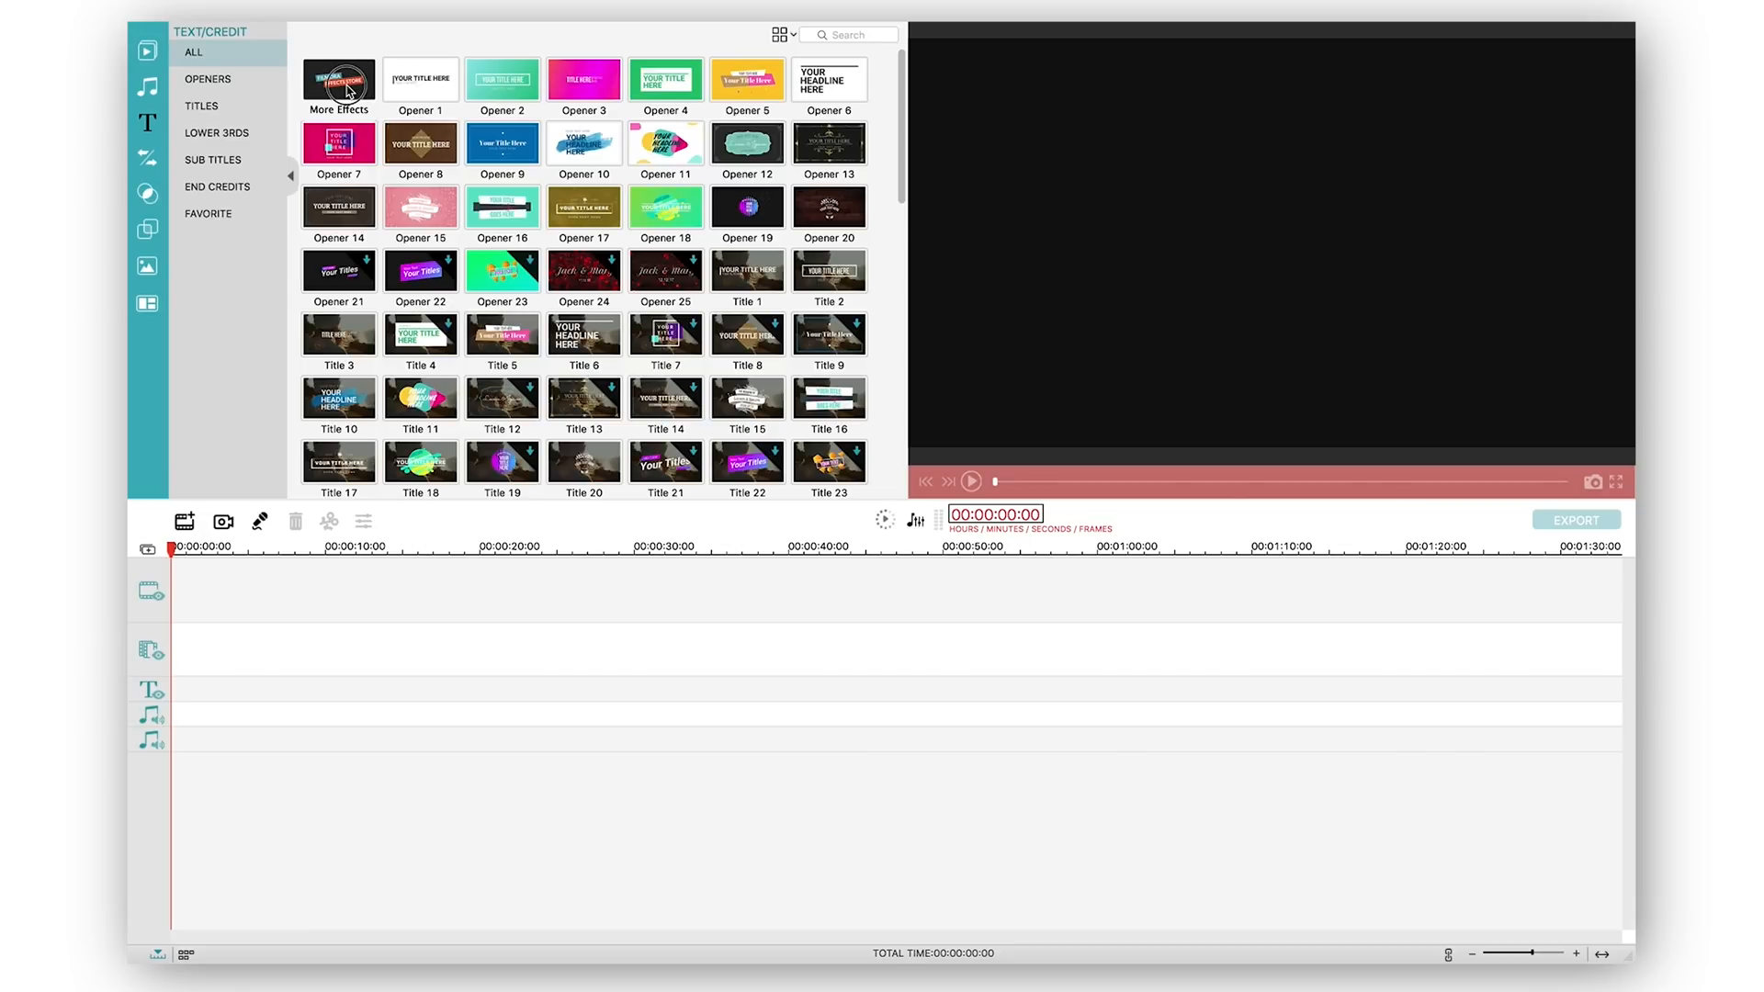
Step: Glance at the Effects Store via More Effects, close it, and switch to the filters library
{"action": "left_click", "coordinate": [339, 79]}
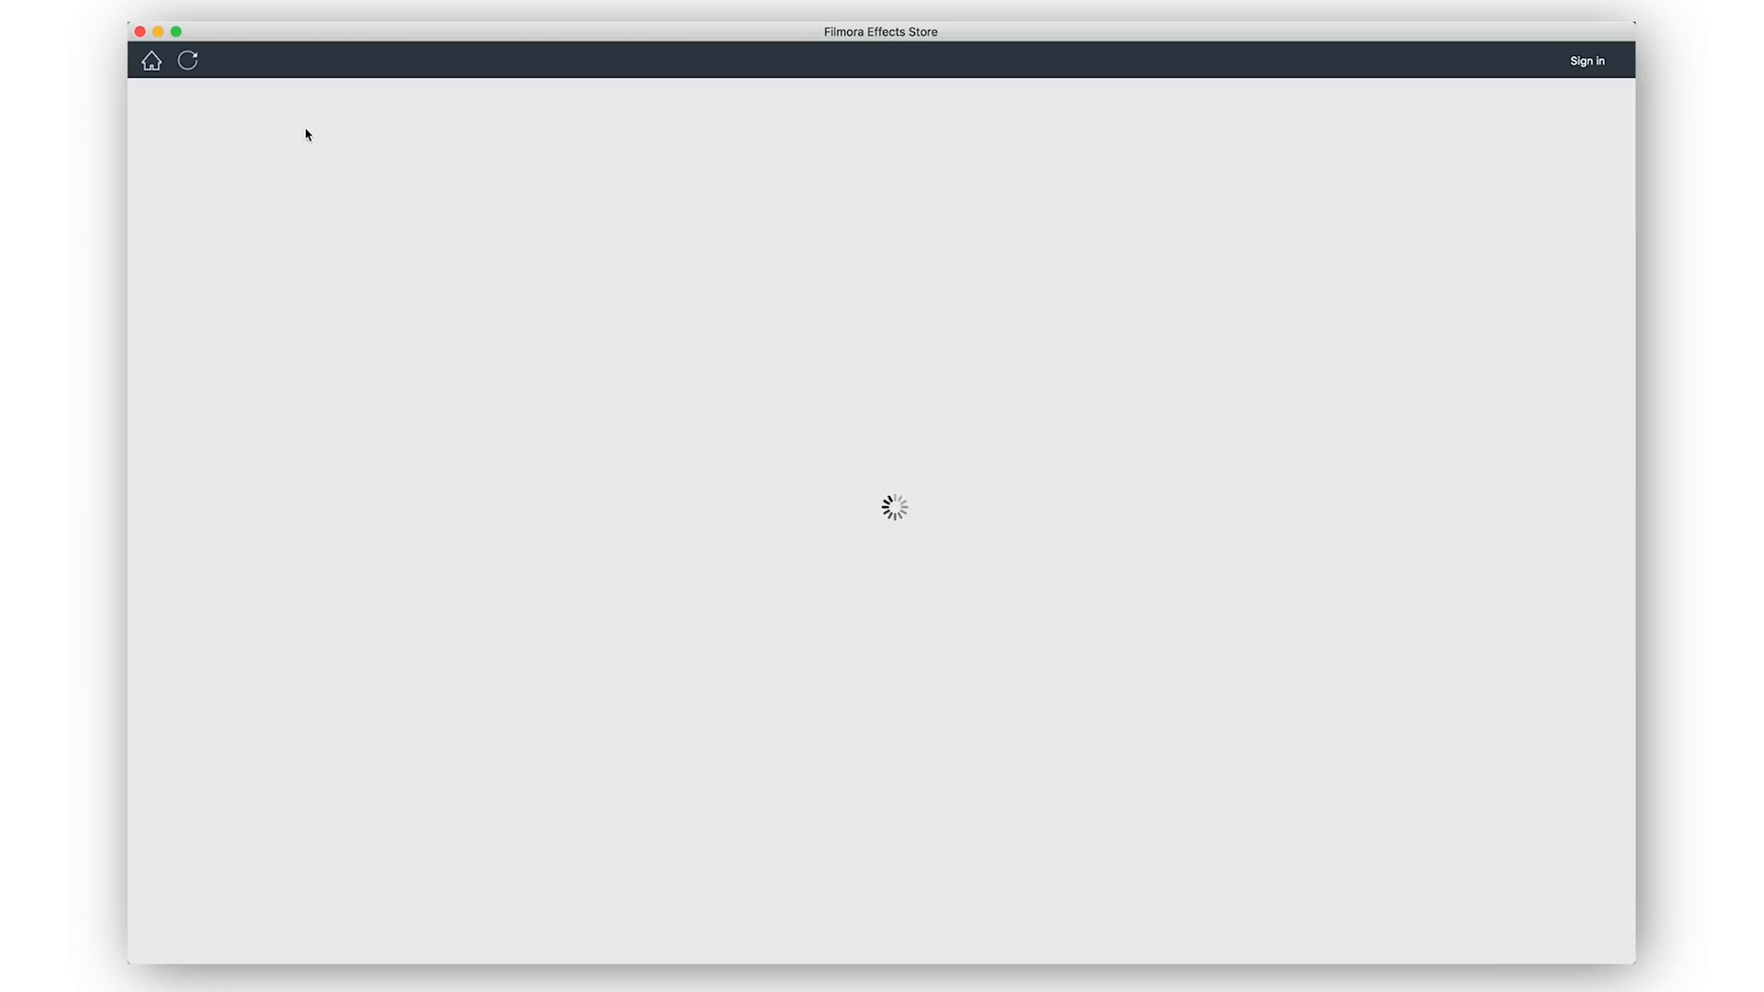
{"action": "left_click", "coordinate": [151, 61]}
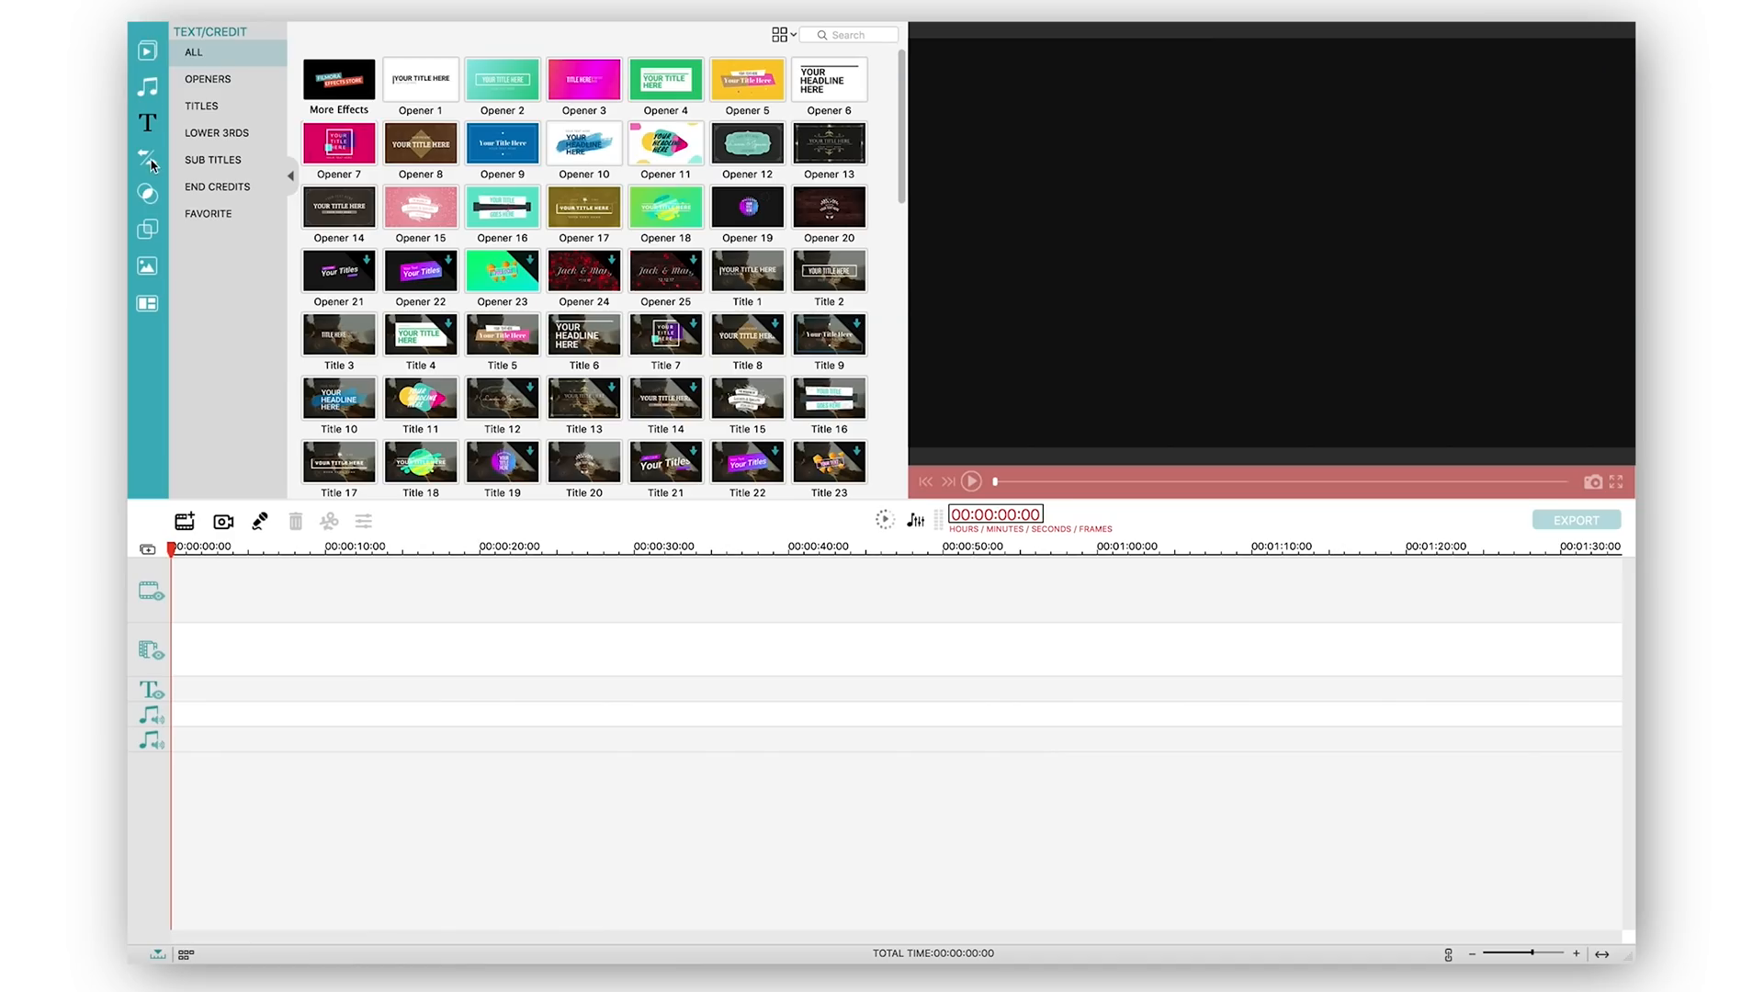
{"action": "left_click", "coordinate": [147, 193]}
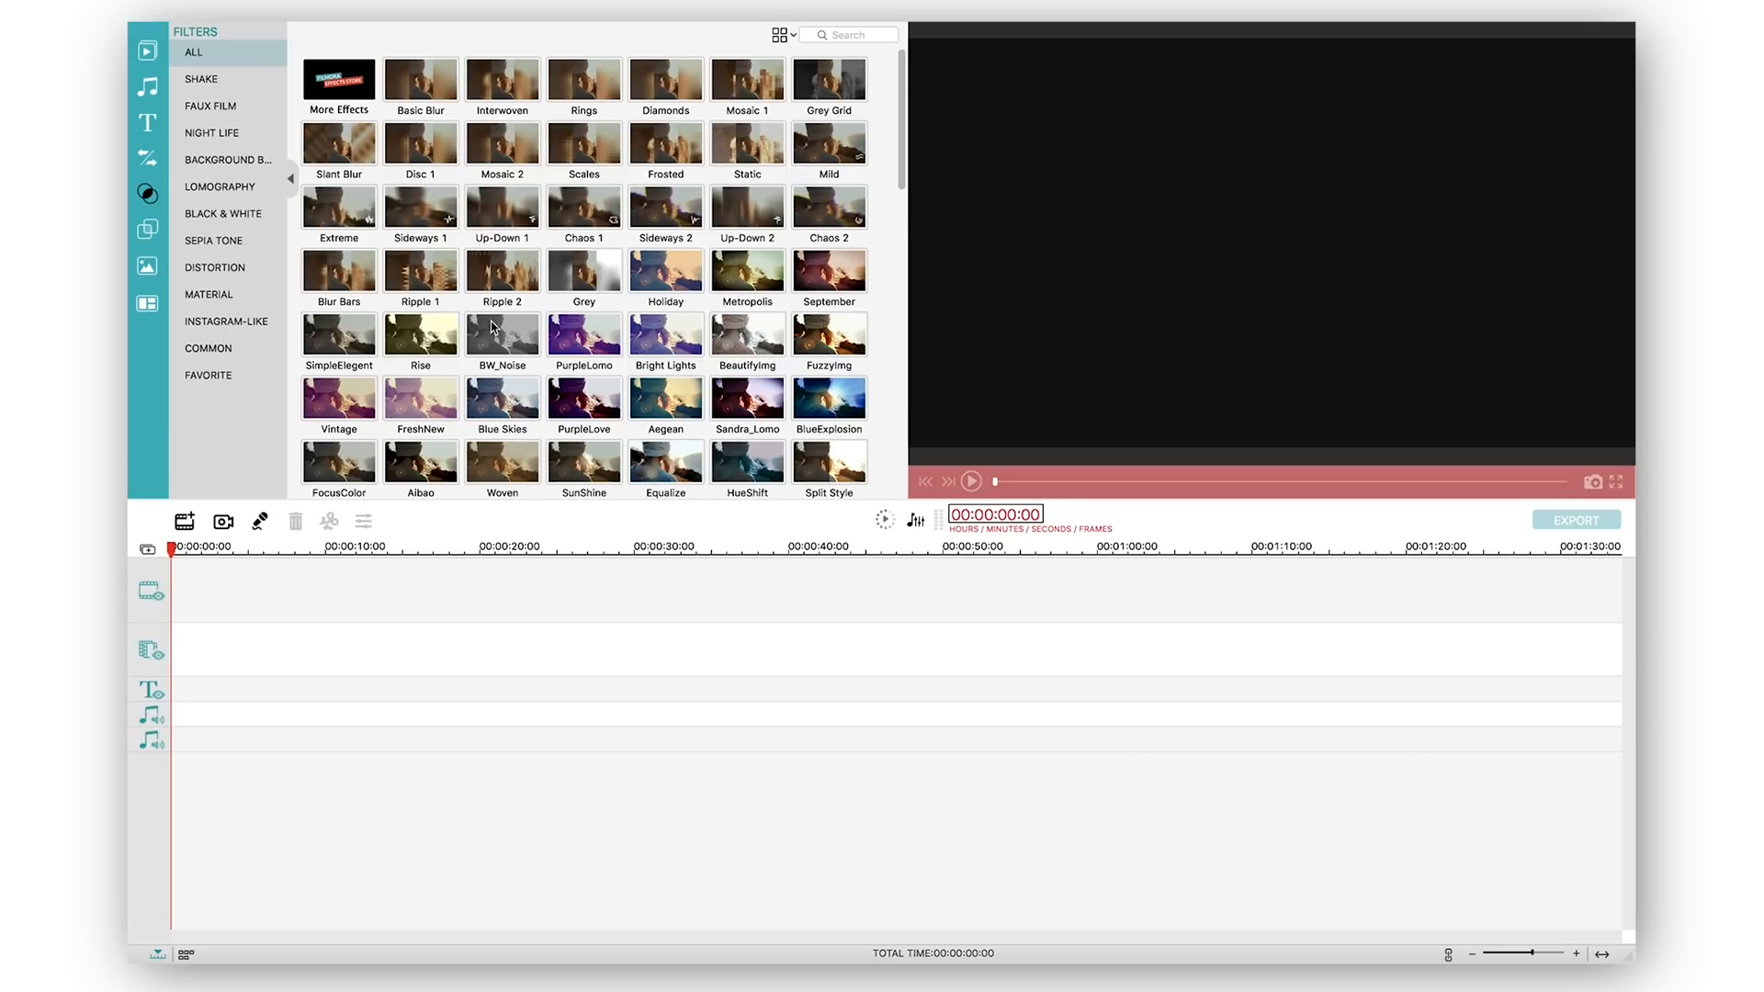
Step: Browse the Distortion and Lomography filters, the Overlays list and the Elements library
{"action": "left_click", "coordinate": [213, 268]}
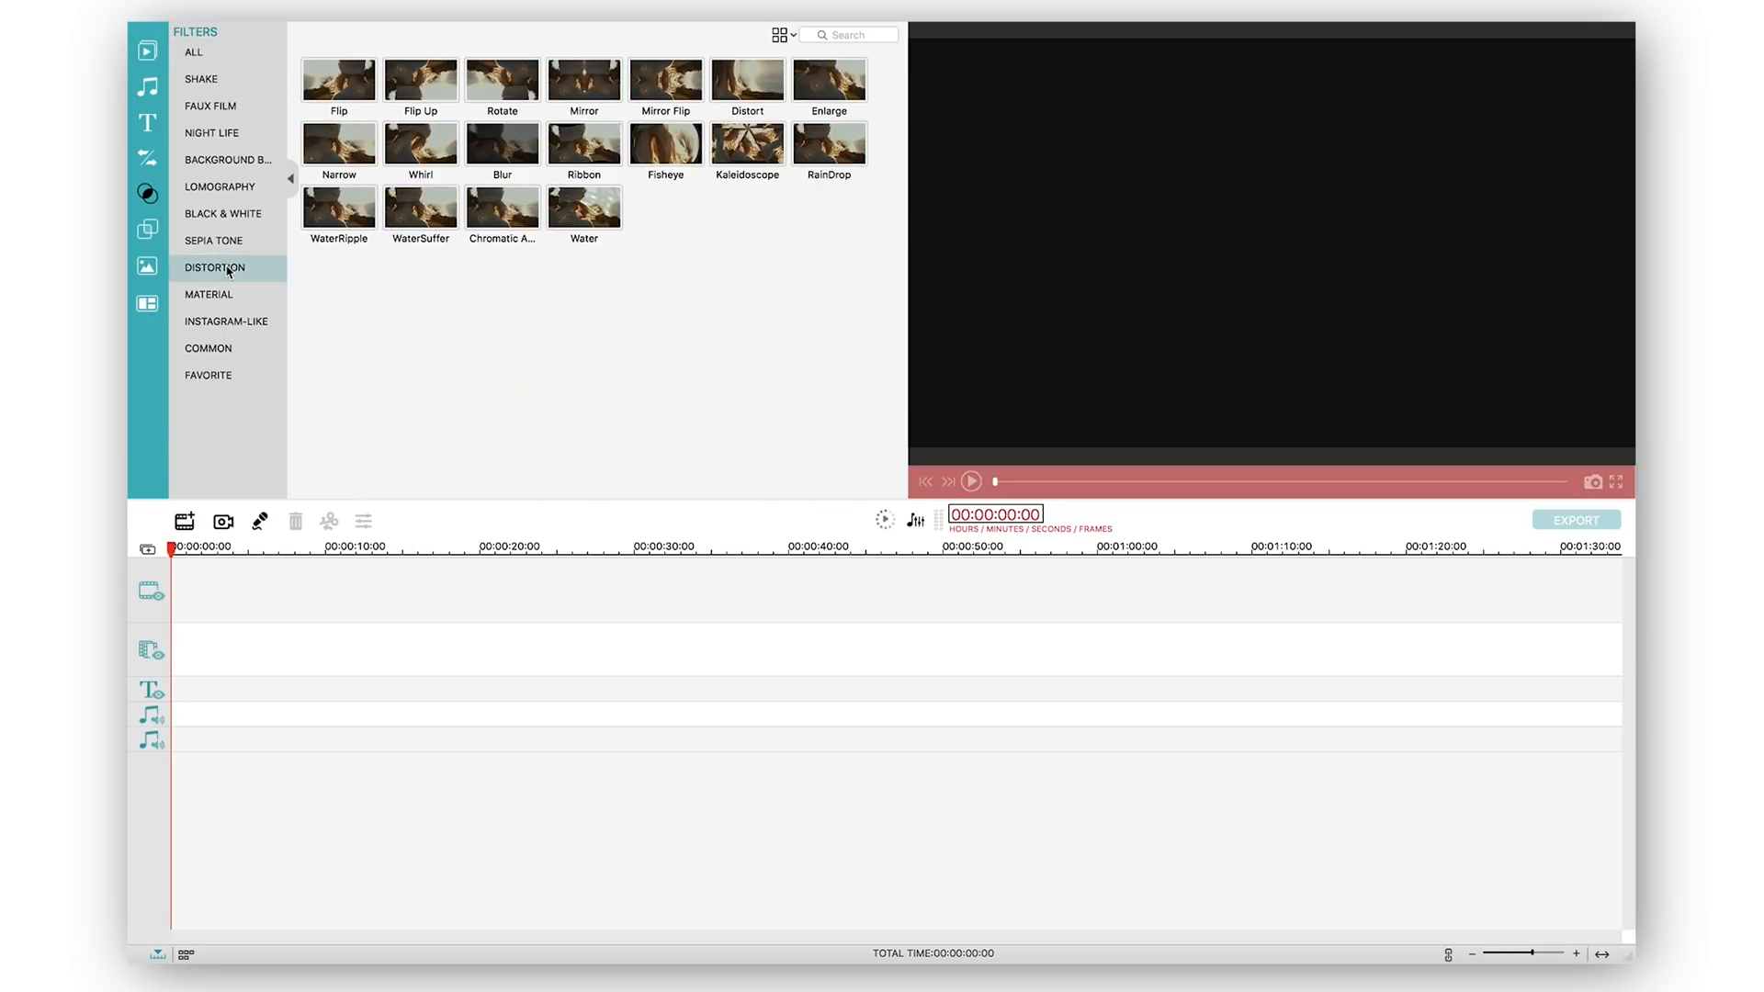
{"action": "left_click", "coordinate": [219, 188]}
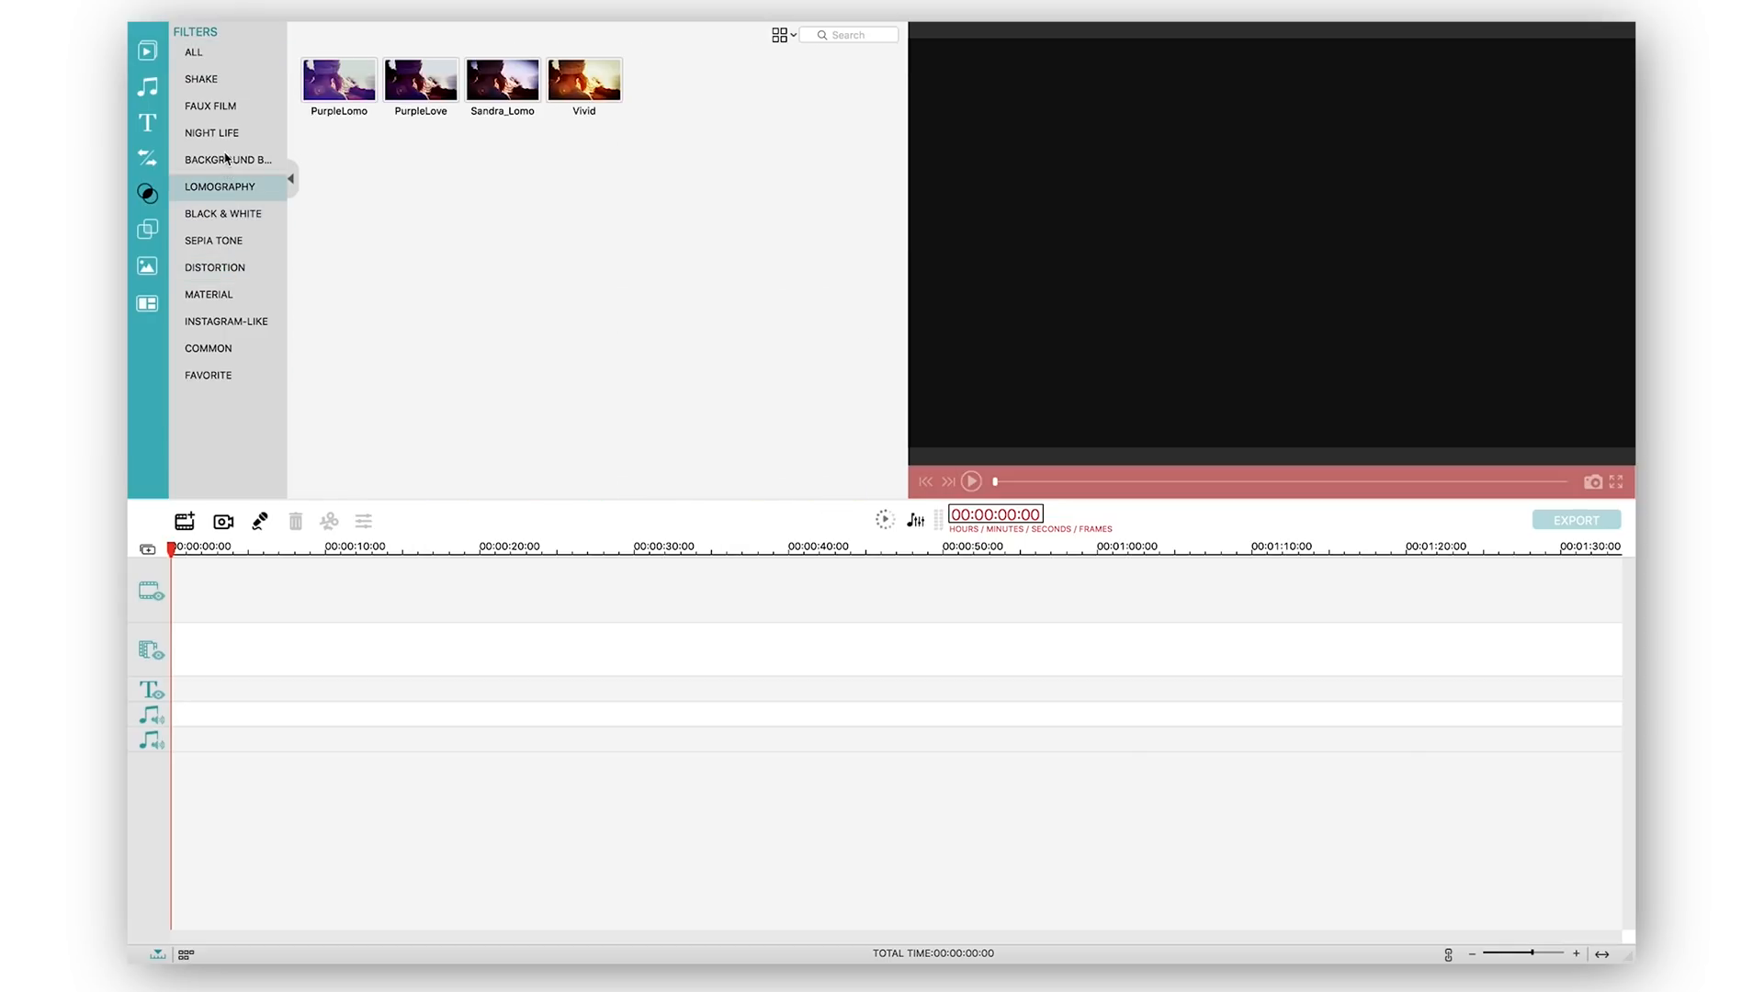
{"action": "left_click", "coordinate": [228, 158]}
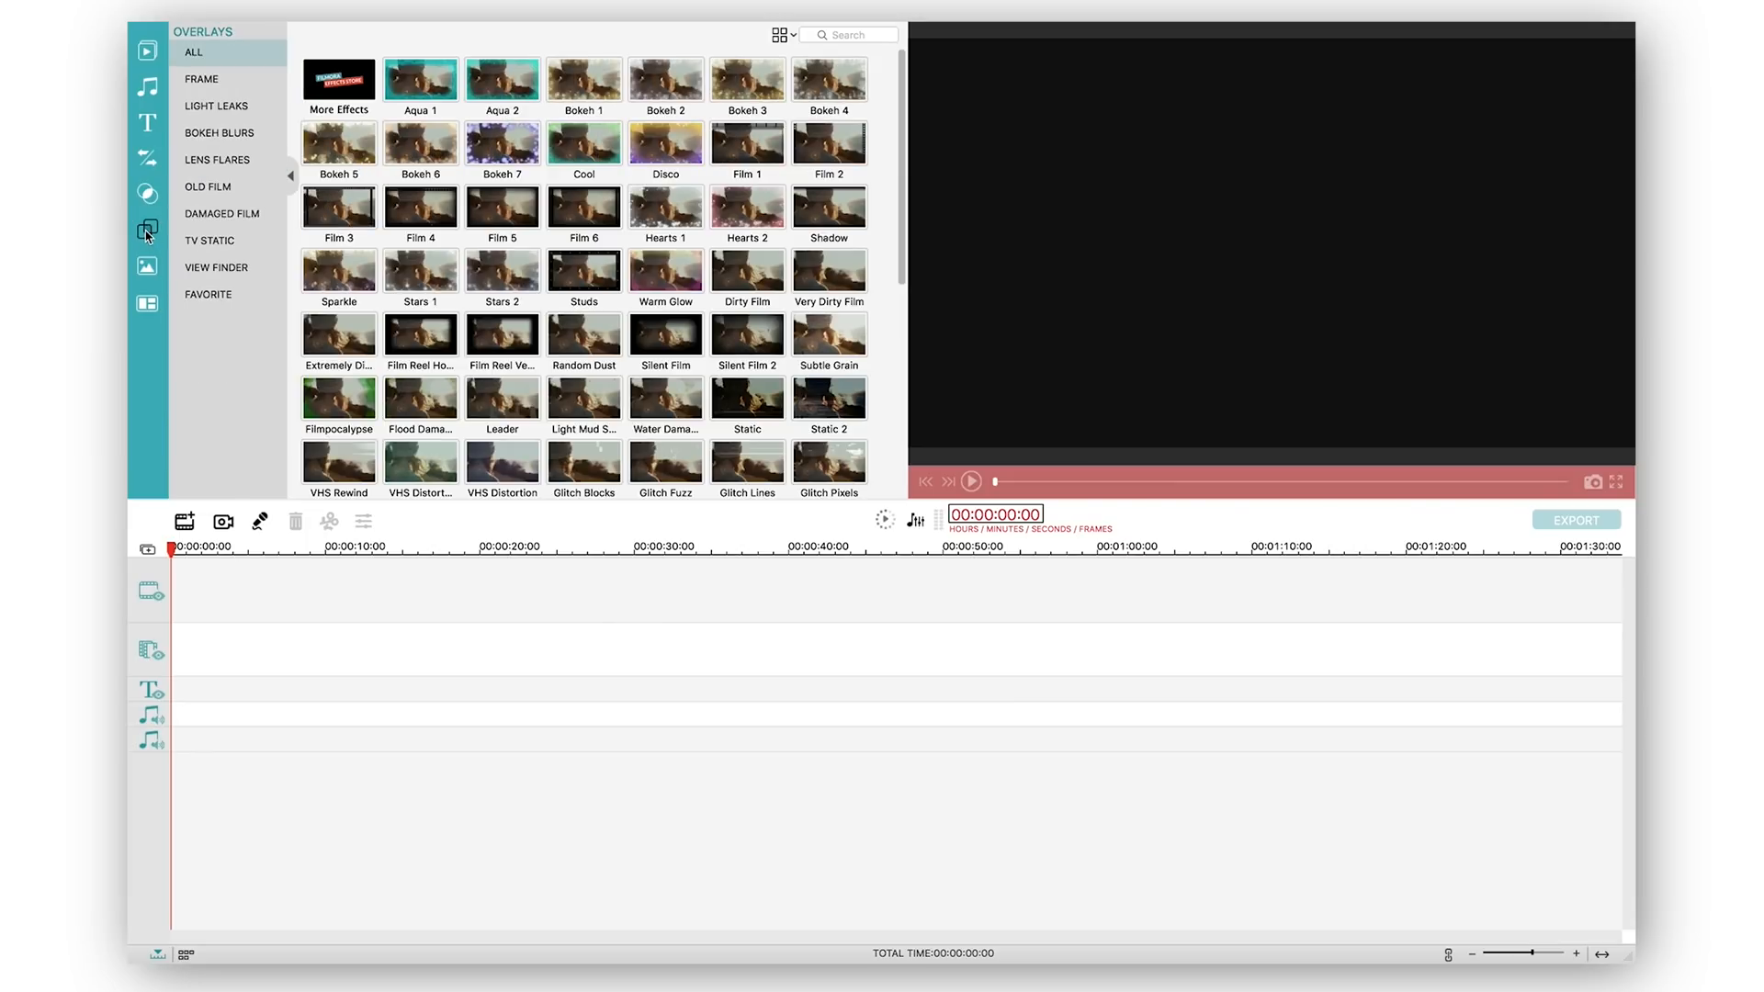
{"action": "scroll", "scroll_direction": "down", "scroll_amount": 3}
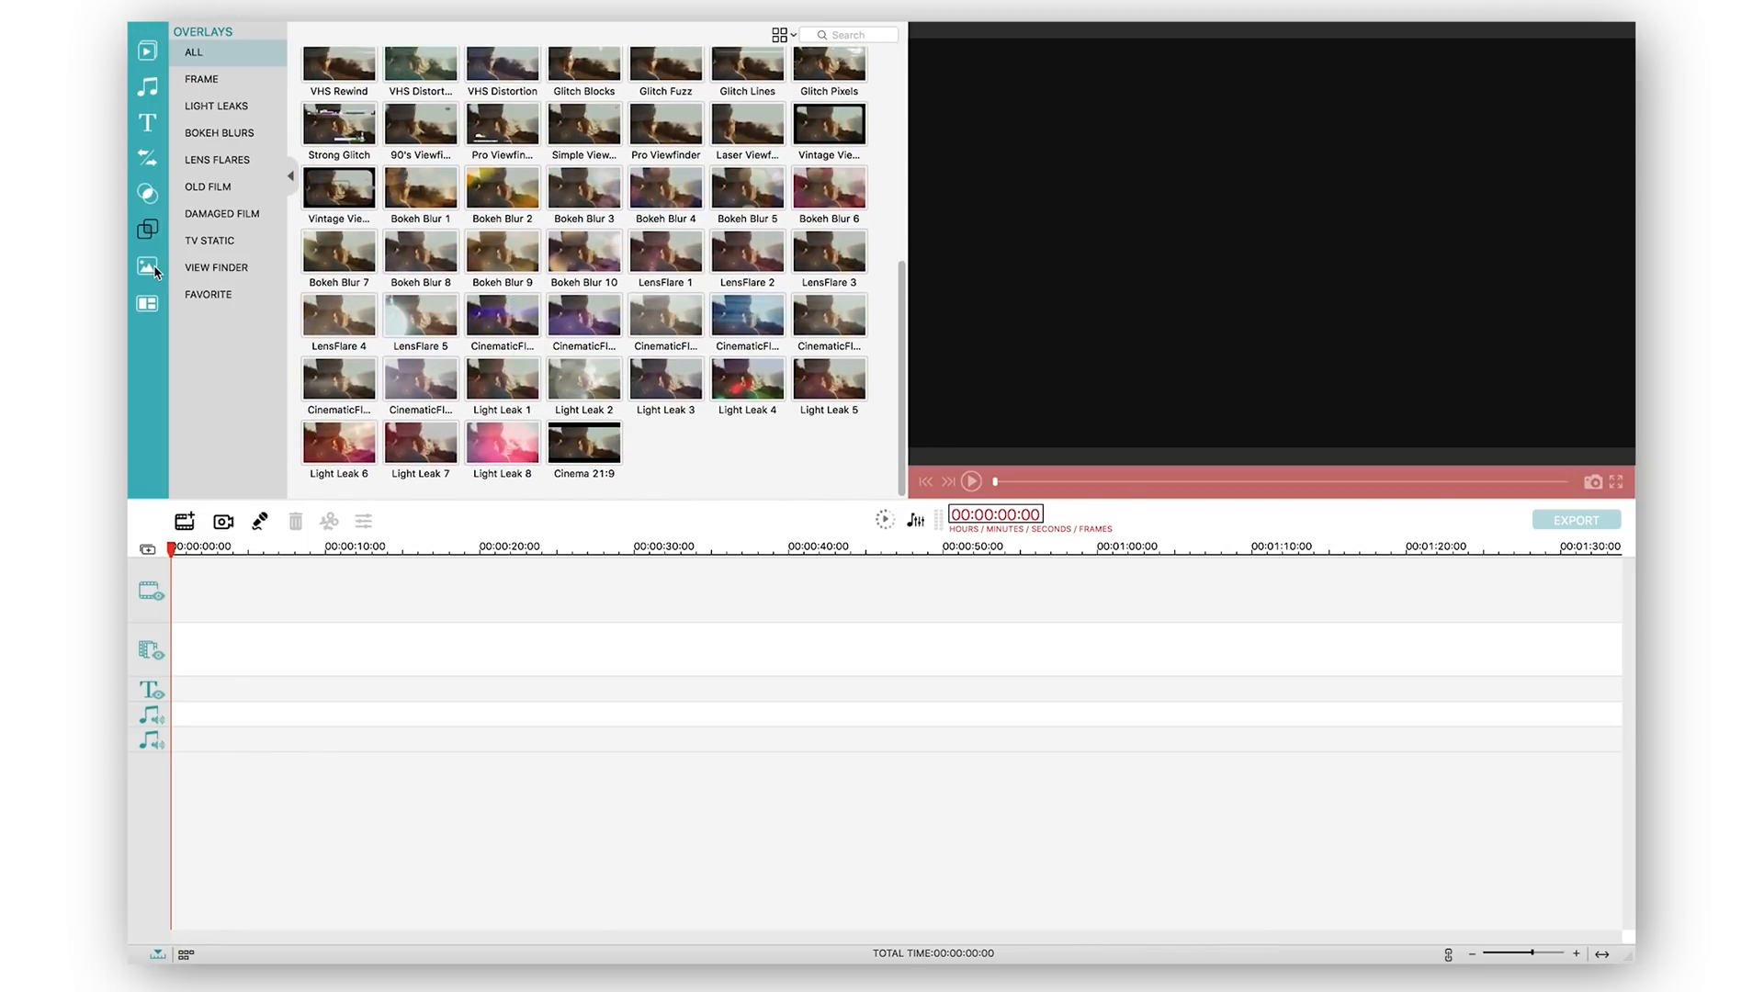
{"action": "left_click", "coordinate": [147, 266]}
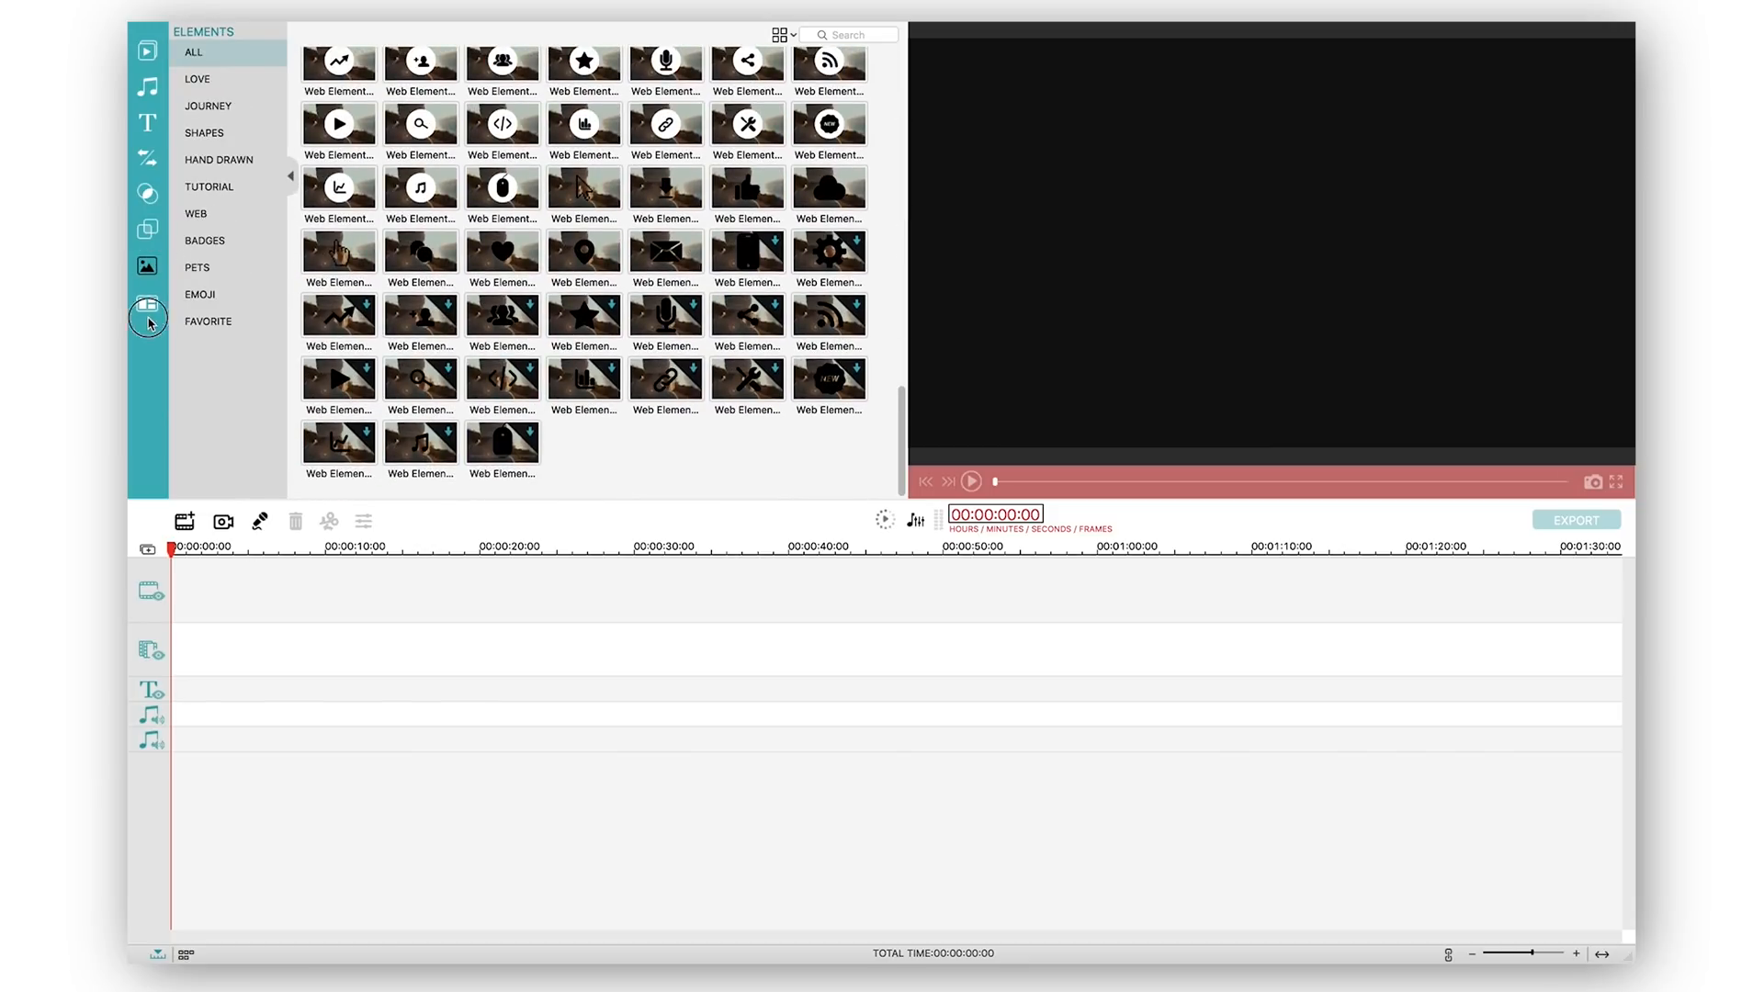
{"action": "left_click", "coordinate": [147, 303]}
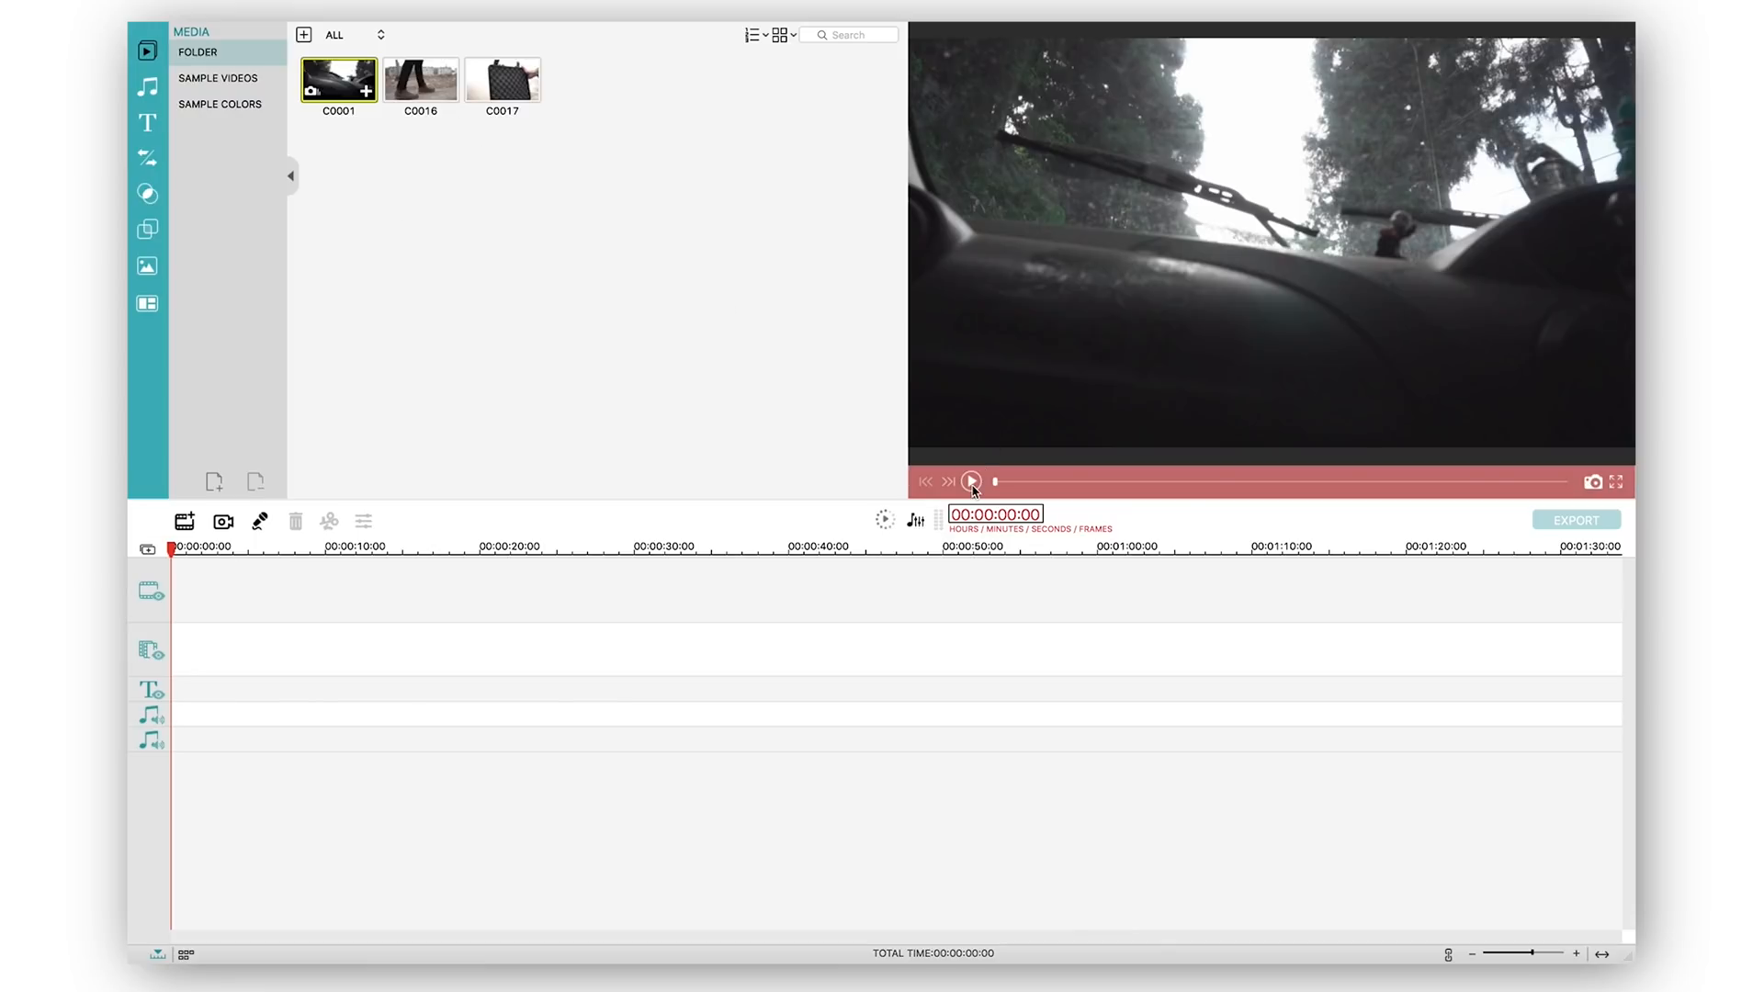
Step: Play and skim the C0001 car-interior clip preview, then select it for the timeline
{"action": "left_click", "coordinate": [970, 481]}
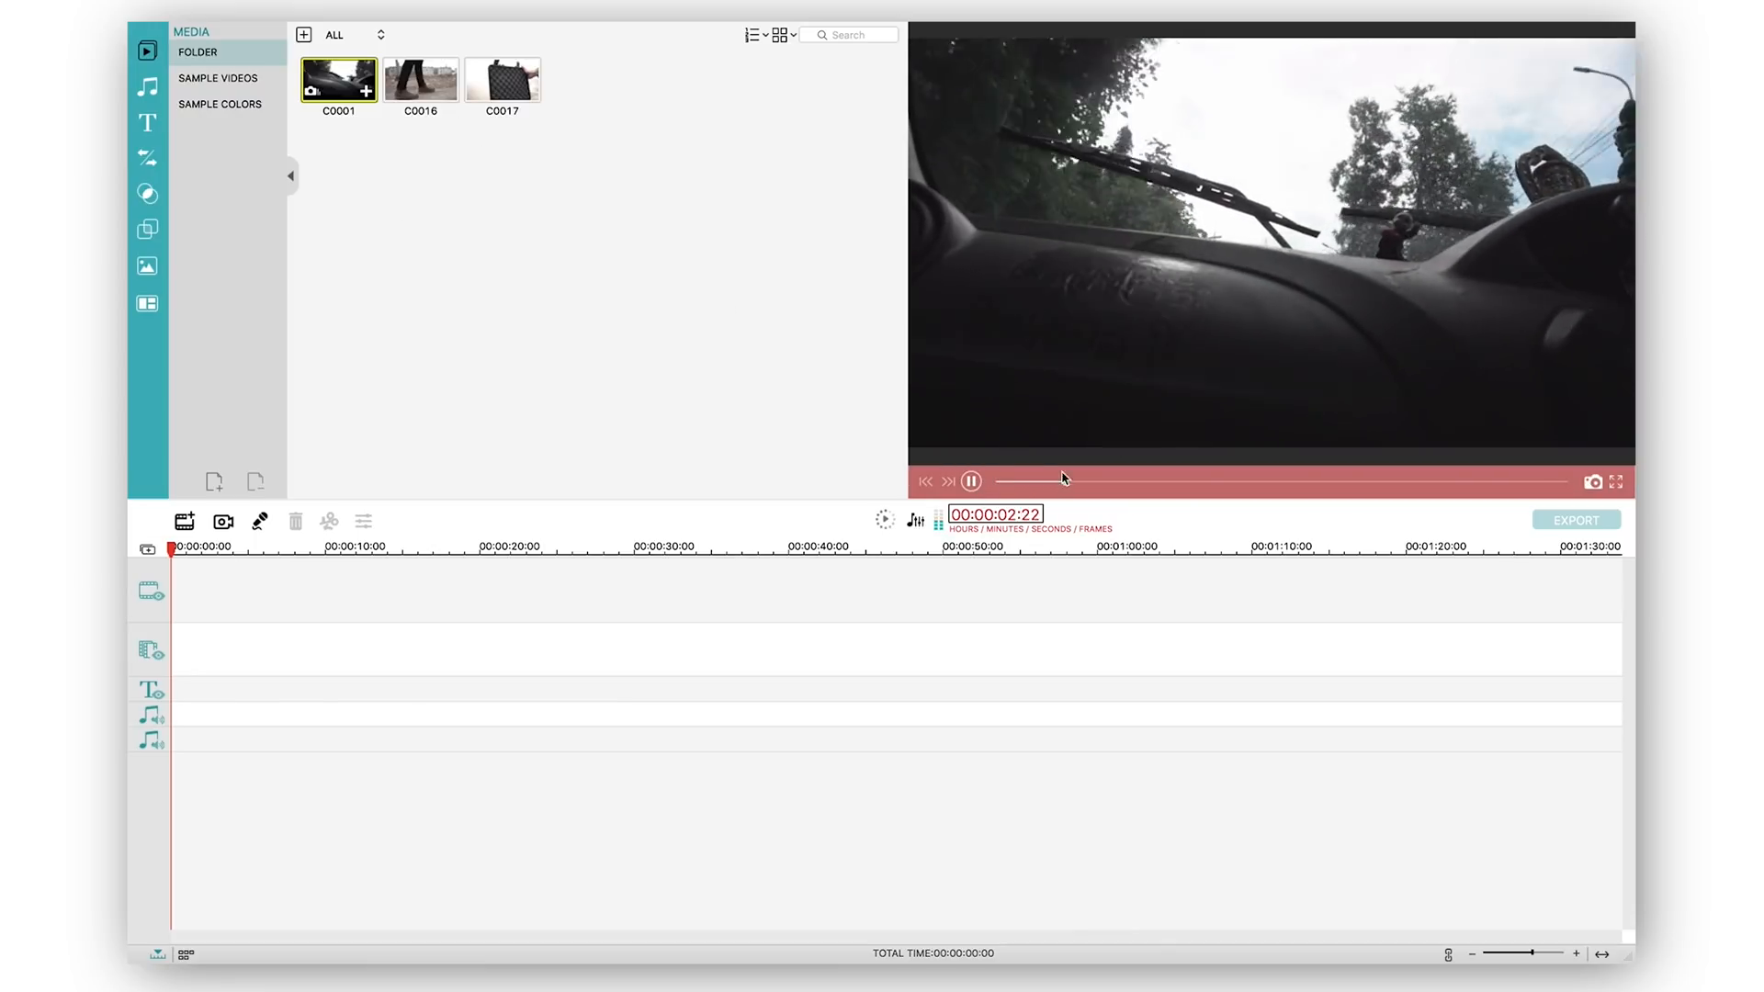
{"action": "left_click_drag", "start_coordinate": [1059, 478], "coordinate": [1235, 478]}
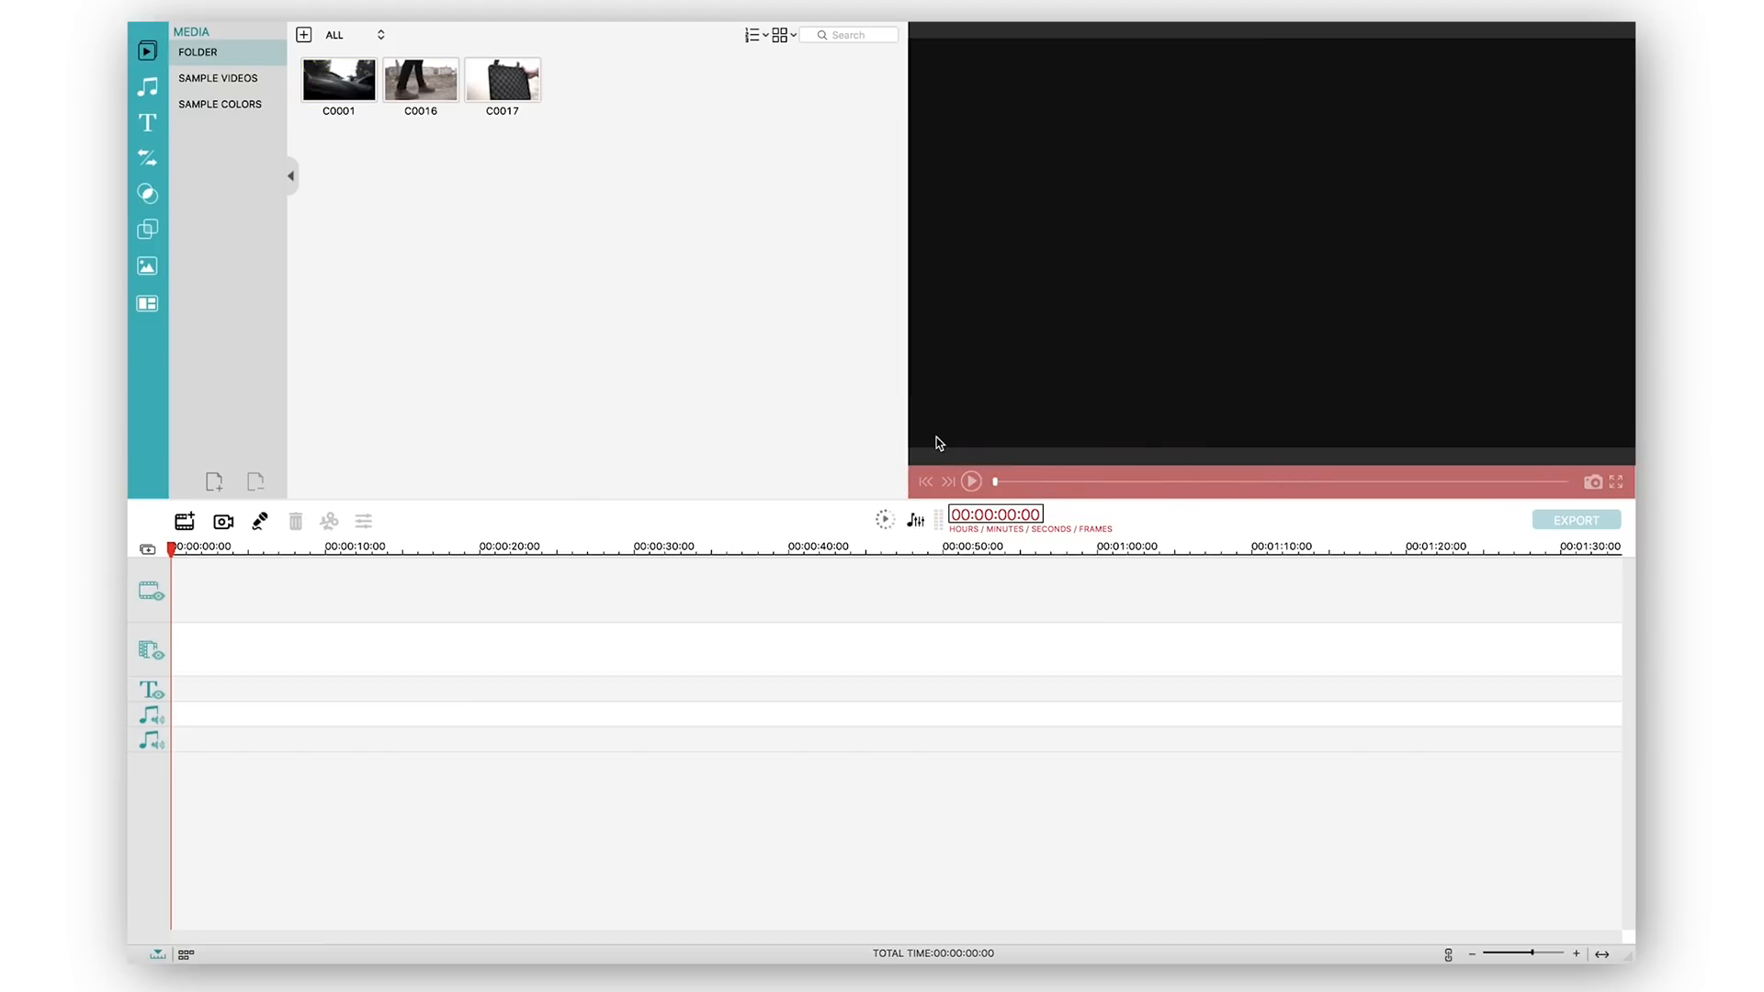
{"action": "left_click", "coordinate": [338, 81]}
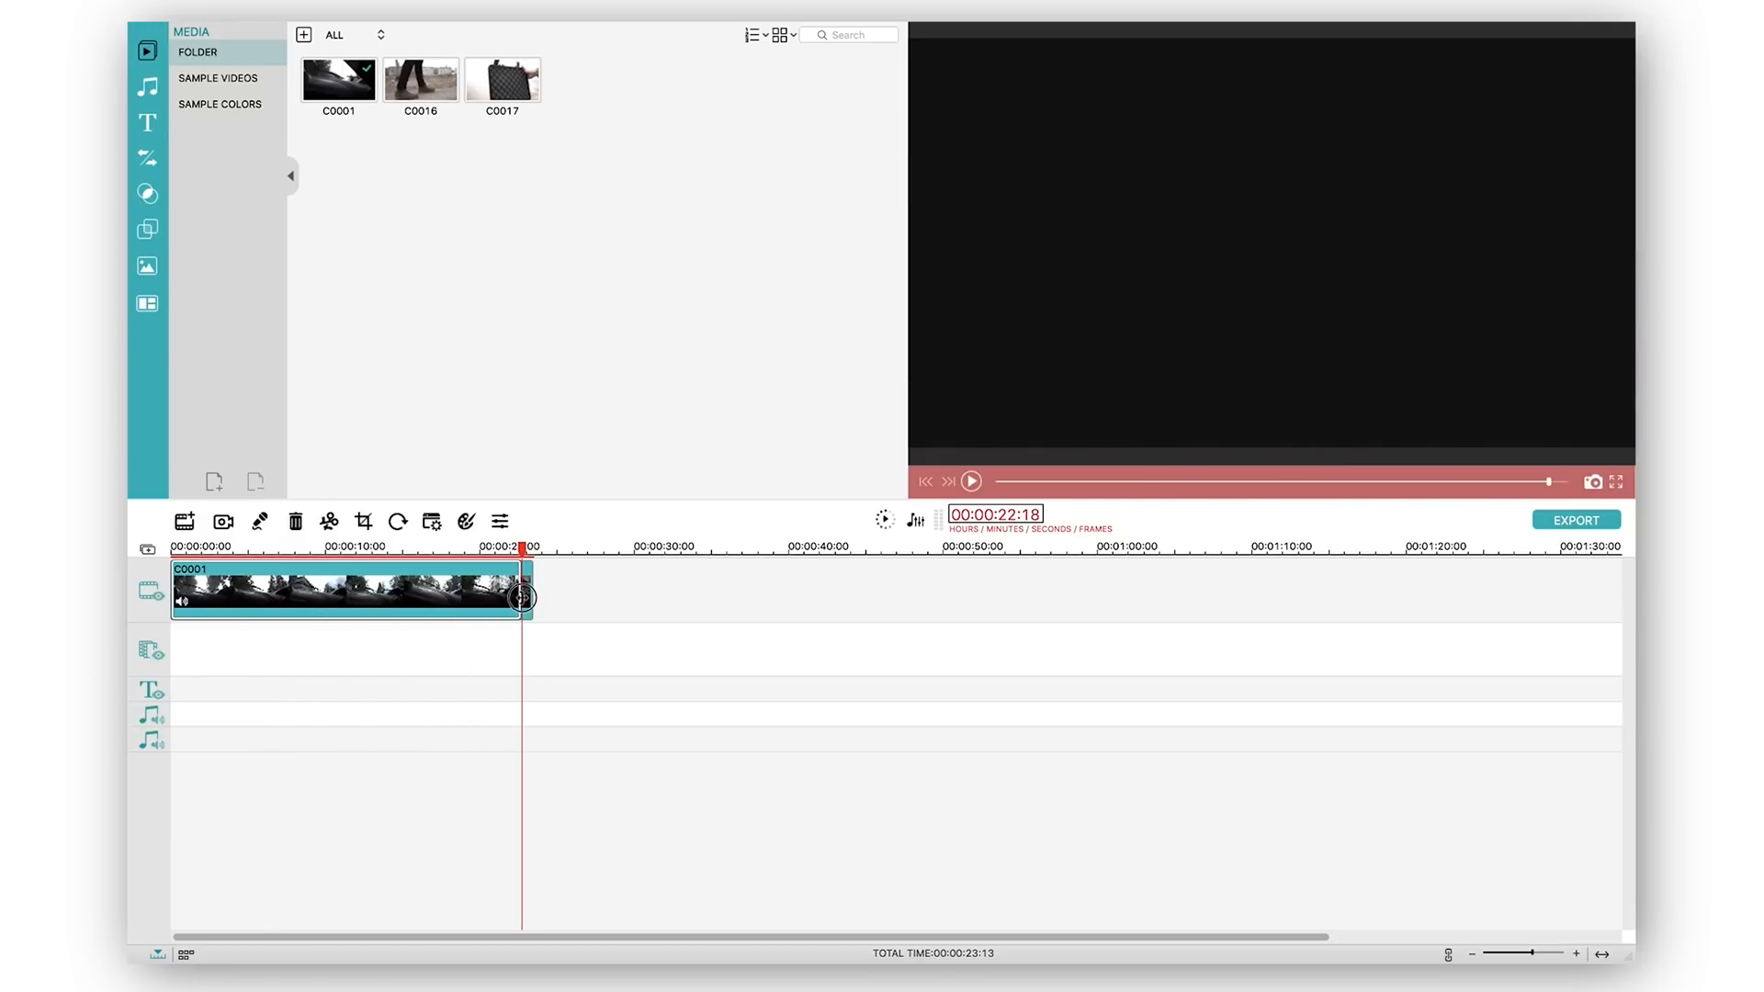
Step: Return the playhead to 00:00 and skim the start of C0001 on the video track
{"action": "left_click", "coordinate": [294, 520]}
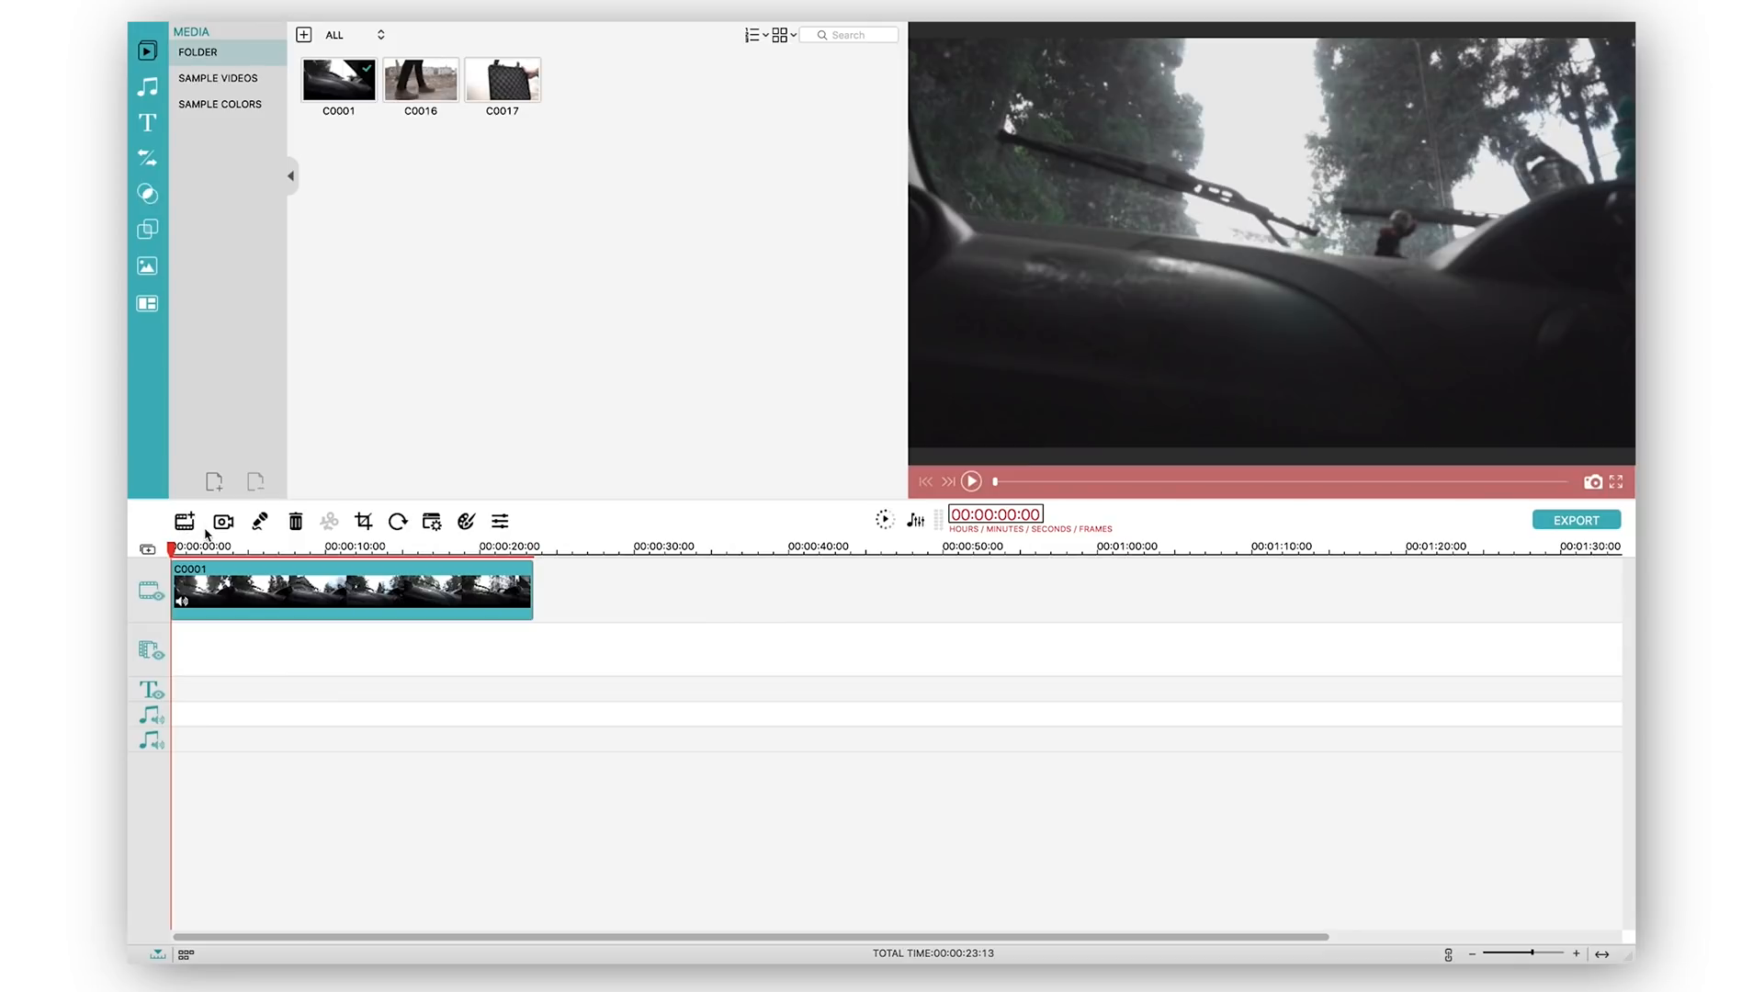
{"action": "mouse_move", "coordinate": [182, 520]}
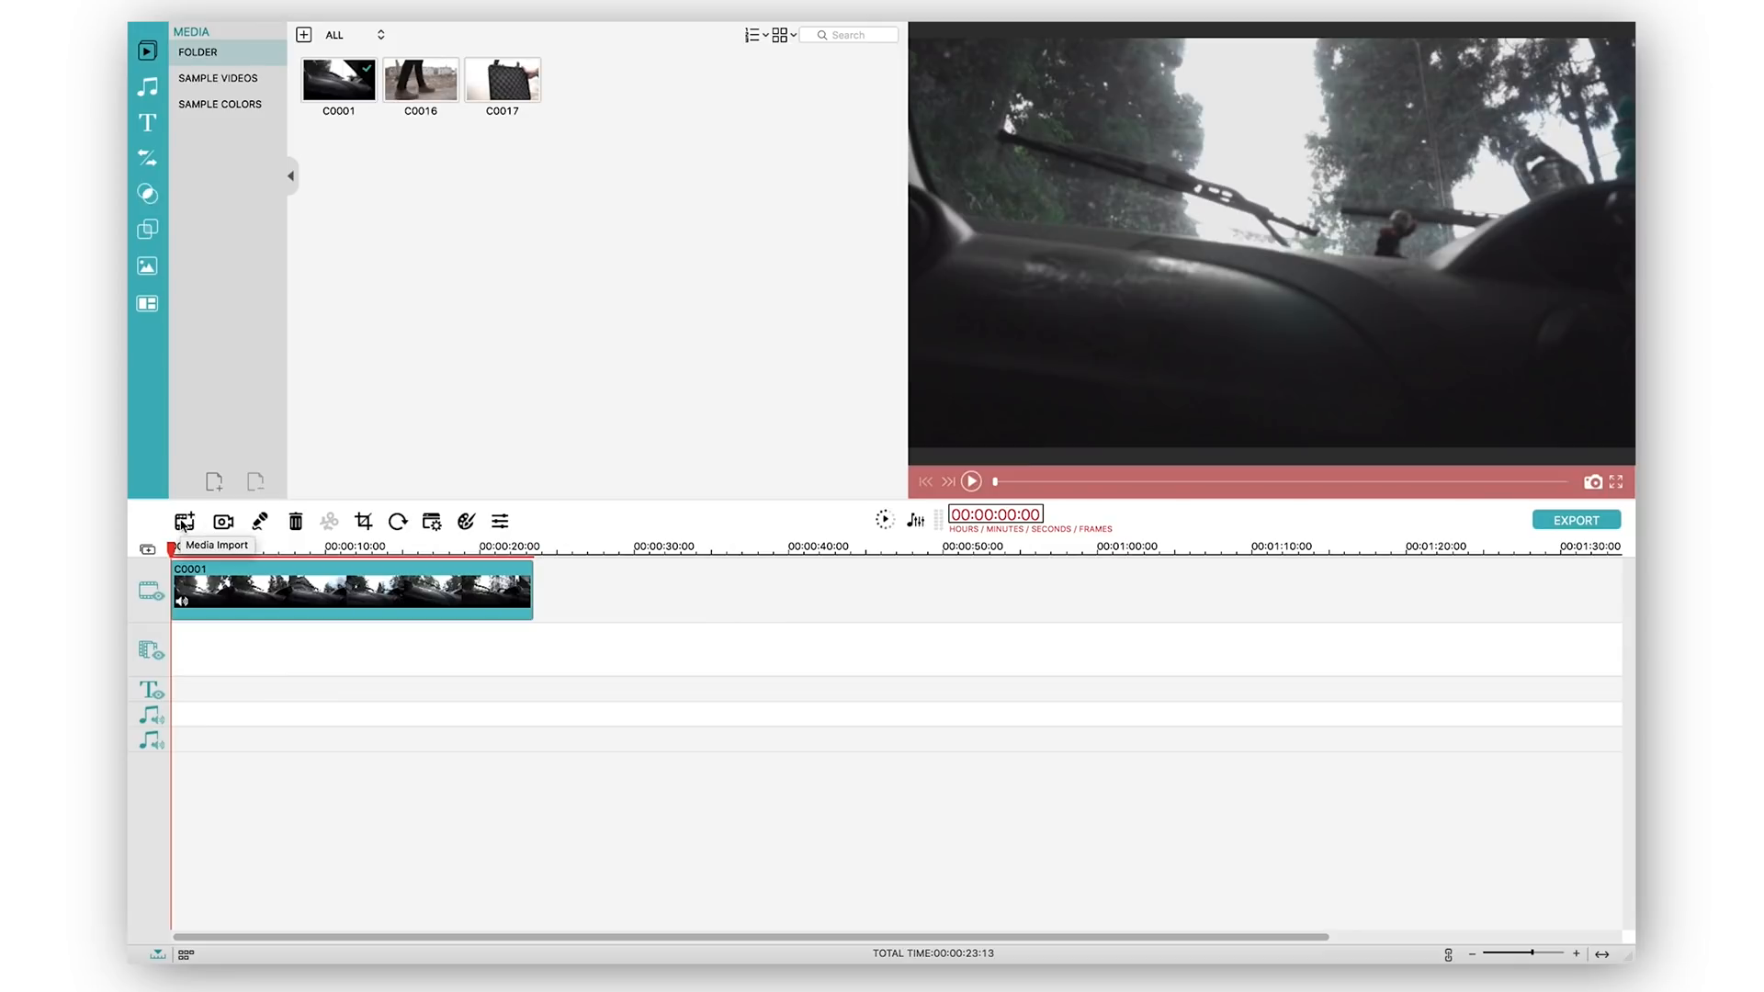
{"action": "mouse_move", "coordinate": [259, 520]}
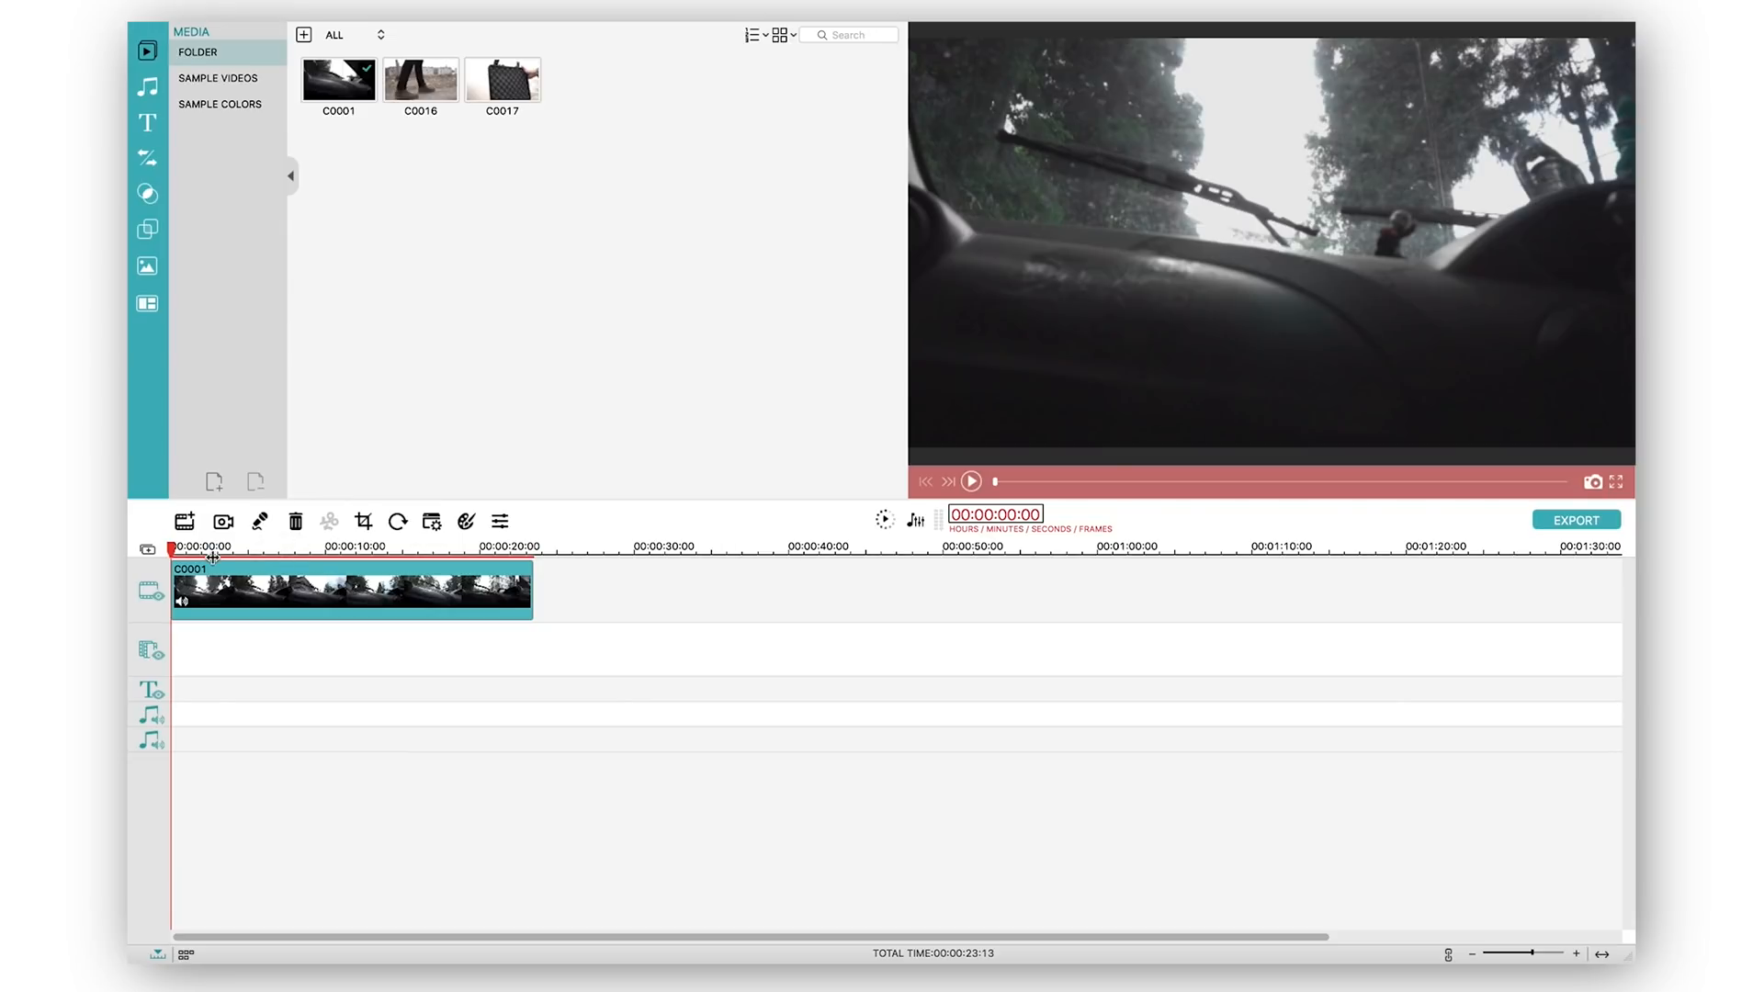
{"action": "left_click_drag", "start_coordinate": [173, 563], "coordinate": [323, 562]}
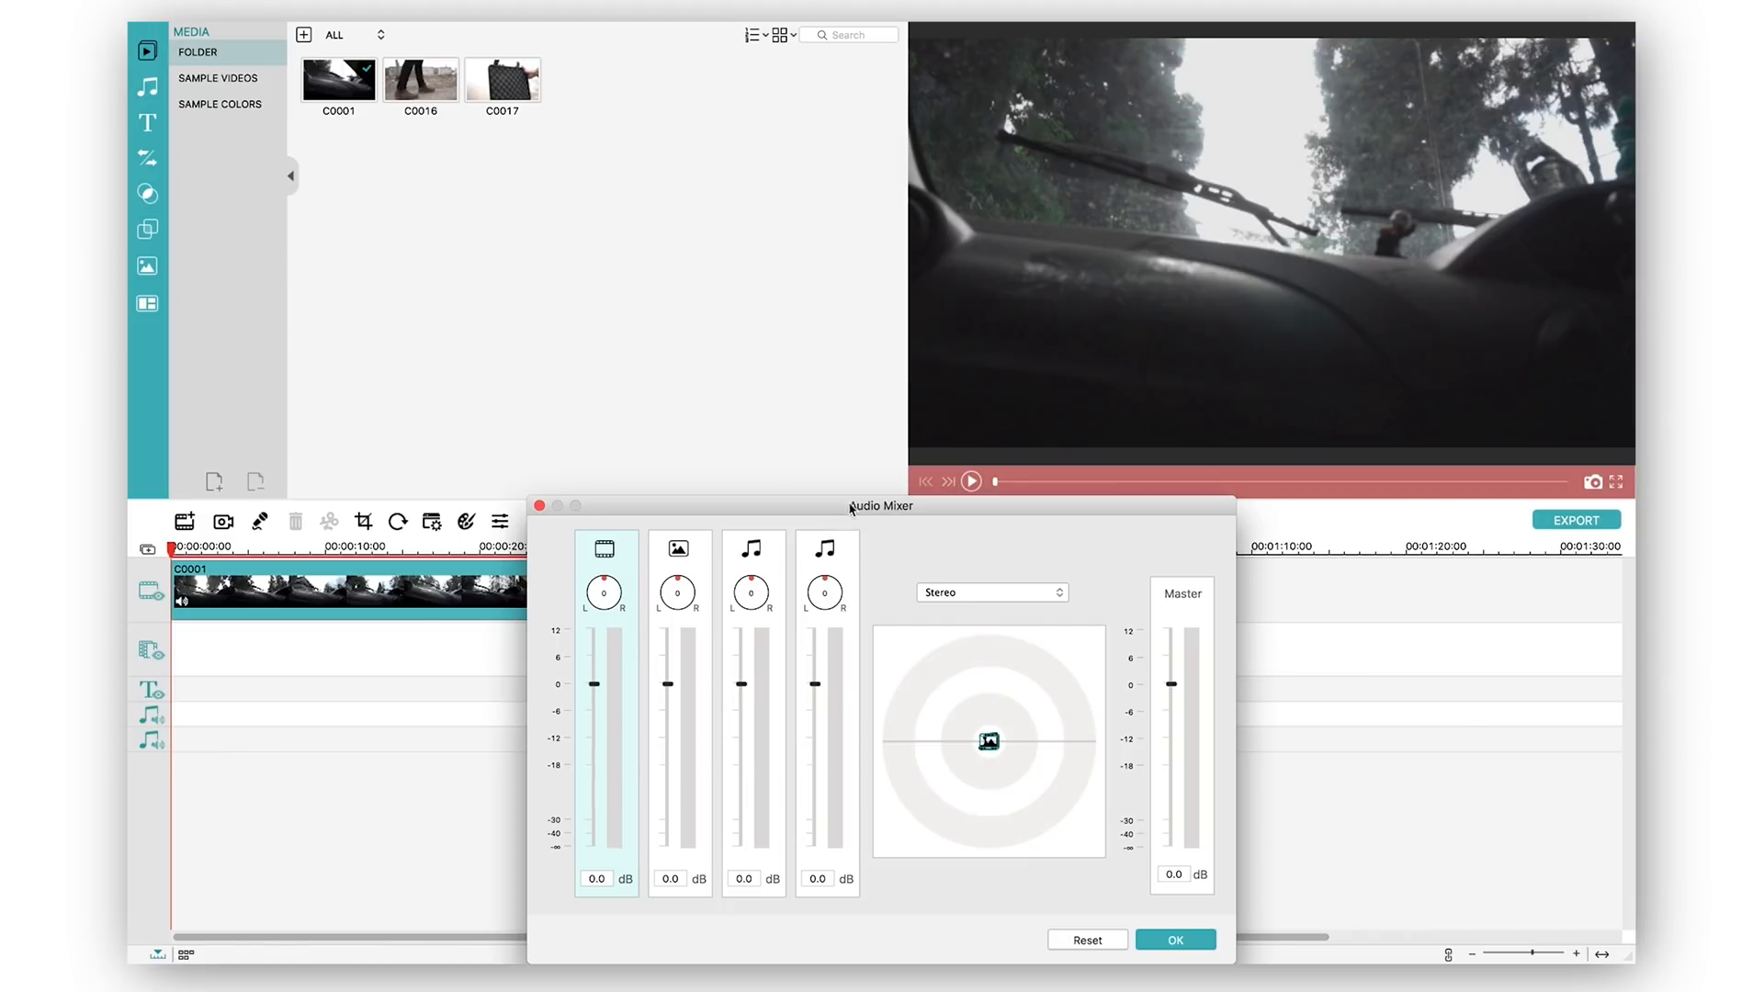
Step: Review the Audio Mixer channels at 0.0 dB and confirm with OK, leaving levels unchanged
{"action": "left_click_drag", "start_coordinate": [881, 505], "coordinate": [856, 270]}
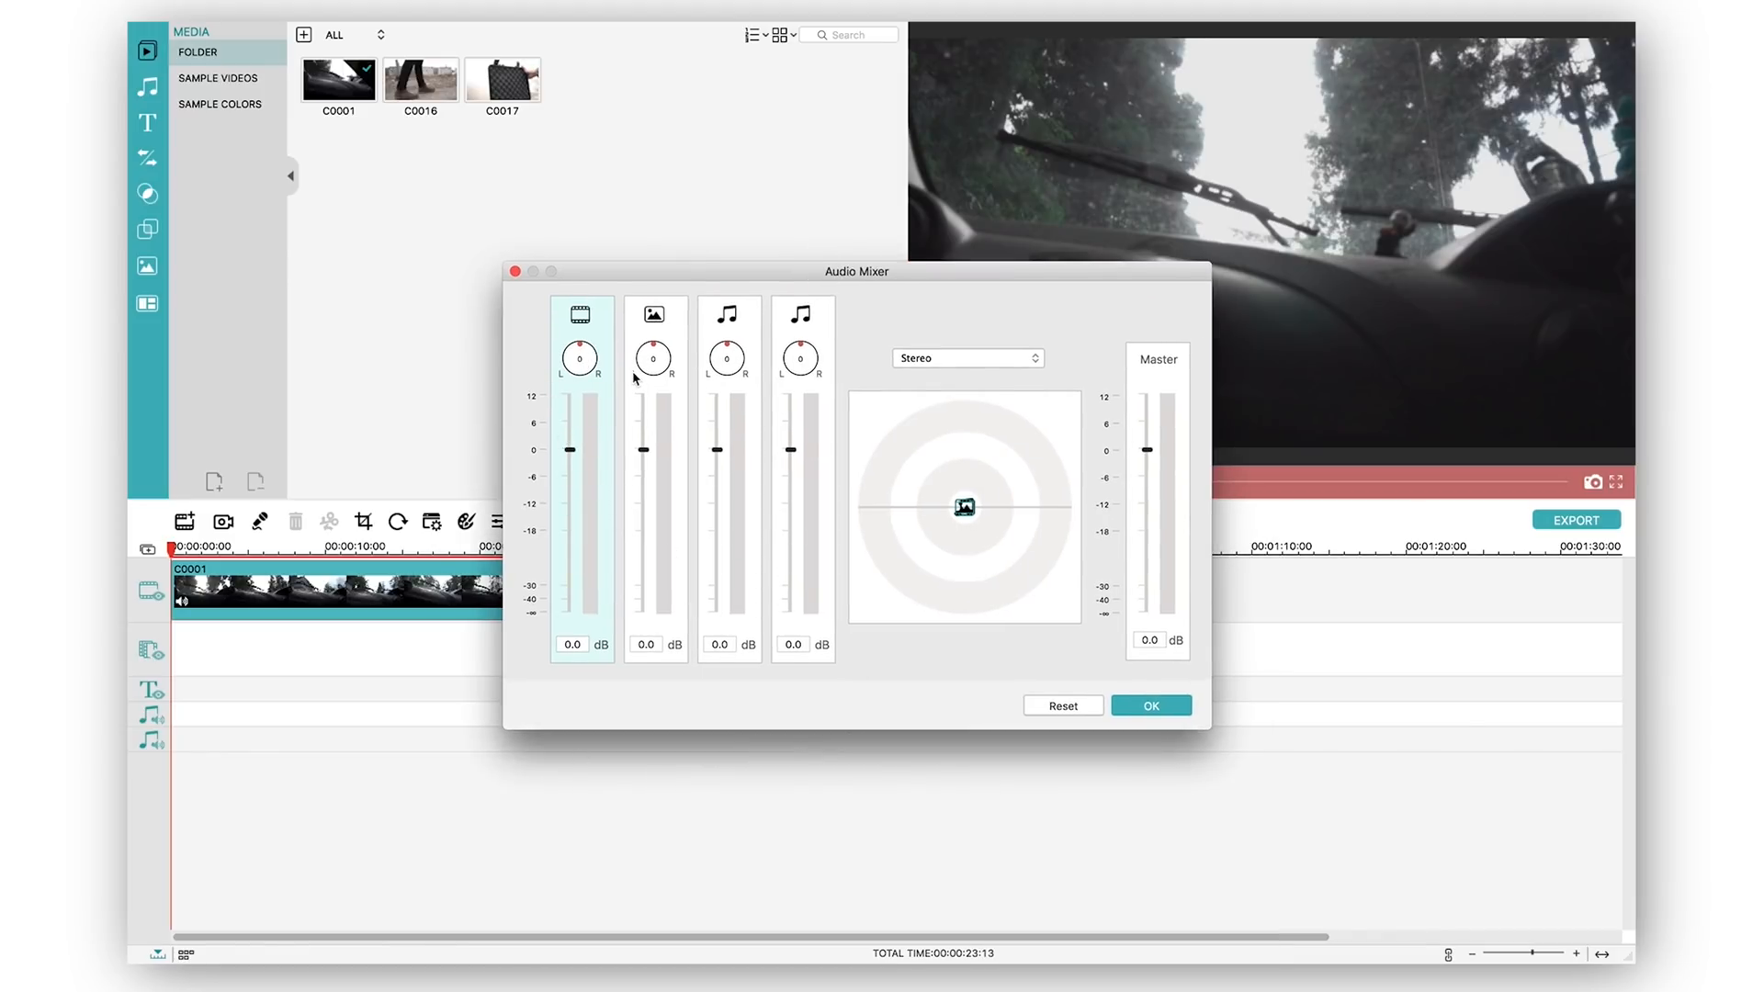
{"action": "left_click", "coordinate": [654, 313]}
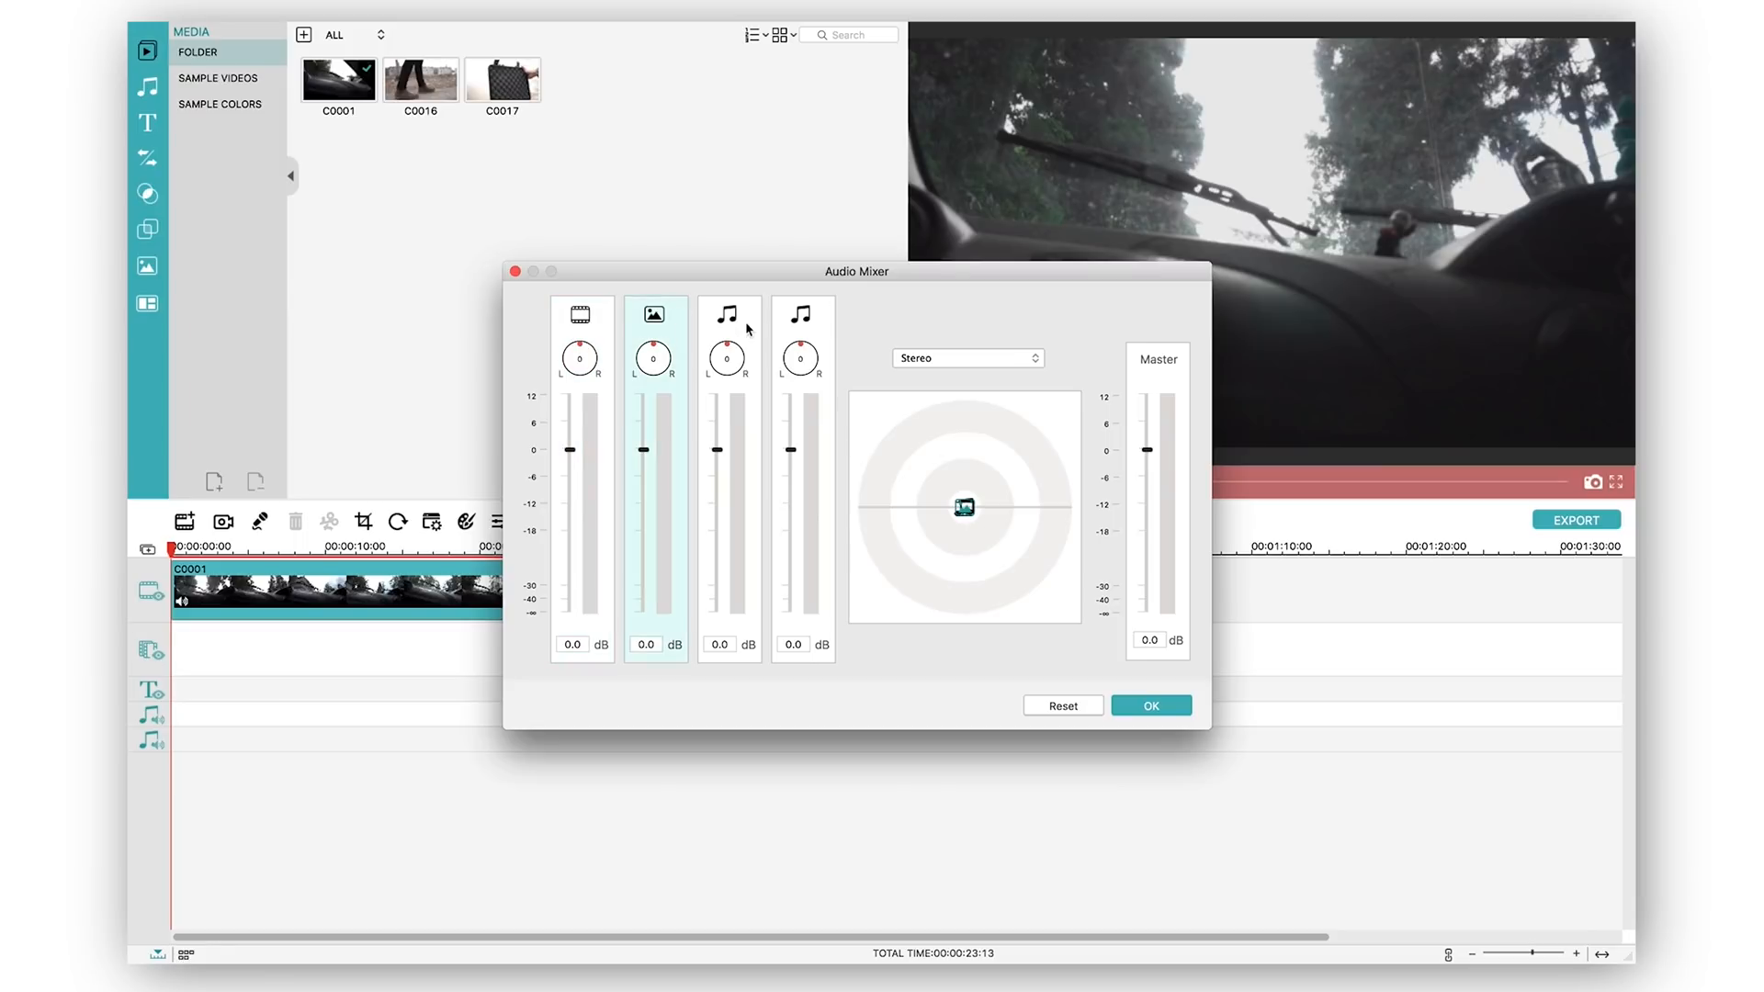
{"action": "left_click", "coordinate": [579, 314]}
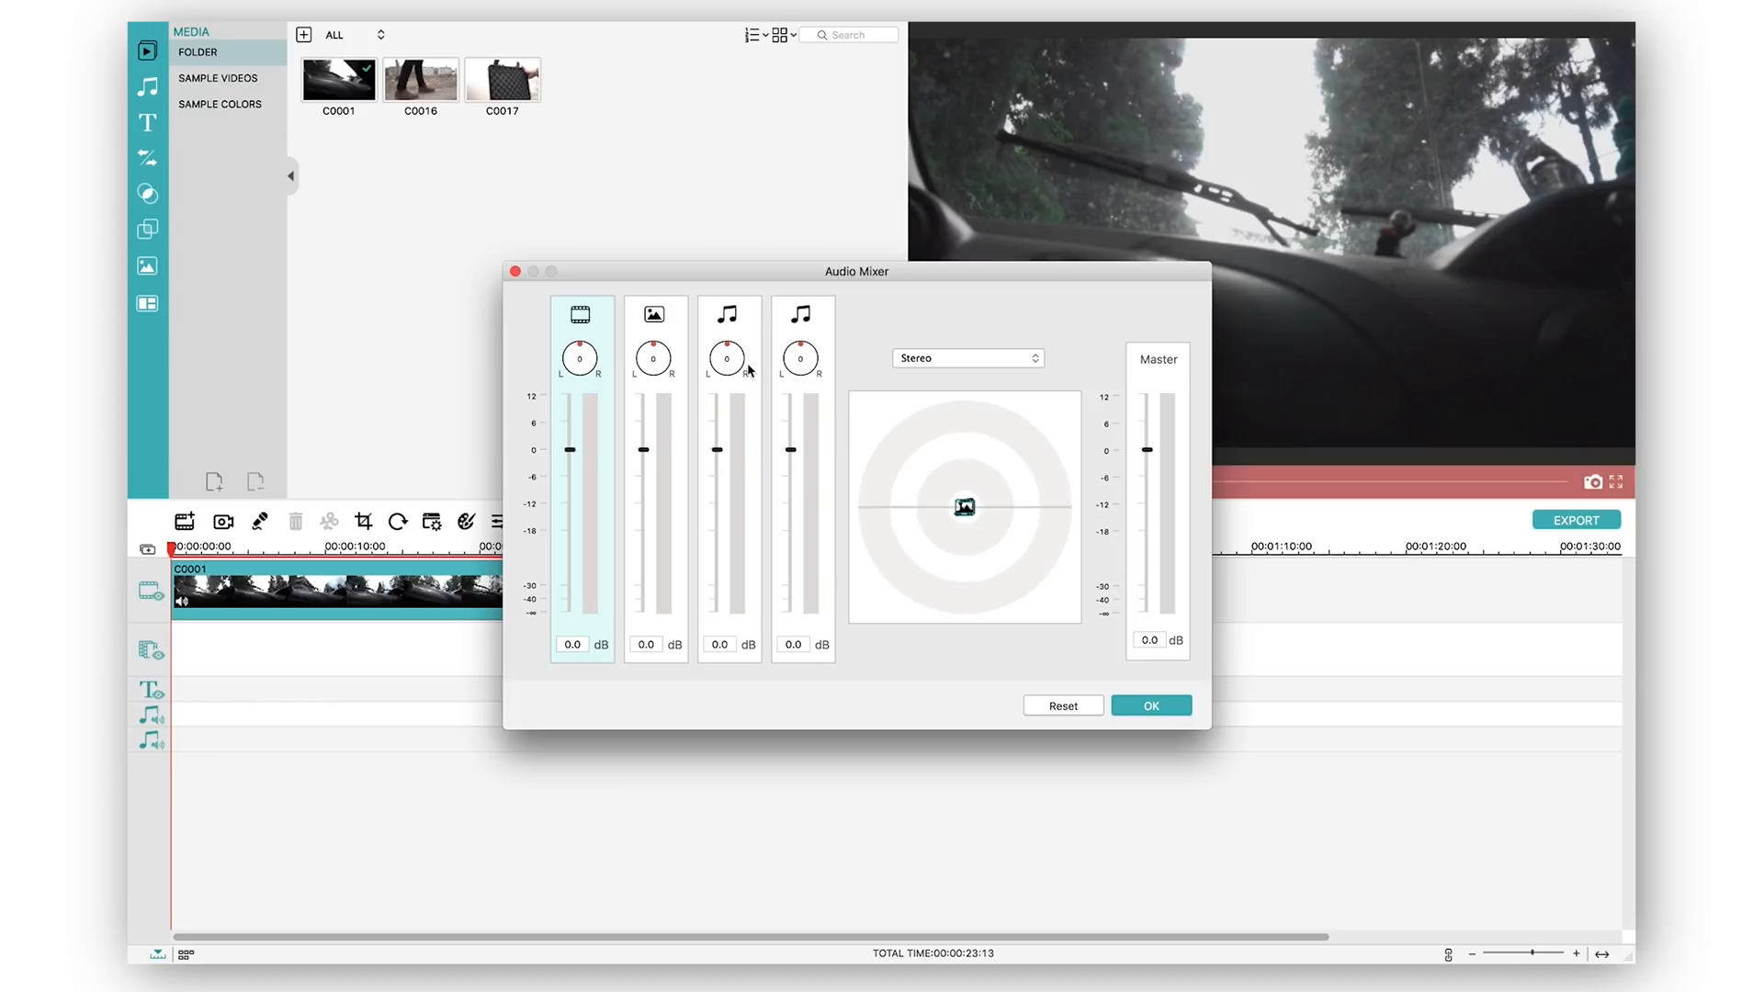
{"action": "left_click", "coordinate": [728, 328]}
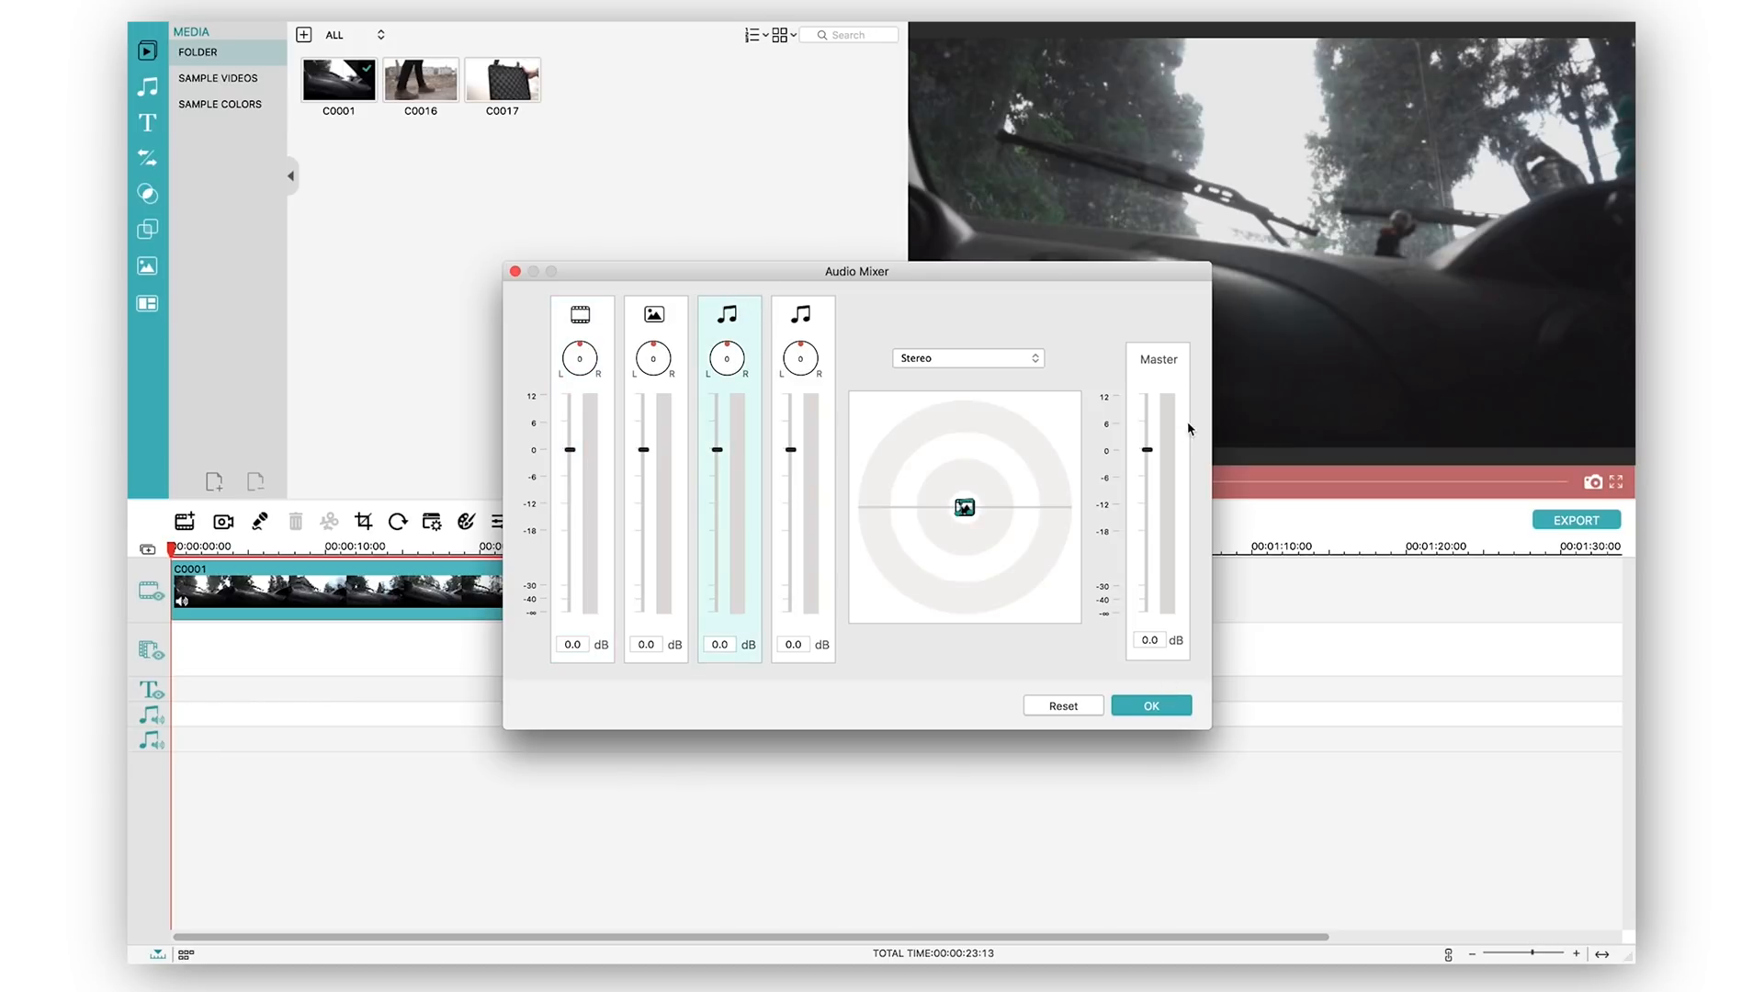
{"action": "mouse_move", "coordinate": [1146, 454]}
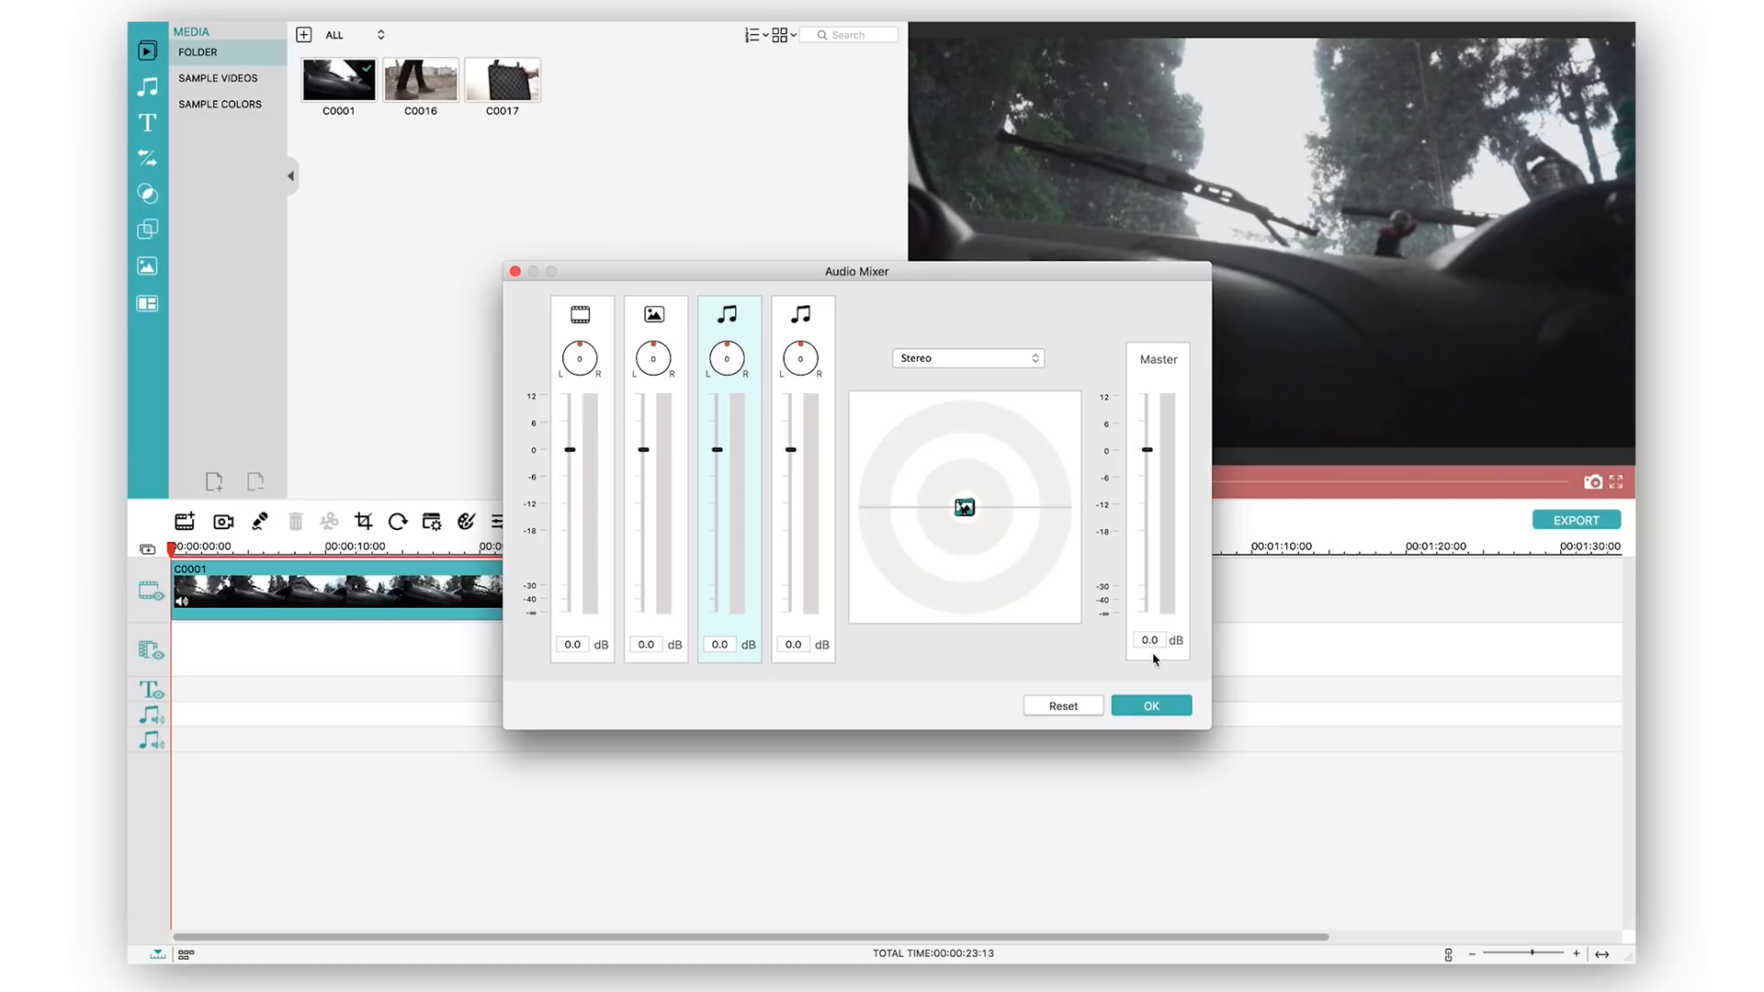
{"action": "left_click", "coordinate": [1150, 706]}
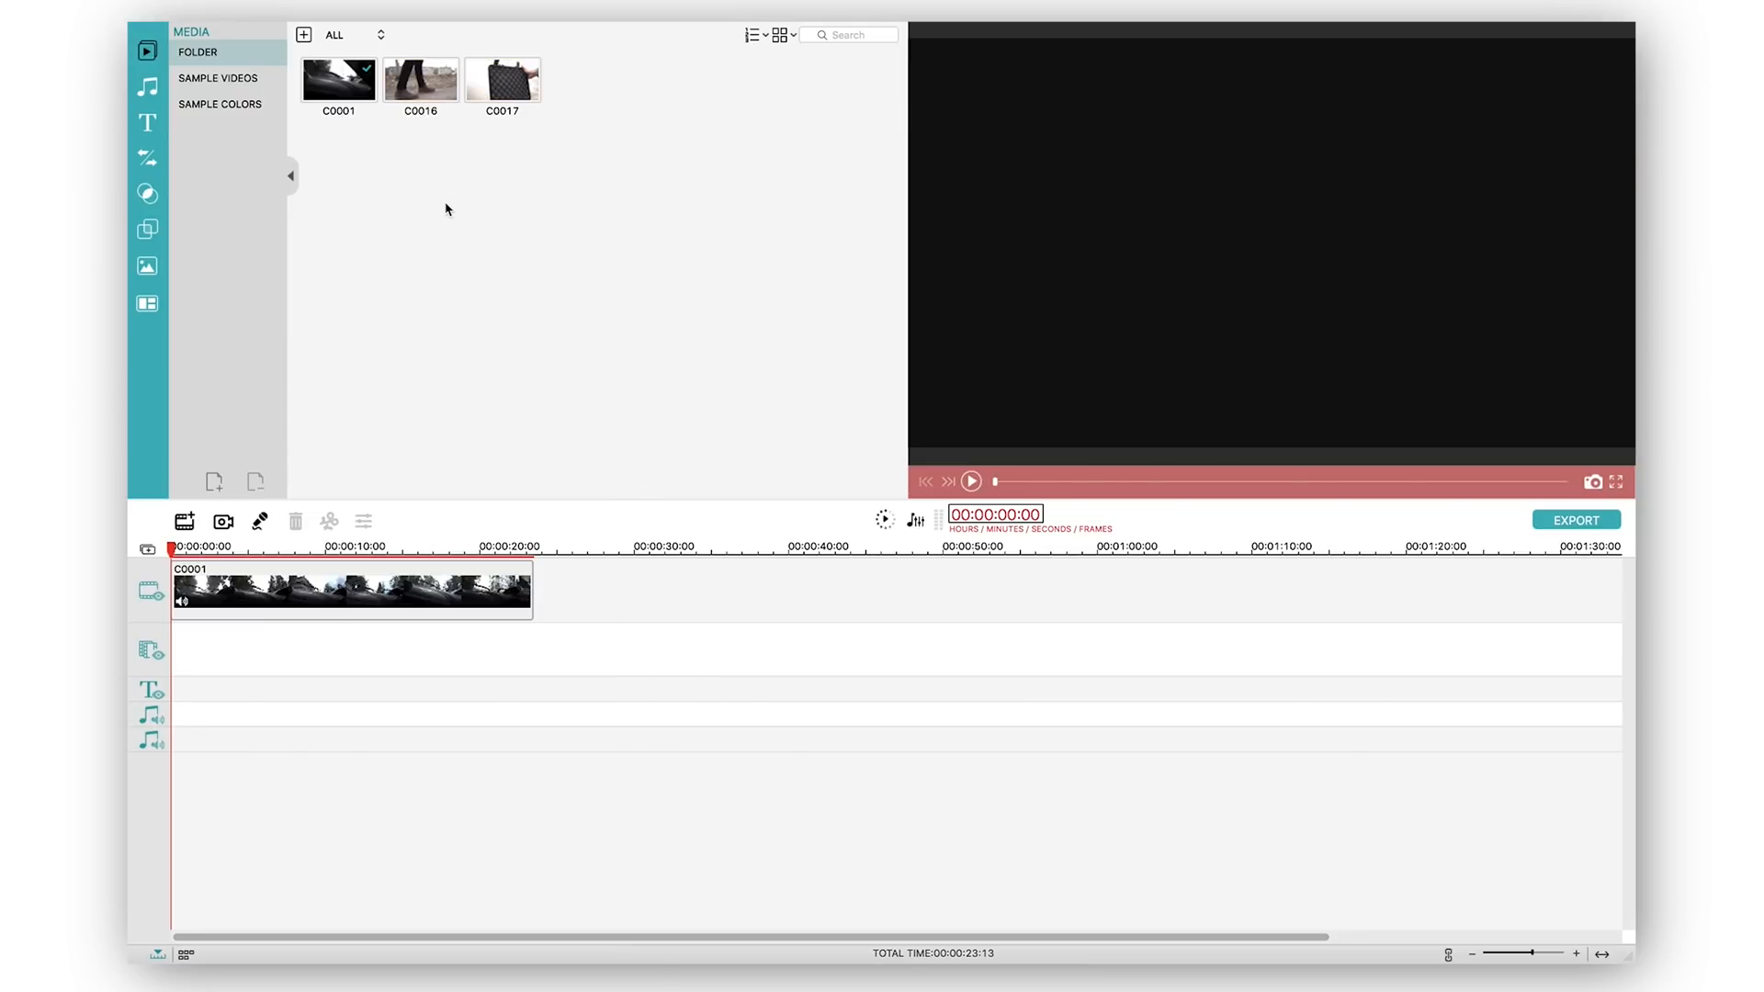
Step: With C0016 placed after C0001, show the Basic transitions and return to the full list
{"action": "left_click", "coordinate": [419, 79]}
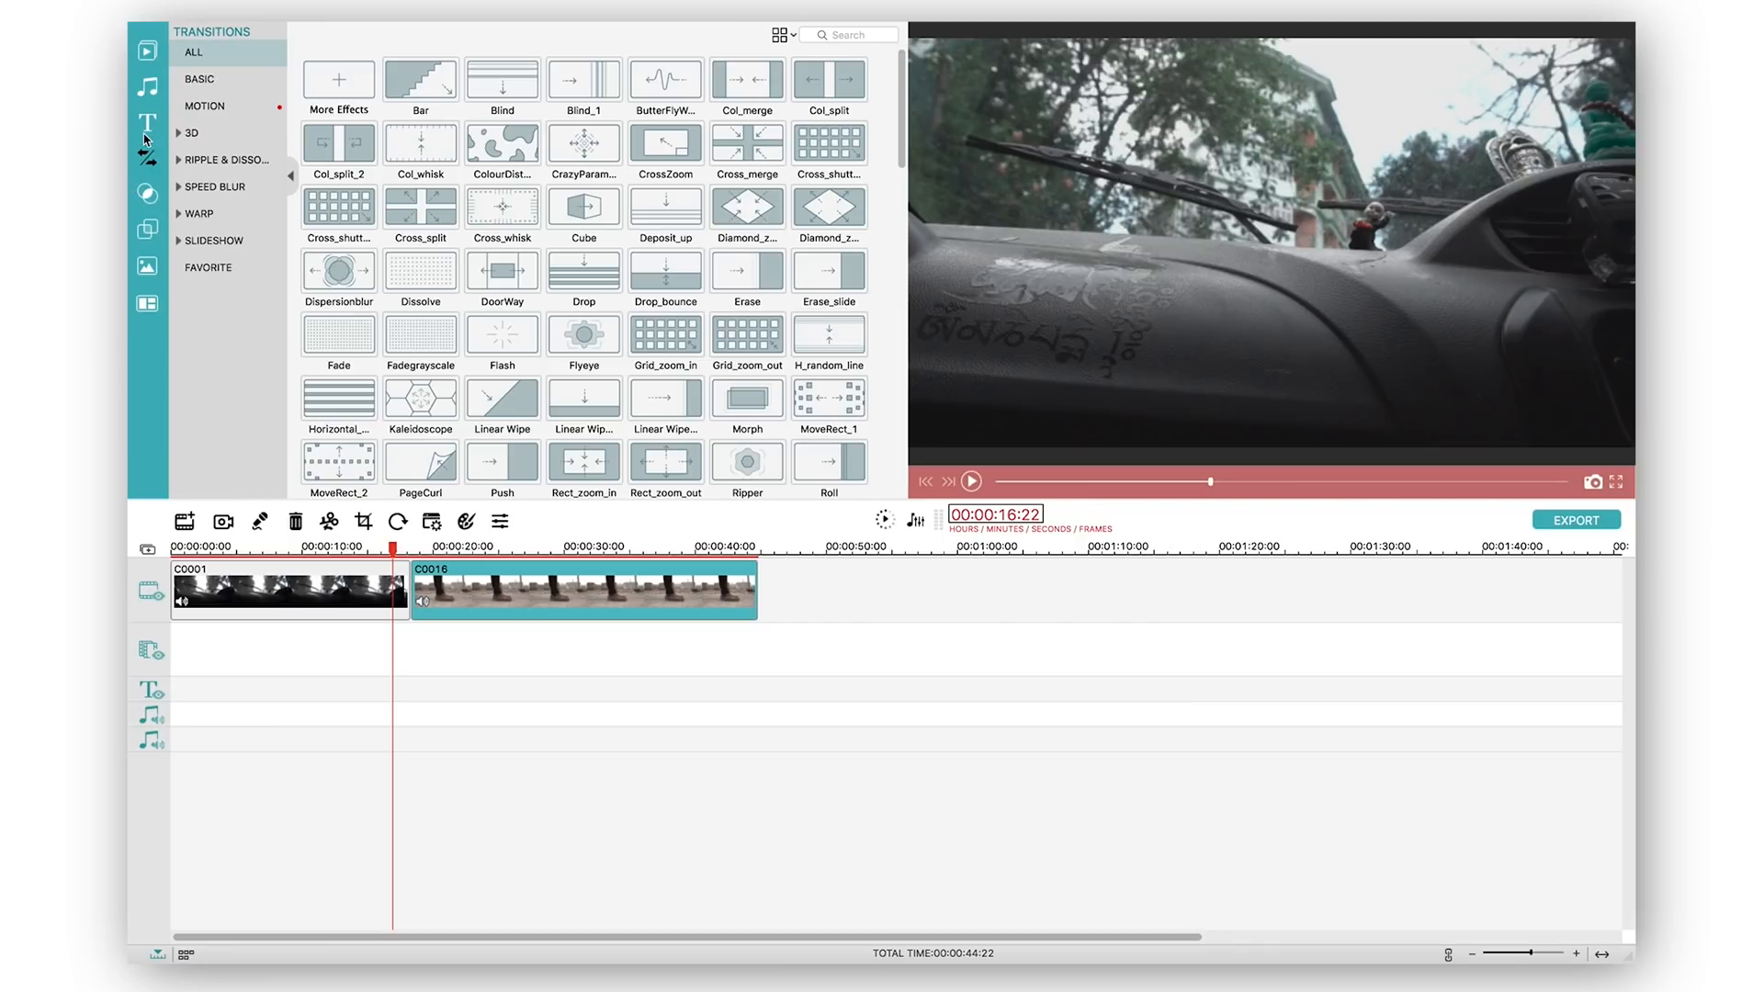
{"action": "left_click", "coordinate": [198, 79]}
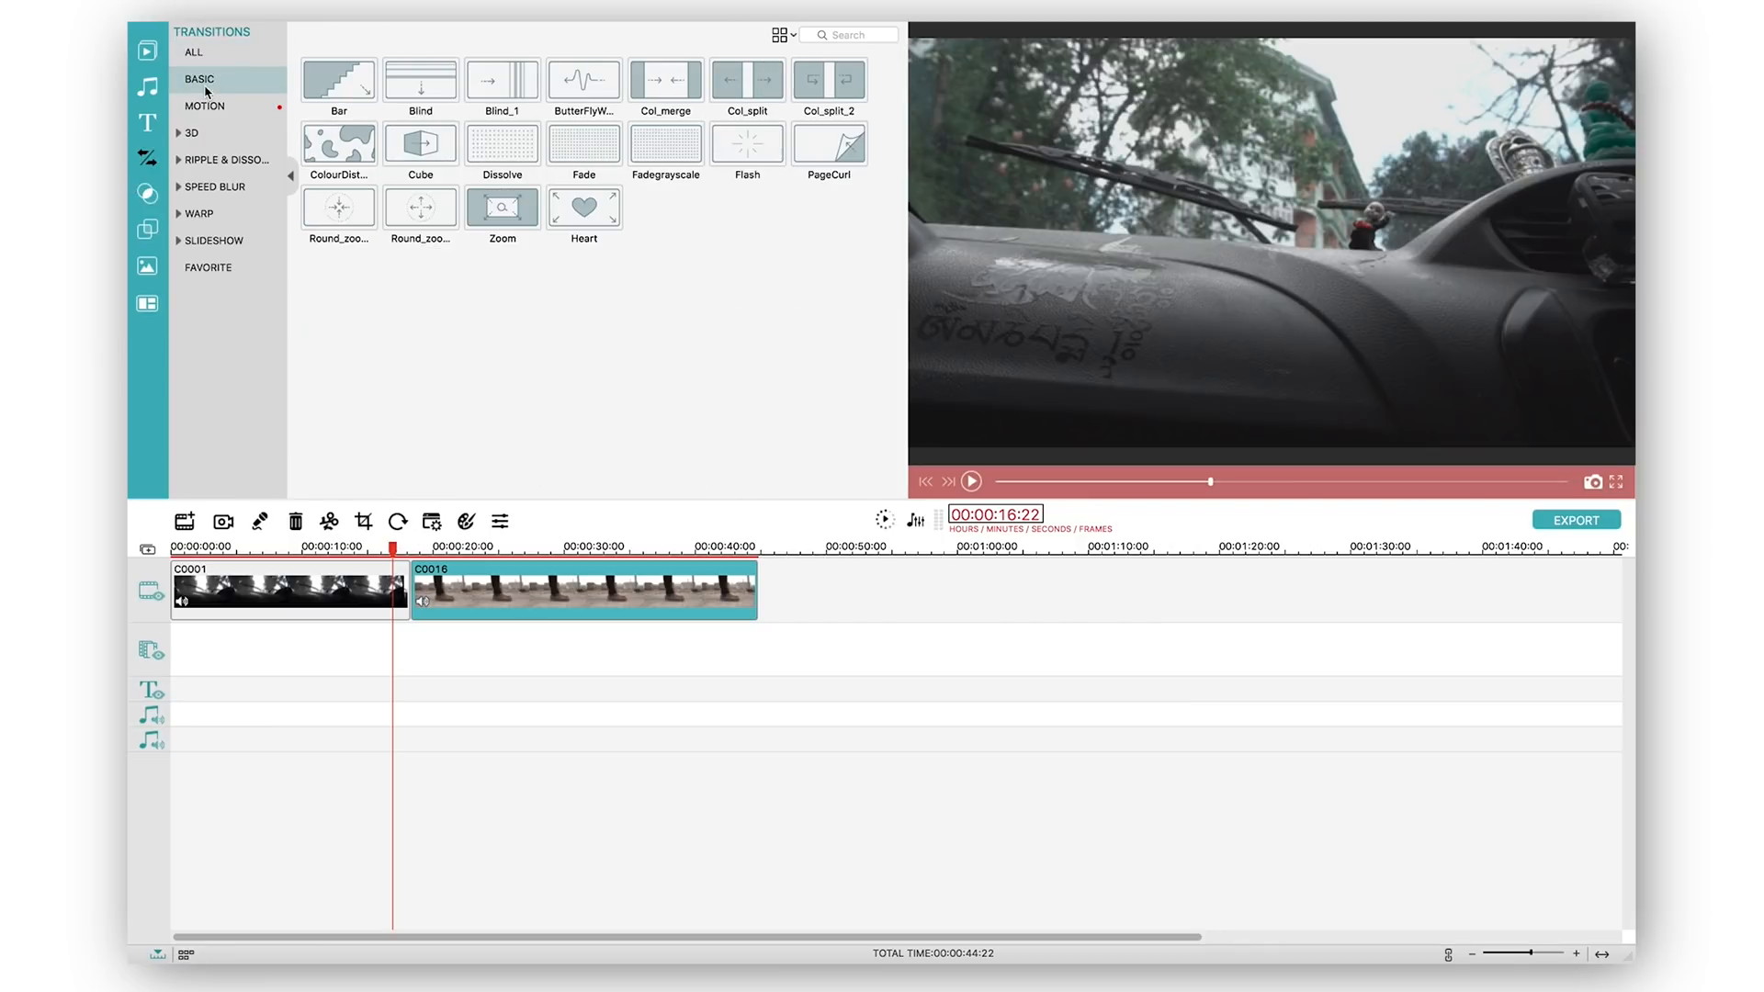
{"action": "left_click", "coordinate": [195, 52]}
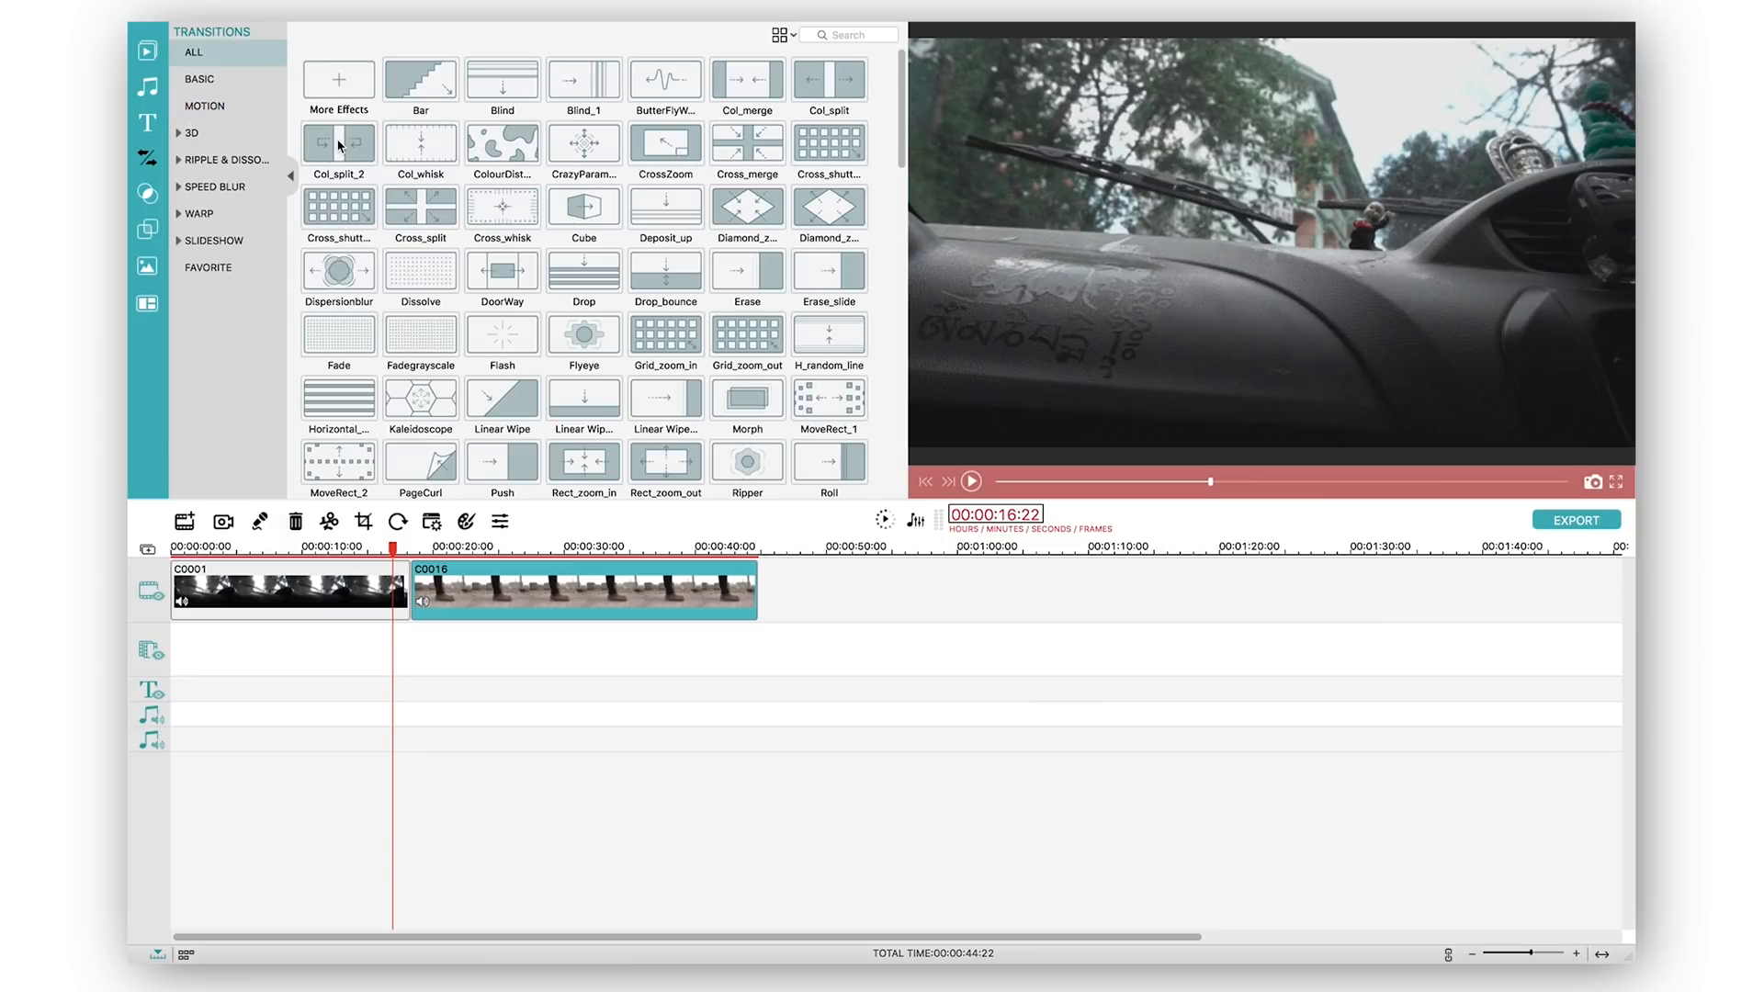
{"action": "mouse_move", "coordinate": [397, 202]}
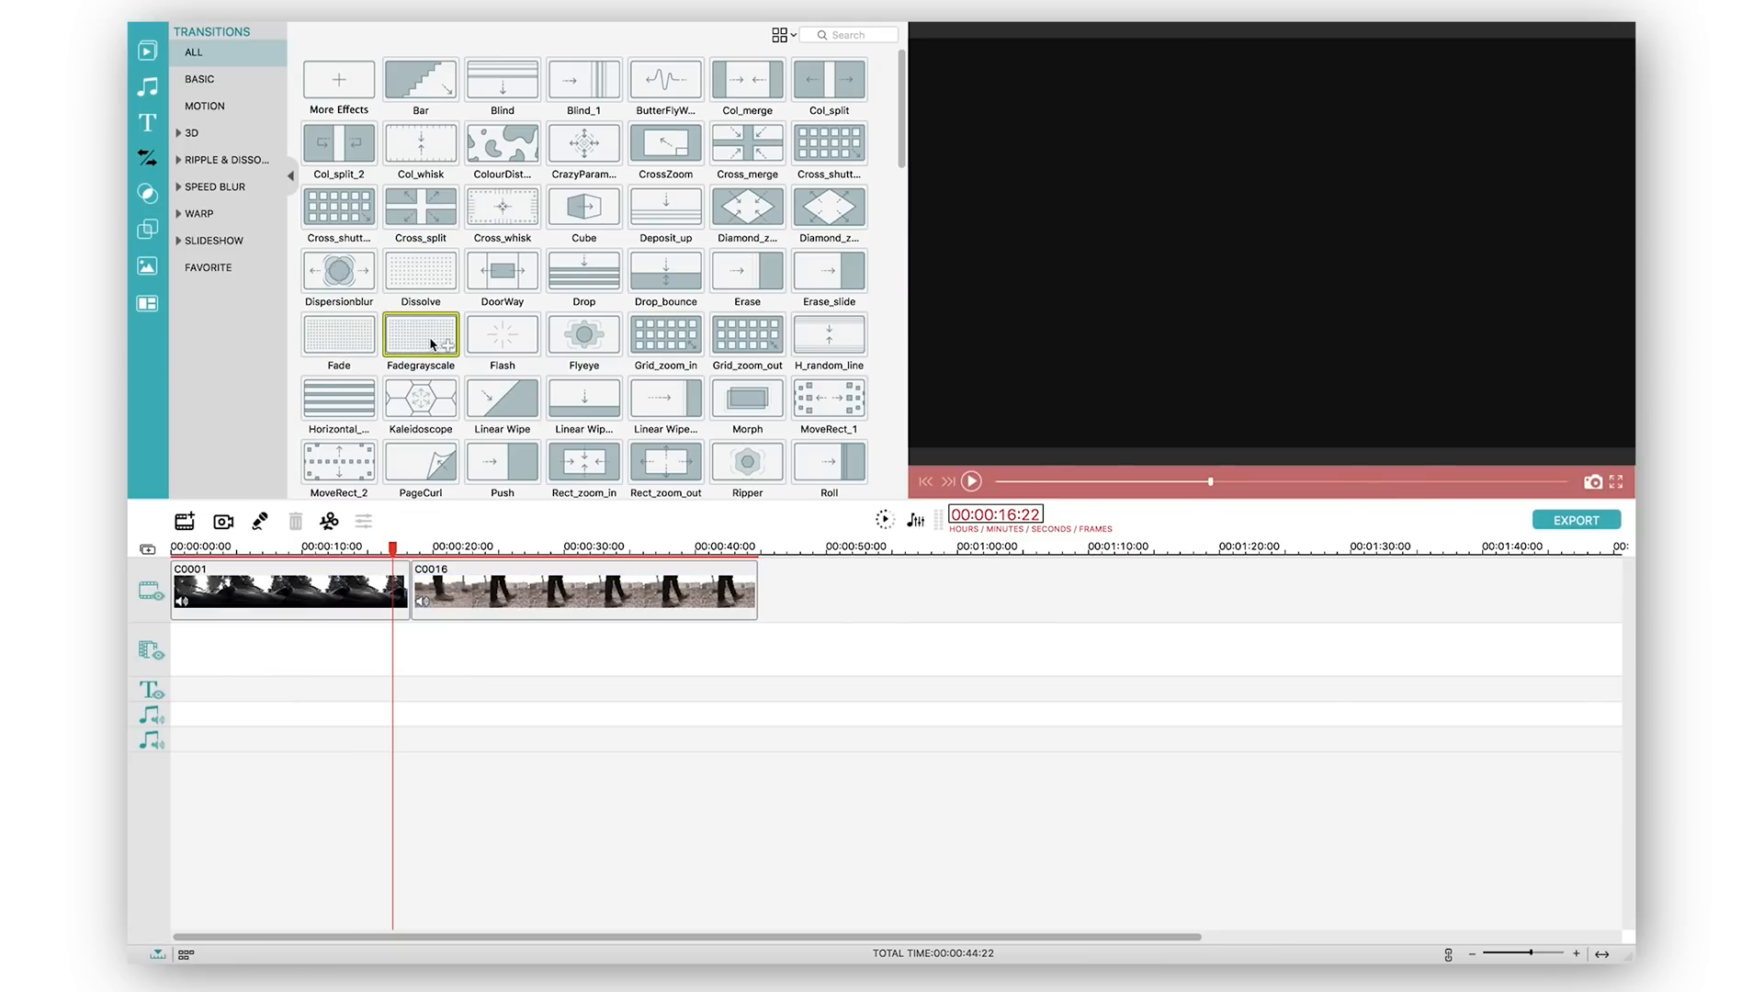
Step: Preview Fadegrayscale and apply it between C0001 and C0016, selecting the block to shorten it
{"action": "left_click", "coordinate": [974, 480]}
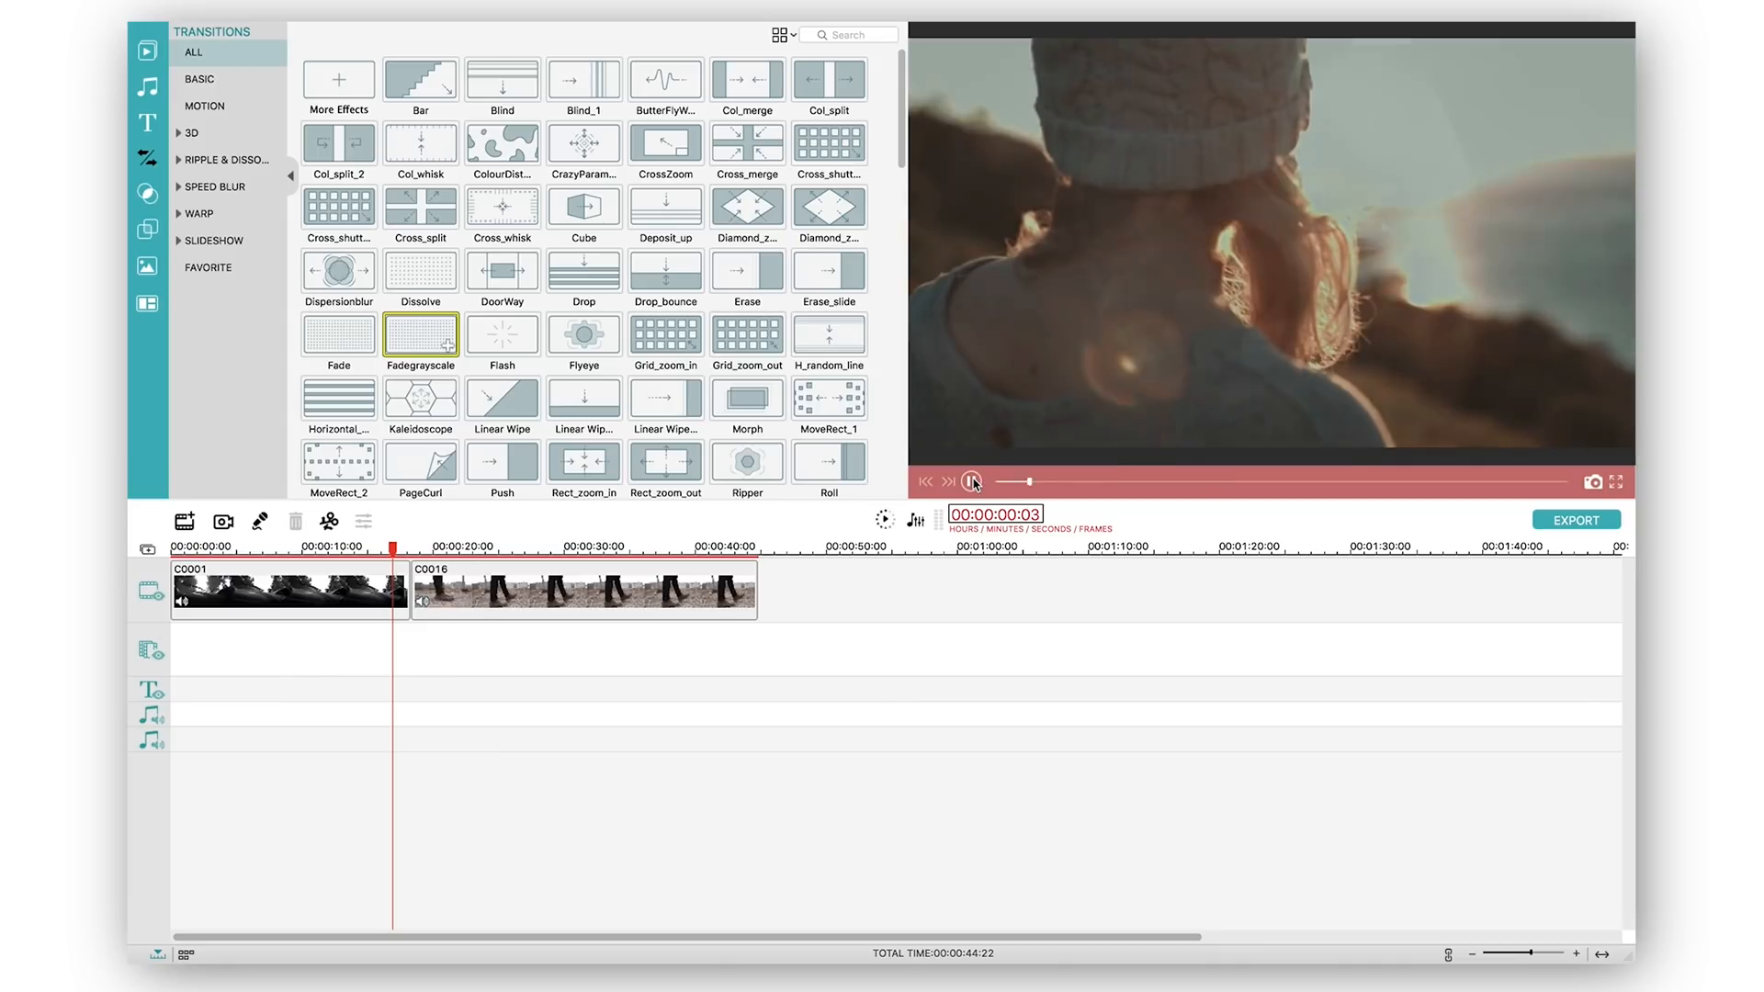
{"action": "left_click", "coordinate": [971, 481]}
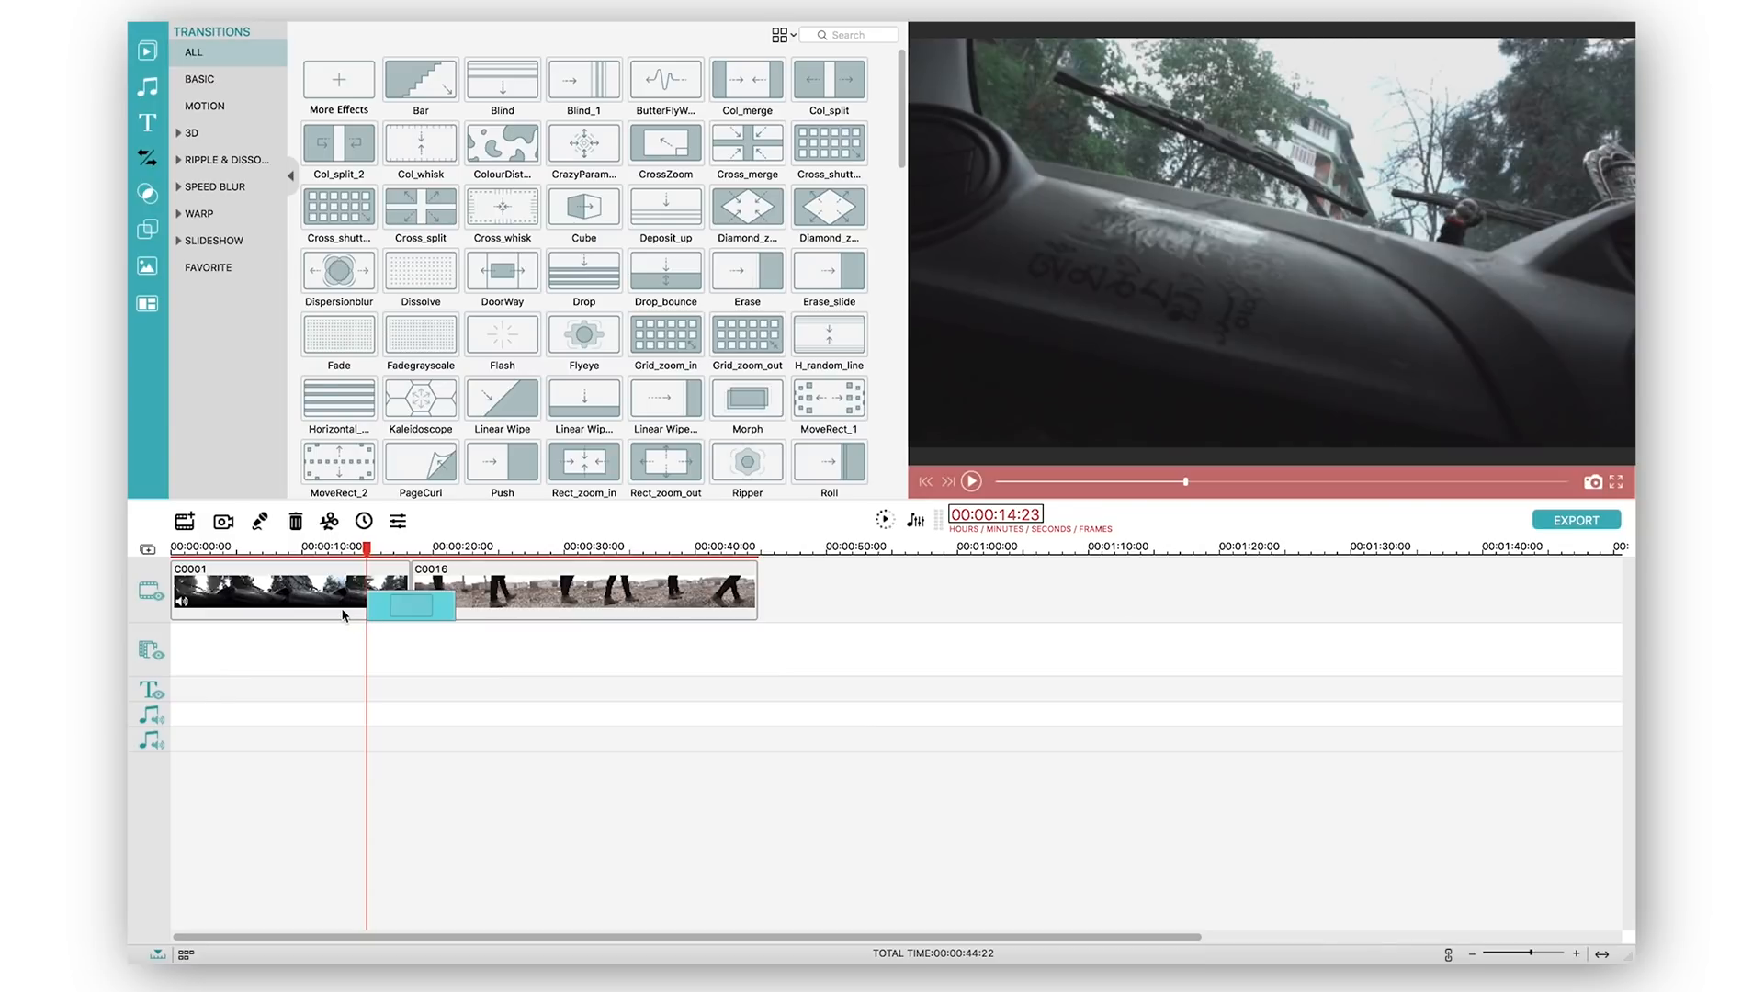
{"action": "left_click", "coordinate": [974, 482]}
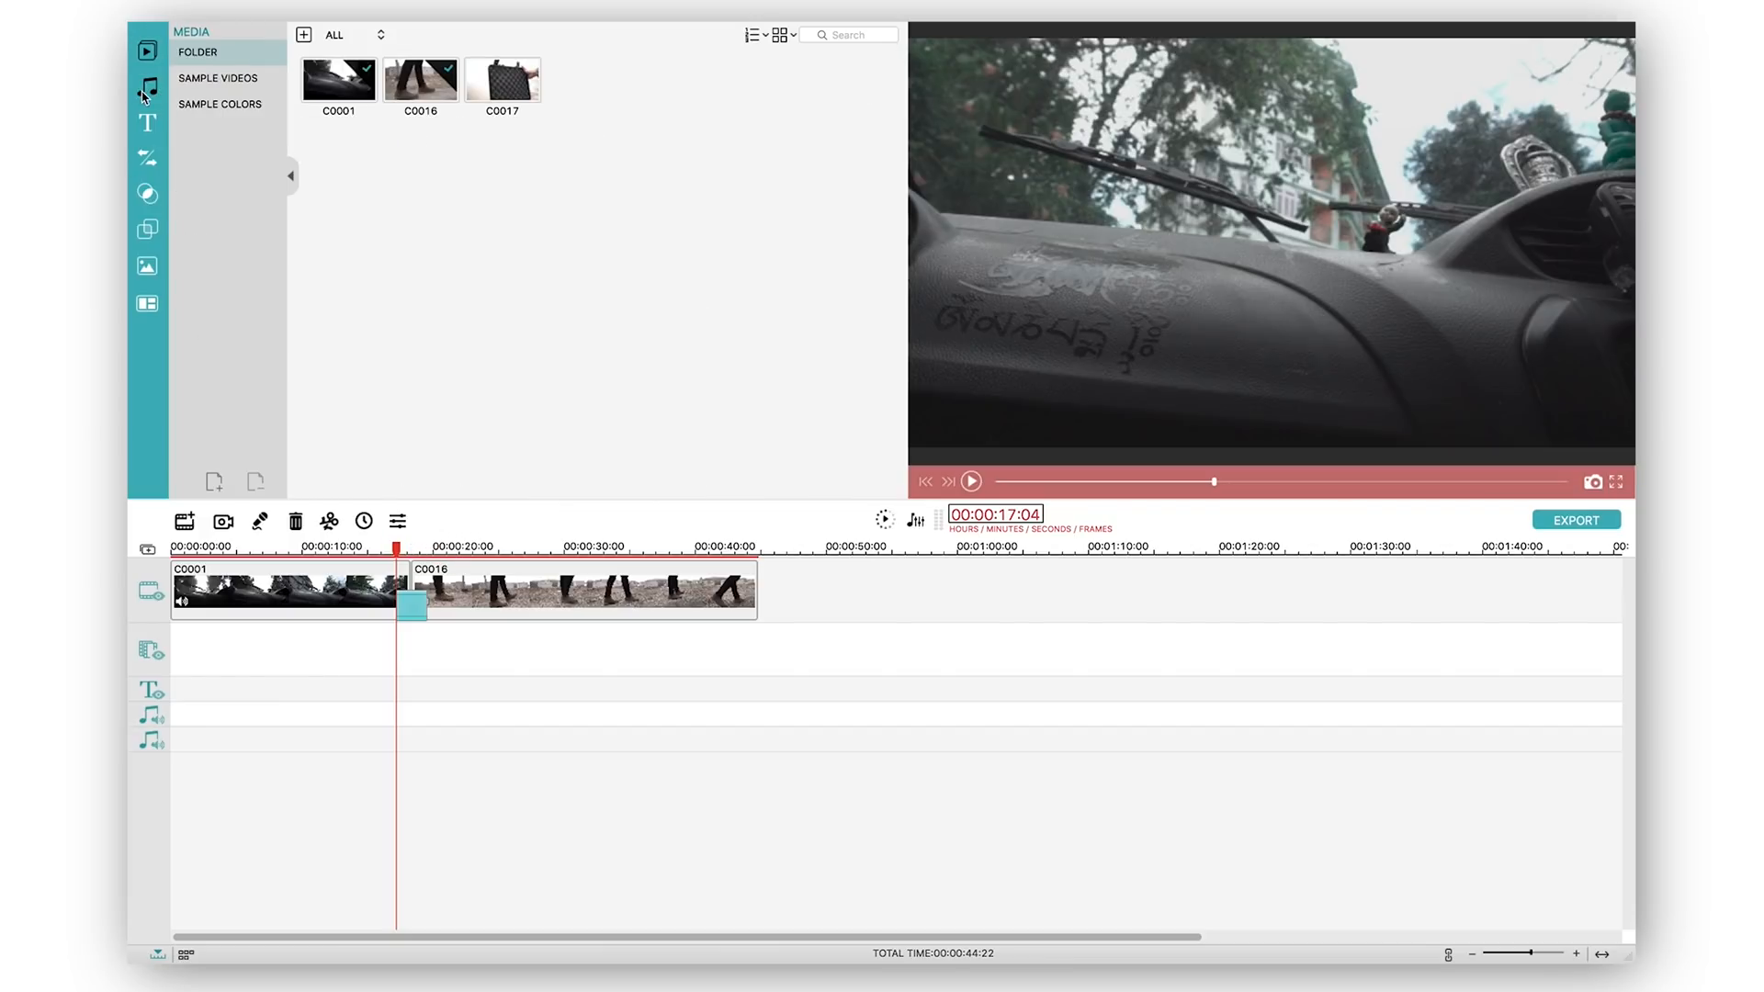
Step: Place the Drift - Drift music track on the audio track, then browse Overlays and Elements
{"action": "left_click", "coordinate": [147, 86]}
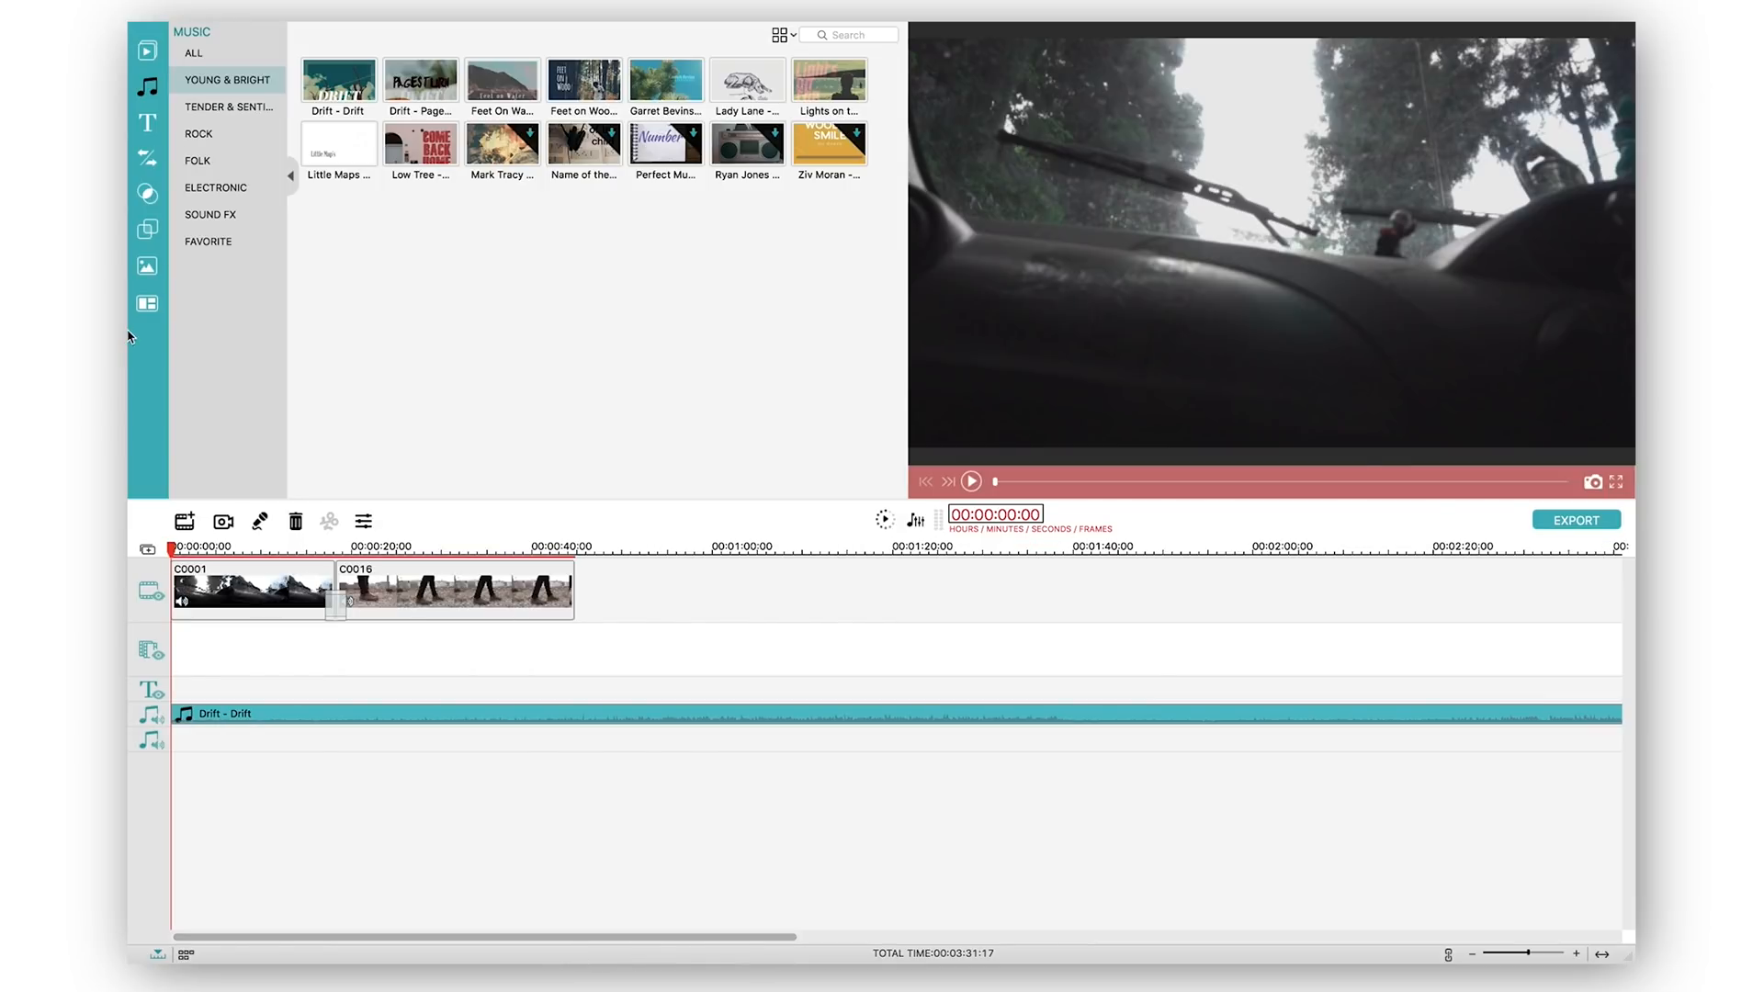
{"action": "left_click", "coordinate": [147, 232]}
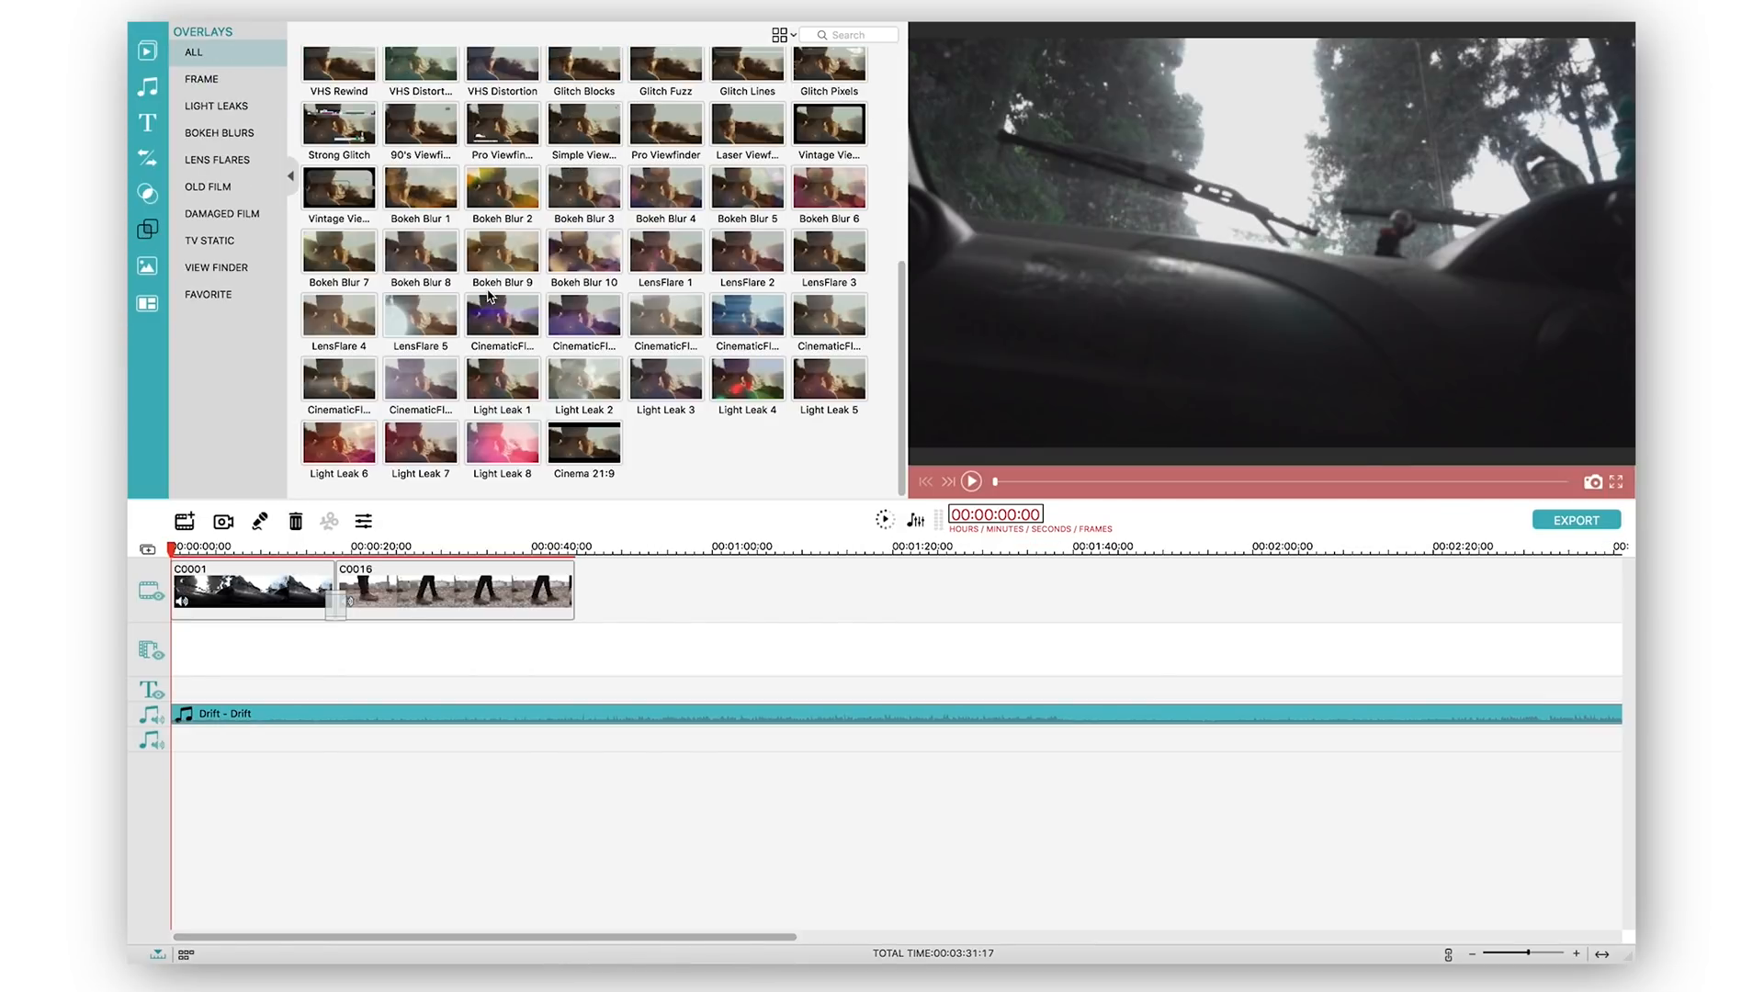
{"action": "mouse_move", "coordinate": [129, 285]}
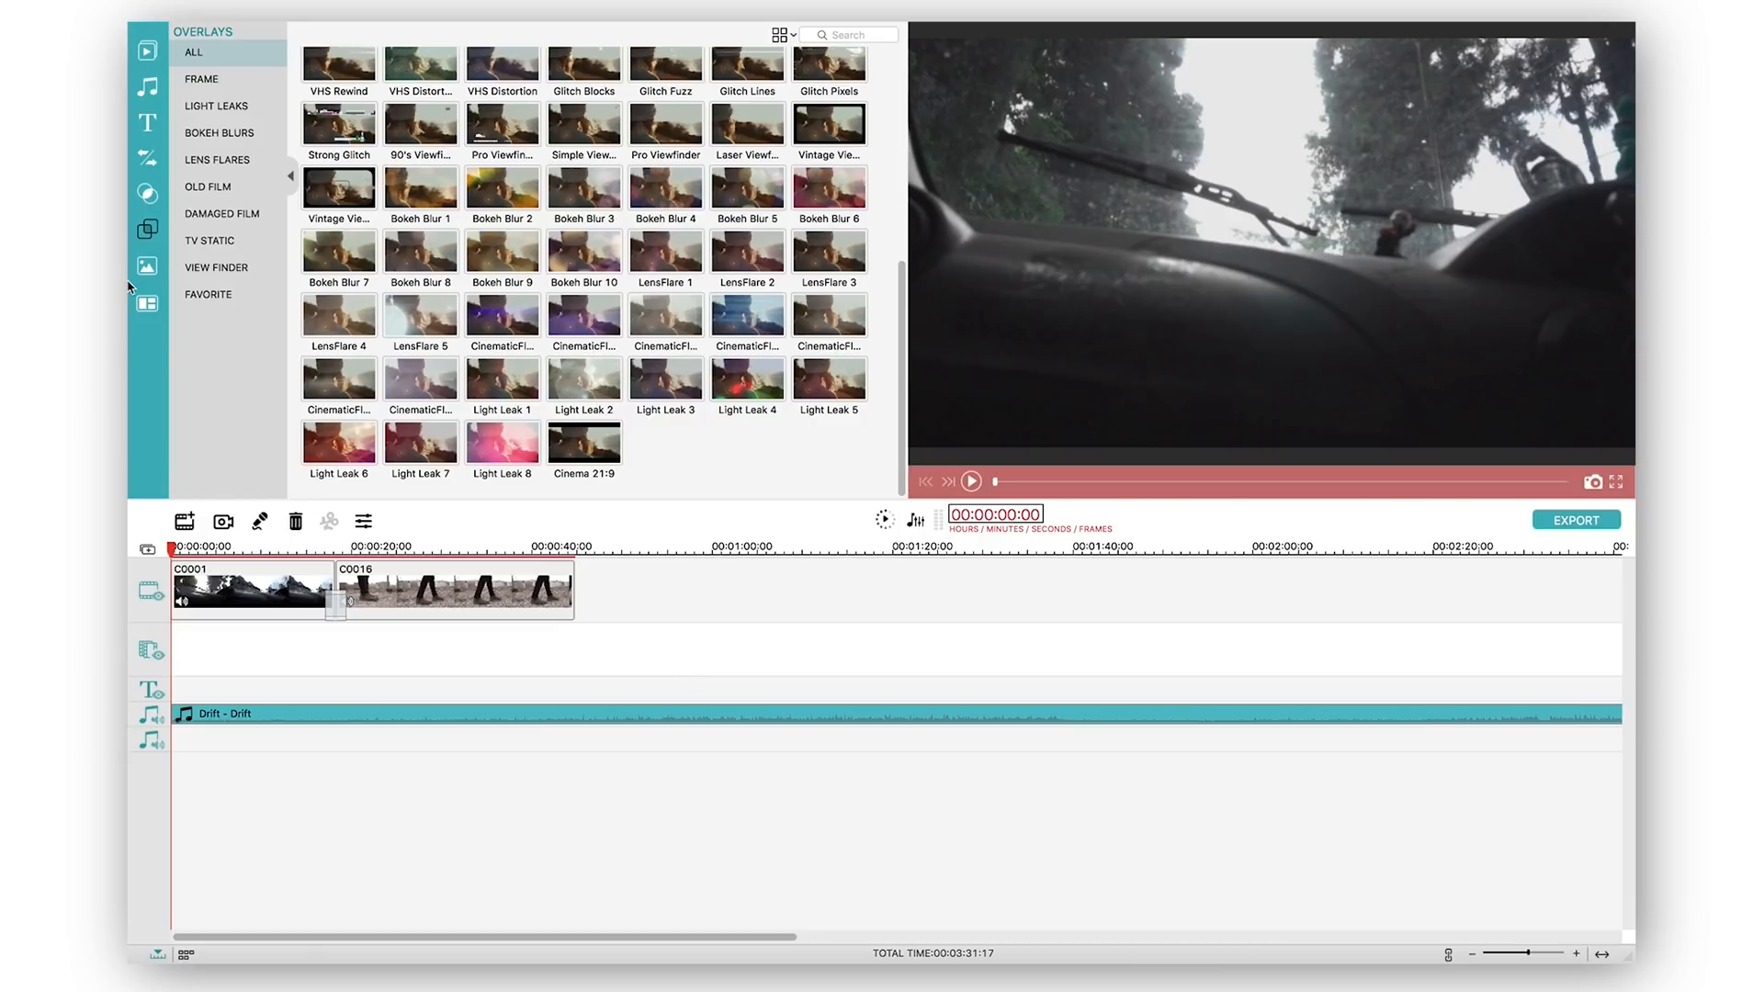
{"action": "left_click", "coordinate": [147, 160]}
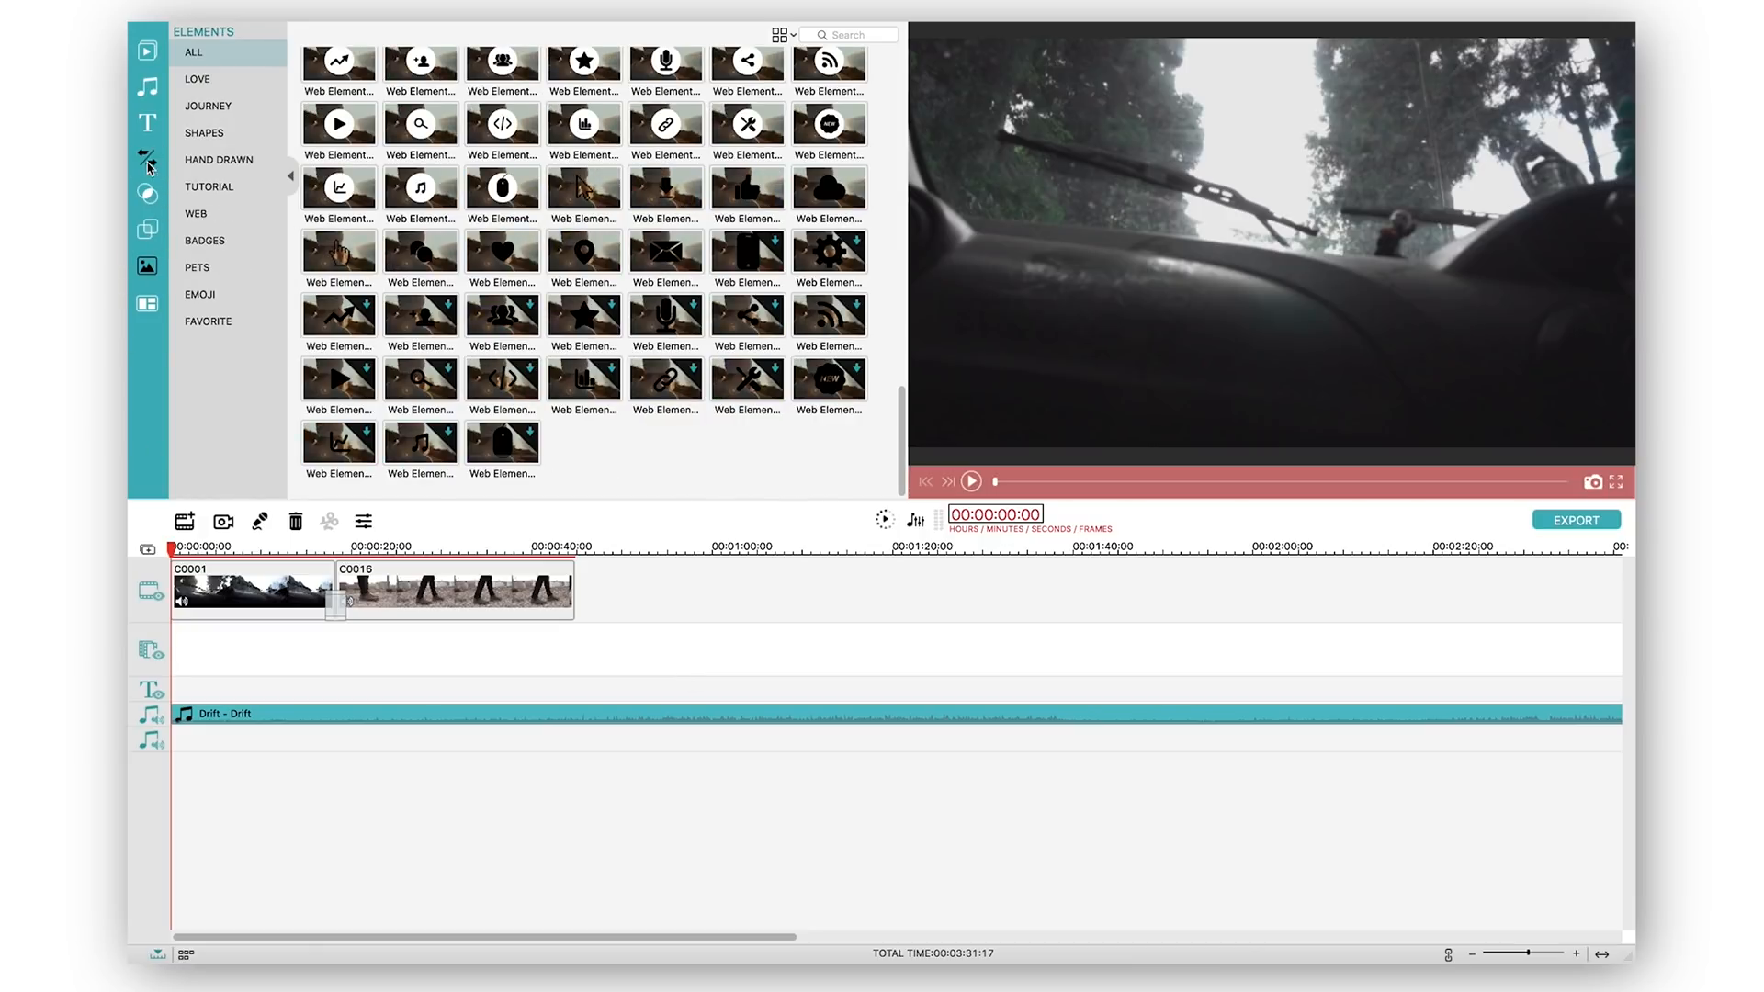
Step: Watch the edited sequence in full-screen preview and return to the editor
{"action": "left_click", "coordinate": [147, 159]}
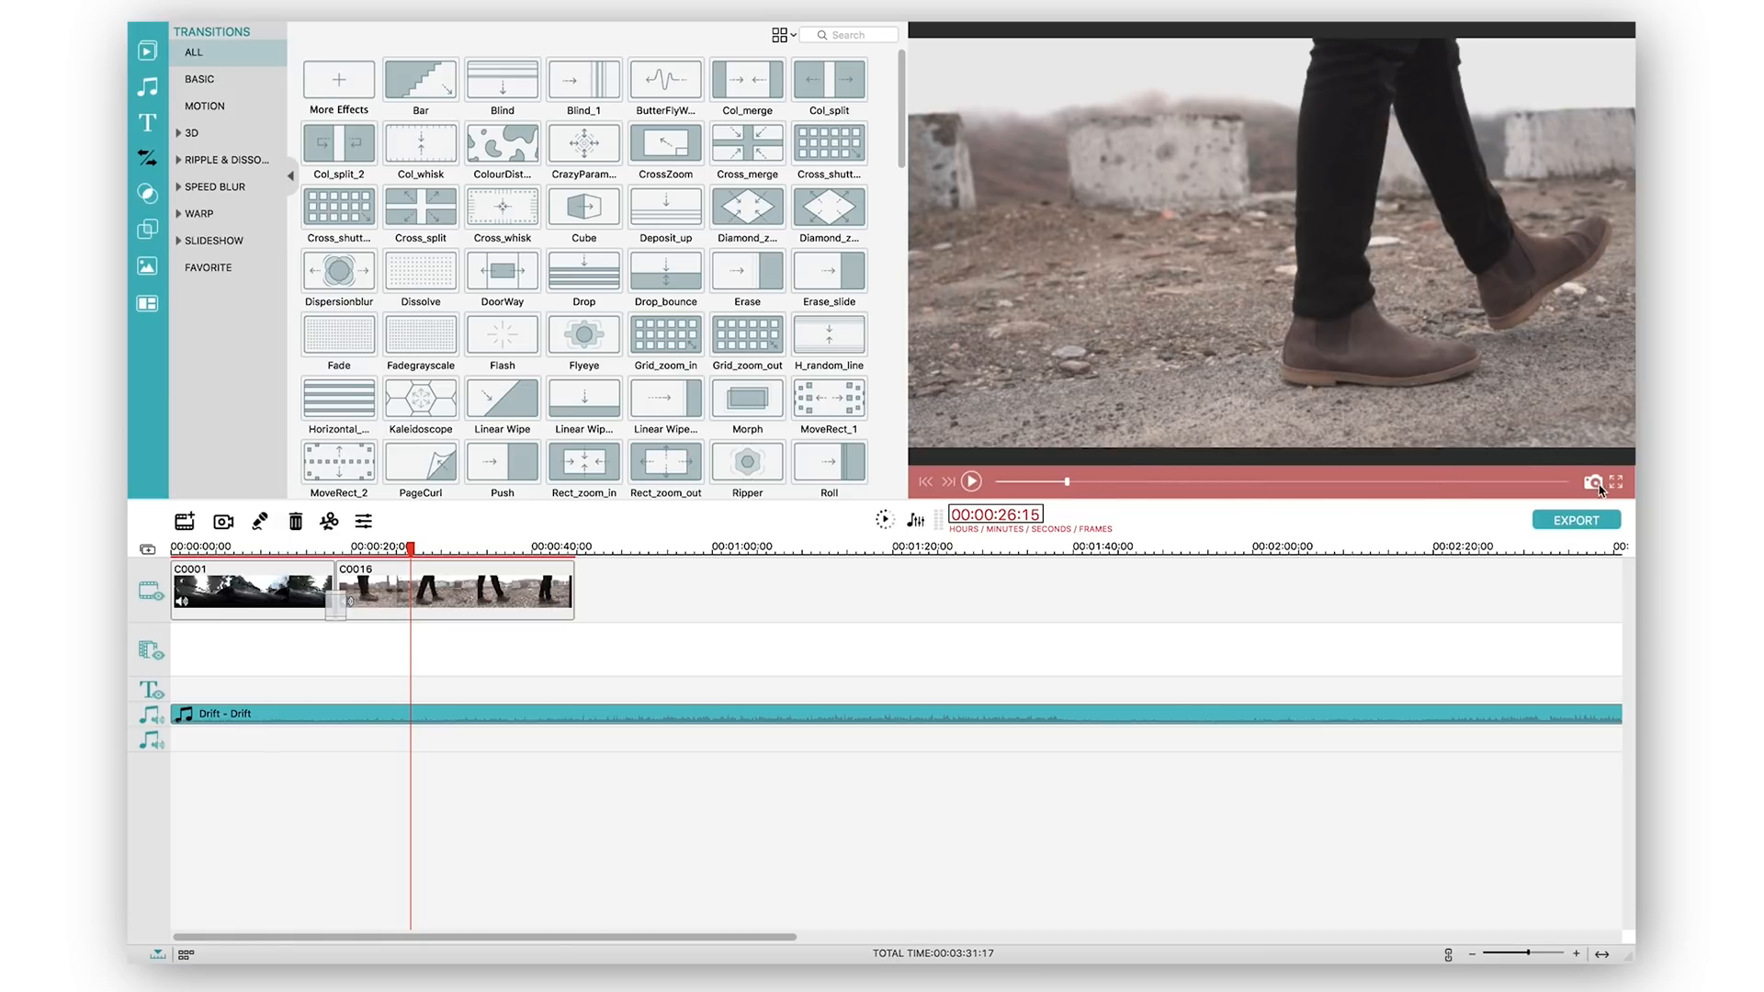
{"action": "left_click", "coordinate": [1619, 480]}
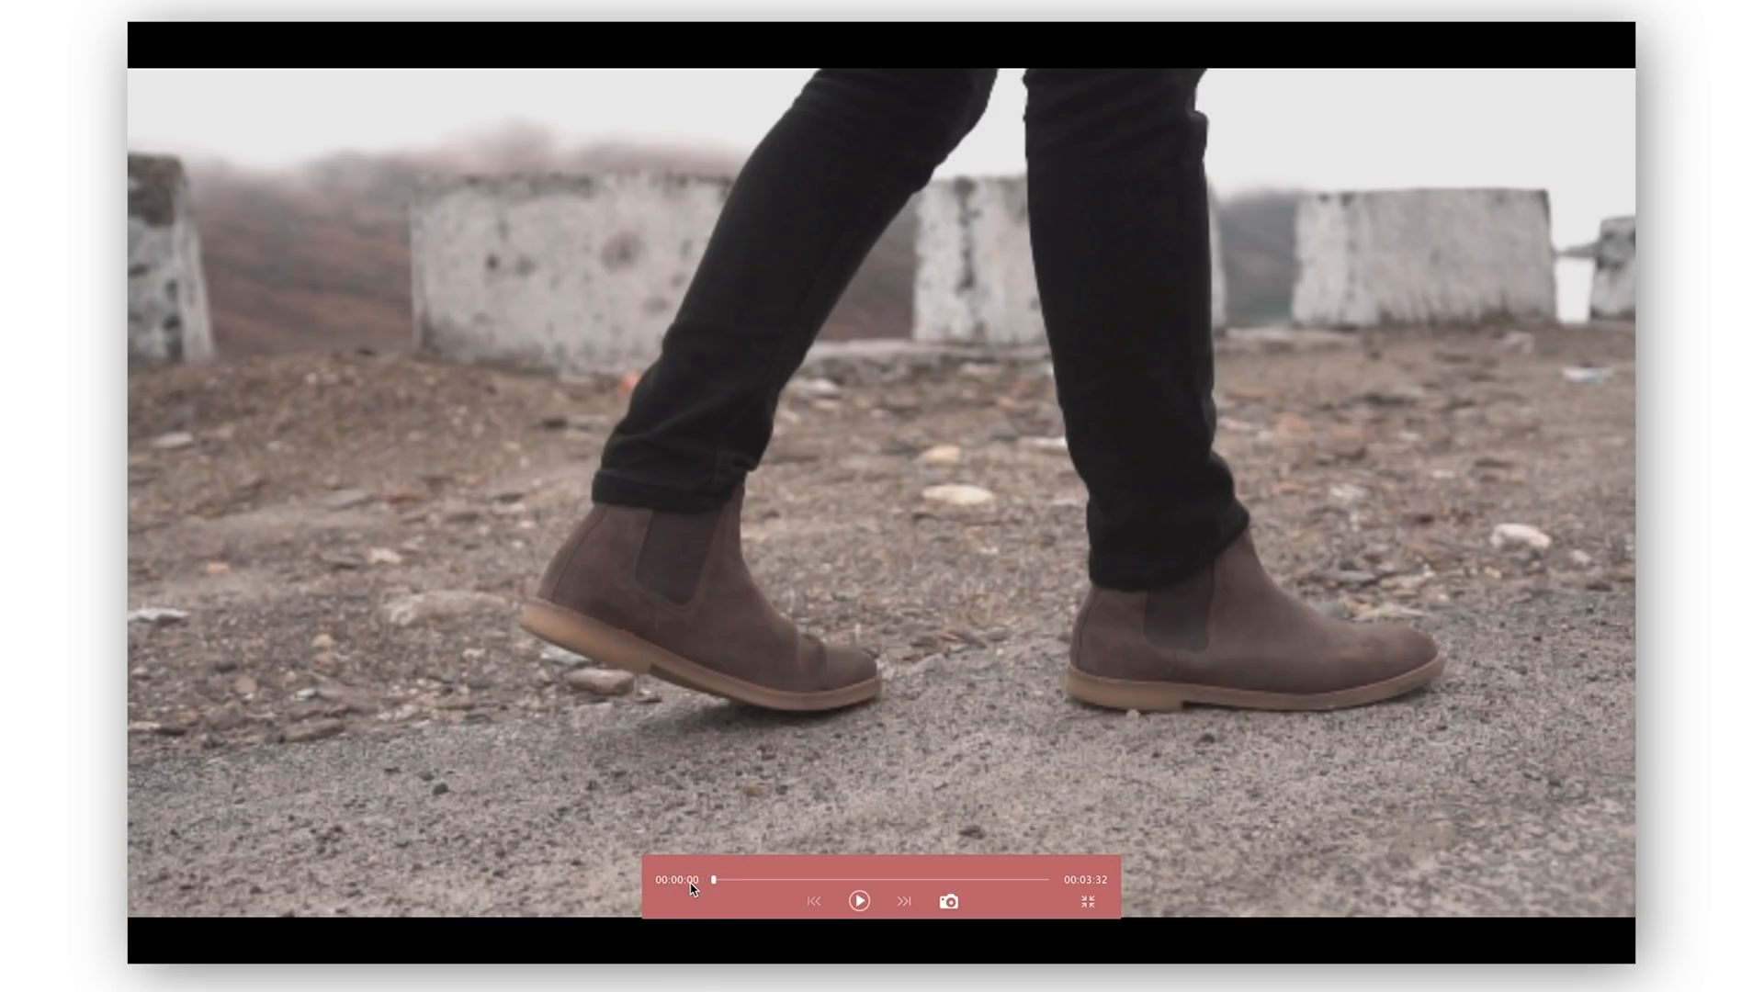
{"action": "left_click", "coordinate": [1086, 901]}
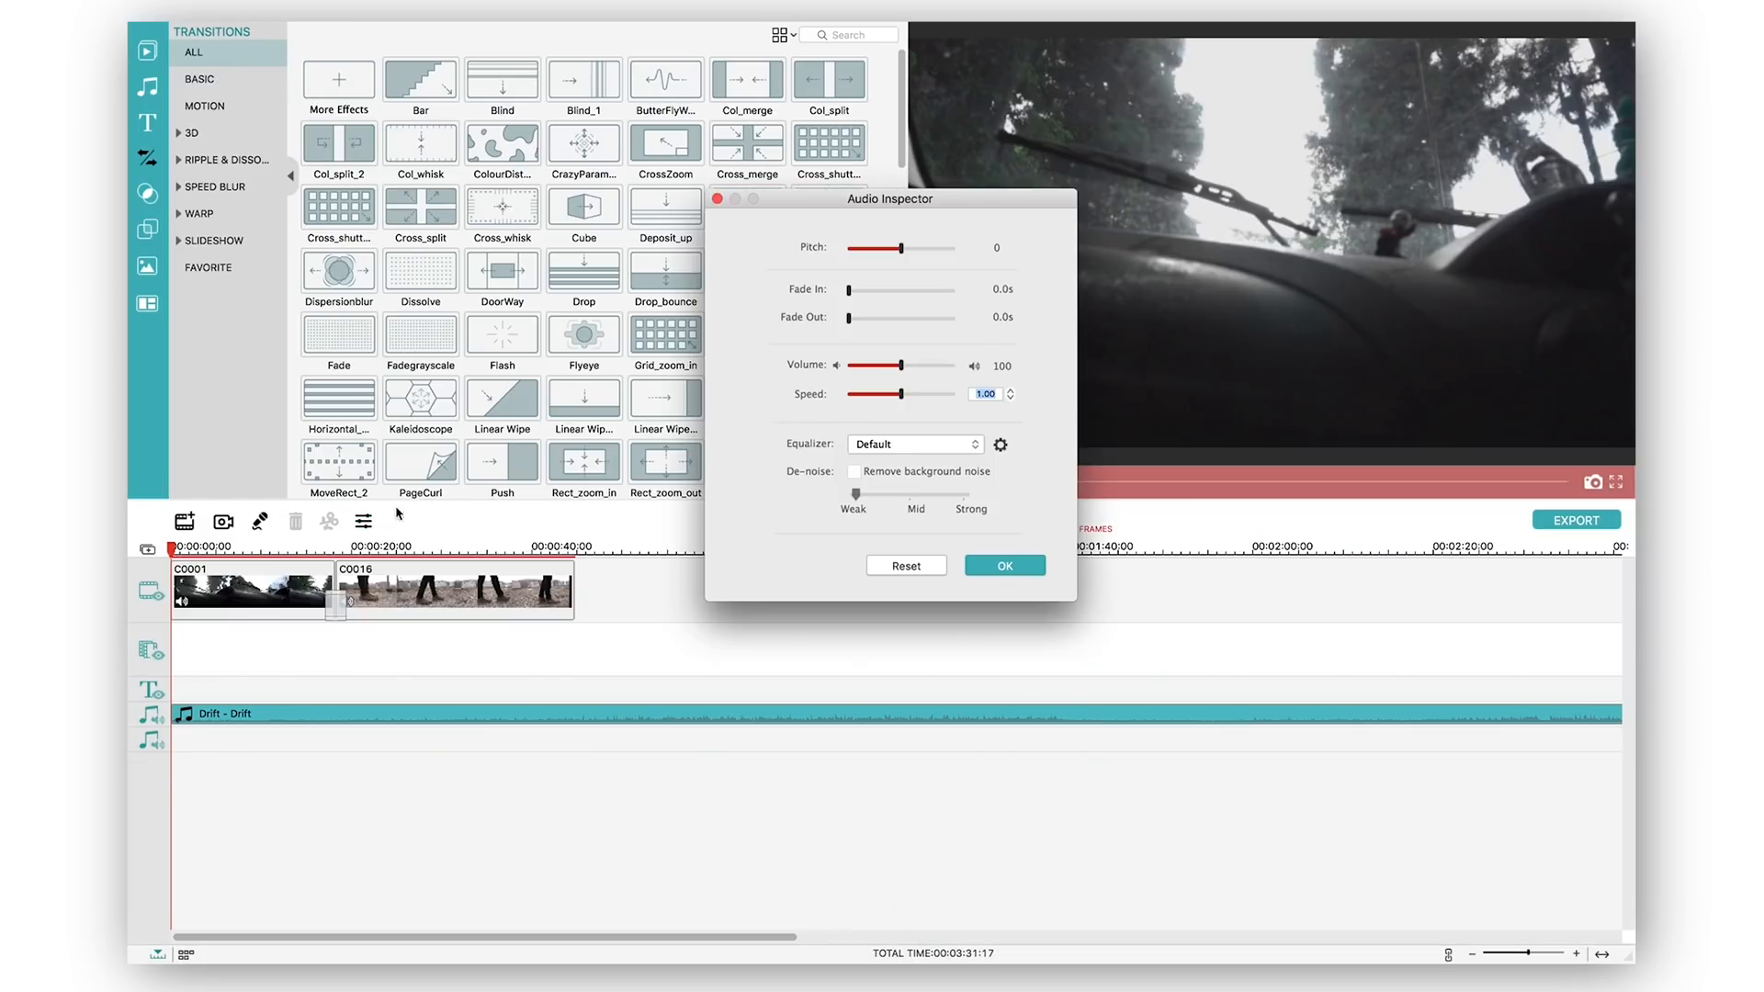
{"action": "mouse_move", "coordinate": [838, 286]}
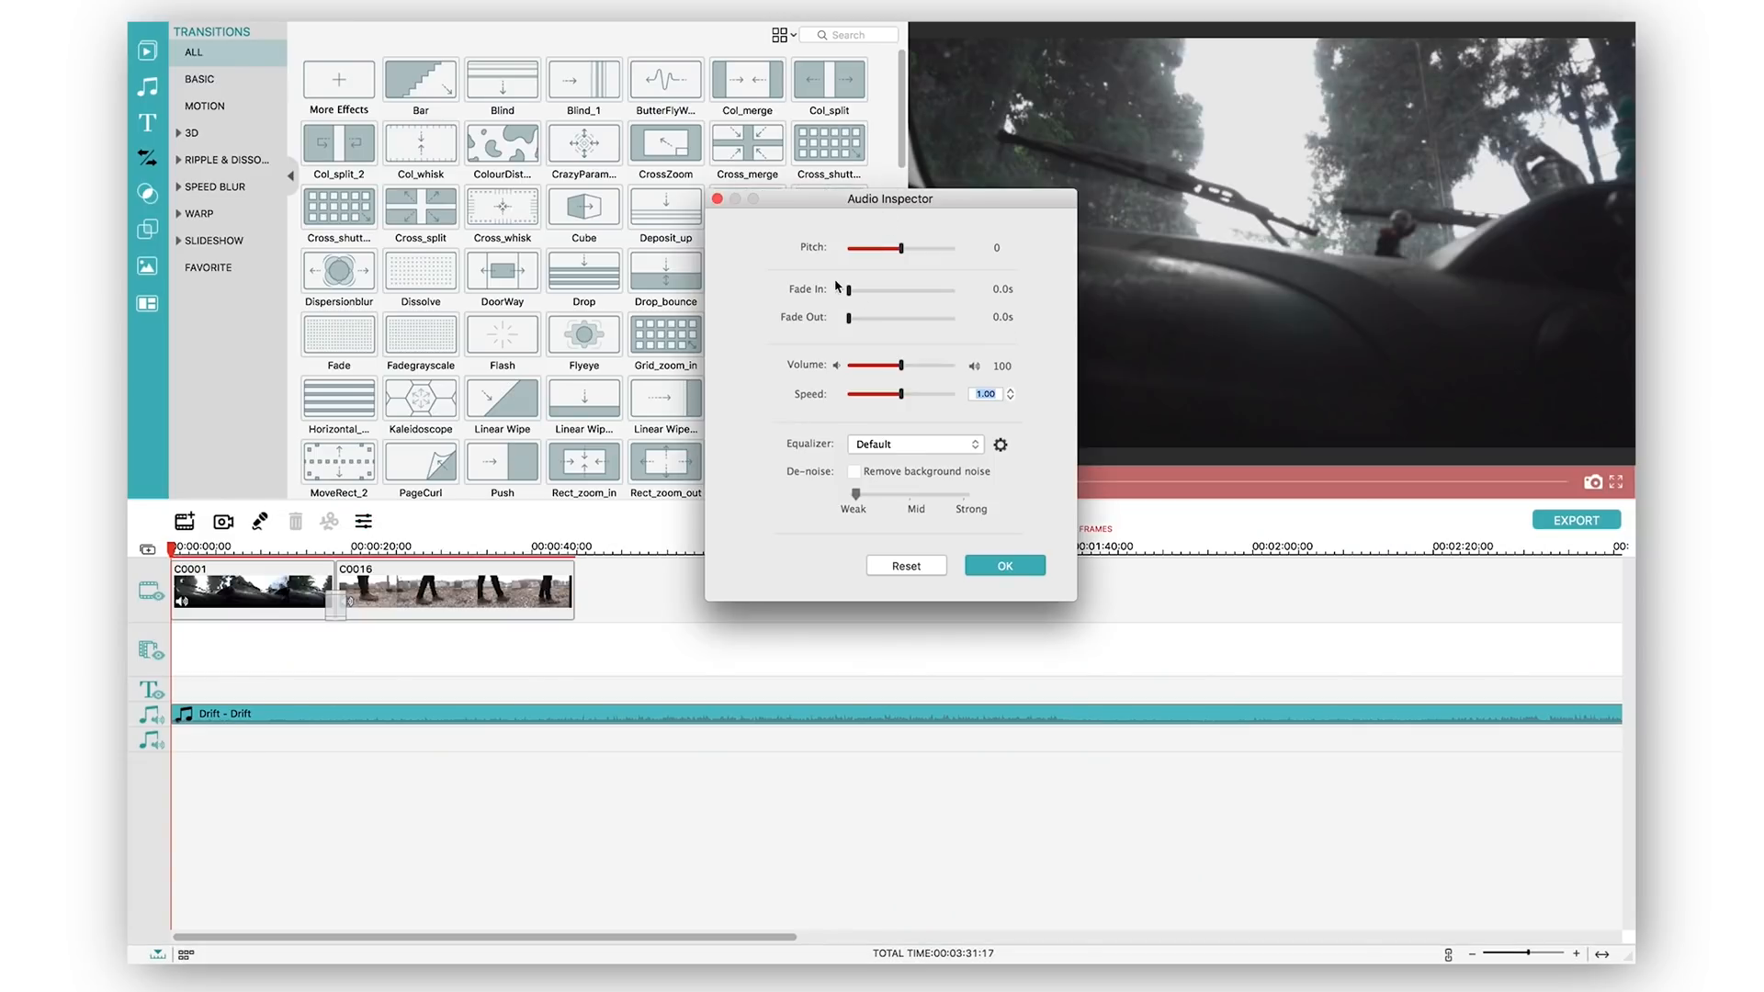
Step: Enable Remove background noise for the Drift track, leaving Fade In at 0, and apply
{"action": "left_click_drag", "start_coordinate": [850, 289], "coordinate": [925, 288]}
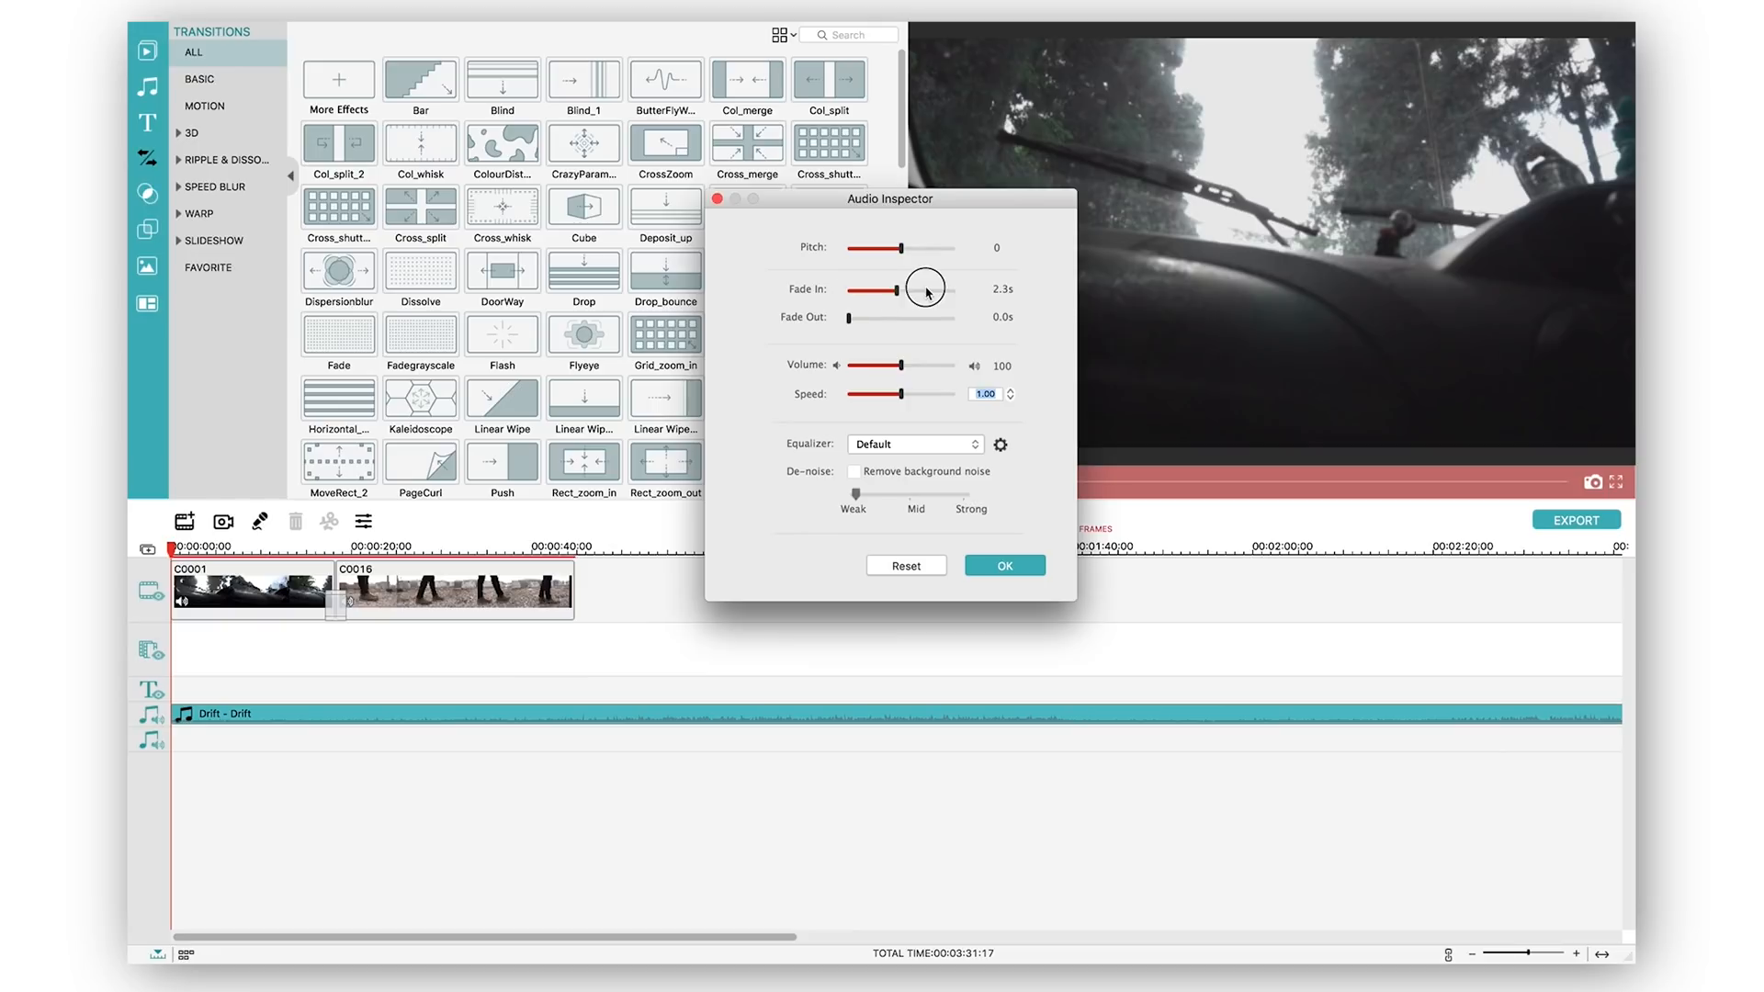
{"action": "left_click_drag", "start_coordinate": [927, 288], "coordinate": [845, 289]}
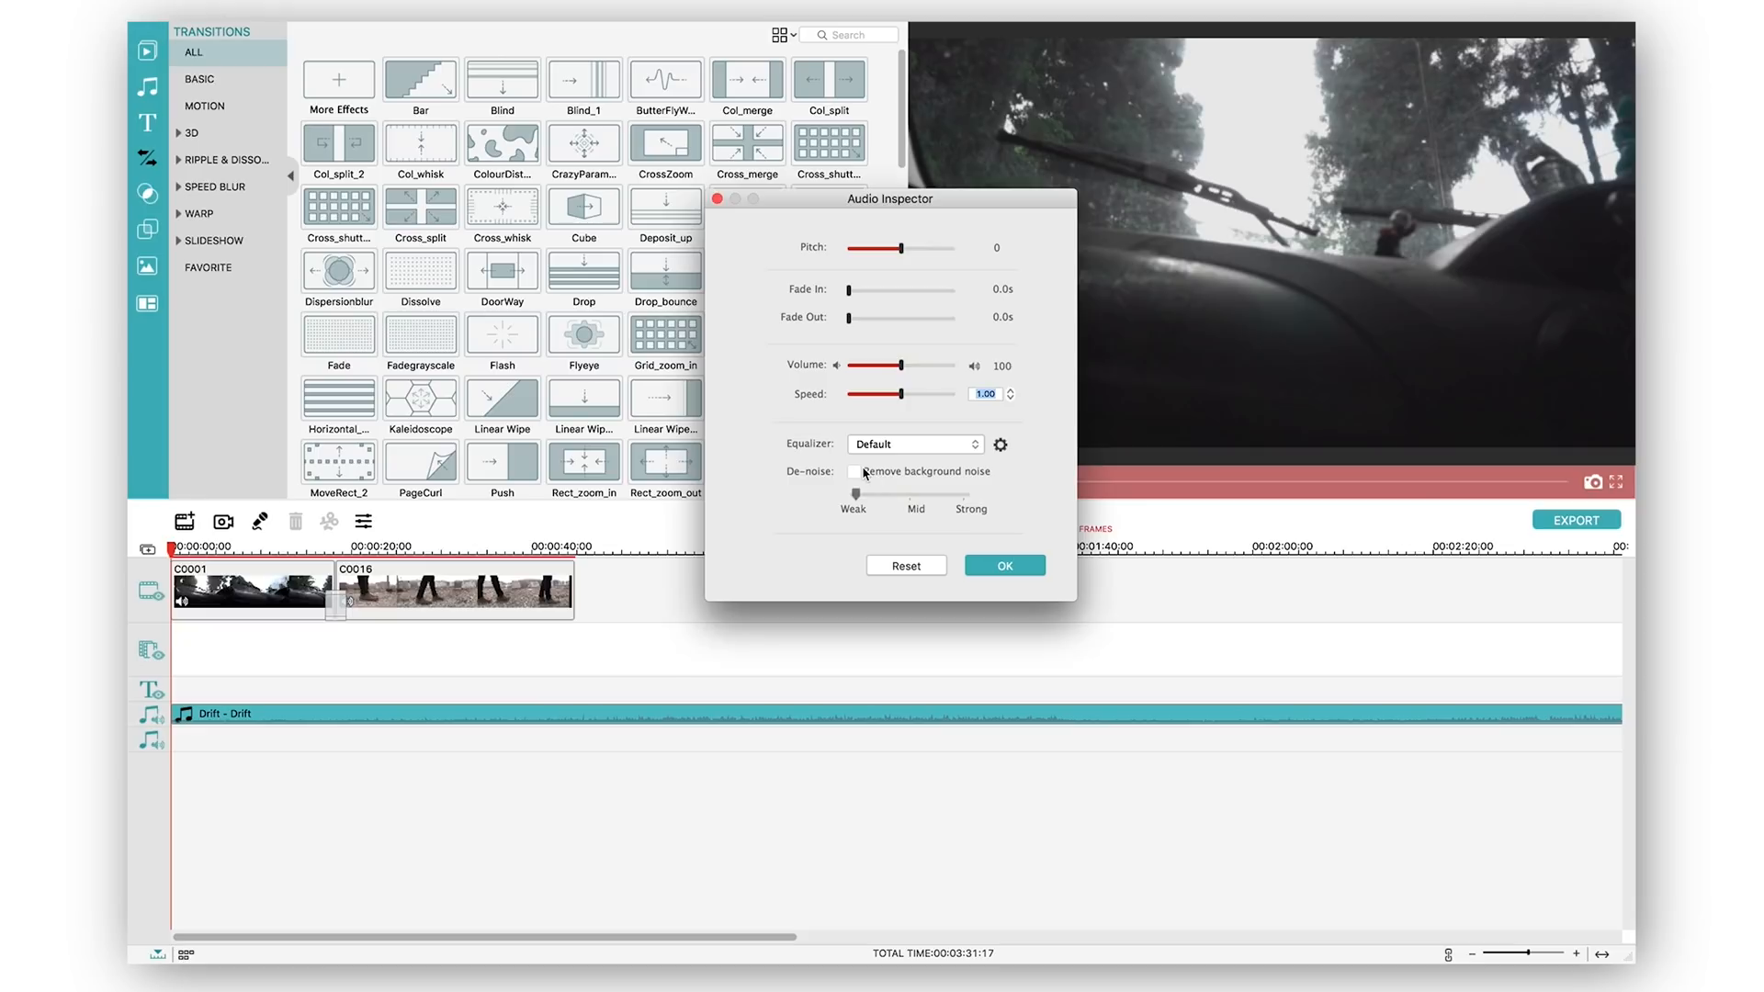
{"action": "left_click", "coordinate": [854, 473]}
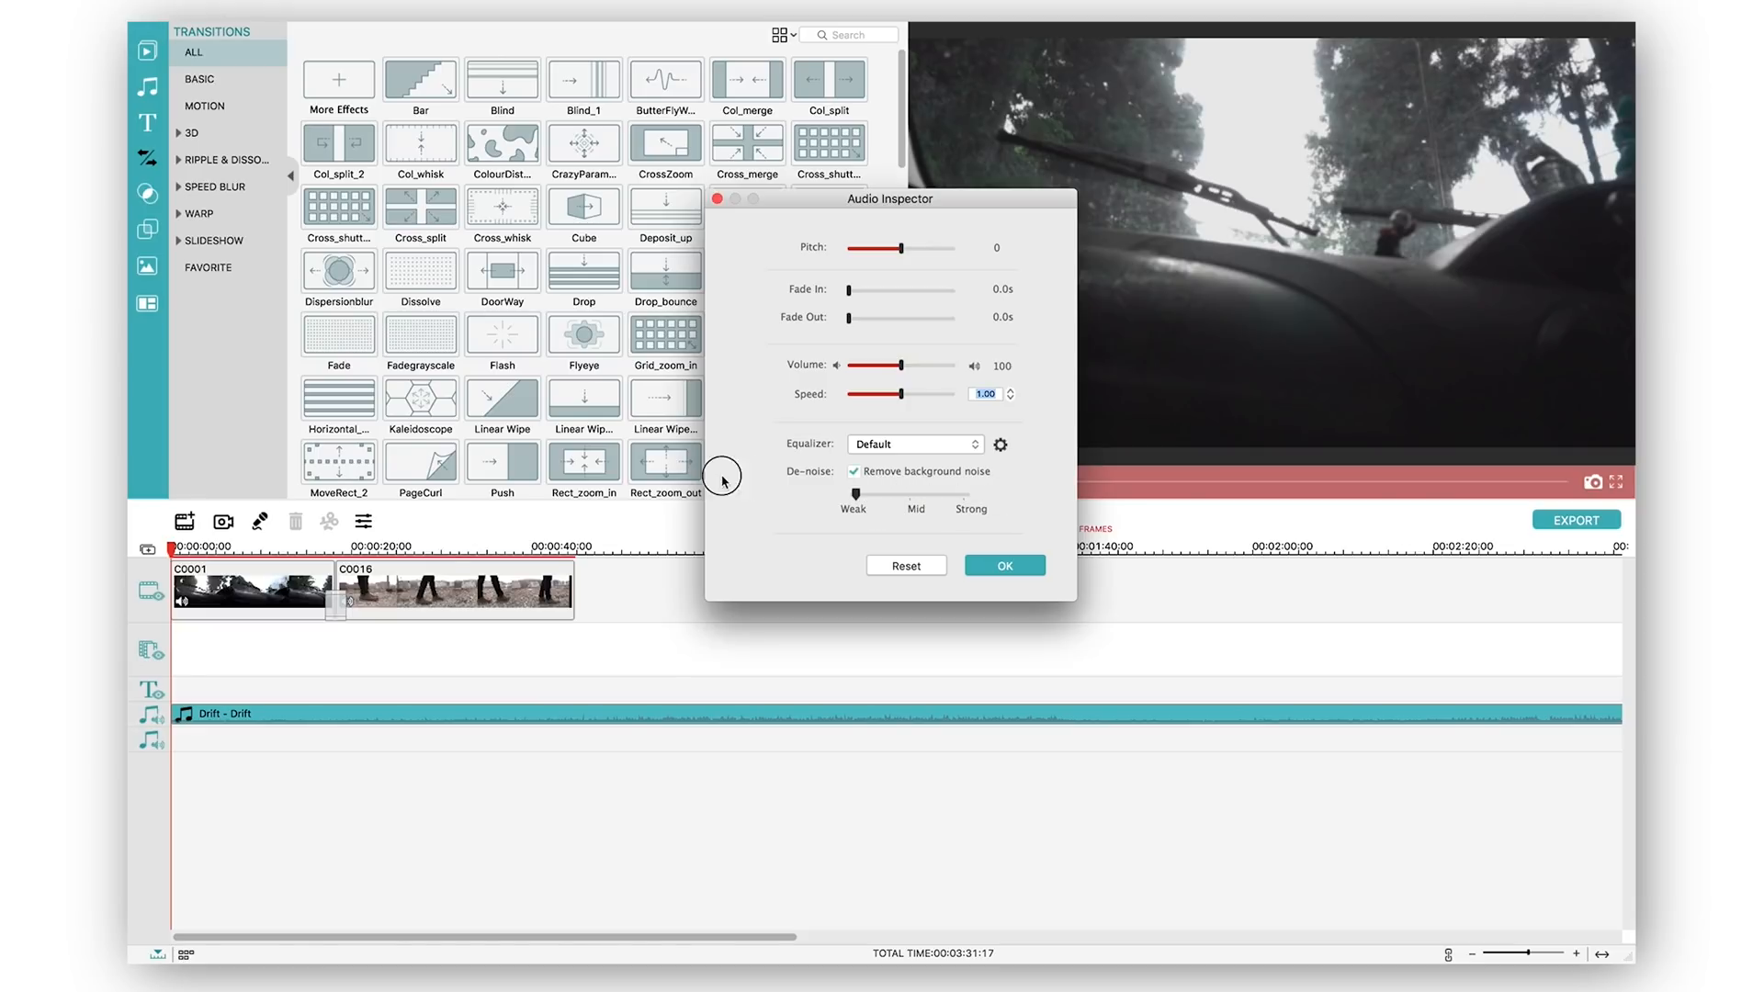
{"action": "left_click", "coordinate": [1001, 564]}
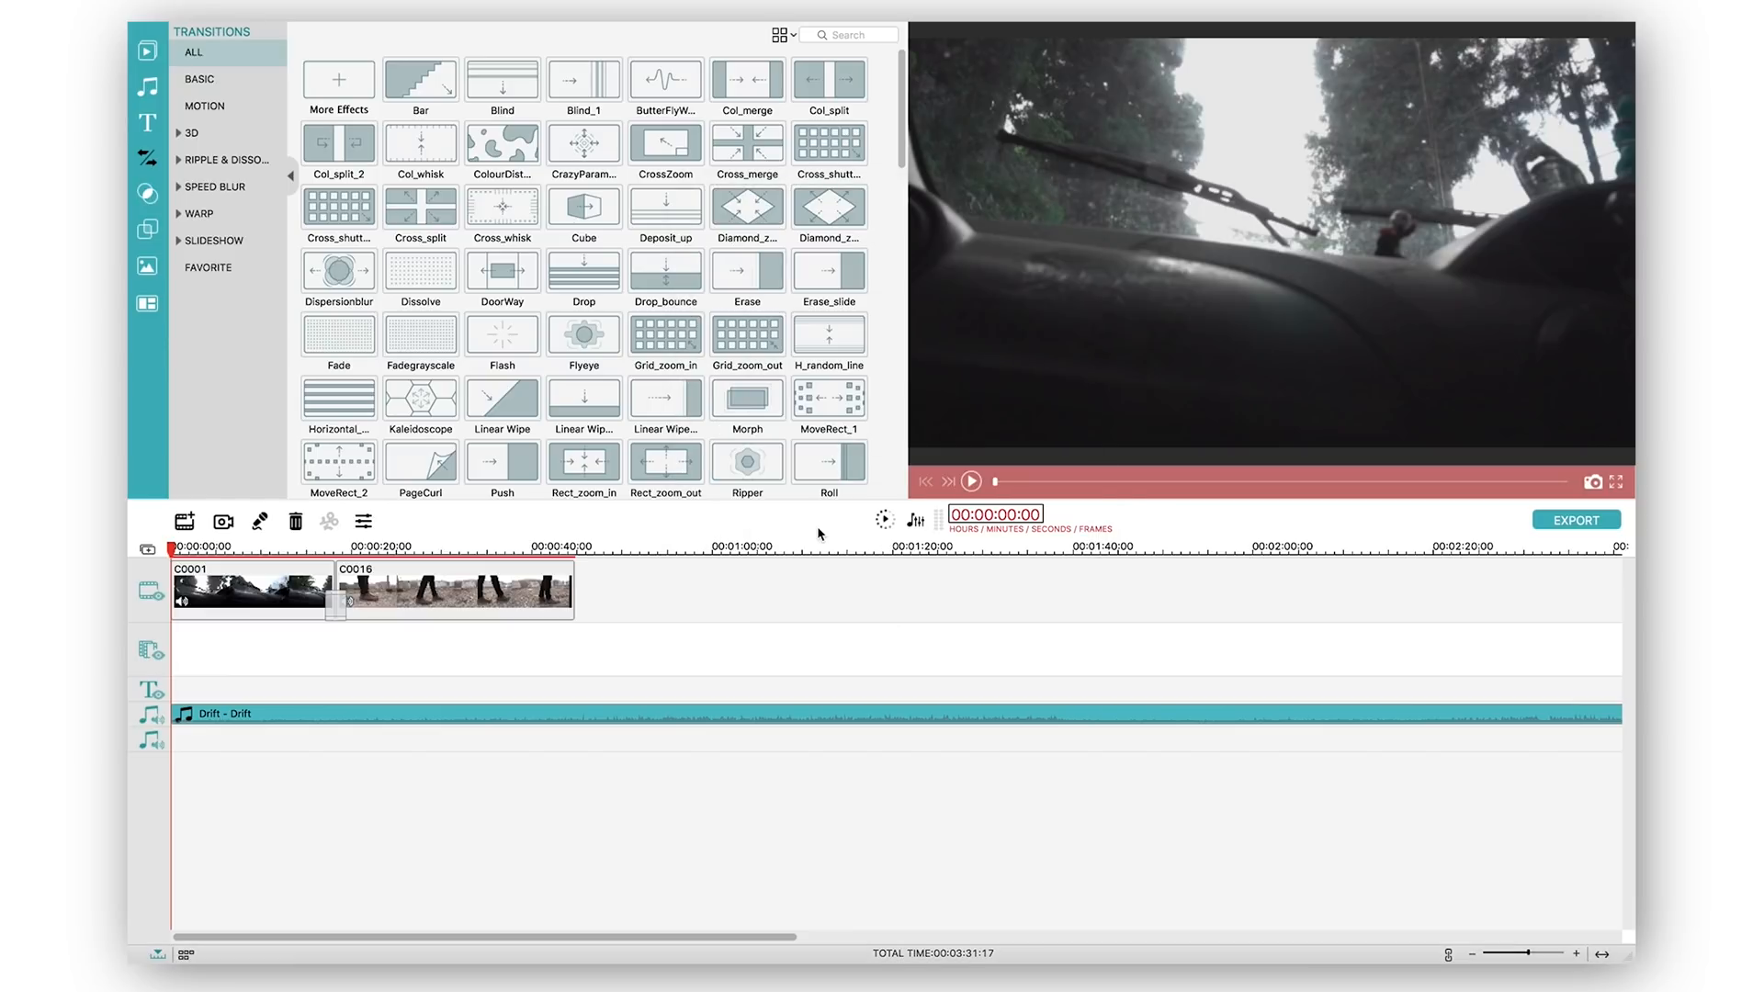
Step: Return to the Media library, zoom the timeline out to show the whole Drift track, and minimise the editor
{"action": "scroll", "scroll_direction": "down", "scroll_amount": 3}
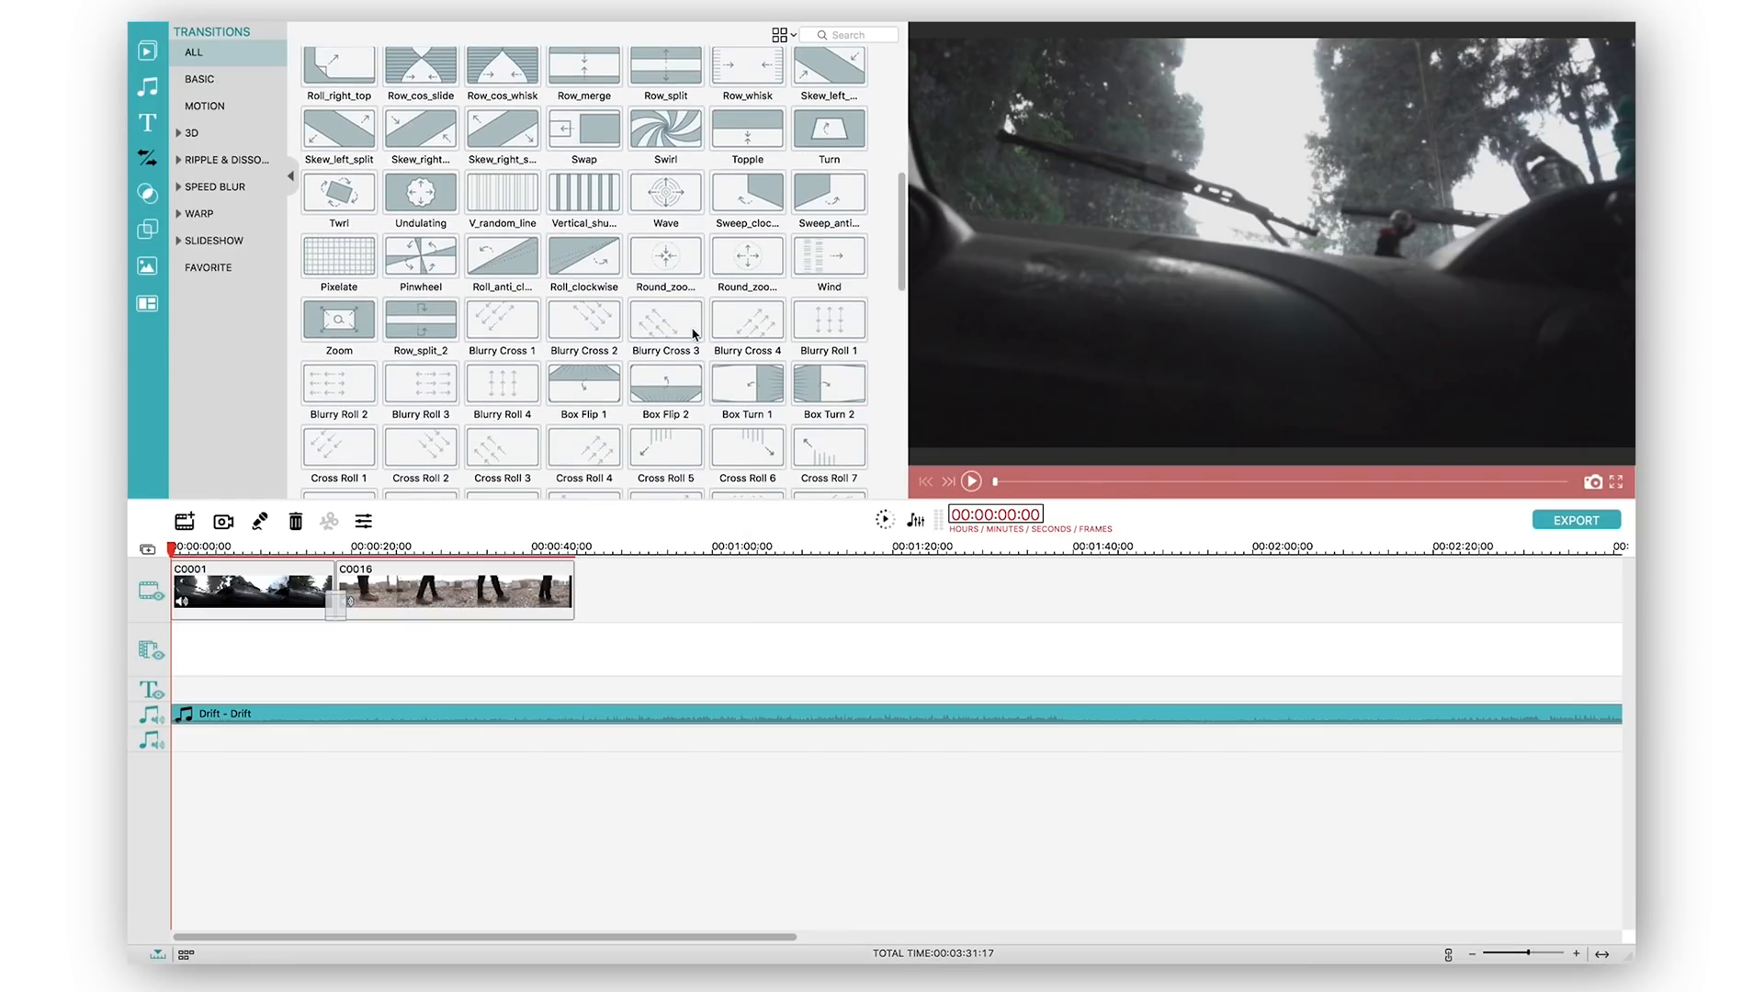
{"action": "scroll", "scroll_direction": "down", "scroll_amount": 3}
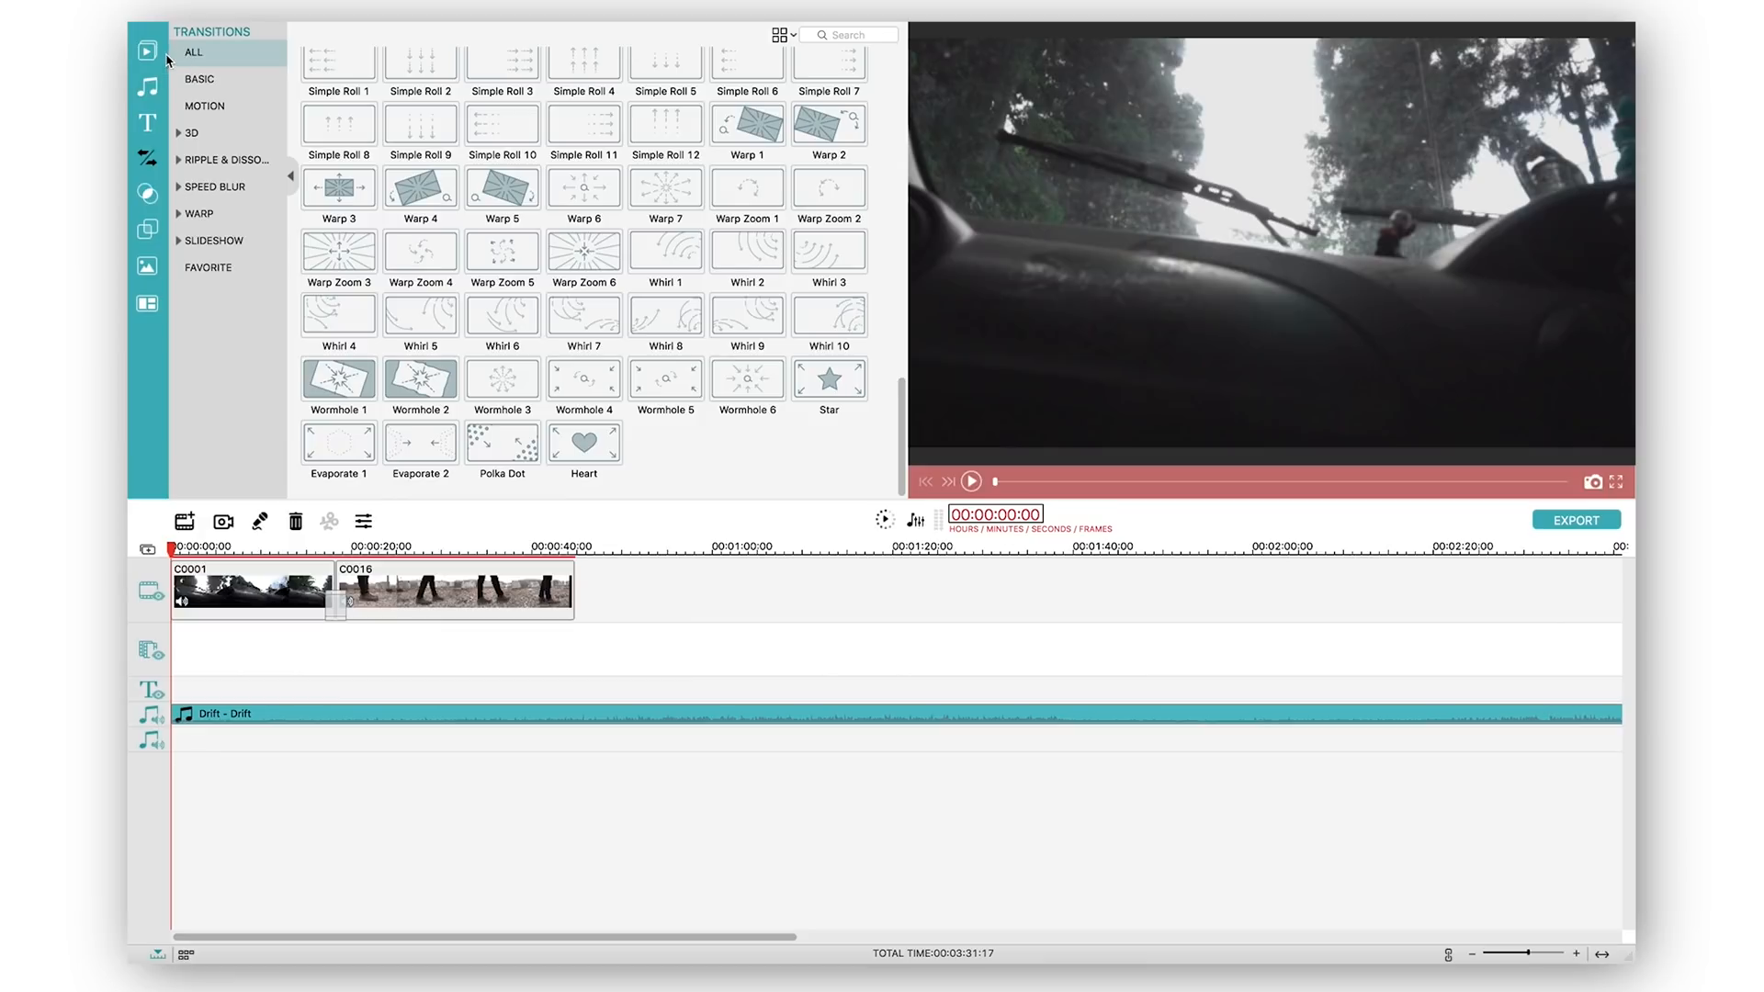
{"action": "left_click", "coordinate": [147, 49]}
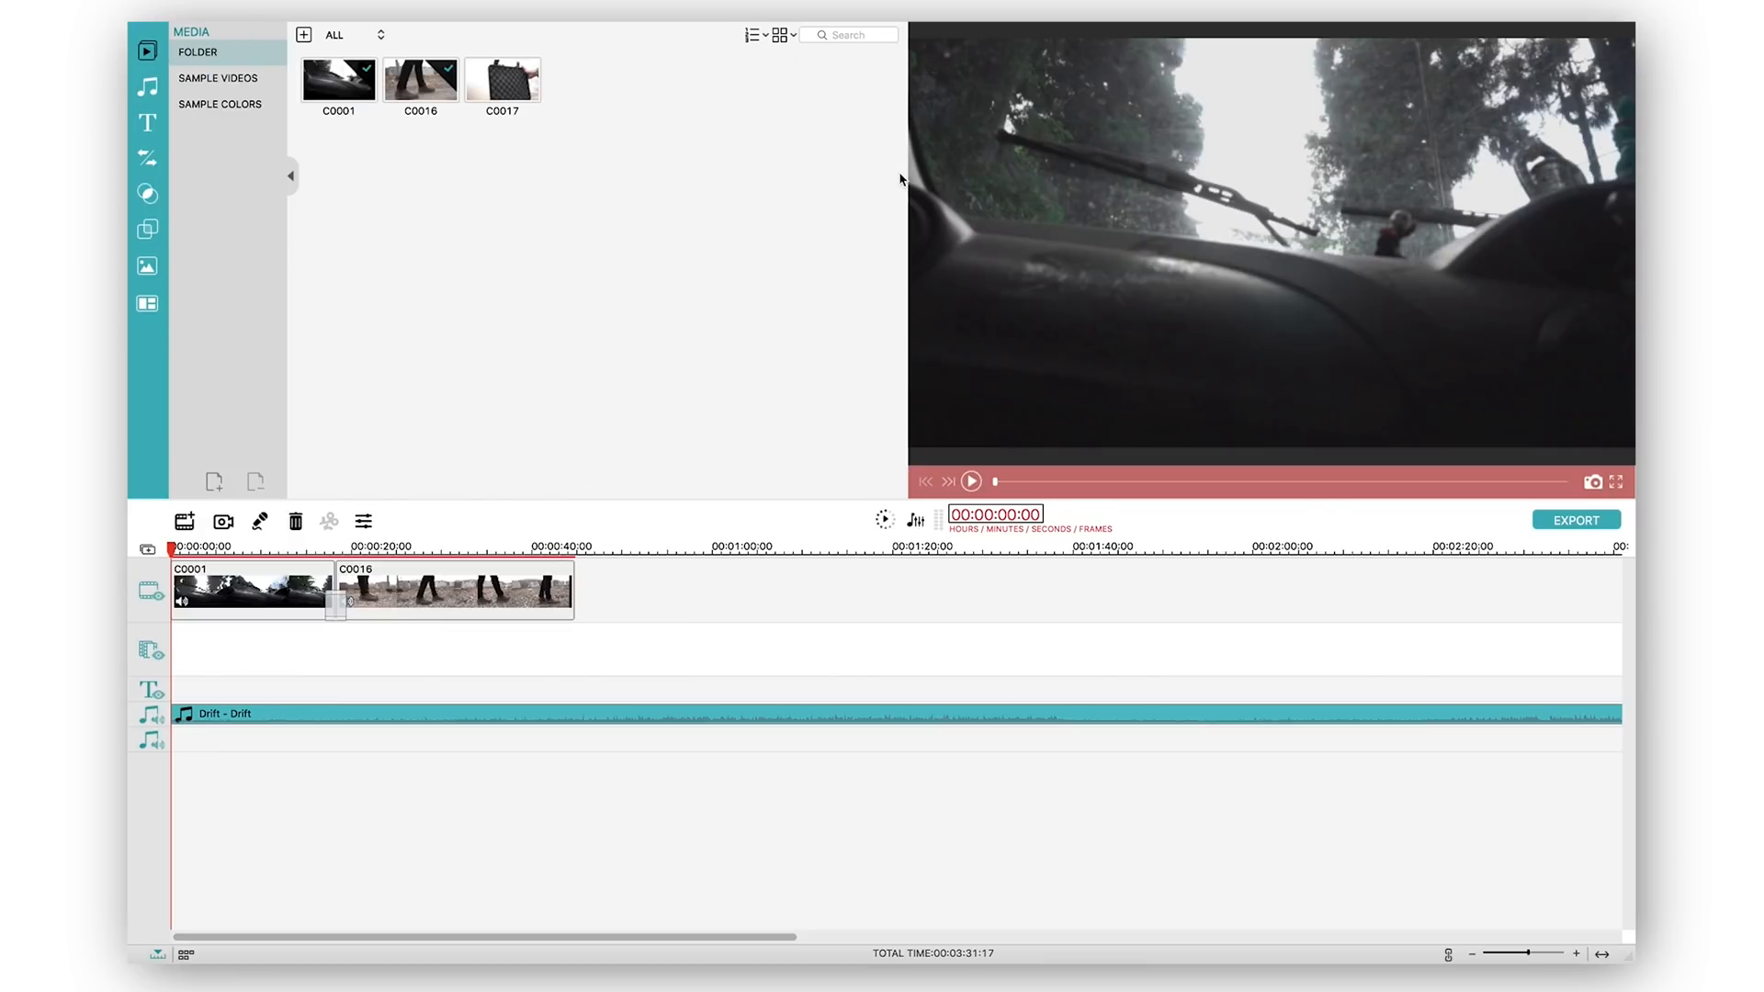
{"action": "mouse_move", "coordinate": [691, 930]}
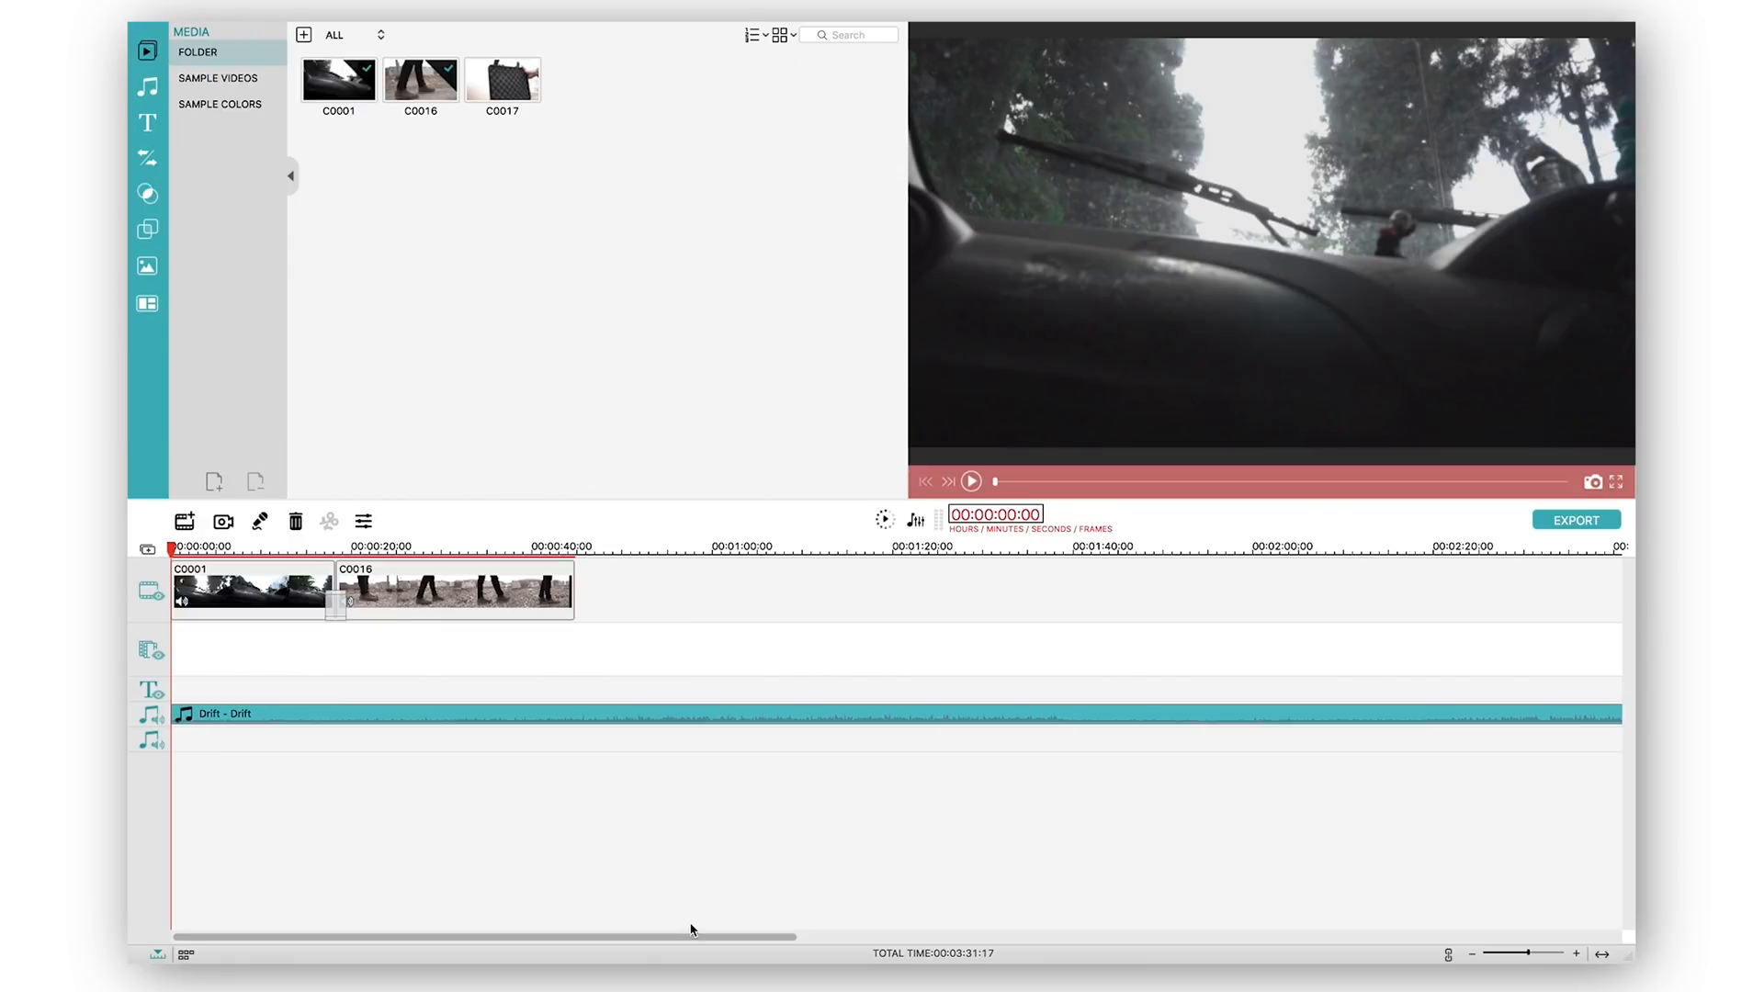
{"action": "left_click_drag", "start_coordinate": [689, 936], "coordinate": [1261, 928]}
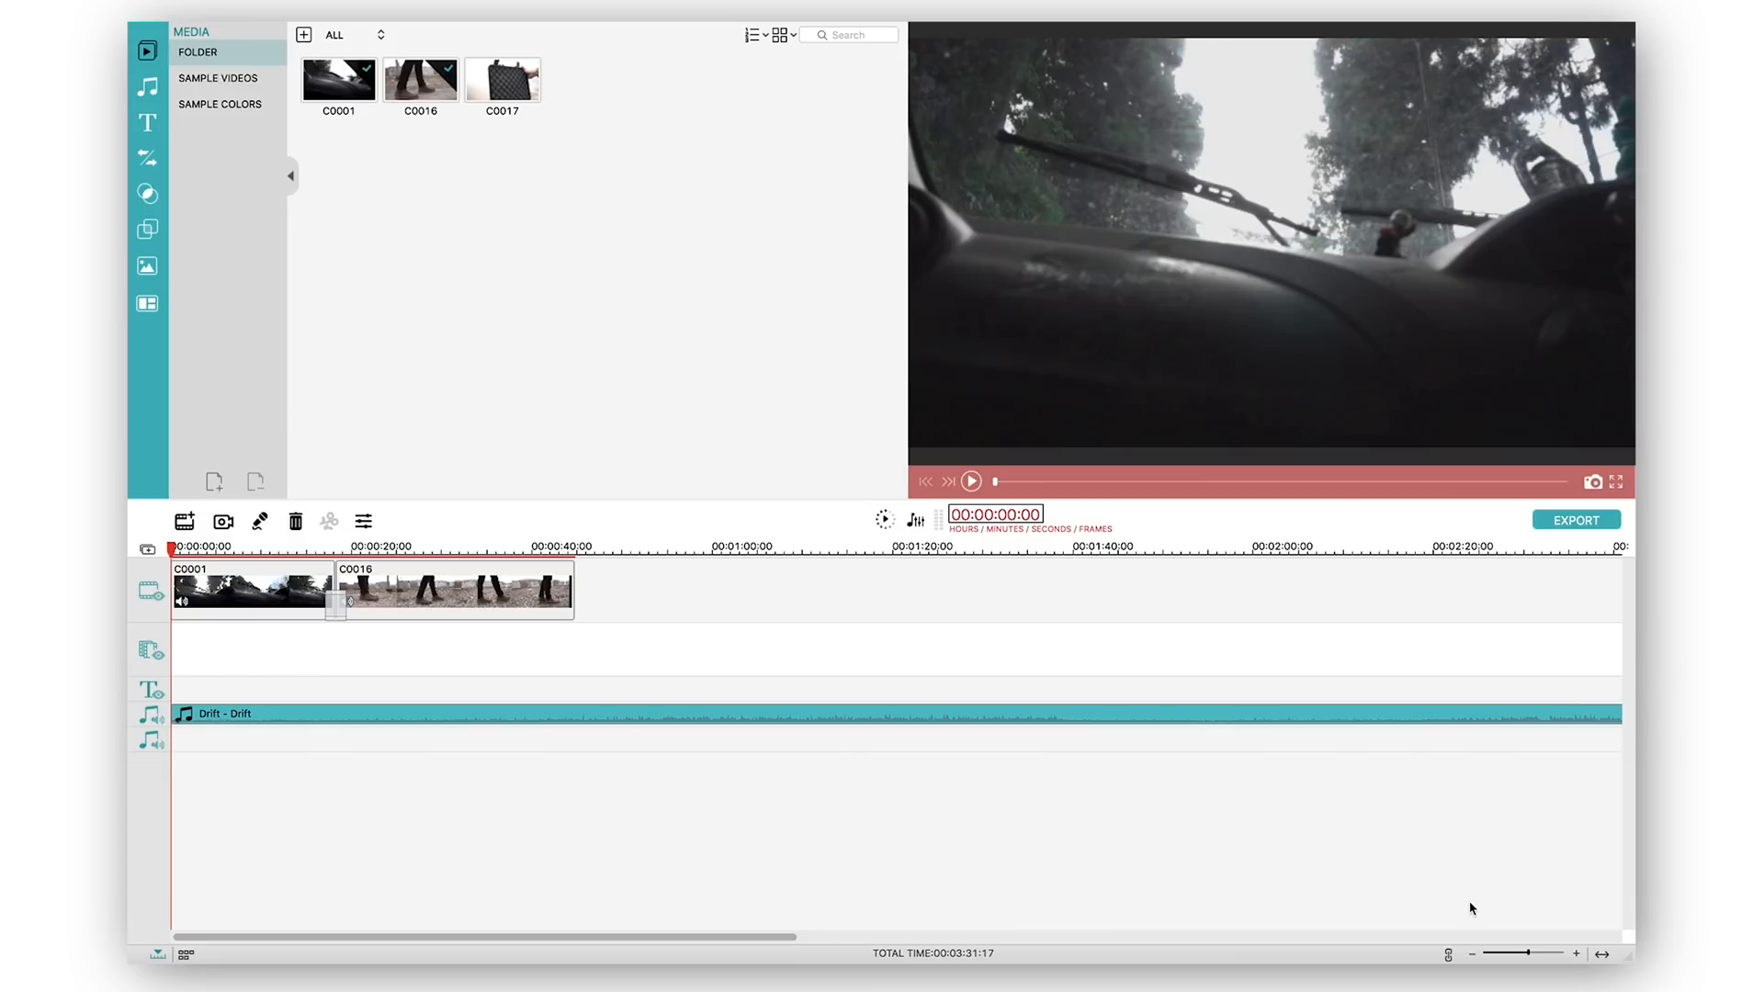
{"action": "left_click_drag", "start_coordinate": [1531, 954], "coordinate": [1491, 954]}
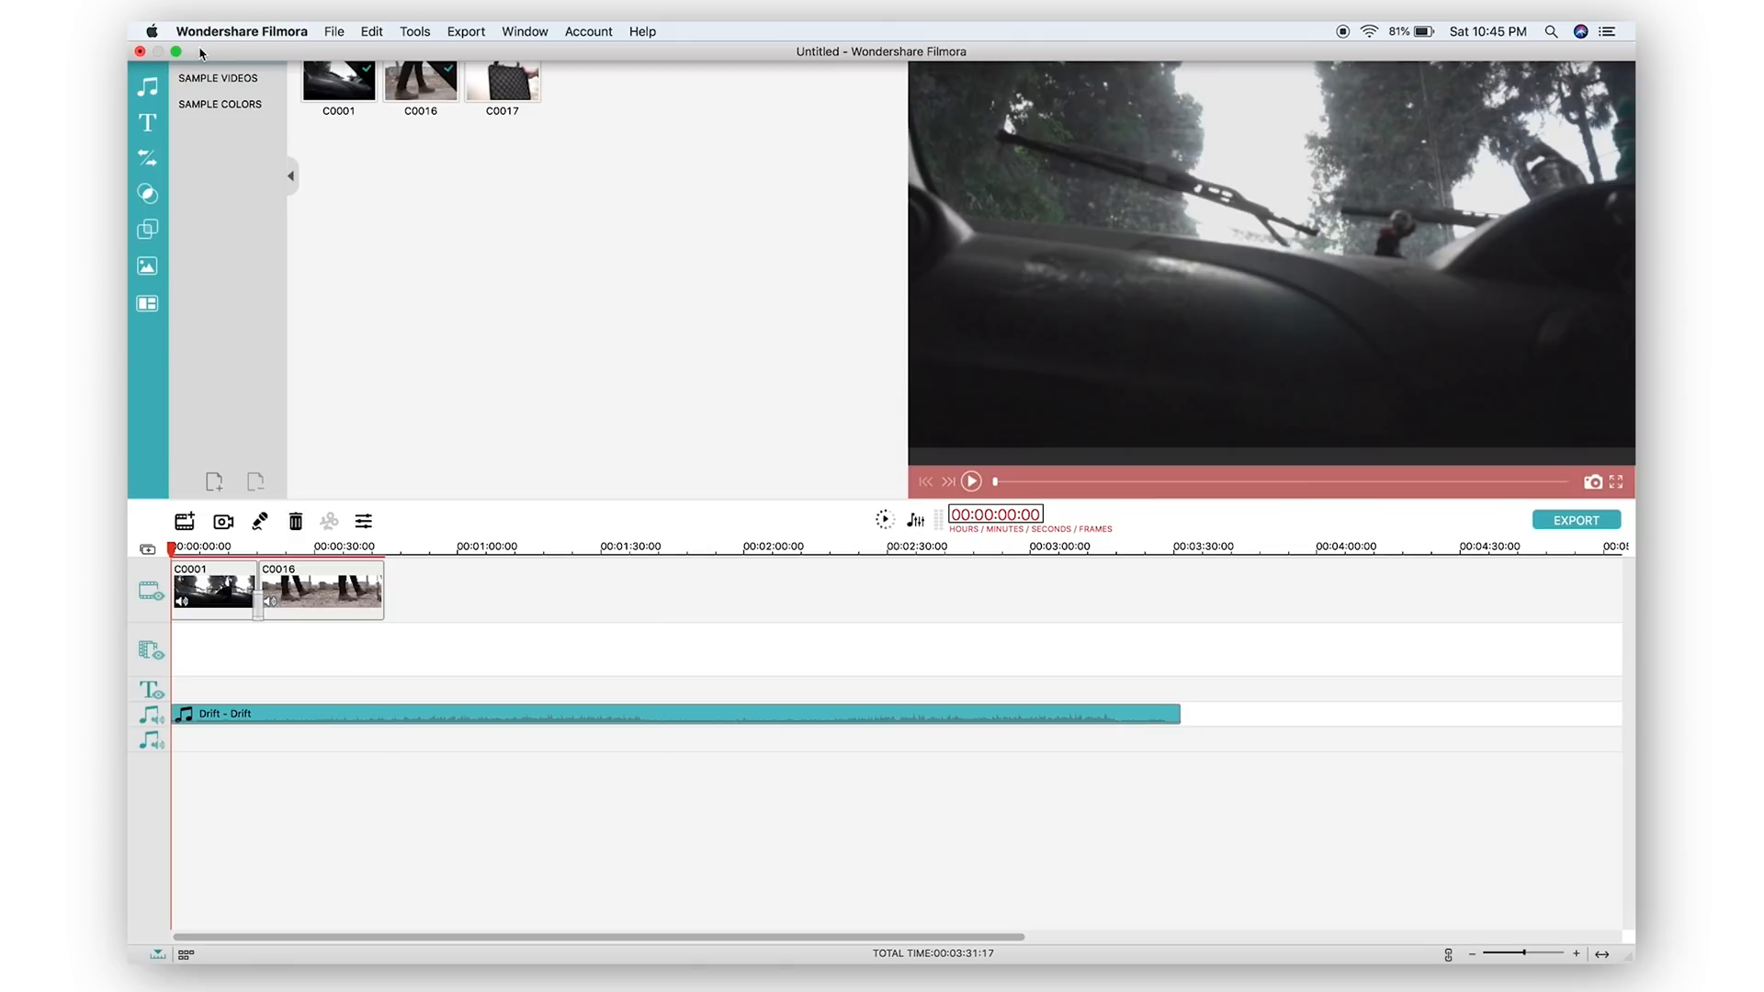
{"action": "left_click", "coordinate": [176, 51]}
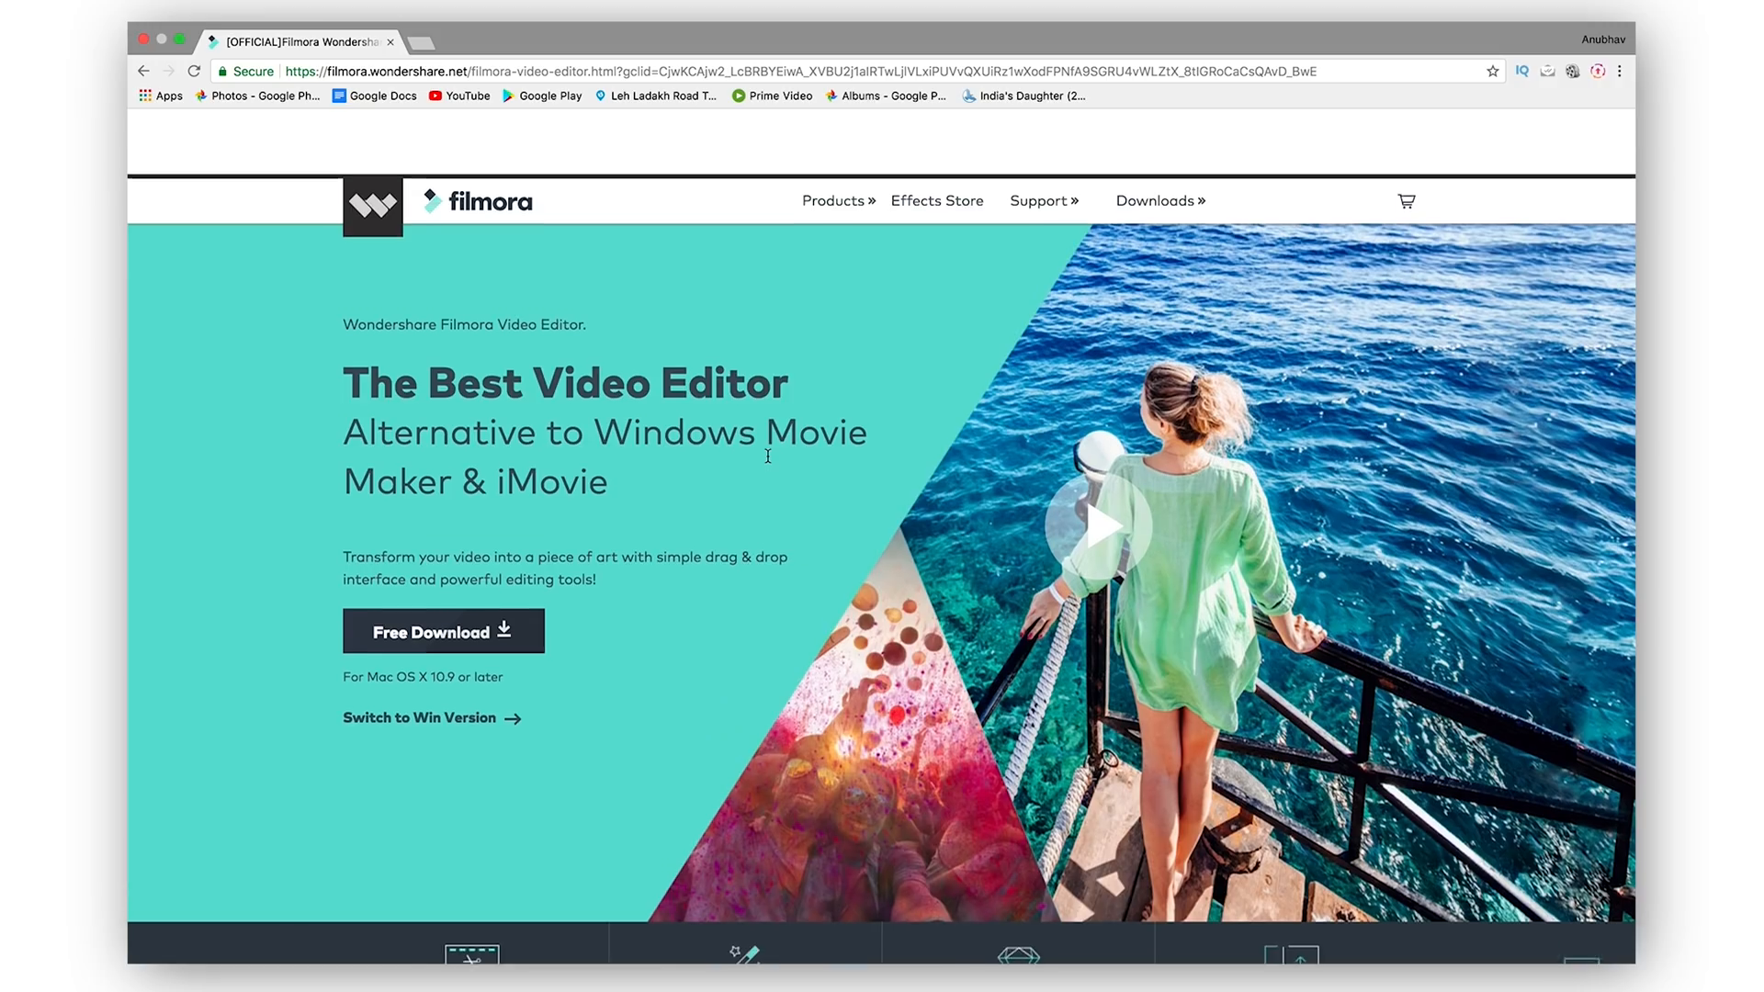
Step: Scroll the Filmora product page in Chrome down to its feature highlights
{"action": "scroll", "scroll_direction": "down", "scroll_amount": 3}
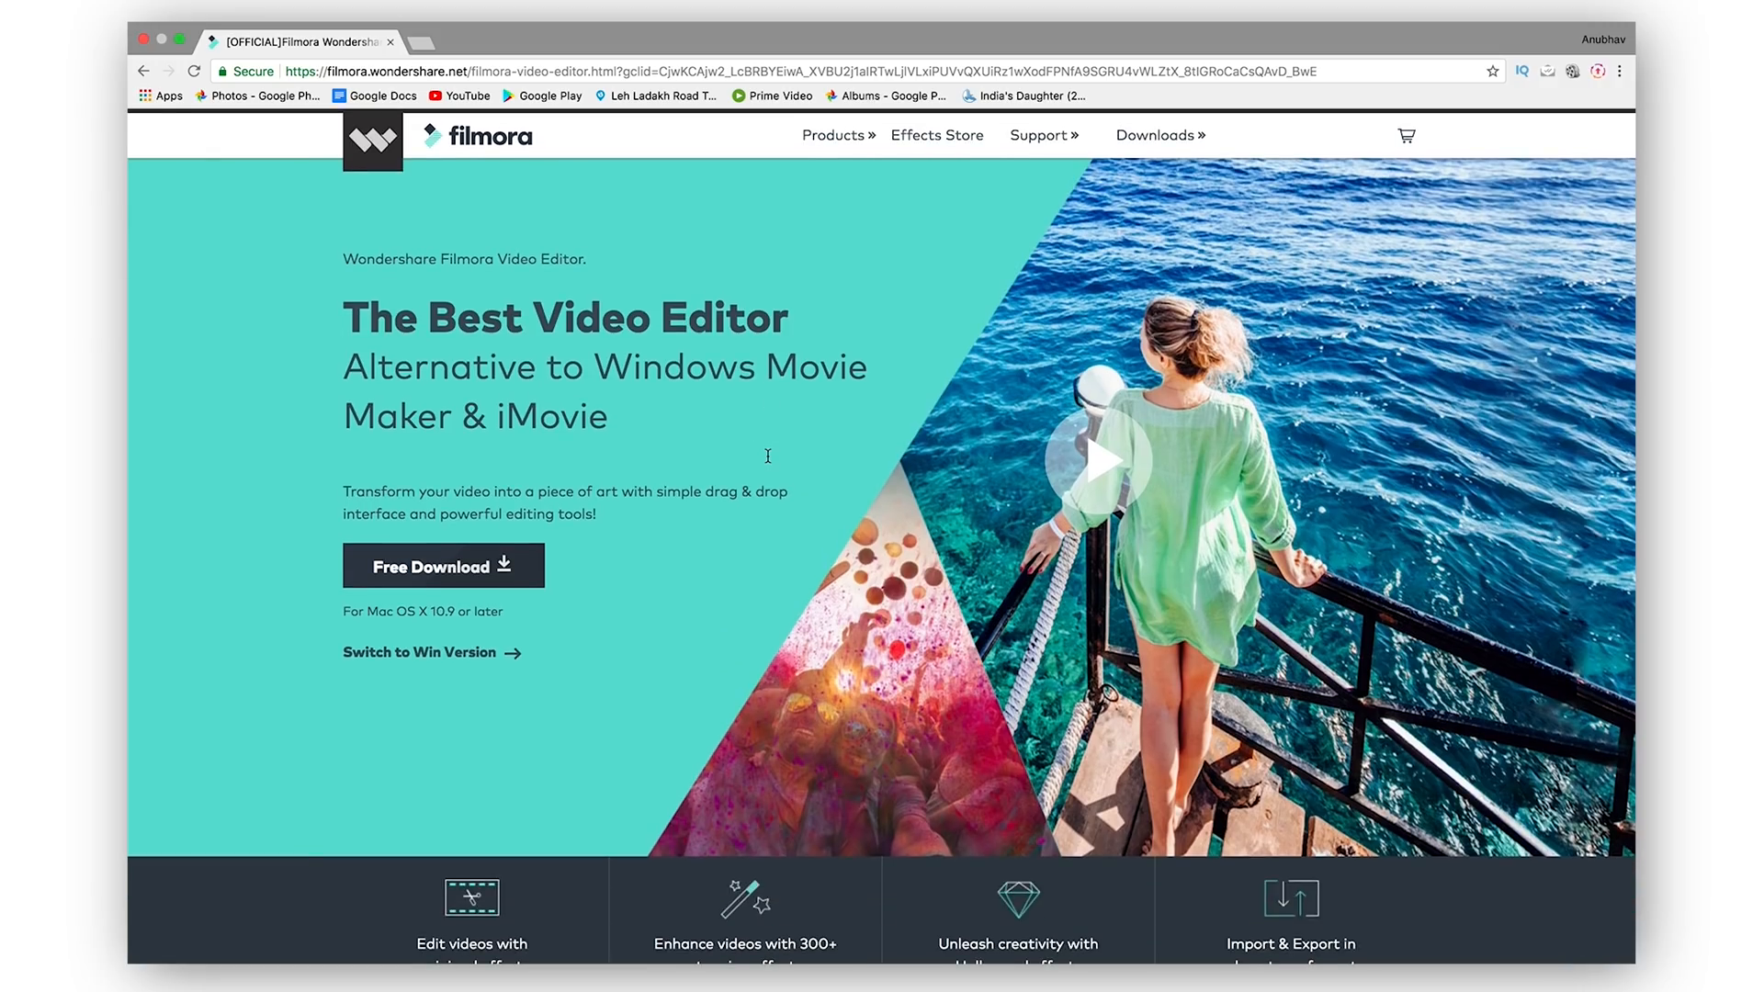